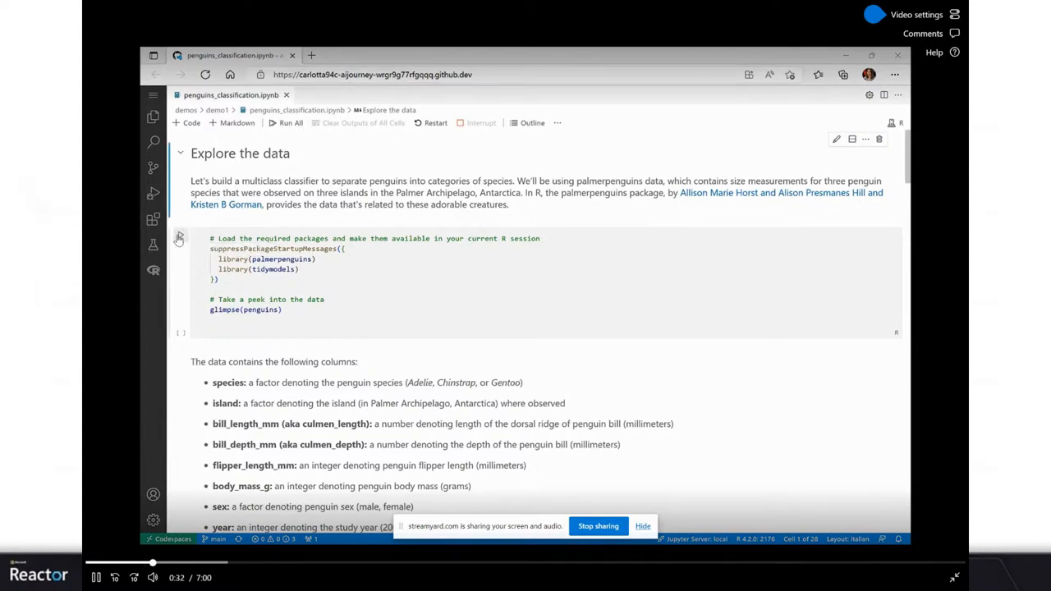
Step: Run glimpse(penguins) to preview the 344-row, 8-column penguins dataset
{"action": "left_click", "coordinate": [180, 235]}
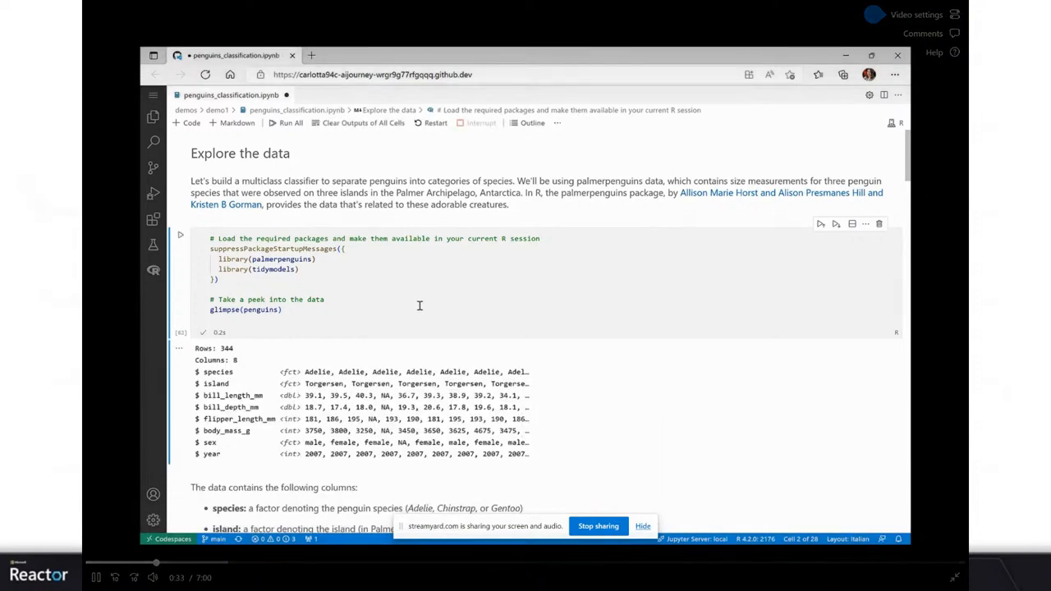
{"action": "scroll", "scroll_direction": "down", "scroll_amount": 3}
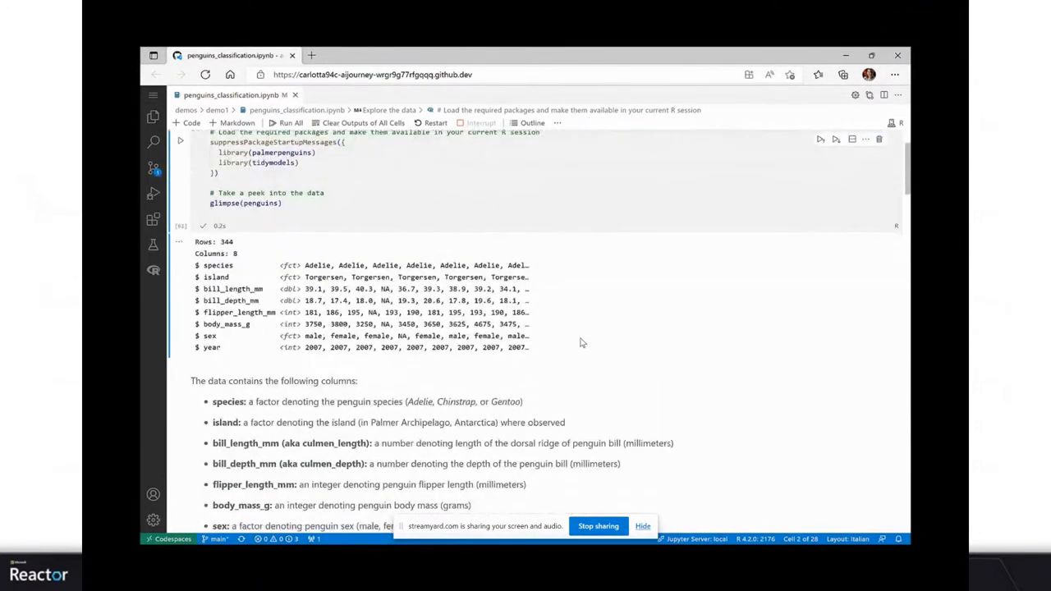
{"action": "mouse_move", "coordinate": [622, 326]}
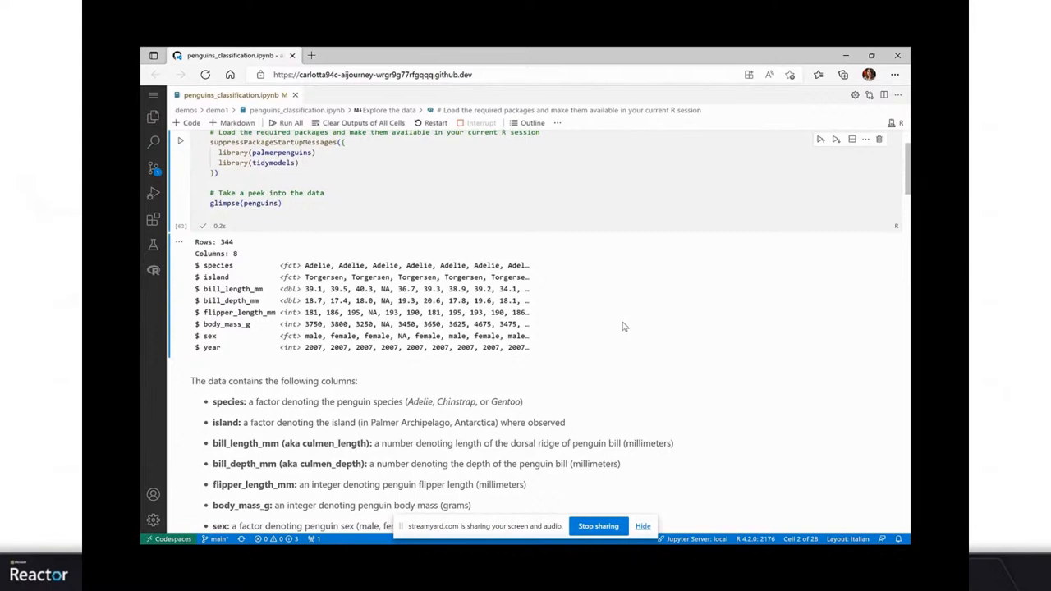
{"action": "mouse_move", "coordinate": [636, 330]}
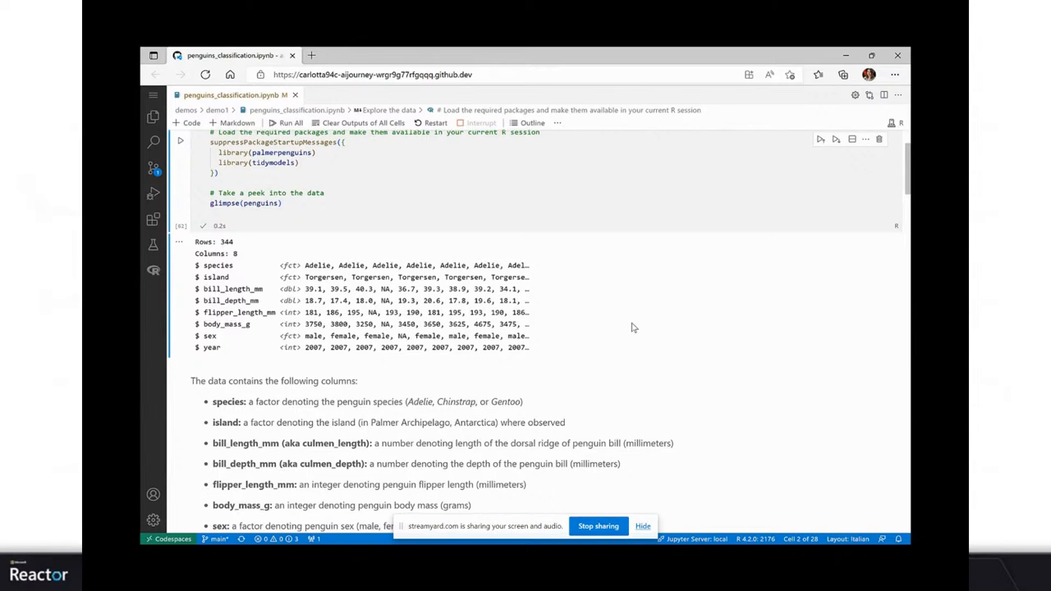
{"action": "mouse_move", "coordinate": [550, 271]}
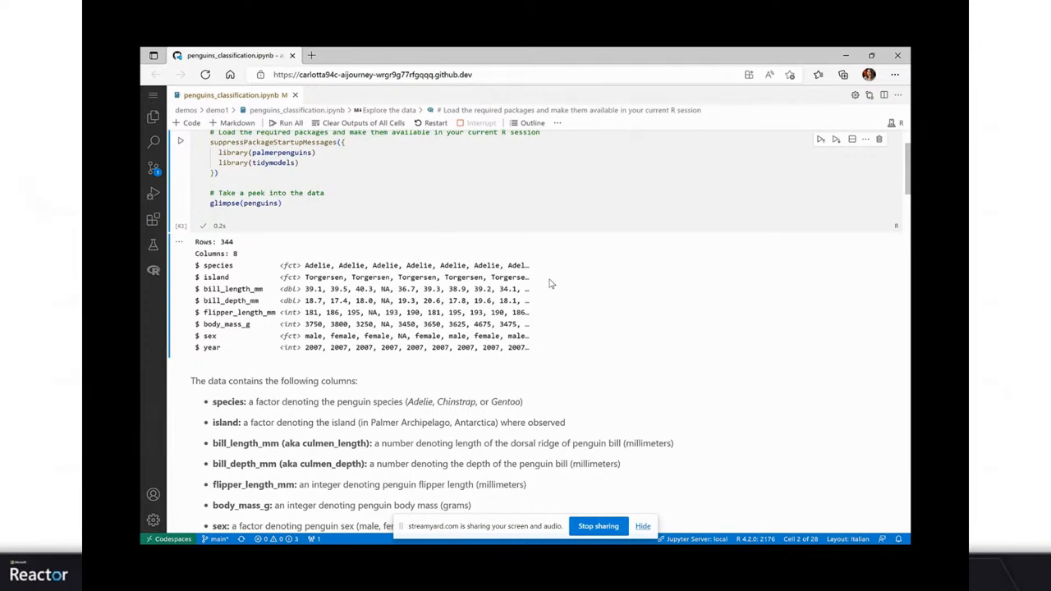
{"action": "mouse_move", "coordinate": [550, 293]}
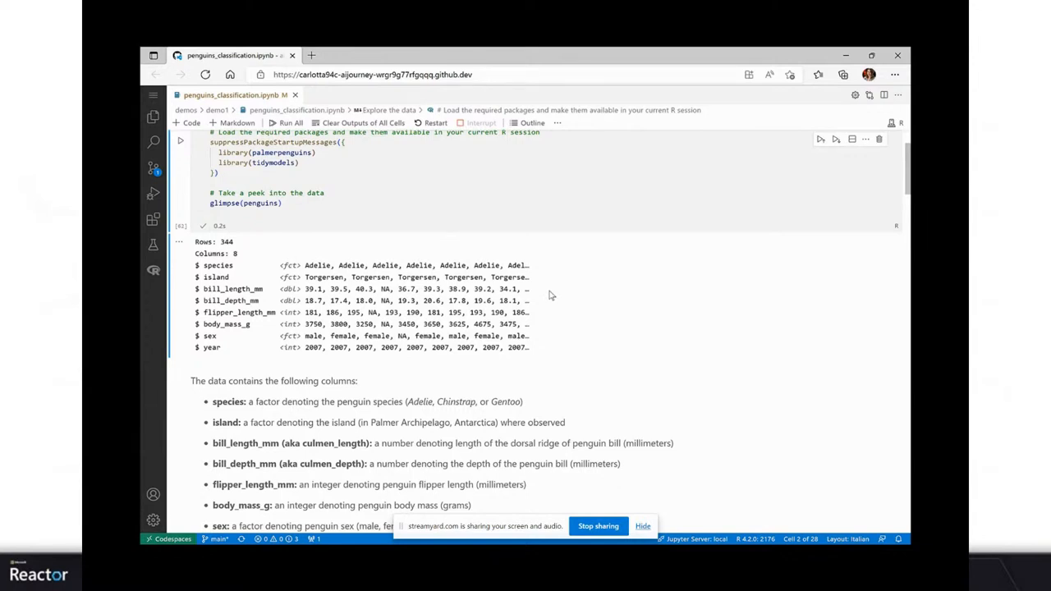
{"action": "mouse_move", "coordinate": [550, 315]}
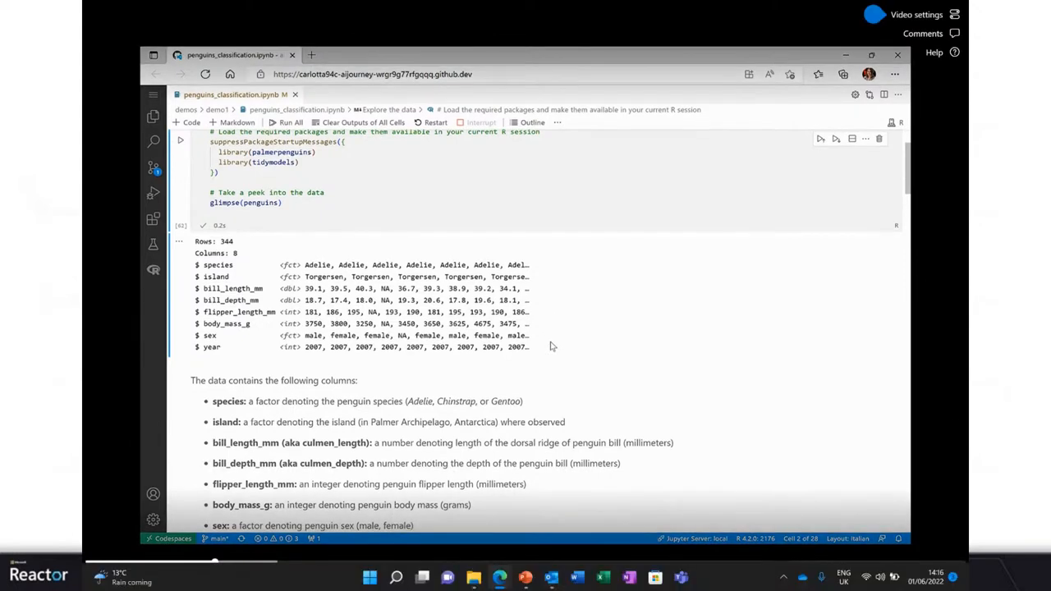
{"action": "mouse_move", "coordinate": [544, 351]}
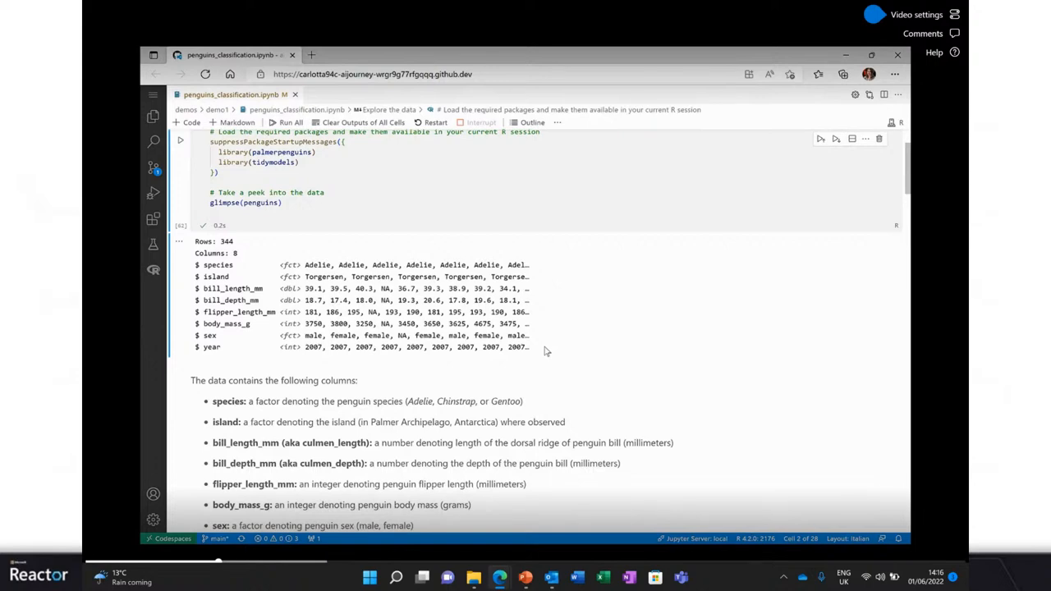
{"action": "scroll", "scroll_direction": "down", "scroll_amount": 3}
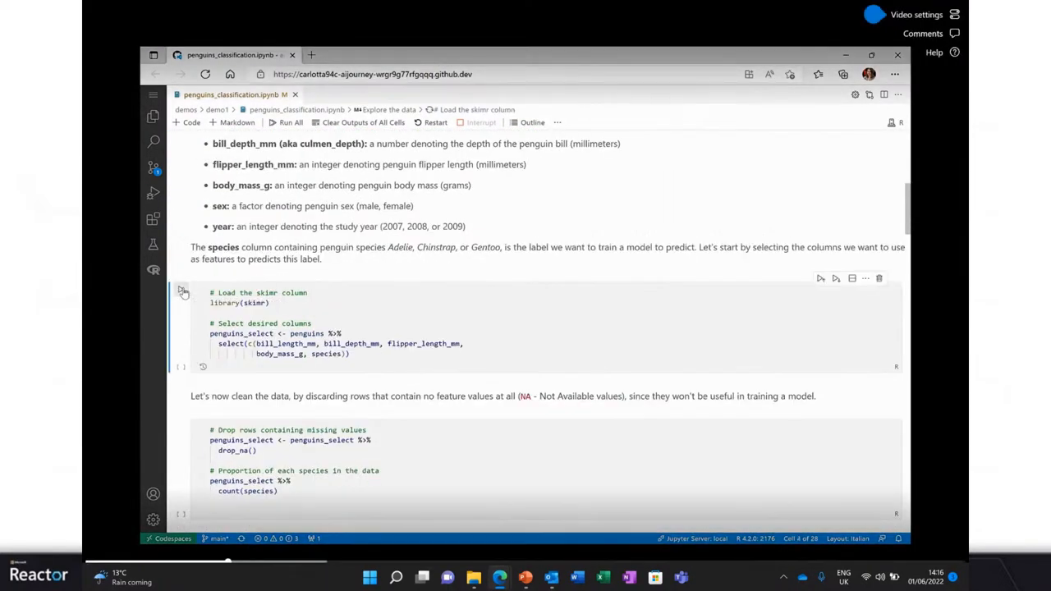
Step: Run the skimr/select cell choosing the penguin feature columns
{"action": "left_click", "coordinate": [181, 292]}
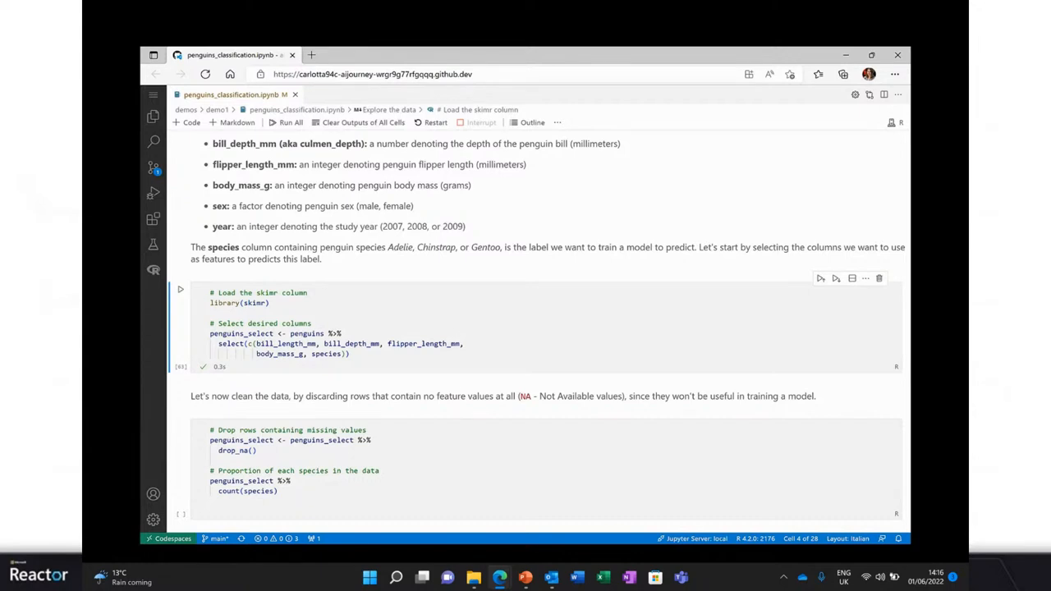
{"action": "scroll", "scroll_direction": "down", "scroll_amount": 3}
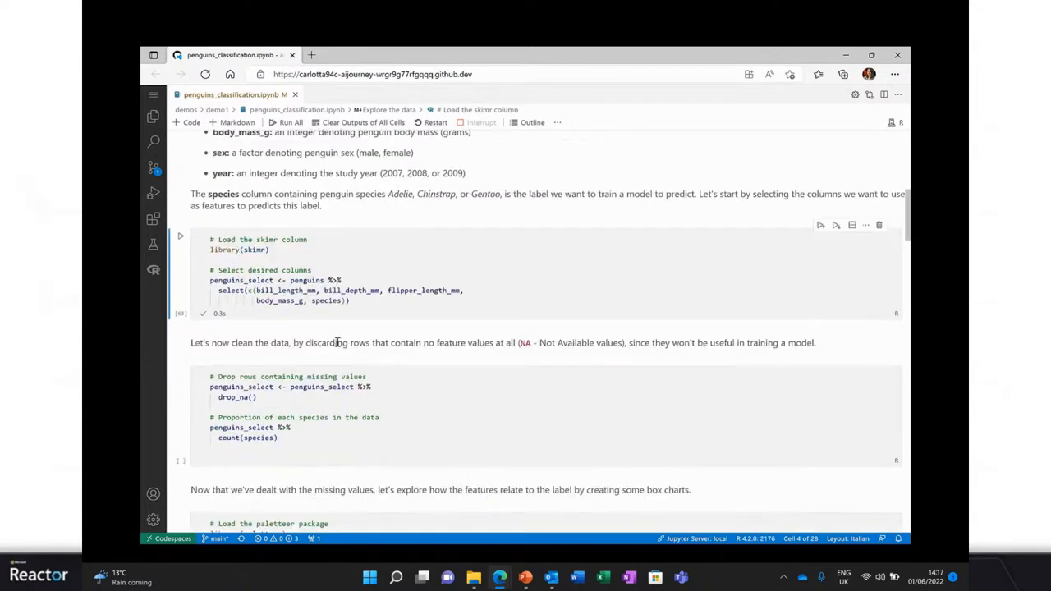
{"action": "scroll", "scroll_direction": "down", "scroll_amount": 3}
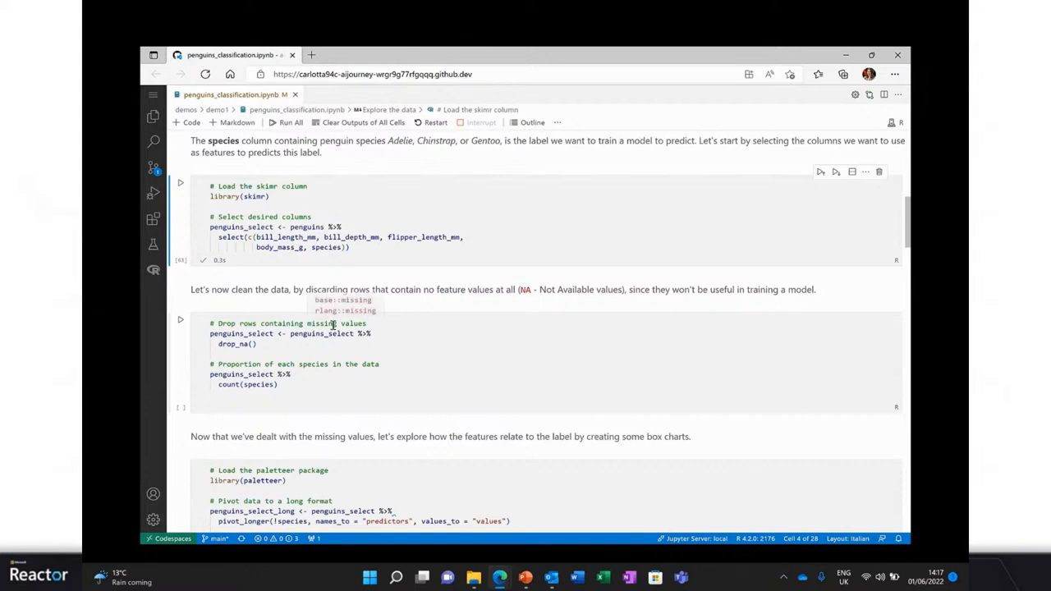
{"action": "mouse_move", "coordinate": [180, 320]}
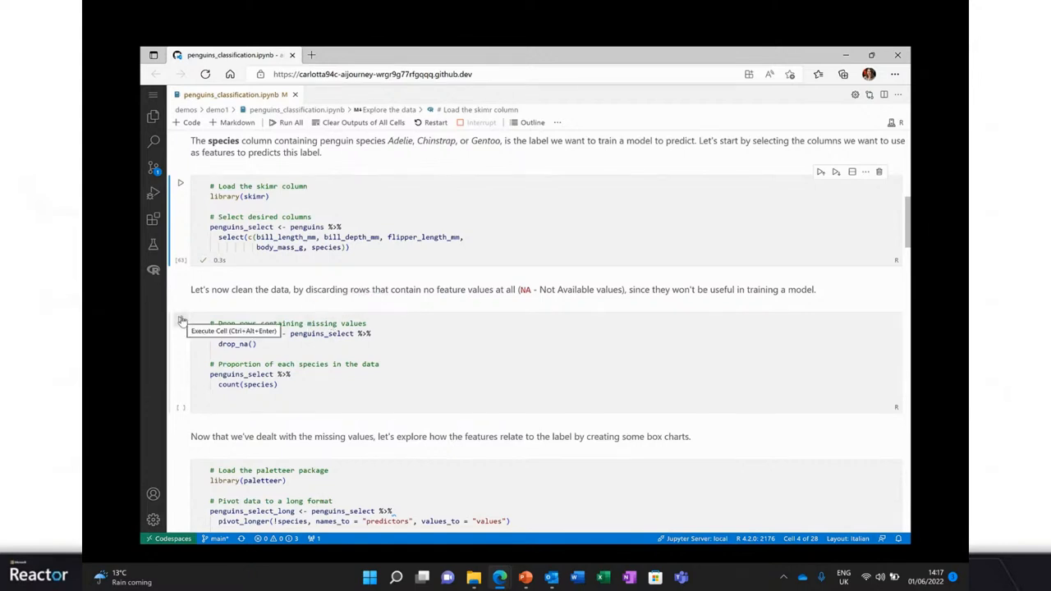
Step: Drop missing-value rows and count species: Adelie 151, Chinstrap 68, Gentoo 123
{"action": "left_click", "coordinate": [180, 320]}
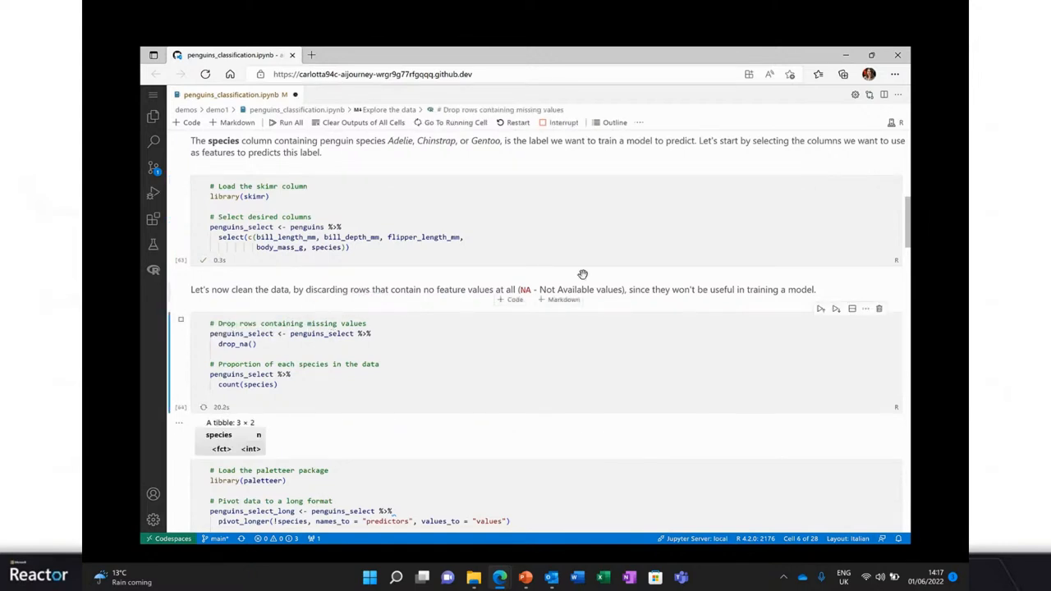
{"action": "scroll", "scroll_direction": "down", "scroll_amount": 3}
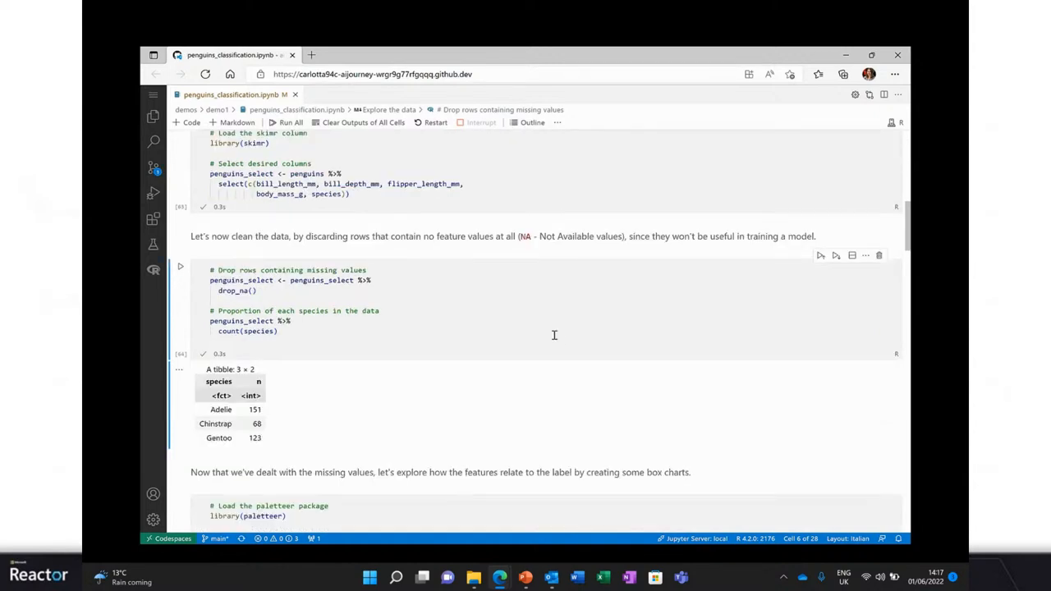
{"action": "scroll", "scroll_direction": "down", "scroll_amount": 3}
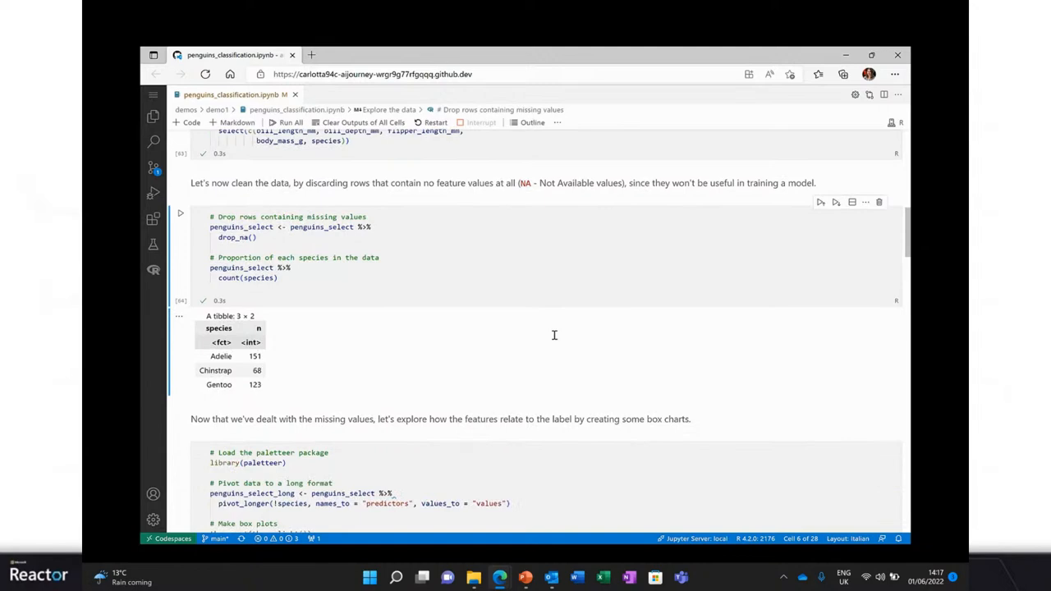
{"action": "scroll", "scroll_direction": "down", "scroll_amount": 3}
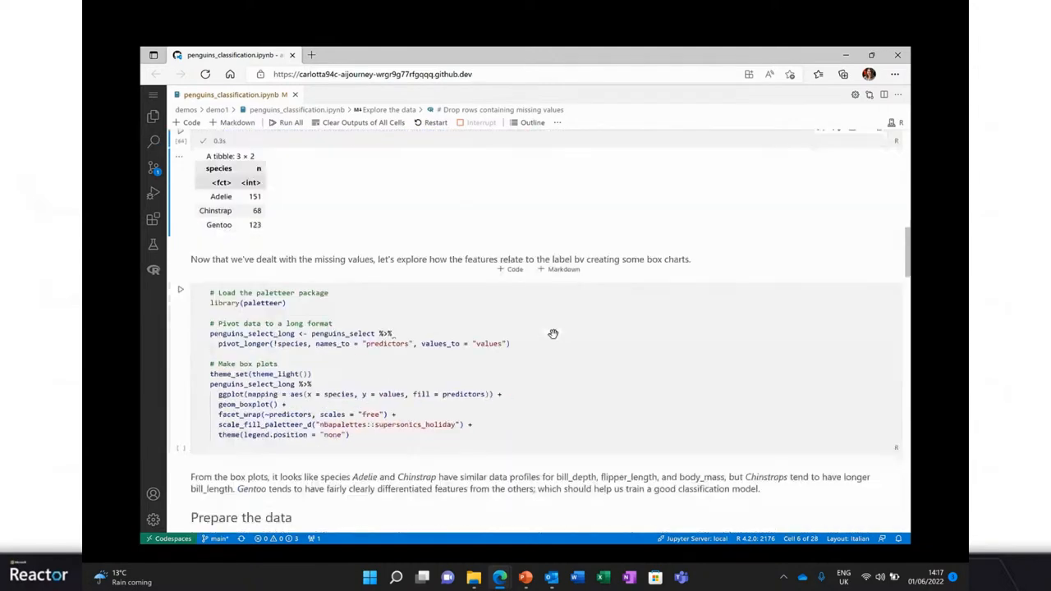
{"action": "mouse_move", "coordinate": [179, 292]}
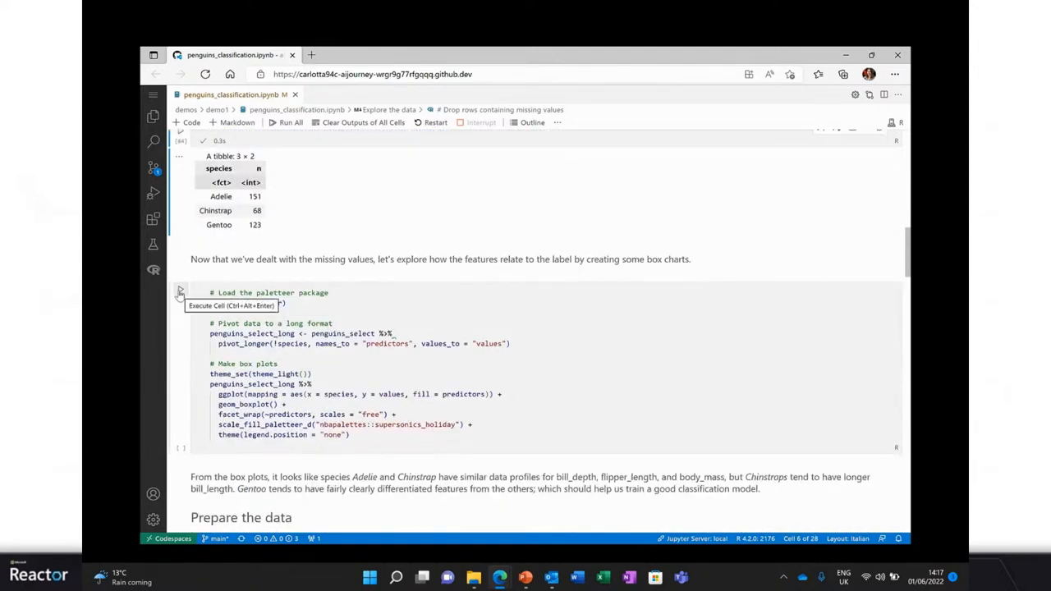
Step: Draw paletteer box plots of four measurements by species and enlarge them in the Plots tab
{"action": "left_click", "coordinate": [180, 293]}
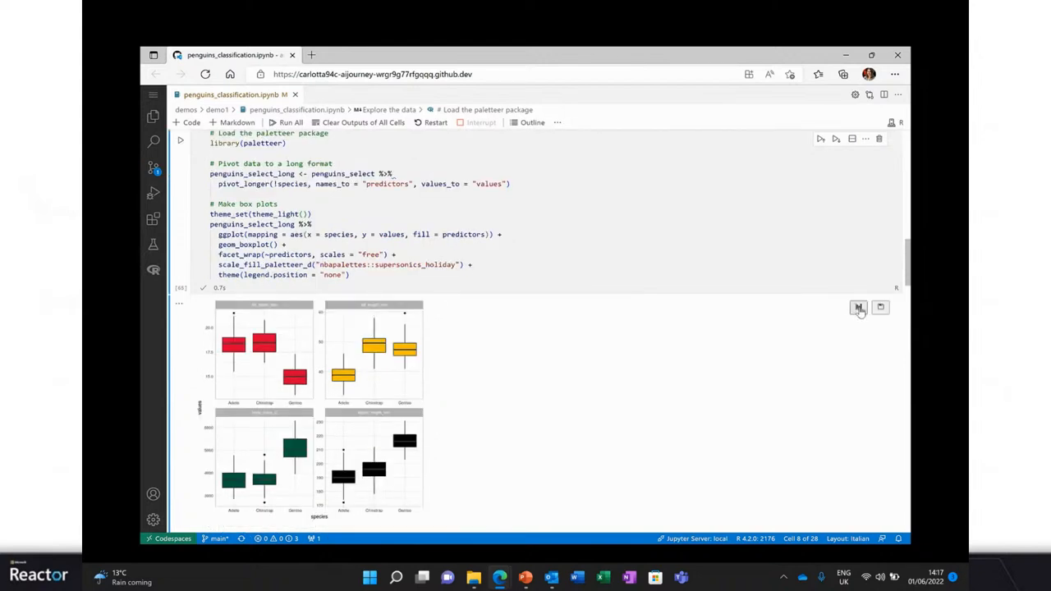
{"action": "left_click", "coordinate": [858, 307]}
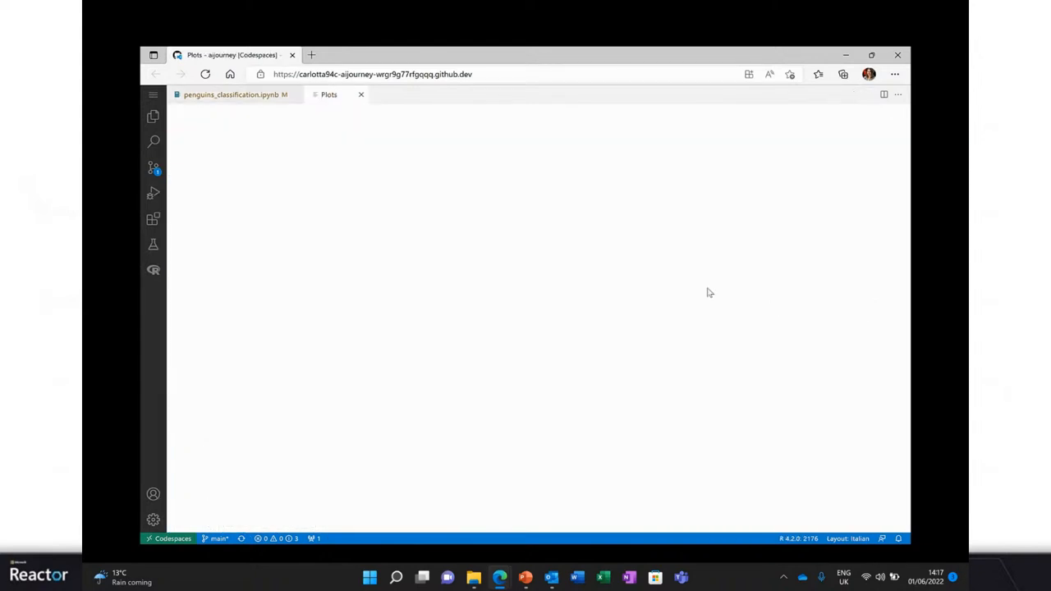
{"action": "mouse_move", "coordinate": [644, 261]}
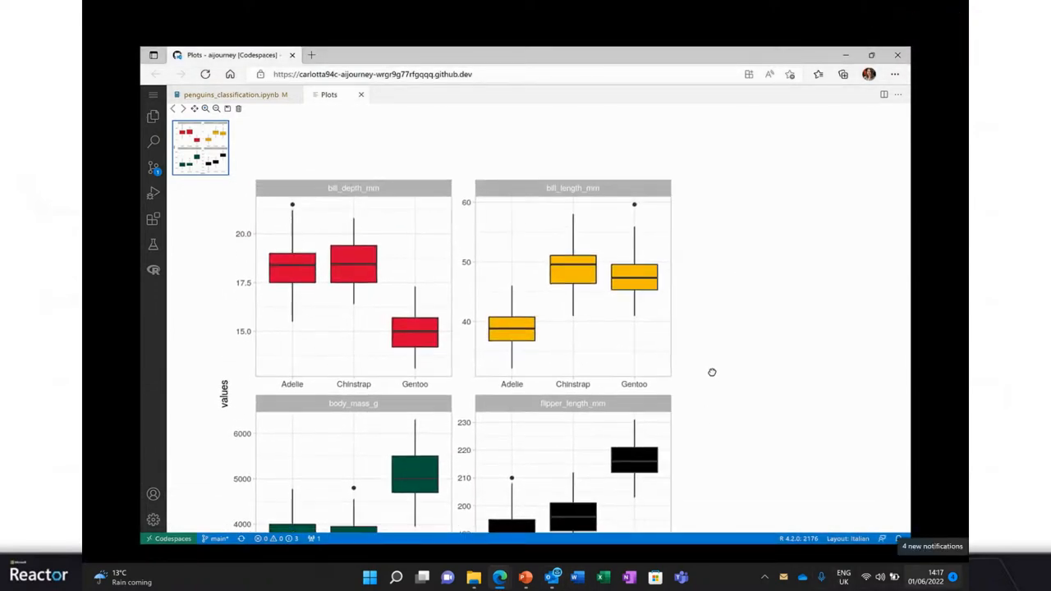
{"action": "scroll", "scroll_direction": "down", "scroll_amount": 3}
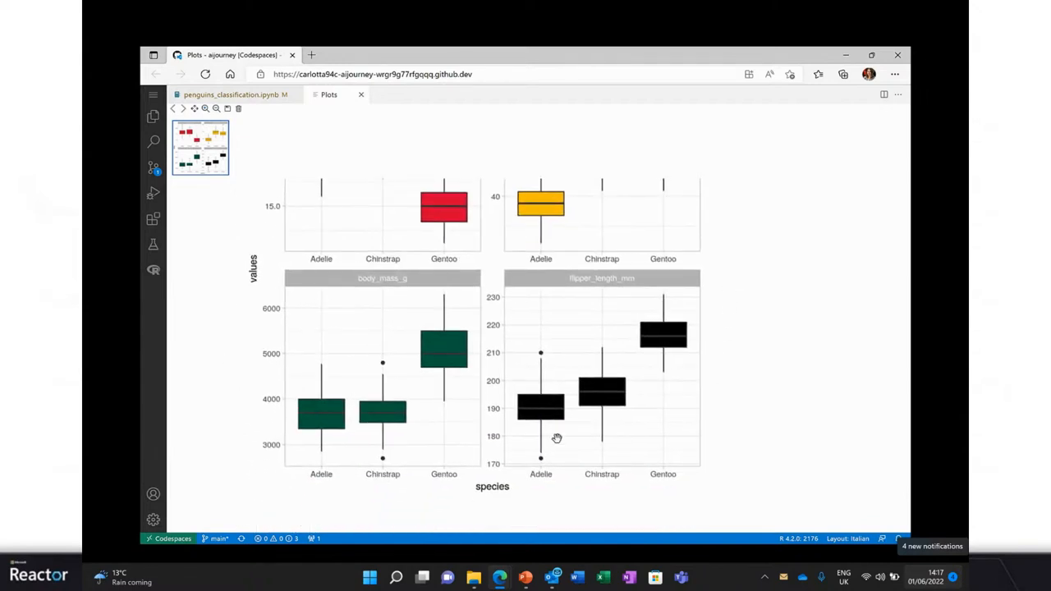
{"action": "scroll", "scroll_direction": "down", "scroll_amount": 3}
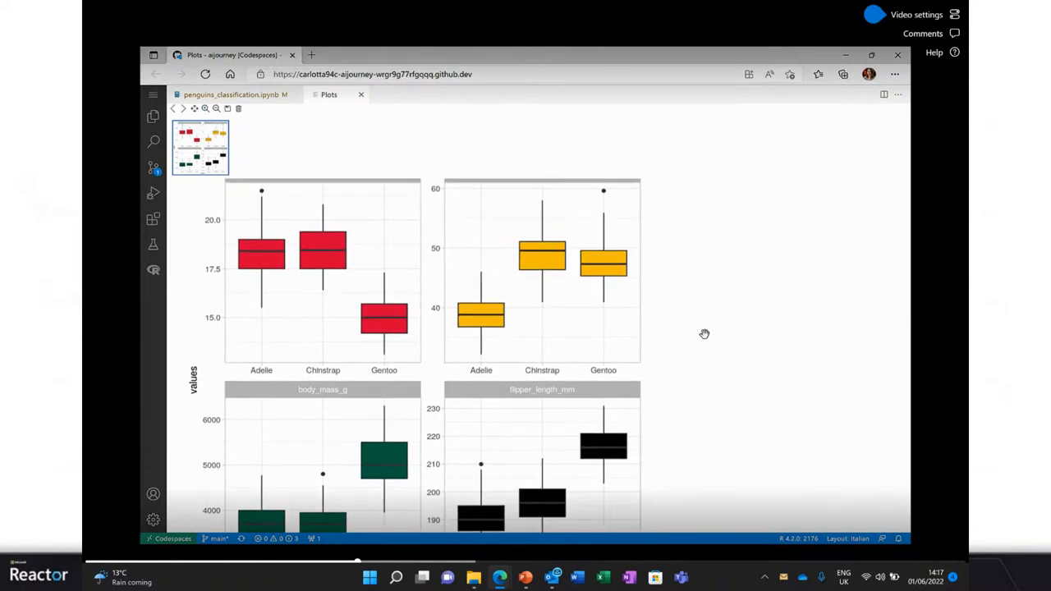
{"action": "scroll", "scroll_direction": "up", "scroll_amount": 3}
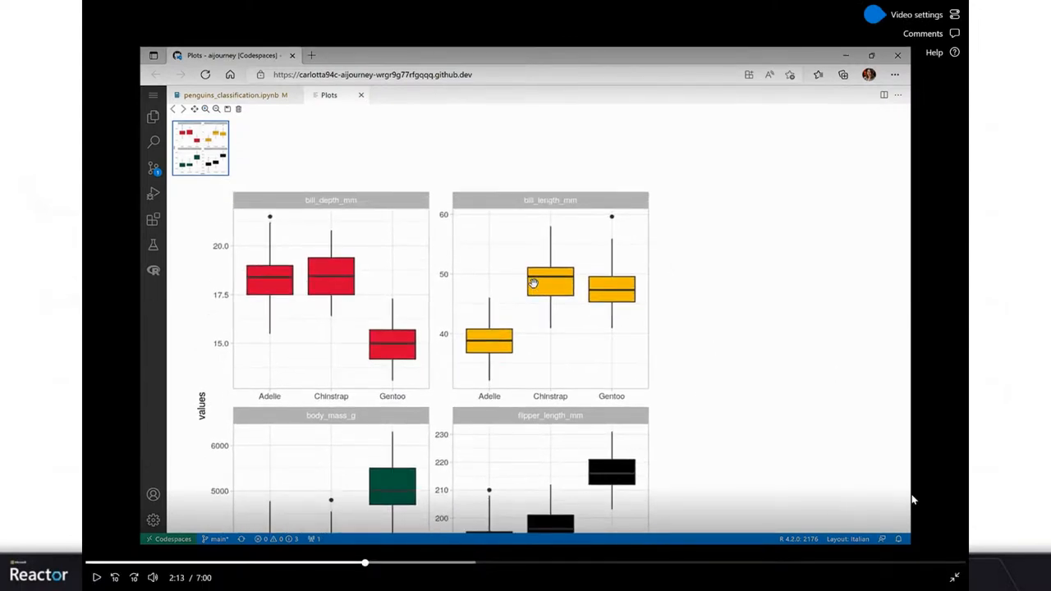
{"action": "left_click", "coordinate": [96, 577]}
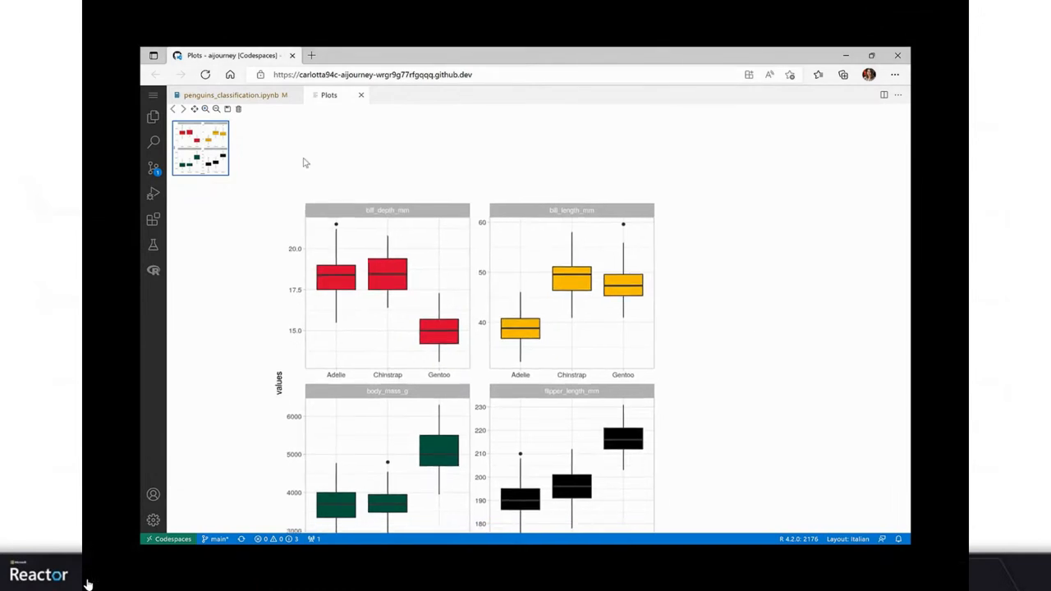
Step: Back in the penguins notebook, split the data into 238 training and 104 test cases
{"action": "left_click", "coordinate": [236, 94]}
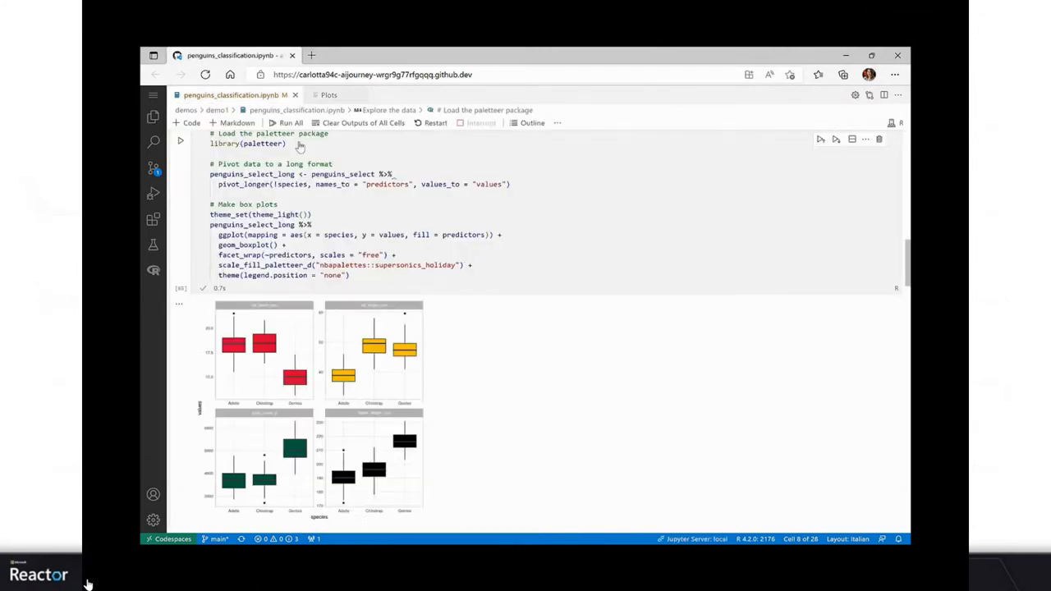
{"action": "scroll", "scroll_direction": "down", "scroll_amount": 3}
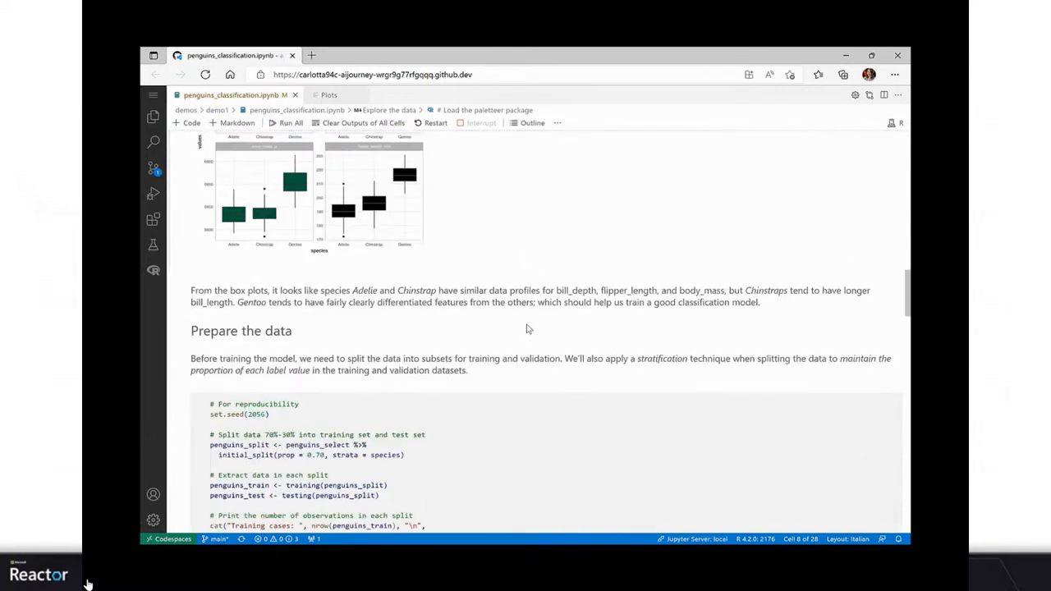
{"action": "mouse_move", "coordinate": [523, 321]}
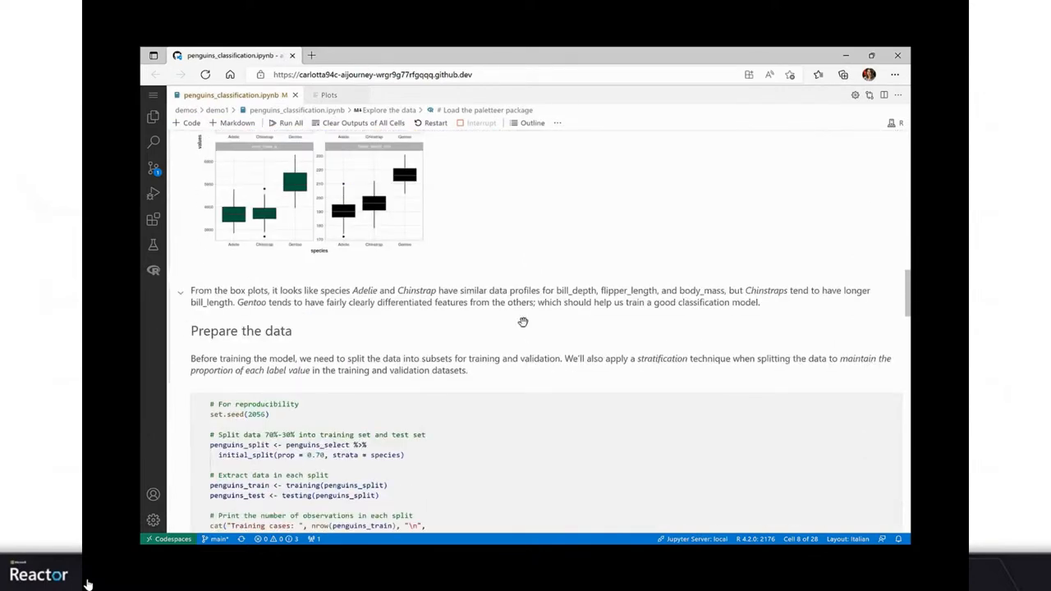
{"action": "scroll", "scroll_direction": "down", "scroll_amount": 3}
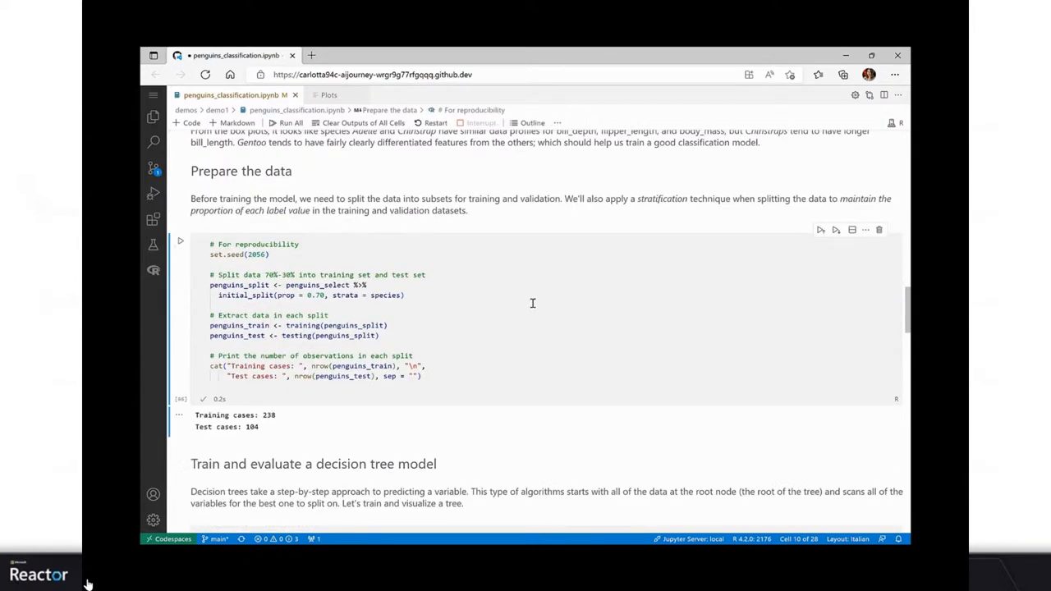
{"action": "scroll", "scroll_direction": "down", "scroll_amount": 3}
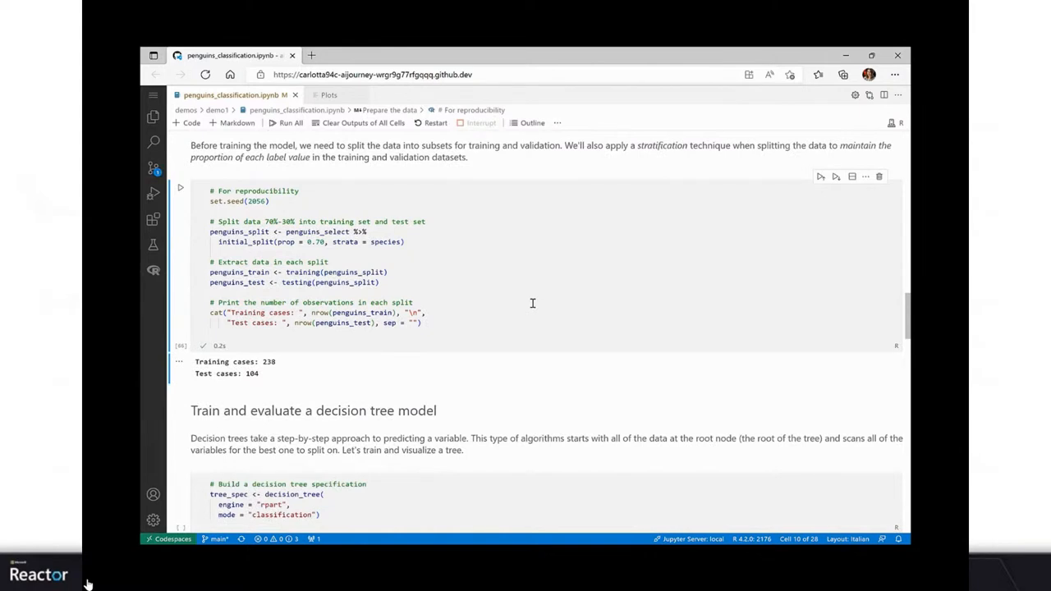
{"action": "scroll", "scroll_direction": "down", "scroll_amount": 3}
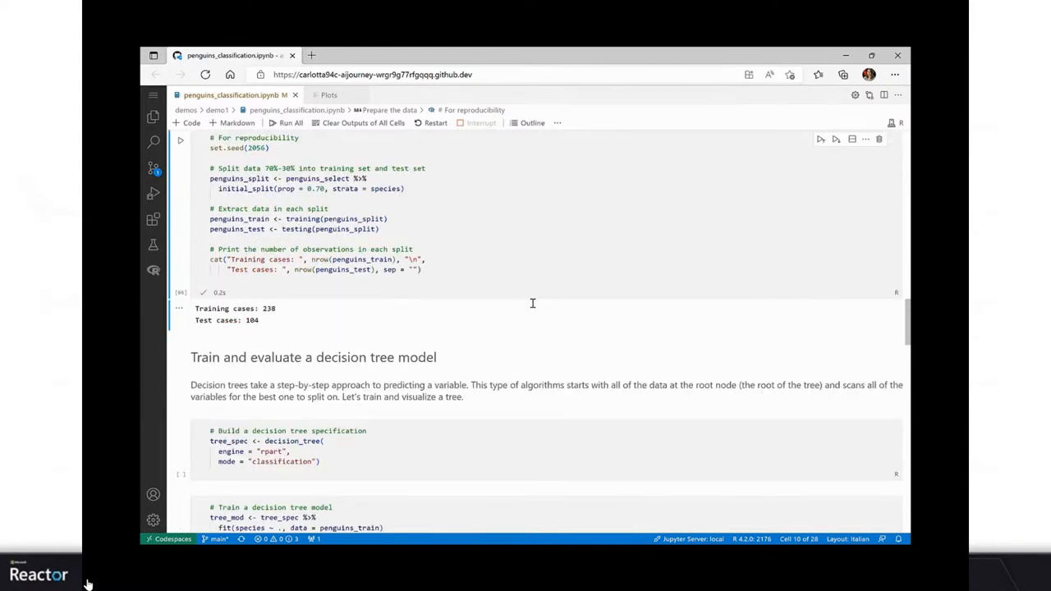
{"action": "scroll", "scroll_direction": "down", "scroll_amount": 3}
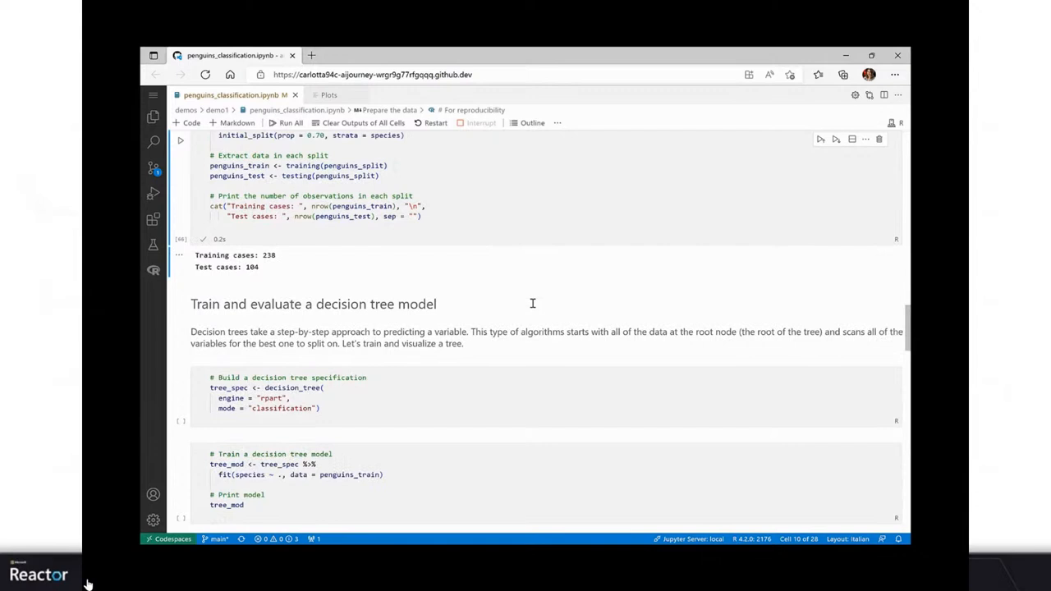
Step: Specify and train the rpart decision tree, printing the fitted tree and drawing its plot
{"action": "scroll", "scroll_direction": "down", "scroll_amount": 3}
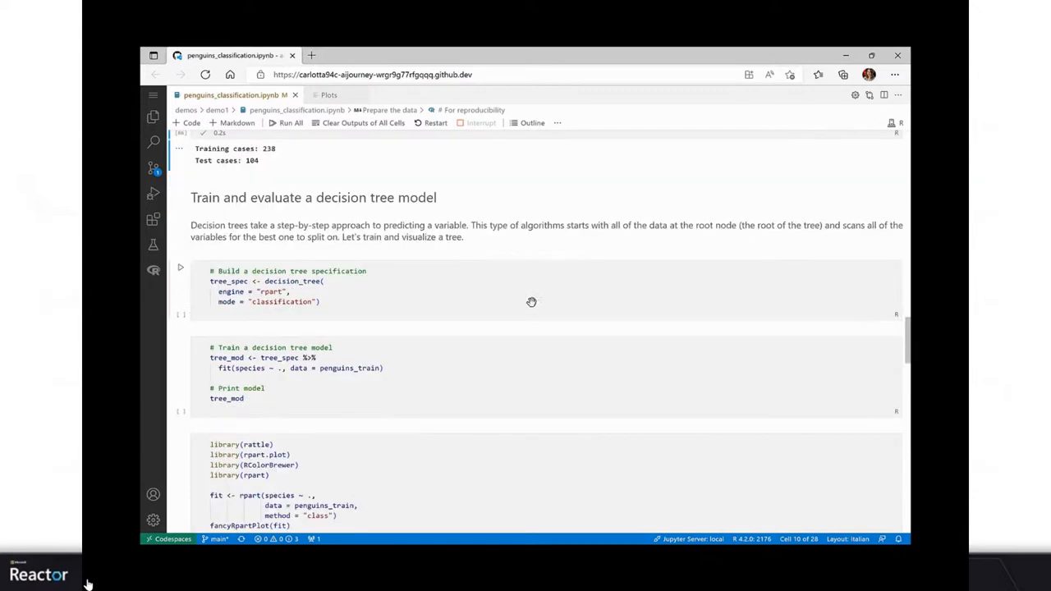
{"action": "mouse_move", "coordinate": [180, 271]}
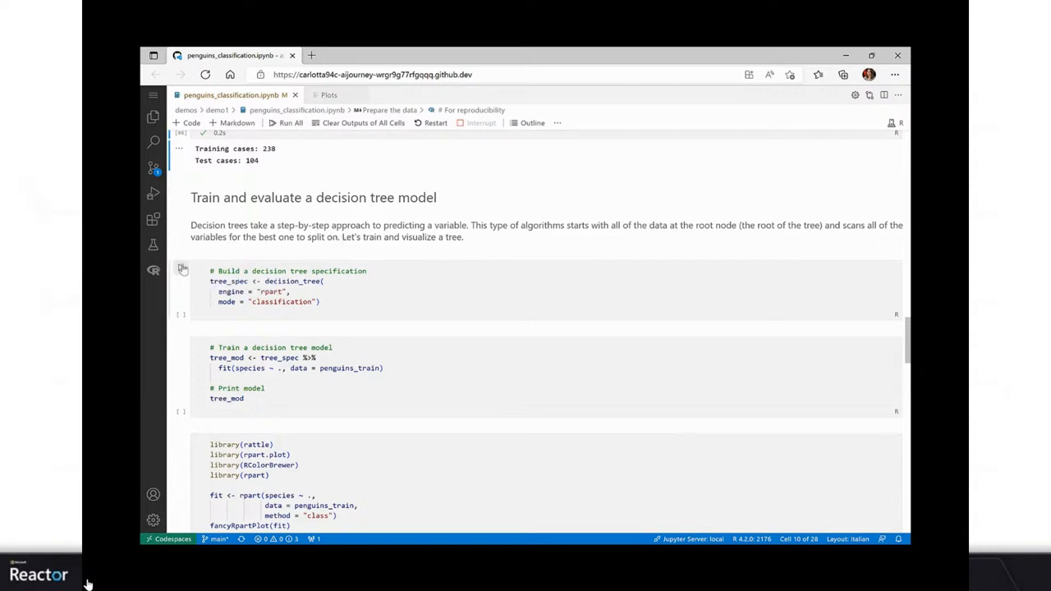
{"action": "left_click", "coordinate": [181, 268]}
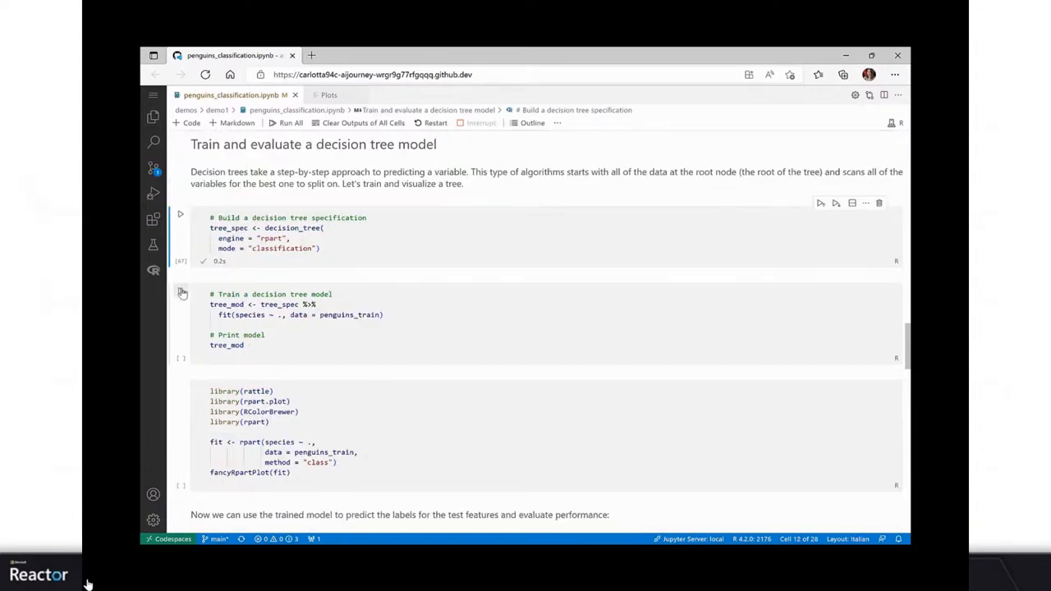
{"action": "left_click", "coordinate": [181, 294]}
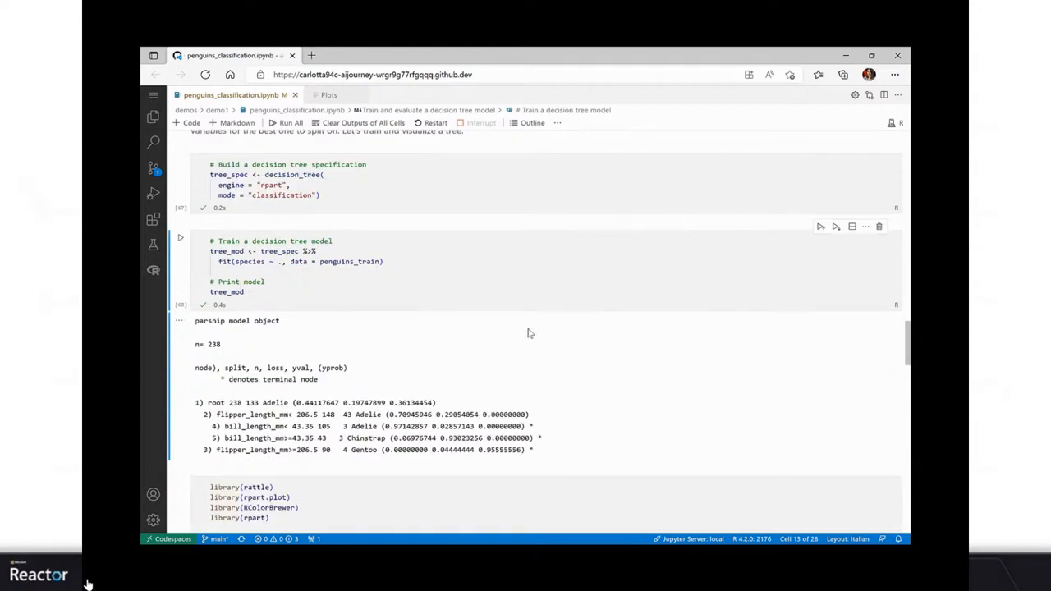
{"action": "scroll", "scroll_direction": "down", "scroll_amount": 3}
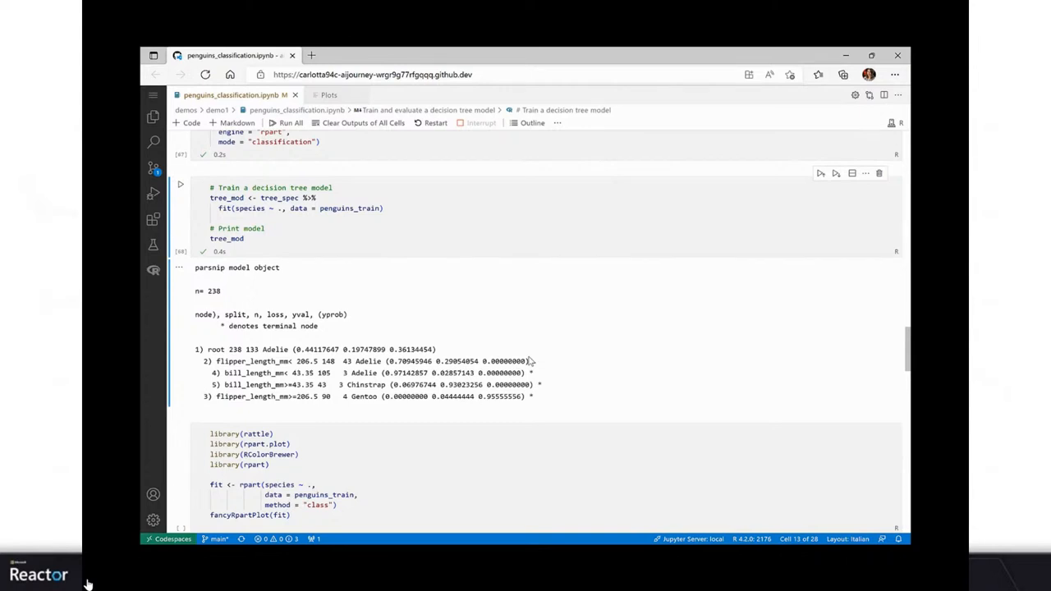
{"action": "scroll", "scroll_direction": "down", "scroll_amount": 3}
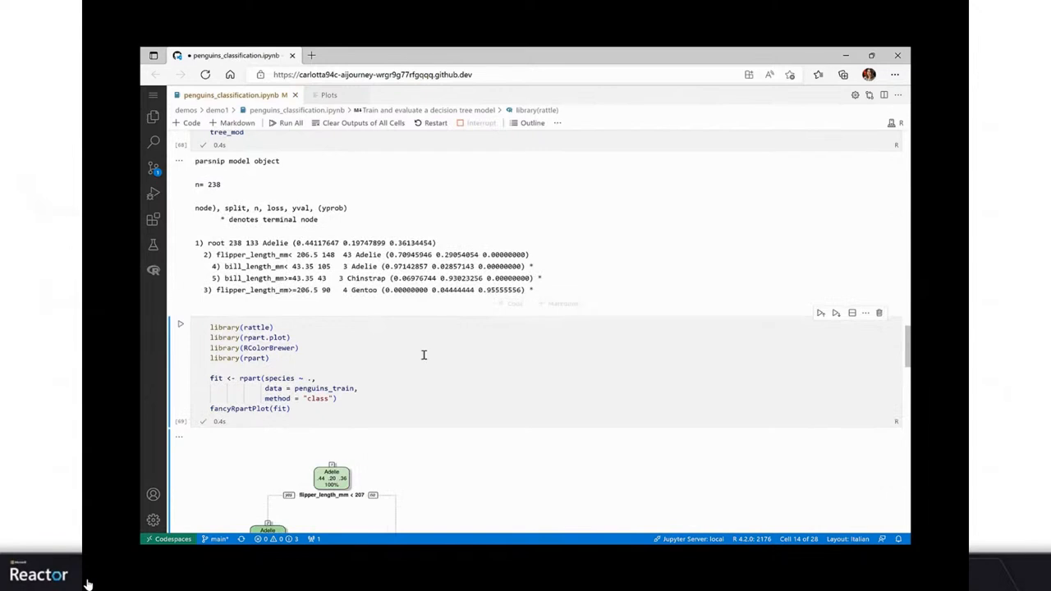
{"action": "scroll", "scroll_direction": "down", "scroll_amount": 3}
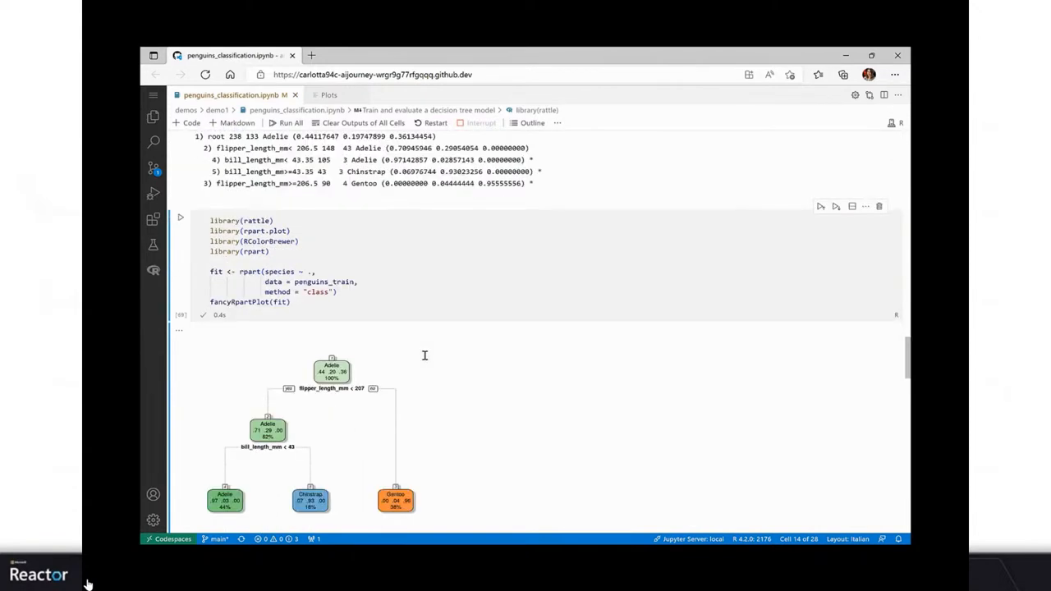
{"action": "mouse_move", "coordinate": [505, 424]}
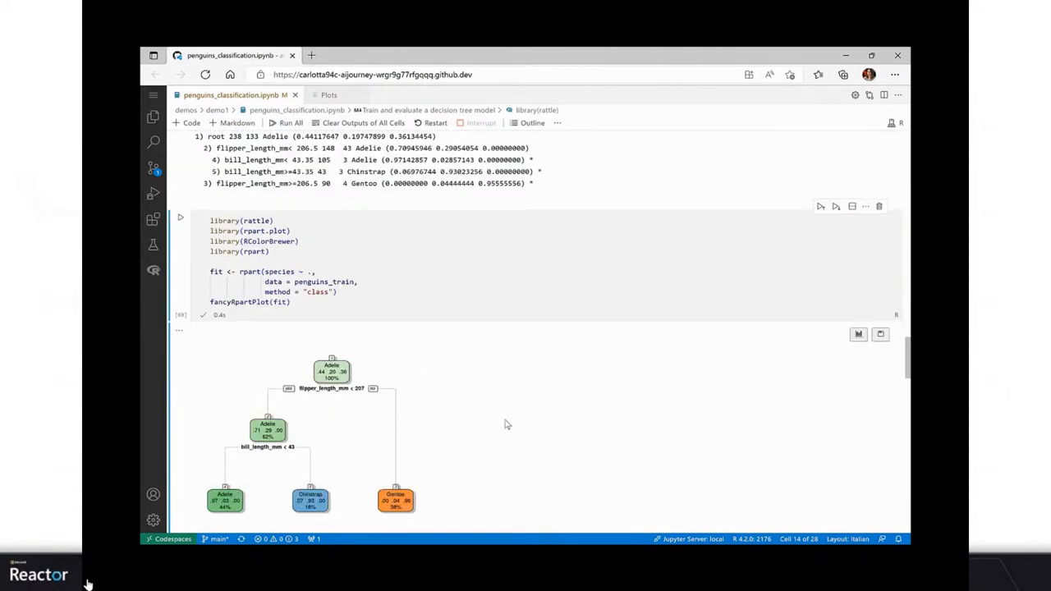
{"action": "mouse_move", "coordinate": [493, 438]}
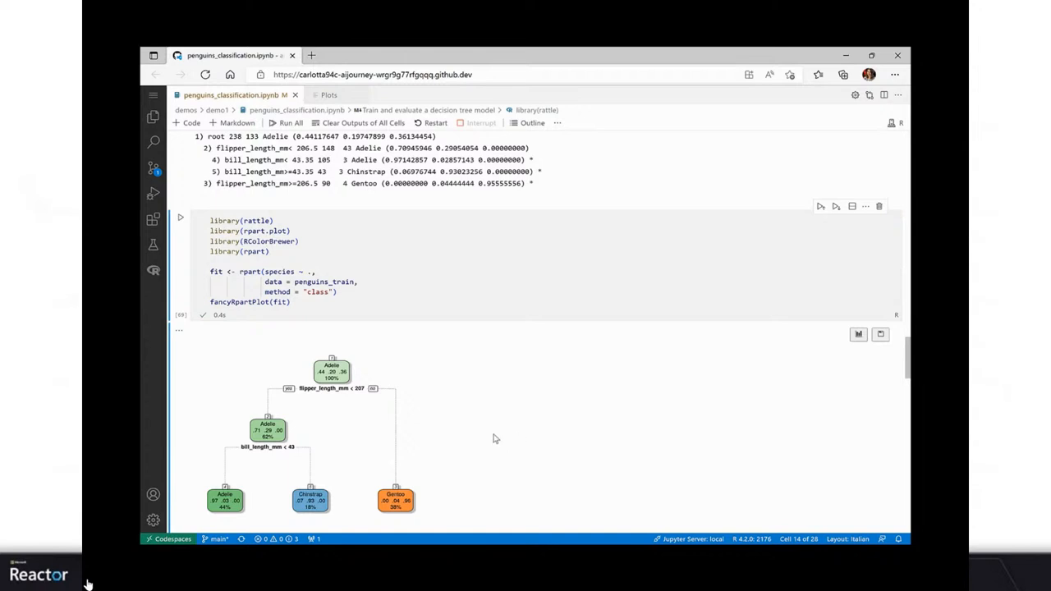
{"action": "mouse_move", "coordinate": [353, 448]}
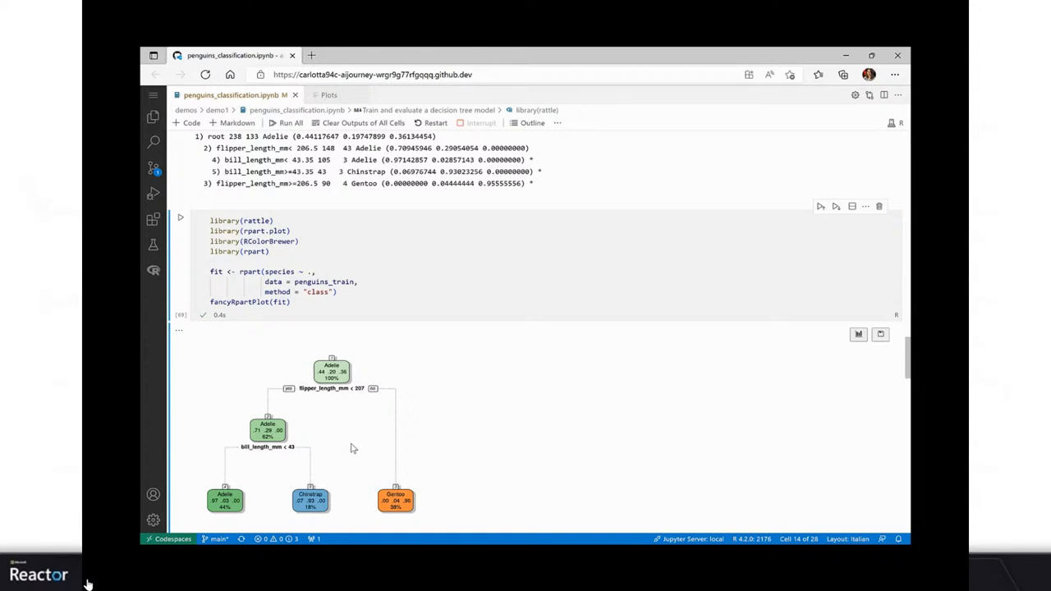
{"action": "mouse_move", "coordinate": [308, 398]}
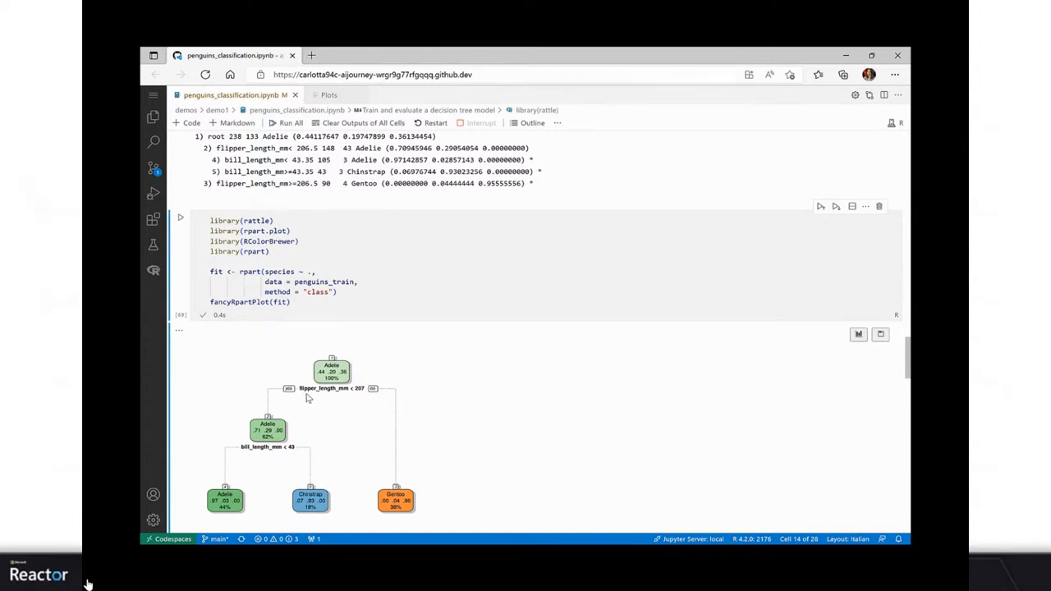
{"action": "mouse_move", "coordinate": [335, 399]}
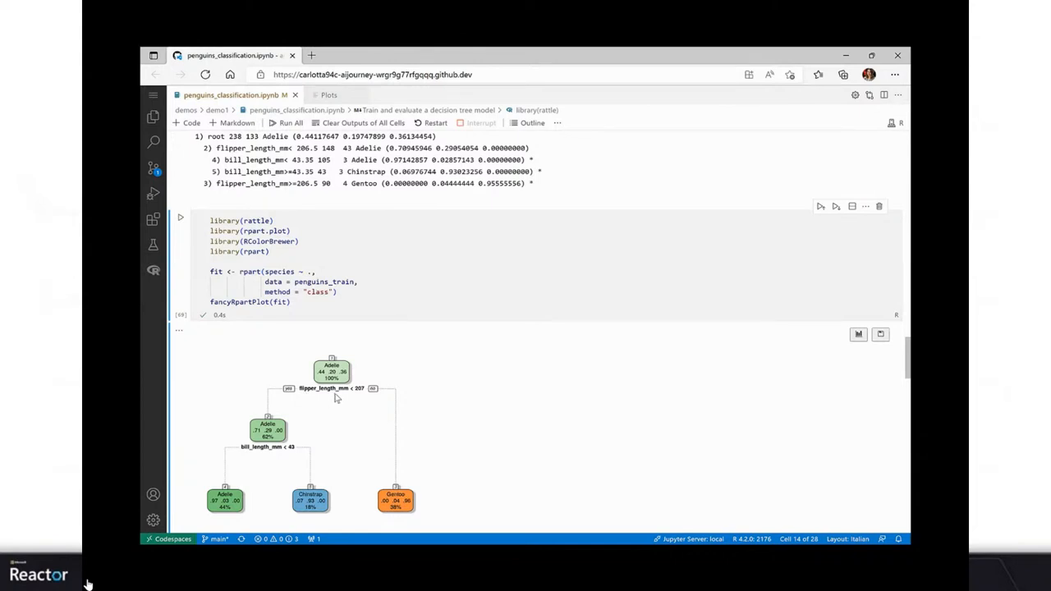
{"action": "mouse_move", "coordinate": [485, 406]}
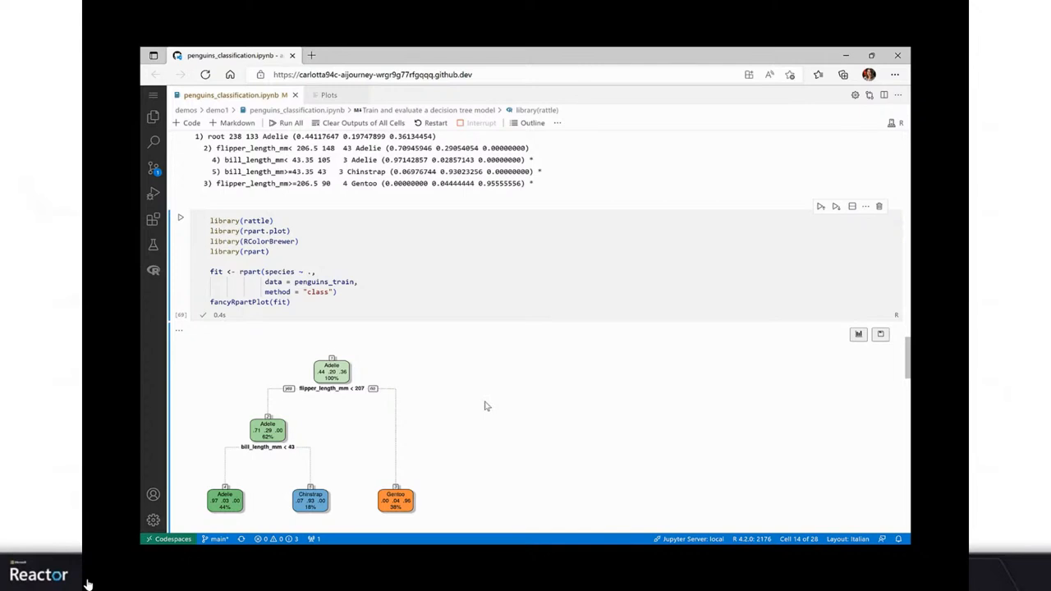
{"action": "mouse_move", "coordinate": [482, 404]}
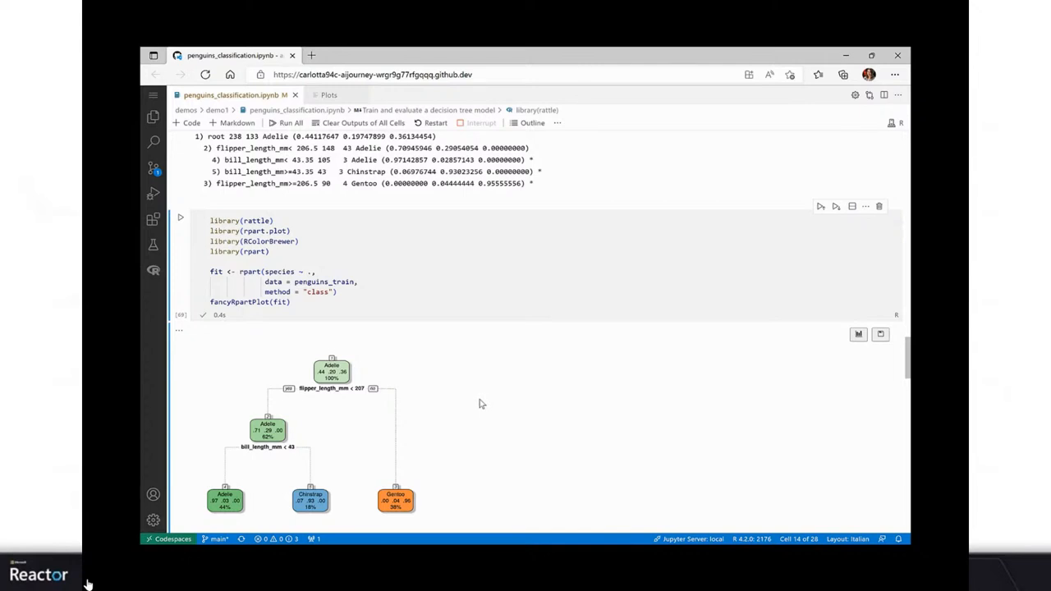
{"action": "mouse_move", "coordinate": [284, 446]}
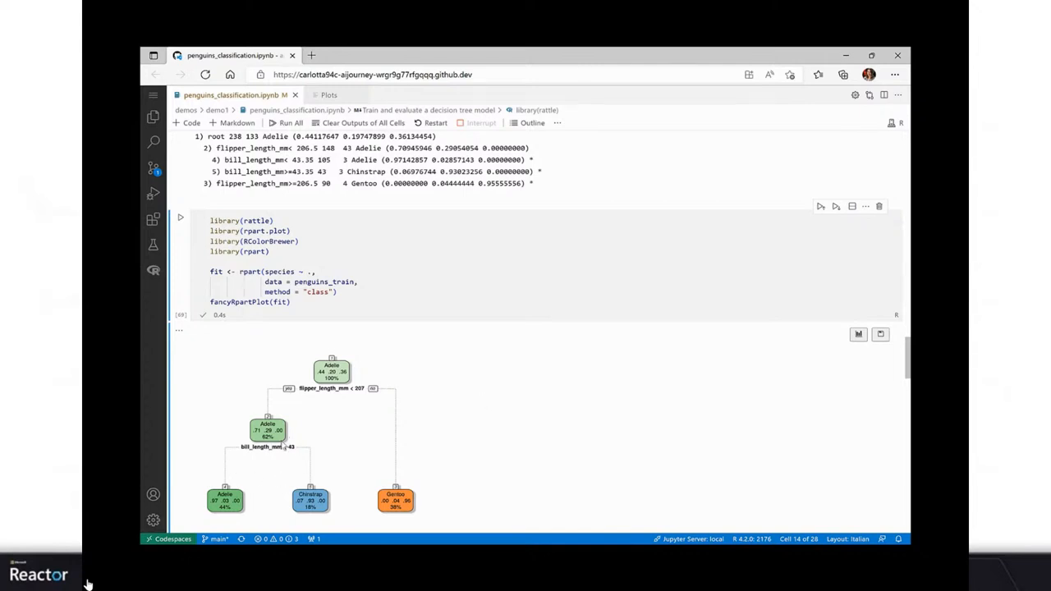
{"action": "mouse_move", "coordinate": [607, 409]}
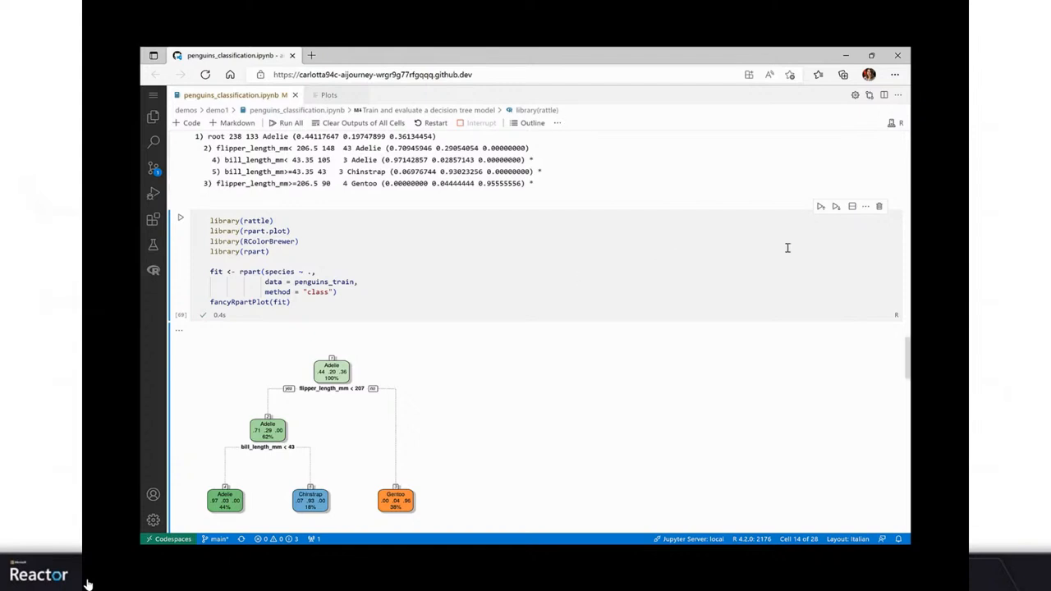
{"action": "scroll", "scroll_direction": "down", "scroll_amount": 3}
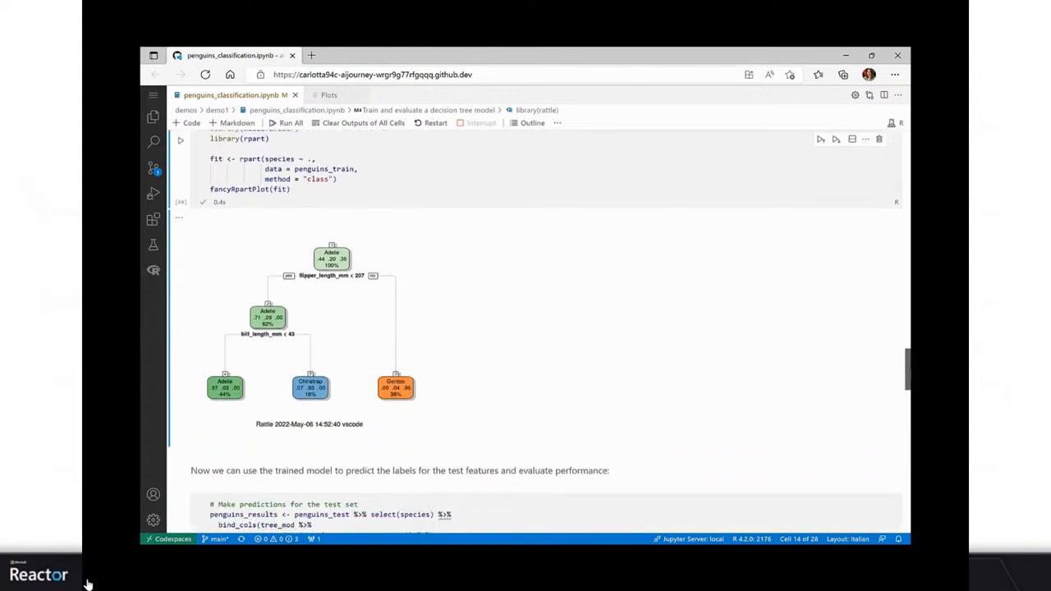
Step: Predict the test set, showing a 10-row table of predicted classes and probabilities
{"action": "scroll", "scroll_direction": "down", "scroll_amount": 3}
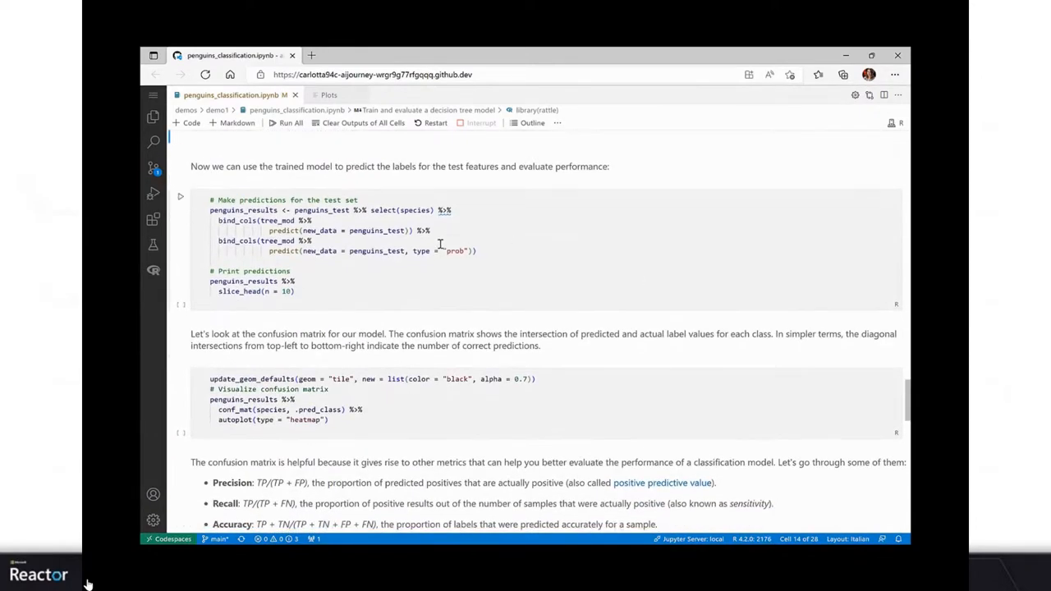
{"action": "mouse_move", "coordinate": [485, 218]}
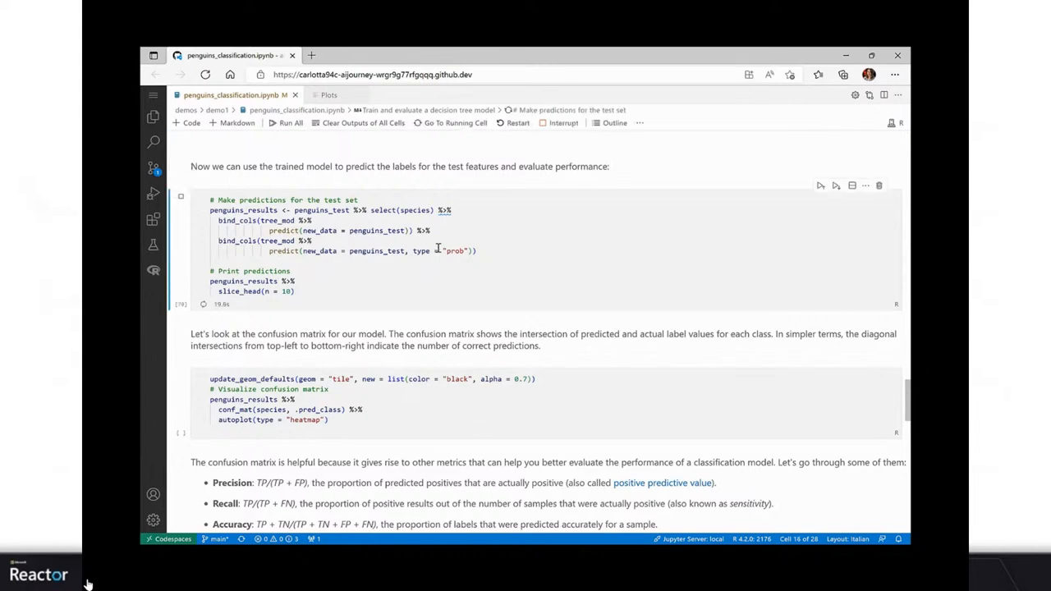
{"action": "left_click", "coordinate": [820, 184]}
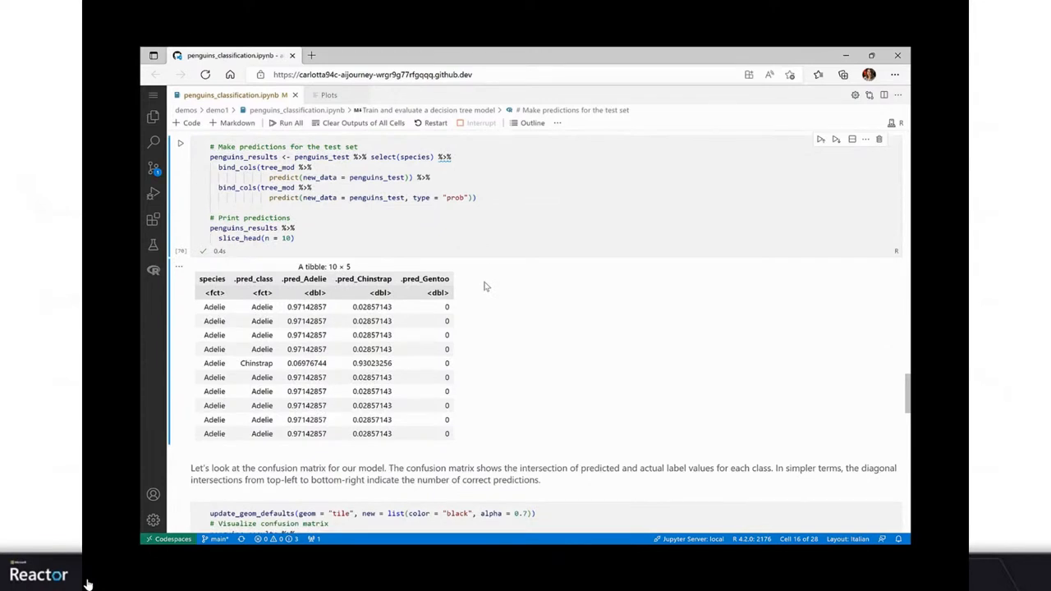
{"action": "mouse_move", "coordinate": [340, 343]}
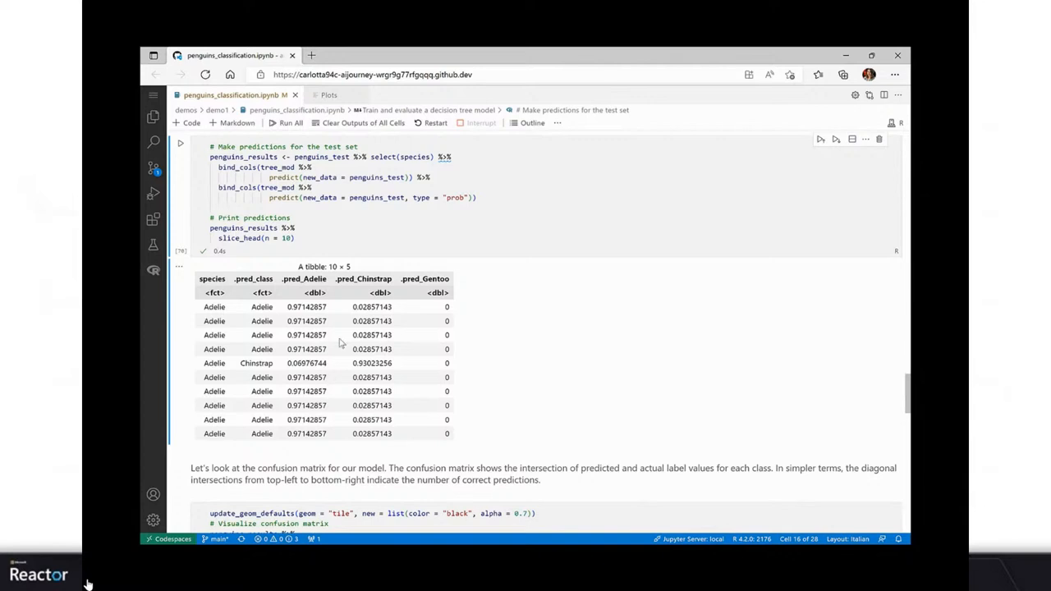
{"action": "mouse_move", "coordinate": [308, 335]}
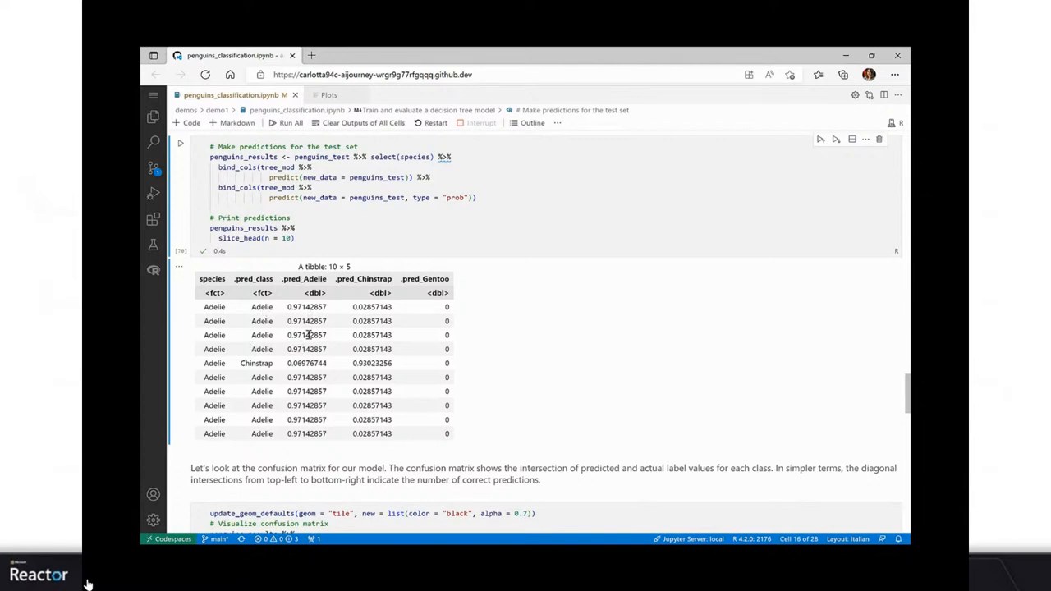
{"action": "mouse_move", "coordinate": [532, 345]}
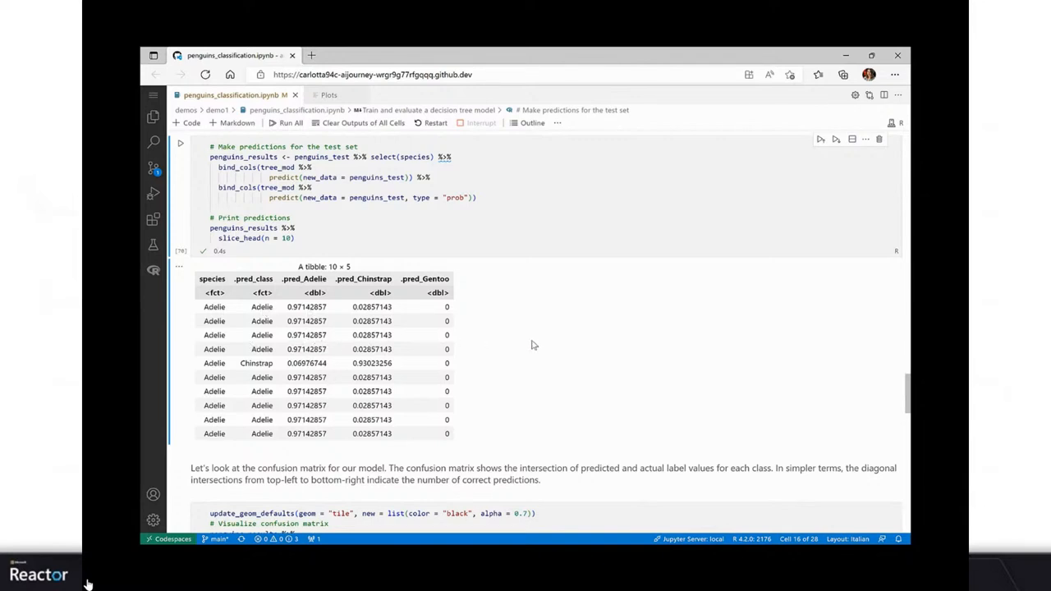
{"action": "scroll", "scroll_direction": "down", "scroll_amount": 3}
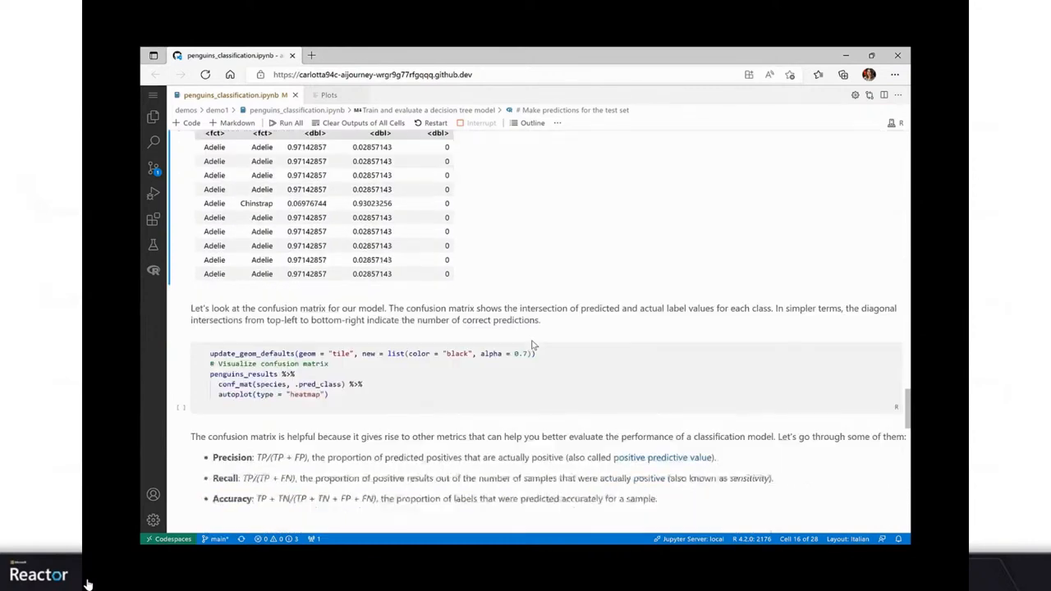
Step: Render the confusion-matrix heatmap showing 43, 18 and 36 correct predictions per species
{"action": "scroll", "scroll_direction": "down", "scroll_amount": 3}
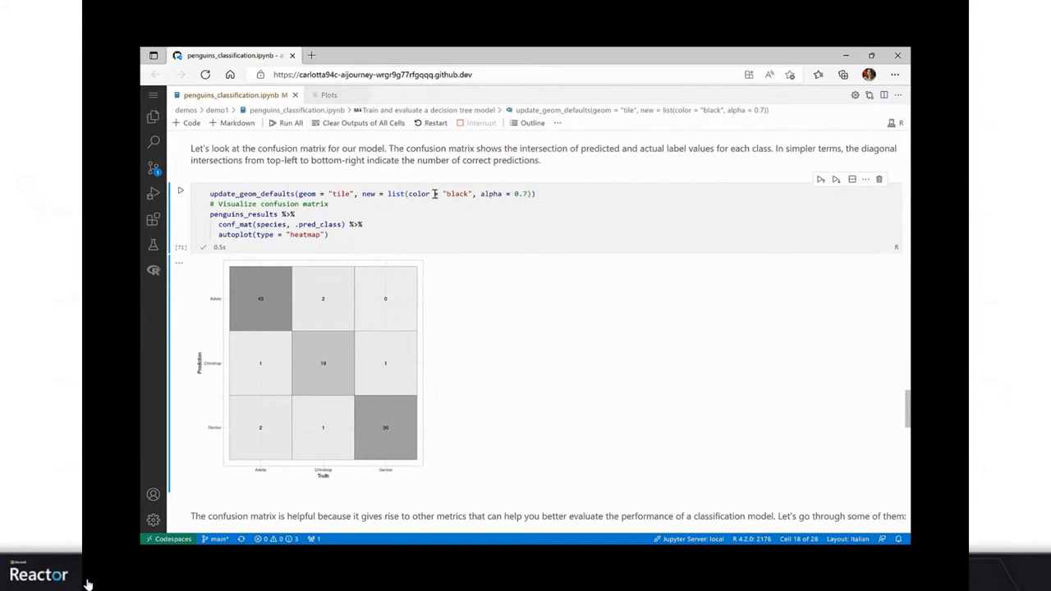
{"action": "mouse_move", "coordinate": [460, 339]}
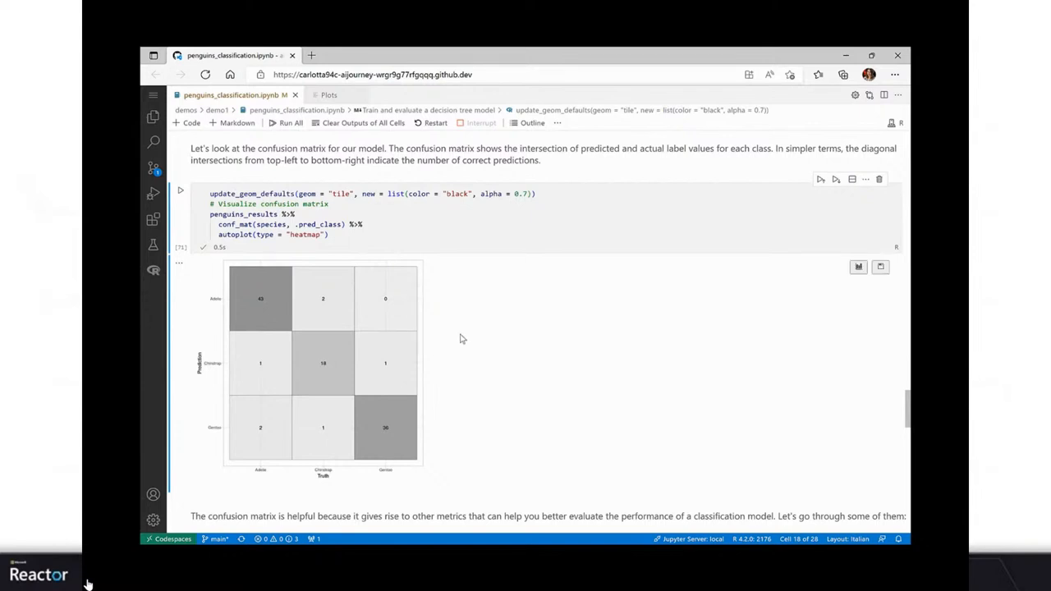
{"action": "mouse_move", "coordinate": [479, 386]}
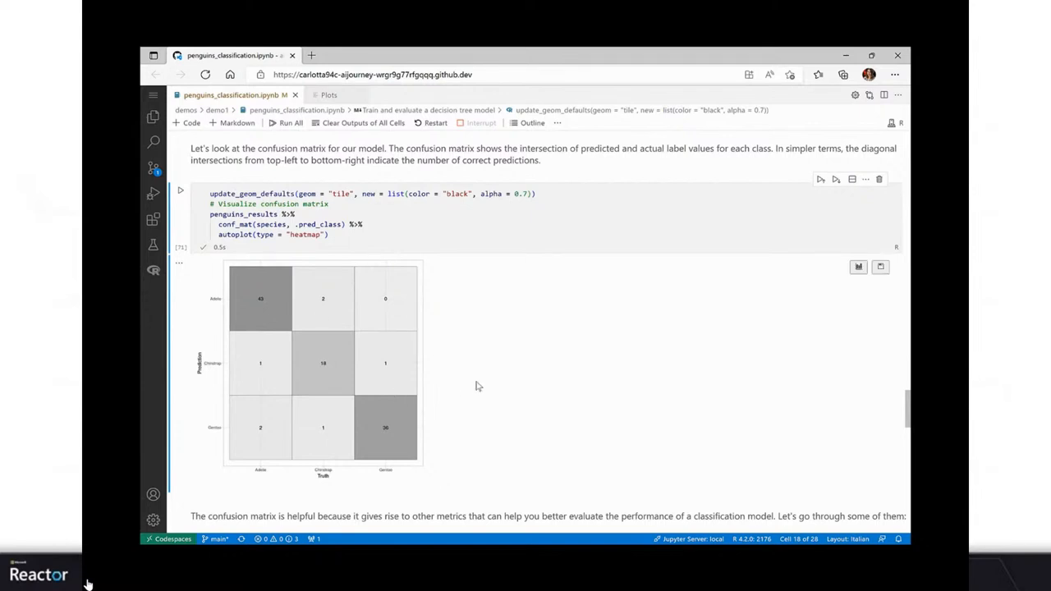
{"action": "mouse_move", "coordinate": [525, 381]}
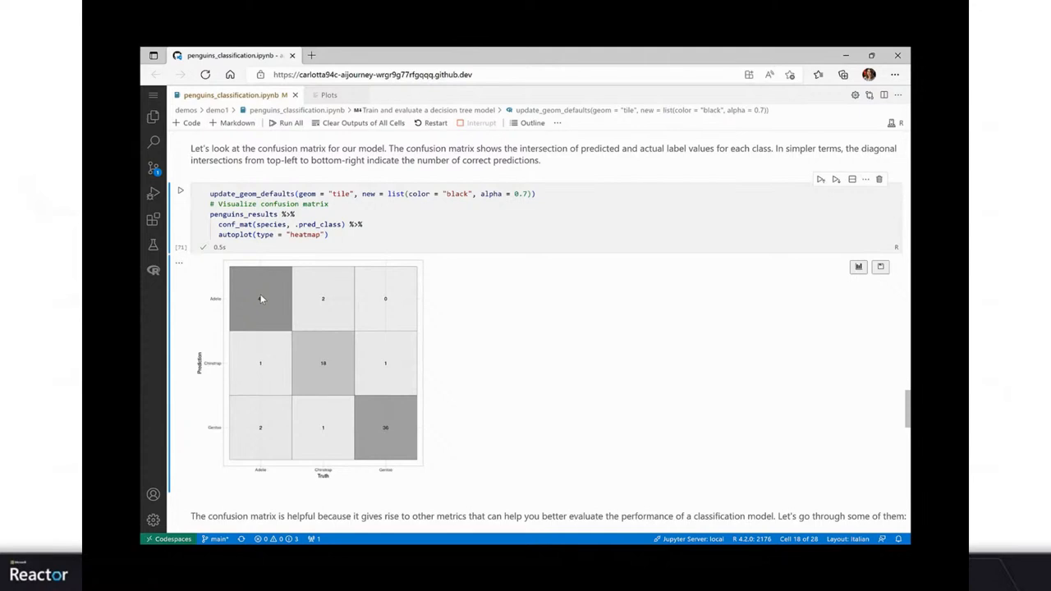
{"action": "mouse_move", "coordinate": [260, 300]}
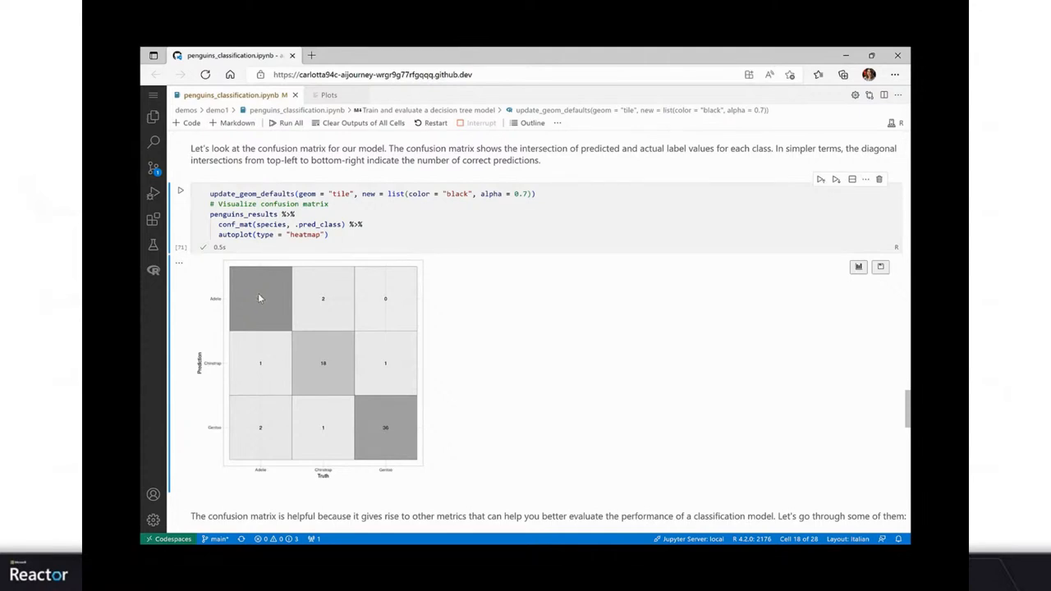
{"action": "mouse_move", "coordinate": [472, 347]}
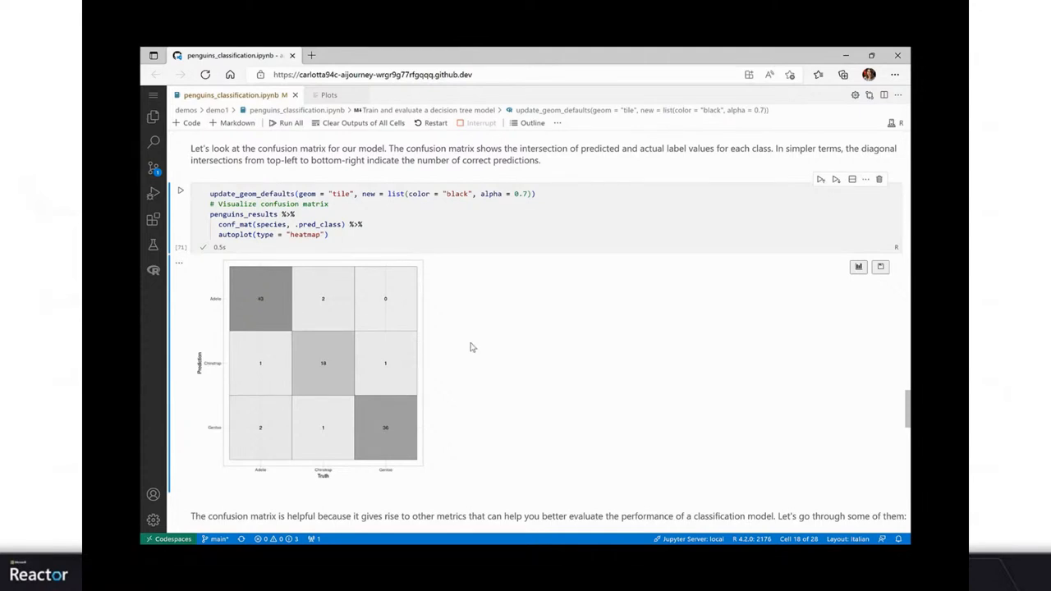
{"action": "scroll", "scroll_direction": "down", "scroll_amount": 3}
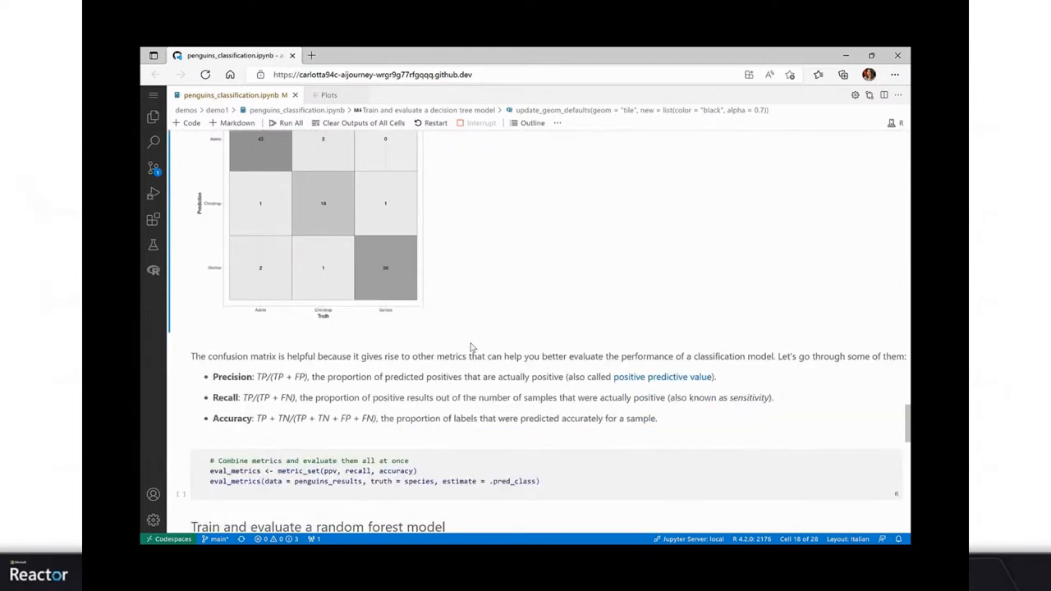
Step: Evaluate combined metrics: precision 0.926, recall 0.922, accuracy 0.933
{"action": "scroll", "scroll_direction": "down", "scroll_amount": 3}
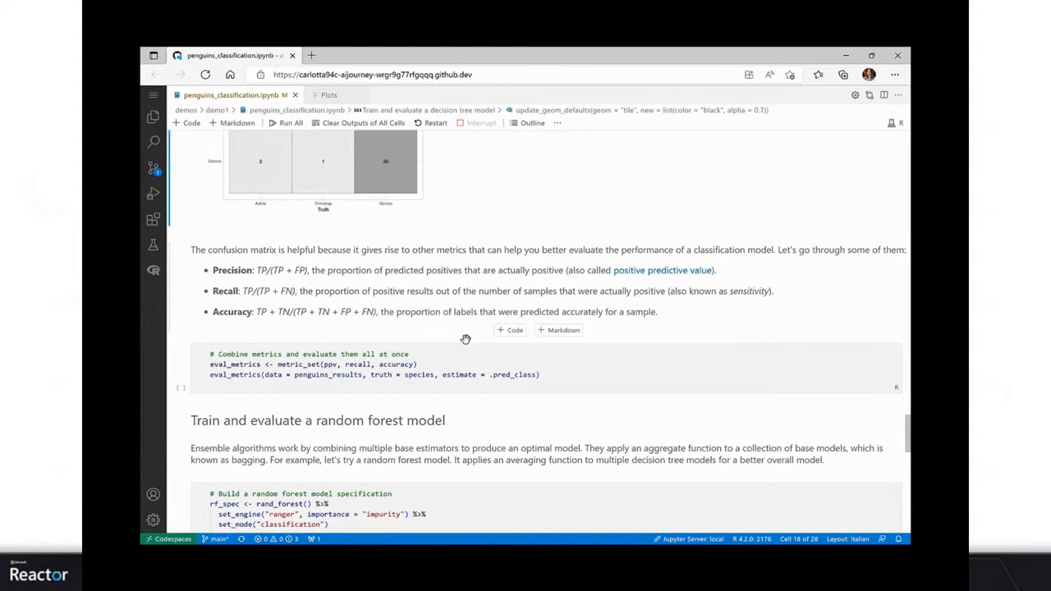
{"action": "mouse_move", "coordinate": [197, 346]}
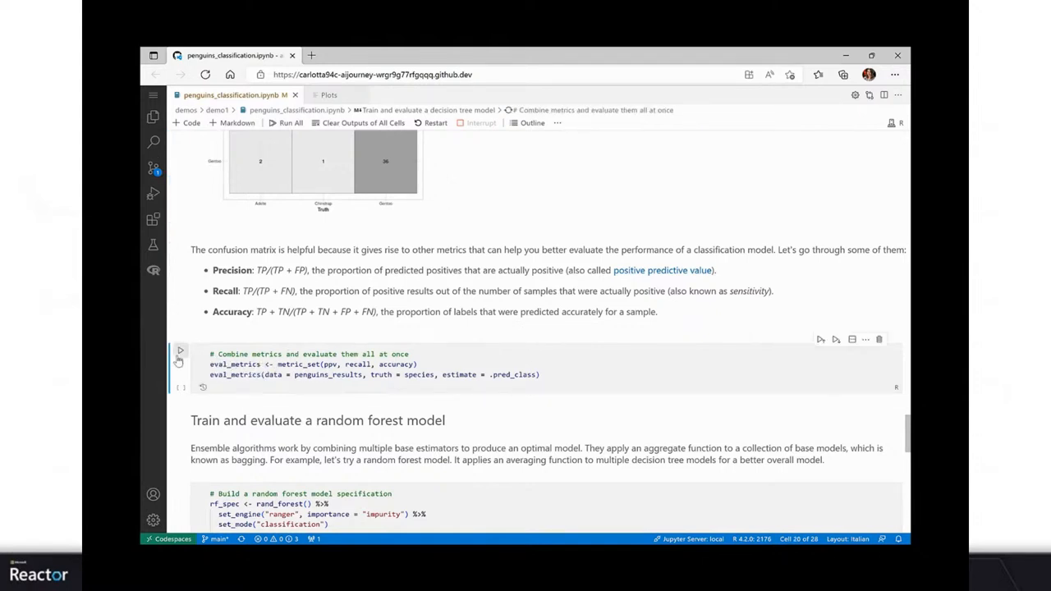
{"action": "left_click", "coordinate": [180, 354]}
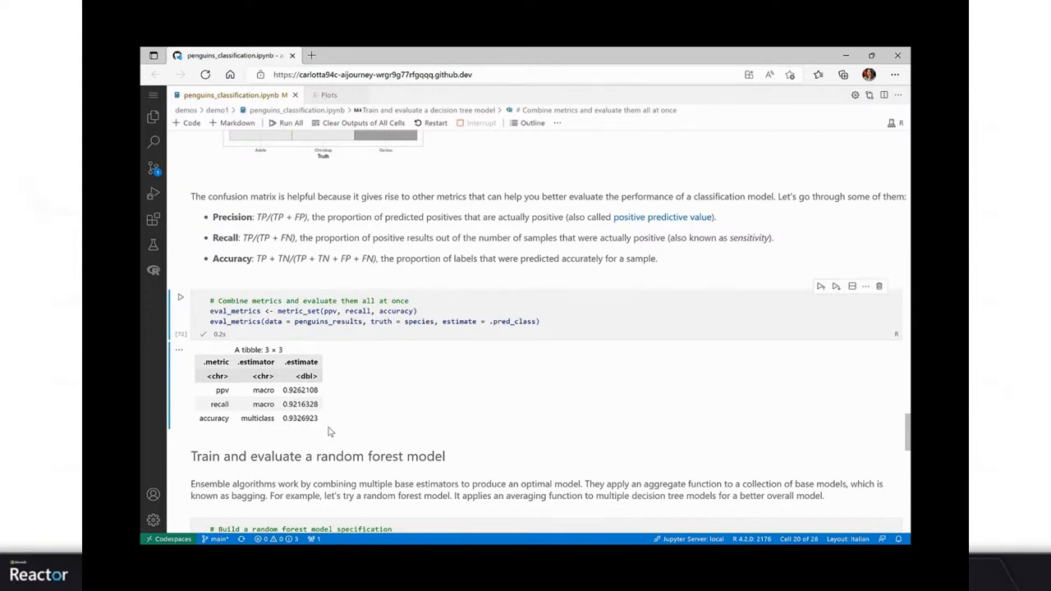
{"action": "mouse_move", "coordinate": [329, 395]}
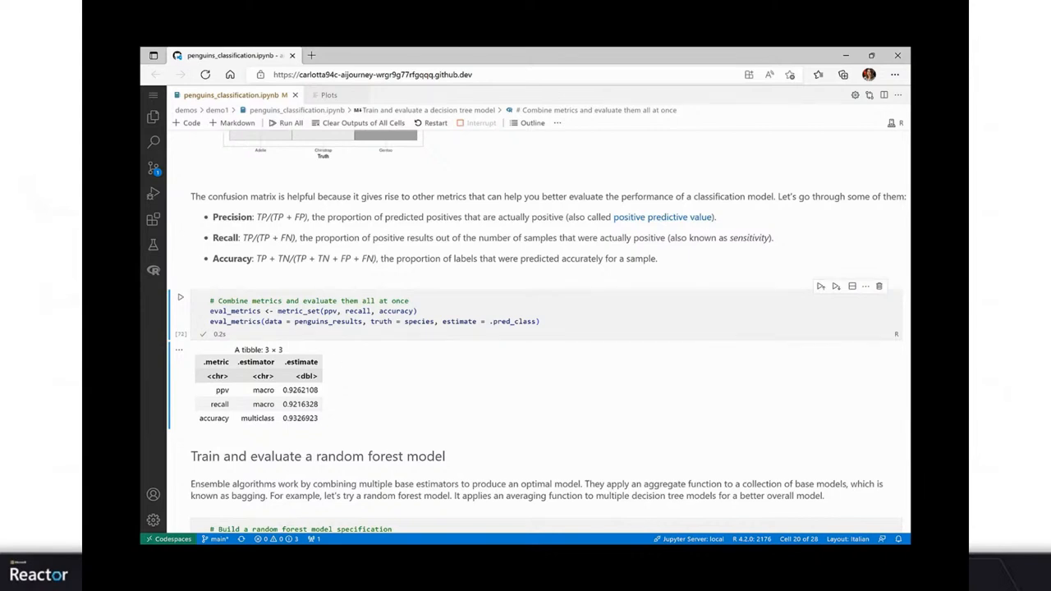
{"action": "mouse_move", "coordinate": [434, 395]}
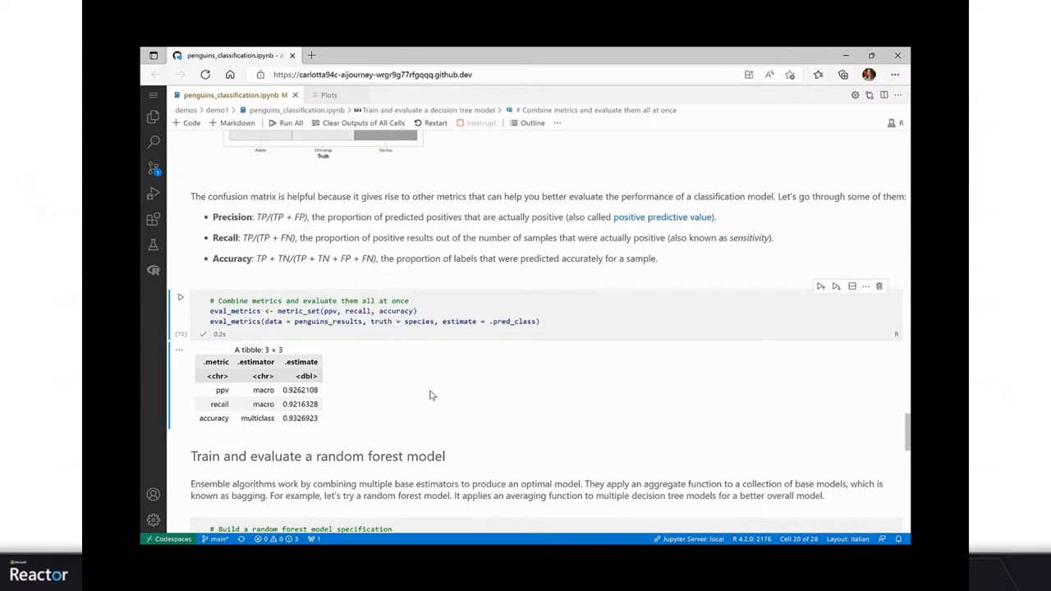
{"action": "mouse_move", "coordinate": [378, 379]}
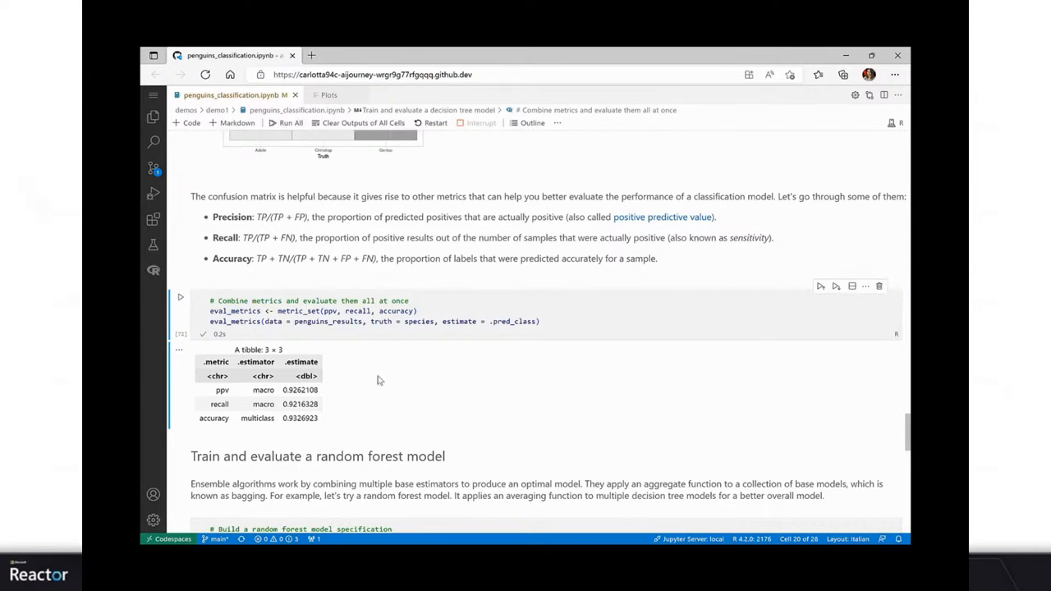
{"action": "mouse_move", "coordinate": [427, 374]}
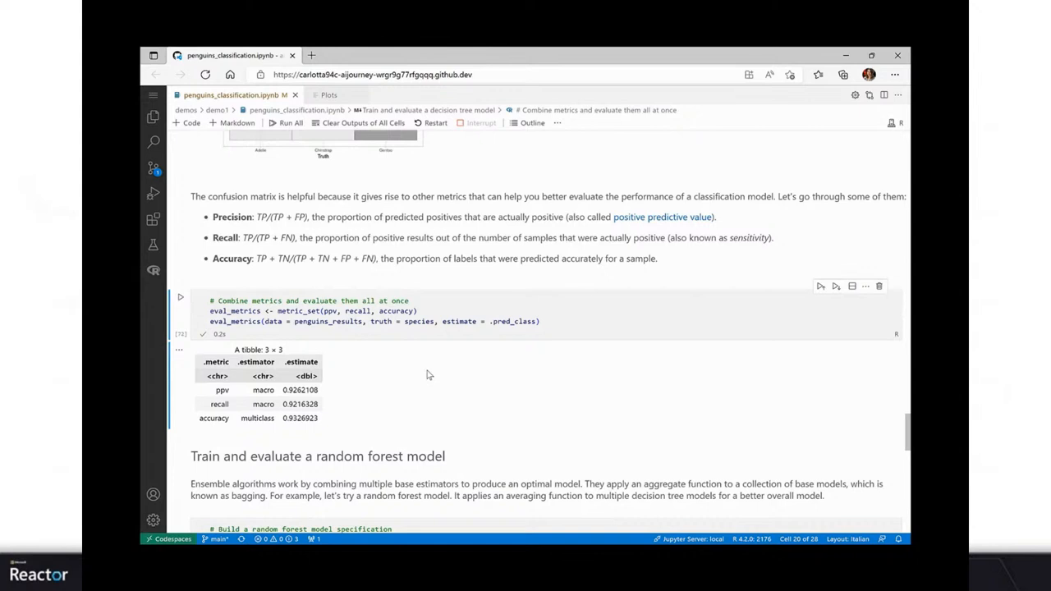
{"action": "mouse_move", "coordinate": [425, 373]}
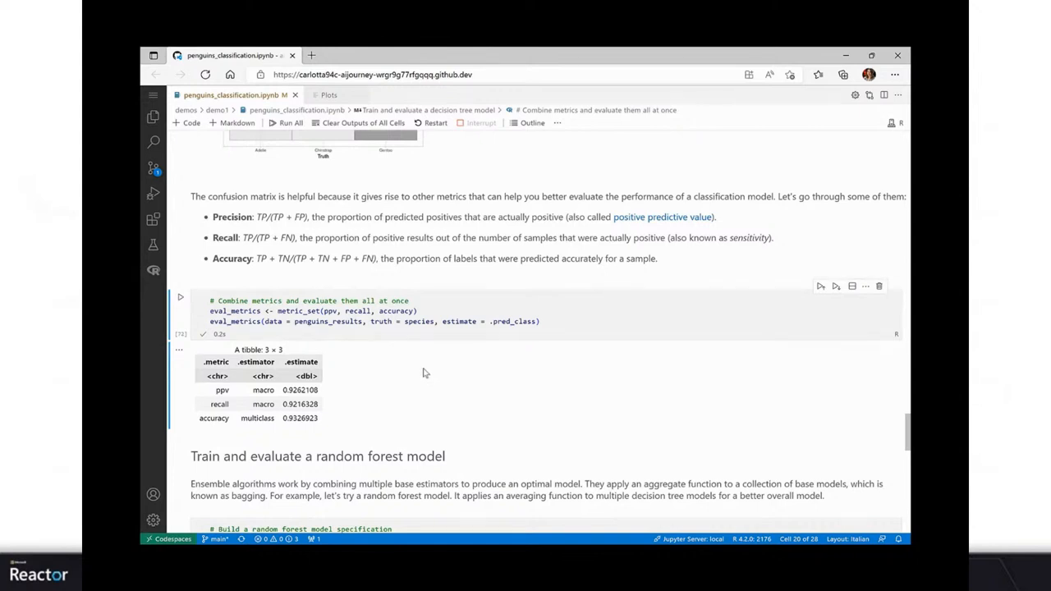
{"action": "mouse_move", "coordinate": [418, 363]}
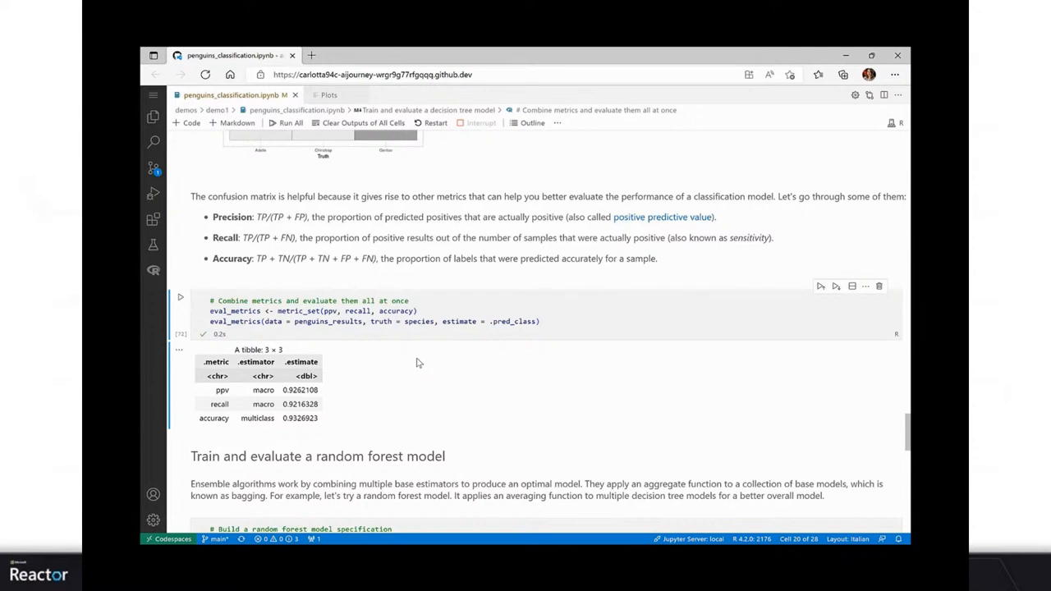
{"action": "mouse_move", "coordinate": [397, 364]}
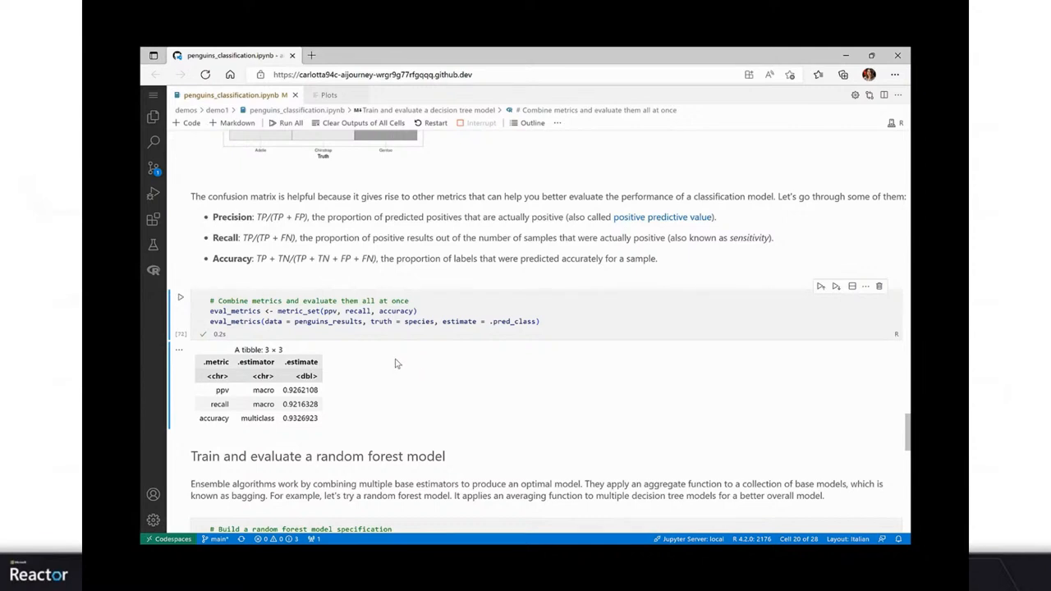
{"action": "mouse_move", "coordinate": [281, 394]}
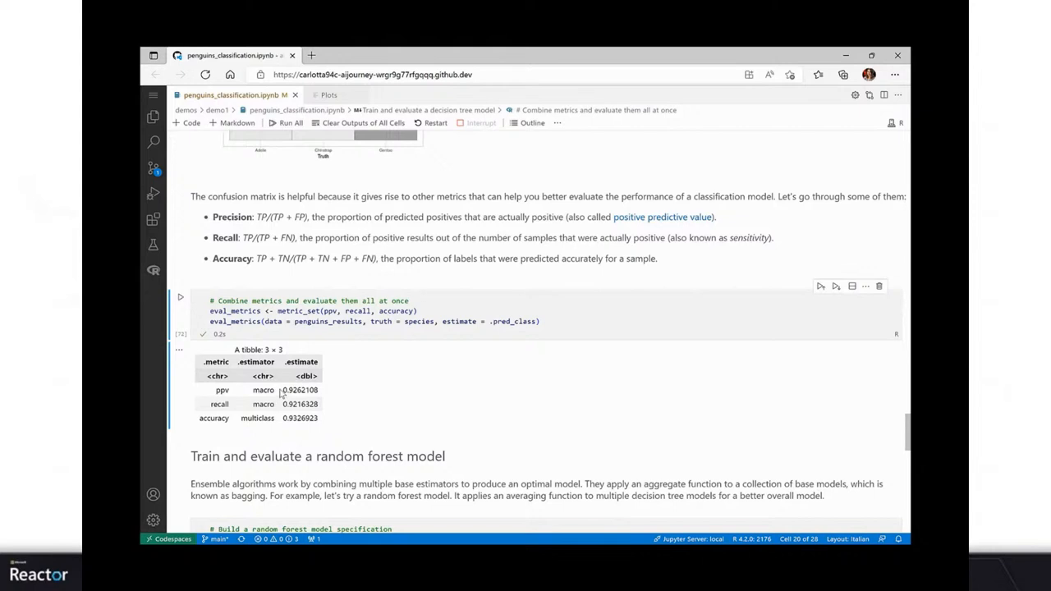
{"action": "mouse_move", "coordinate": [384, 387]}
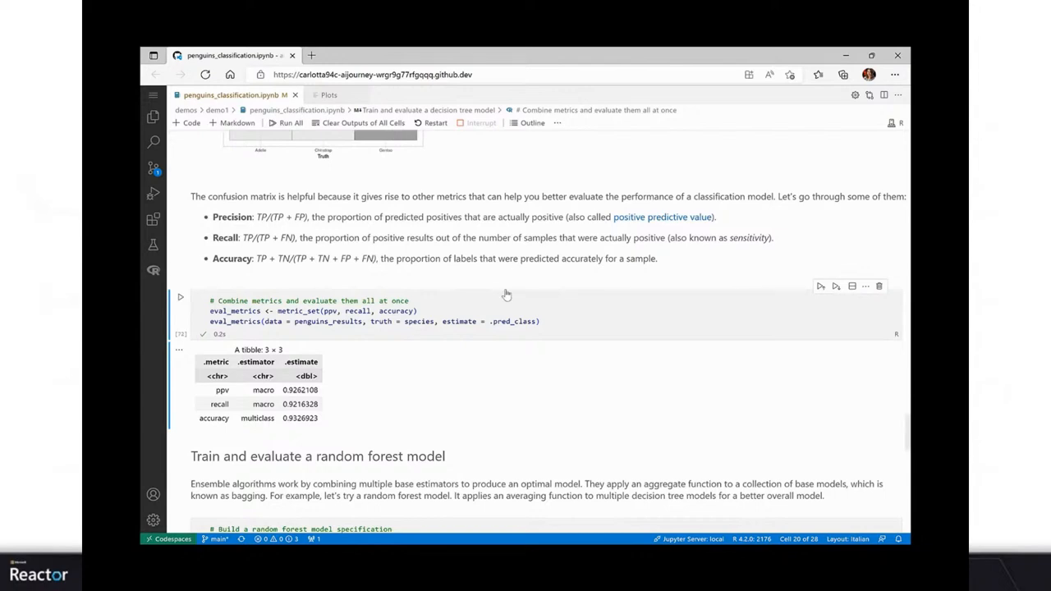
{"action": "mouse_move", "coordinate": [448, 344]}
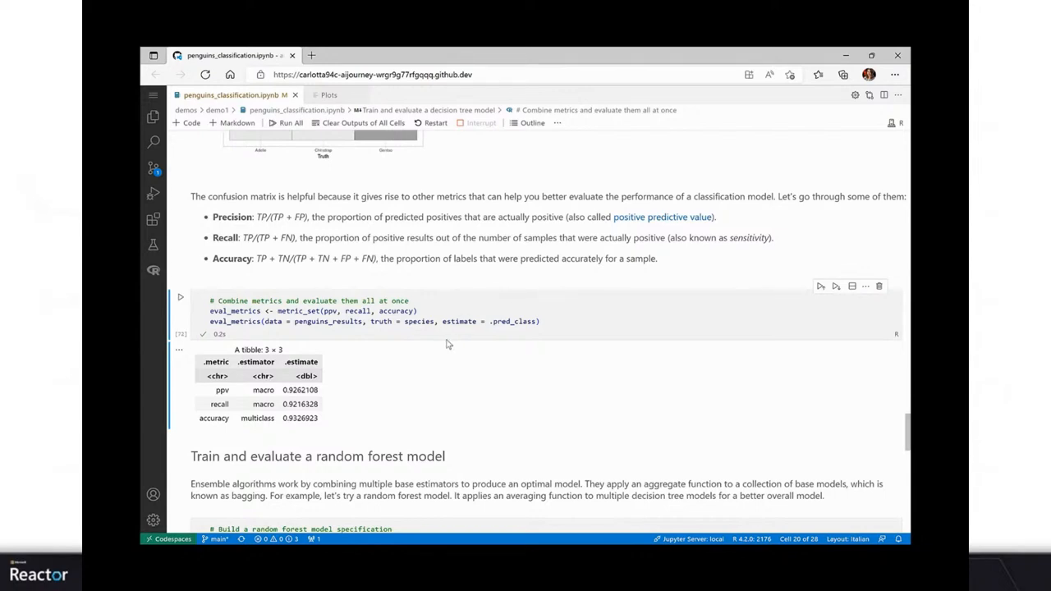
Step: Run the random forest workflow cell, printing a ranger-engine spec with a normalize step
{"action": "scroll", "scroll_direction": "down", "scroll_amount": 3}
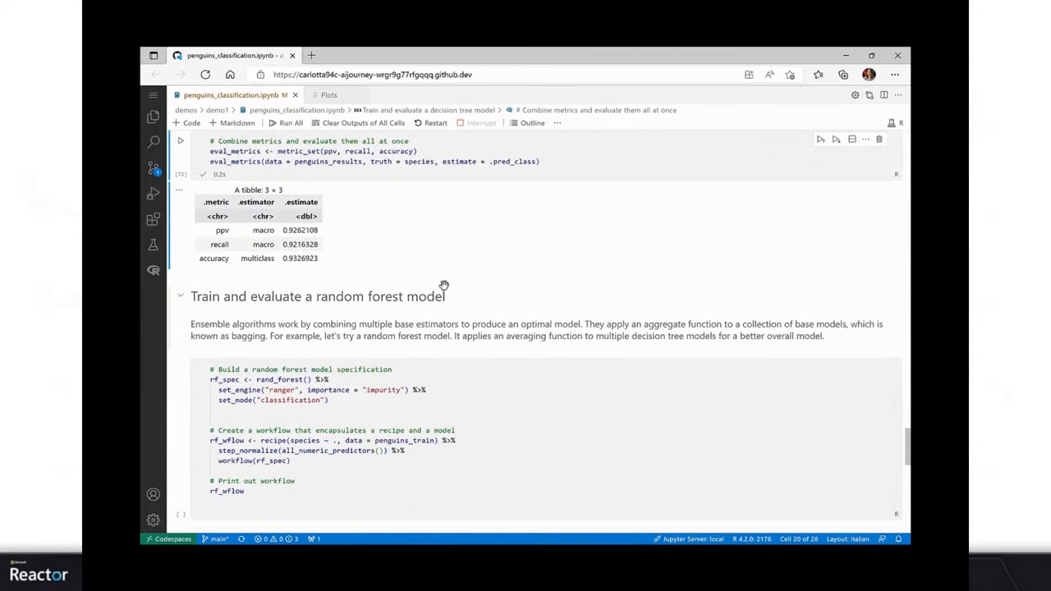
{"action": "scroll", "scroll_direction": "down", "scroll_amount": 3}
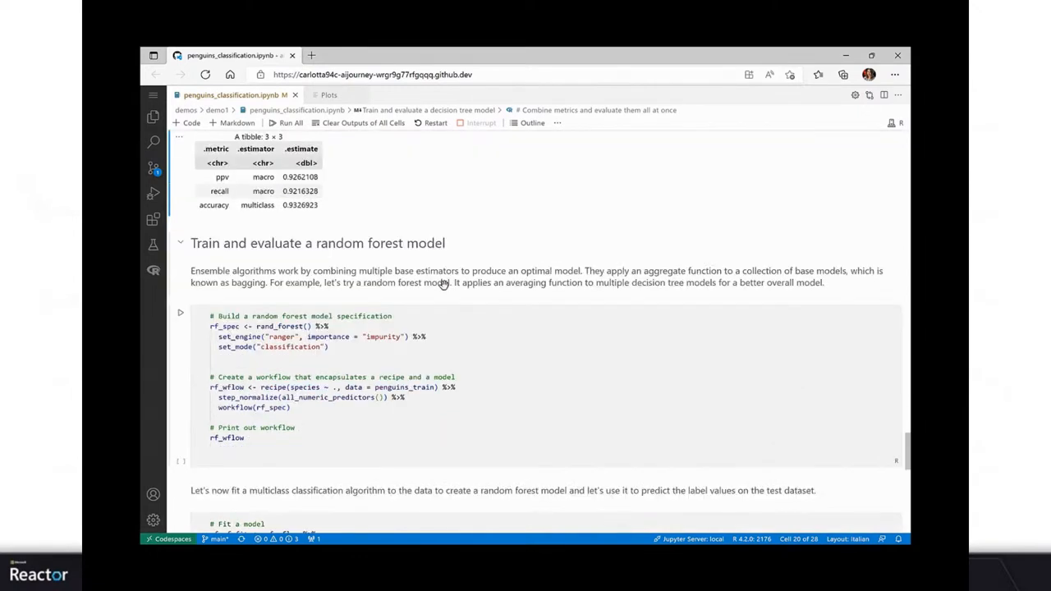
{"action": "scroll", "scroll_direction": "down", "scroll_amount": 3}
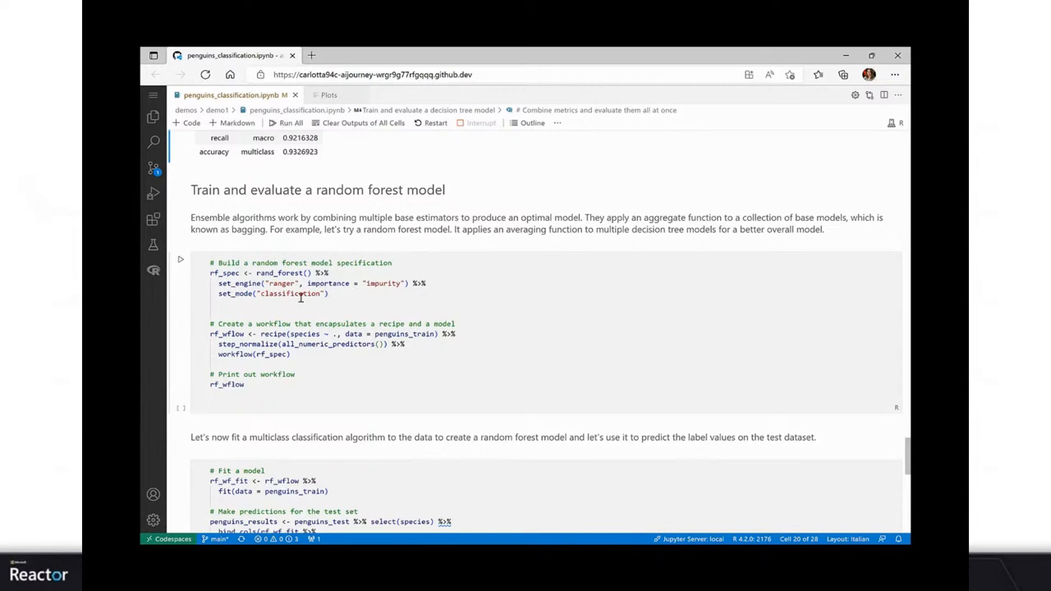
{"action": "mouse_move", "coordinate": [305, 283]}
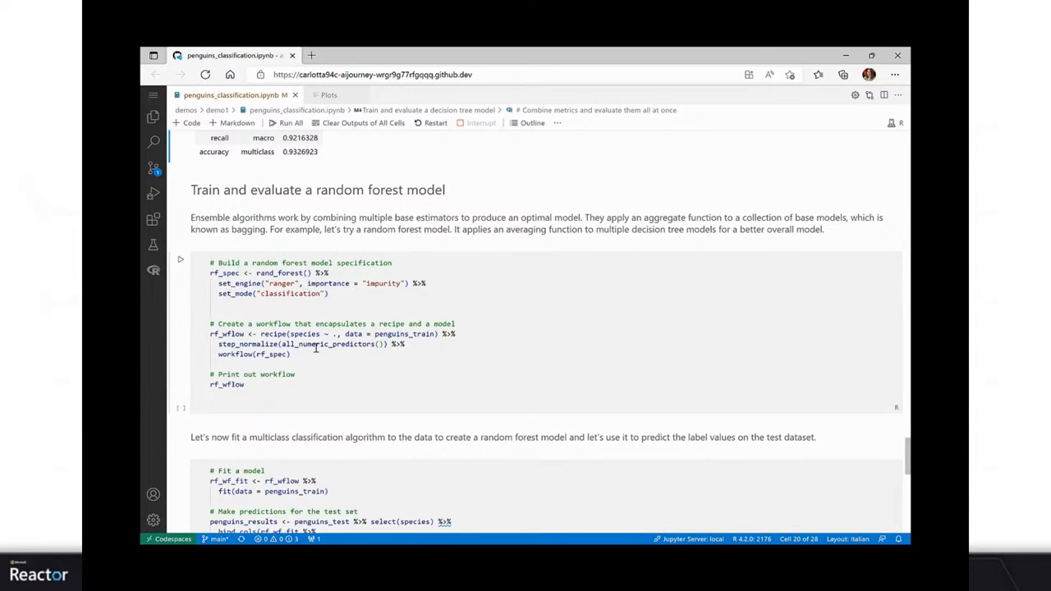
{"action": "mouse_move", "coordinate": [446, 345]}
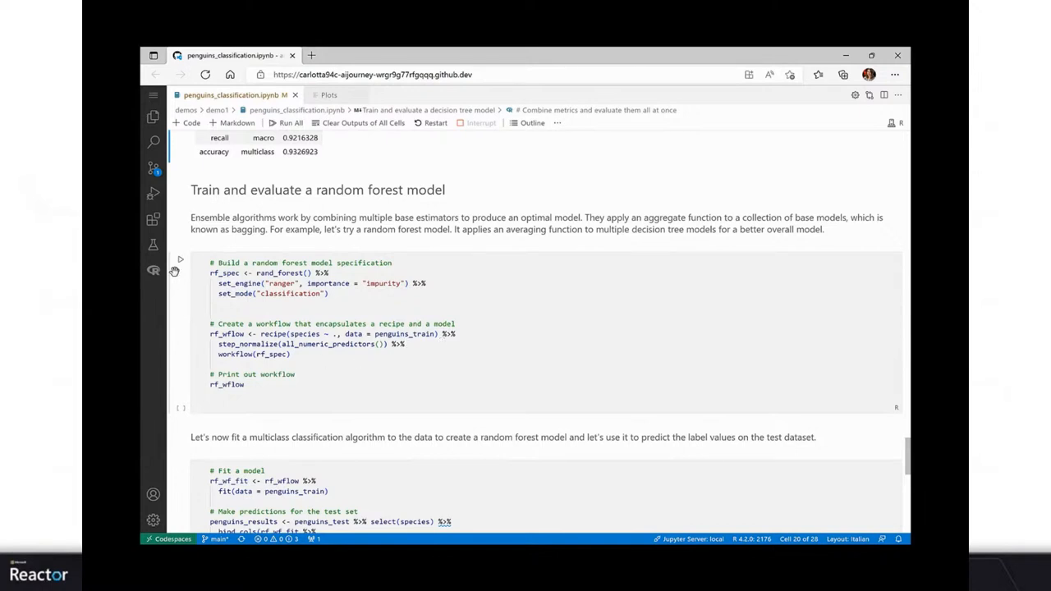
{"action": "left_click", "coordinate": [180, 259]}
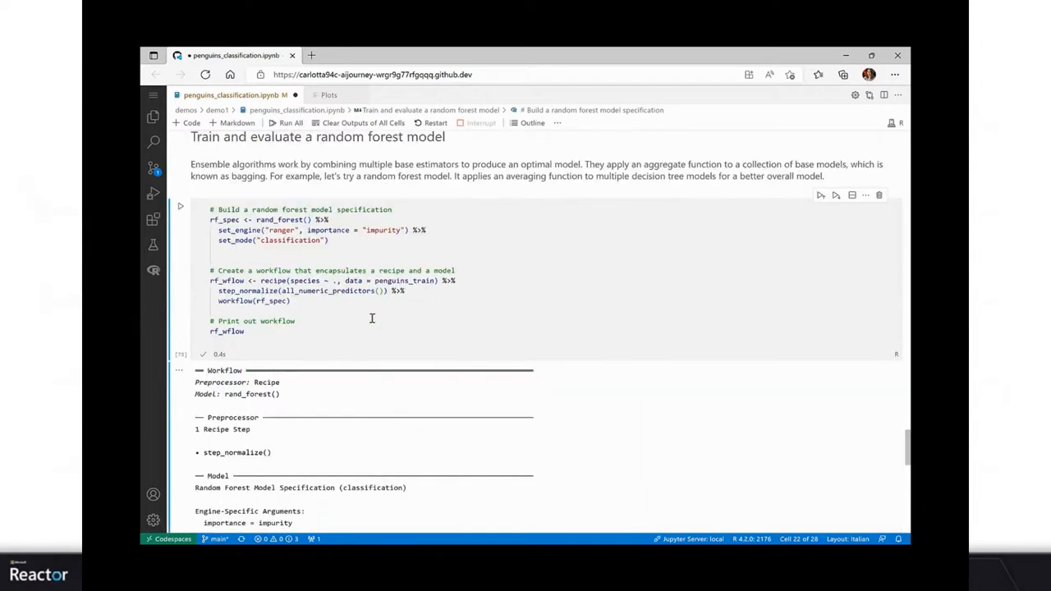
{"action": "scroll", "scroll_direction": "down", "scroll_amount": 3}
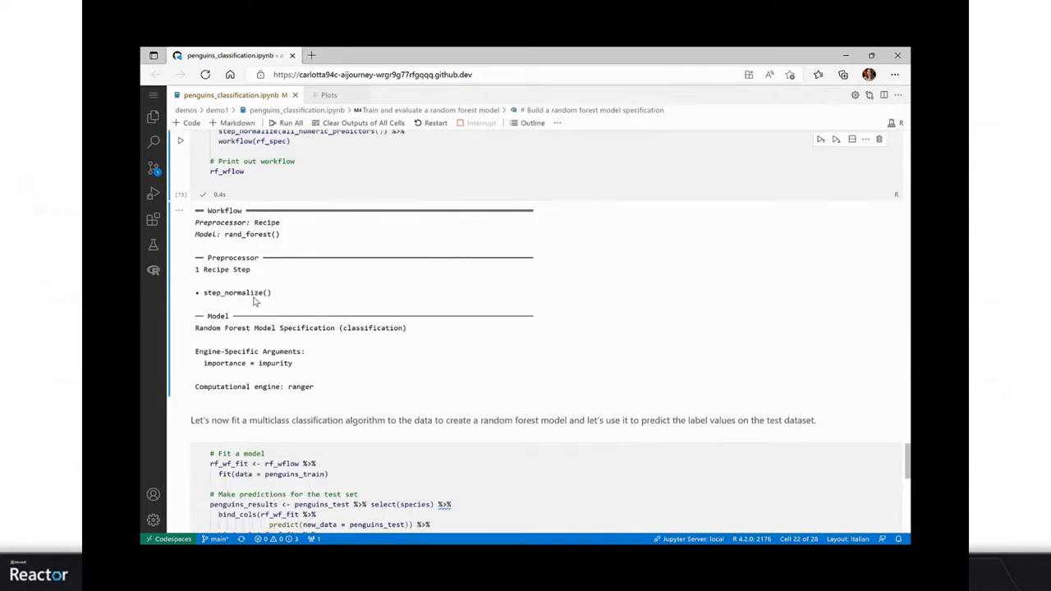
{"action": "scroll", "scroll_direction": "down", "scroll_amount": 3}
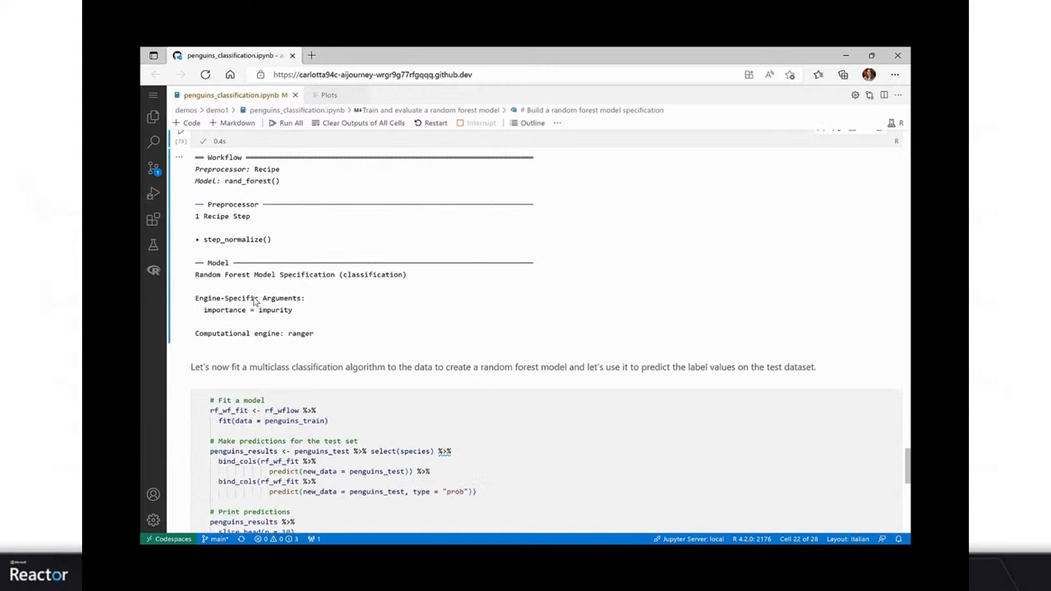
{"action": "scroll", "scroll_direction": "down", "scroll_amount": 3}
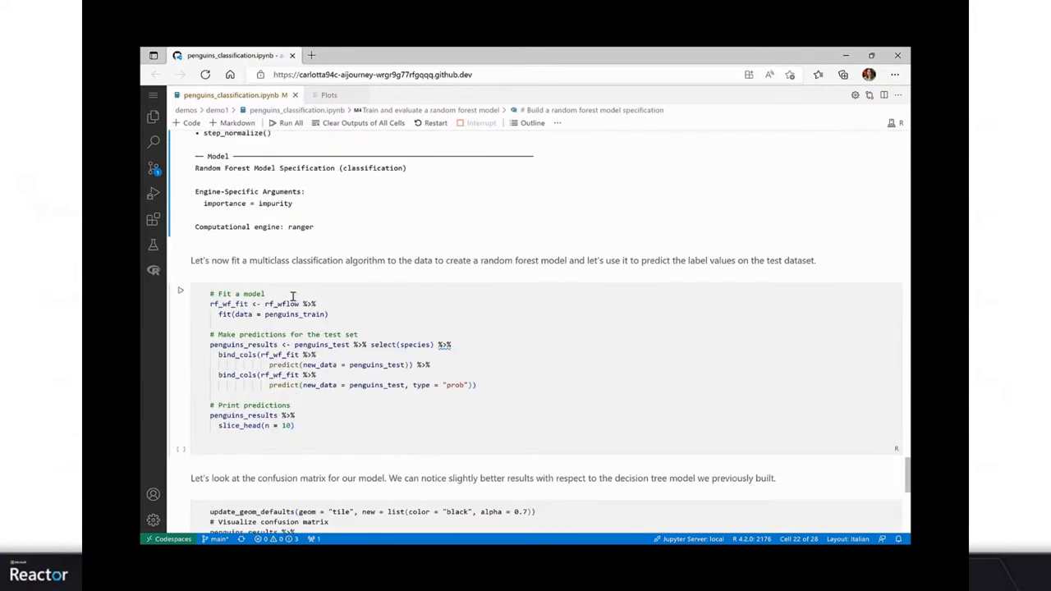
Step: Fit the random forest and display a 10-row table of predicted species and probabilities
{"action": "left_click", "coordinate": [180, 290]}
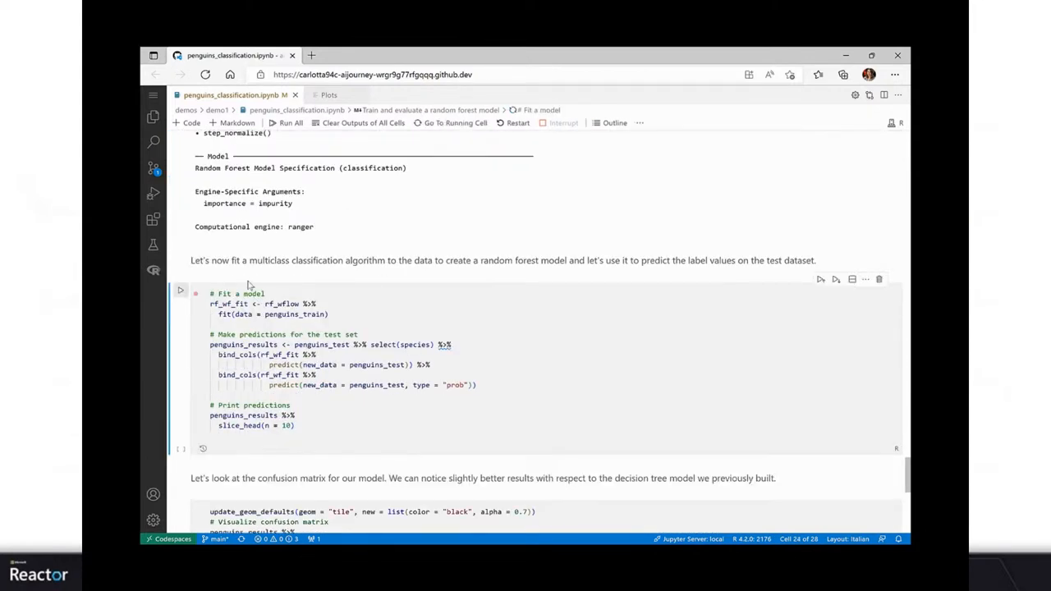
{"action": "left_click", "coordinate": [181, 289]}
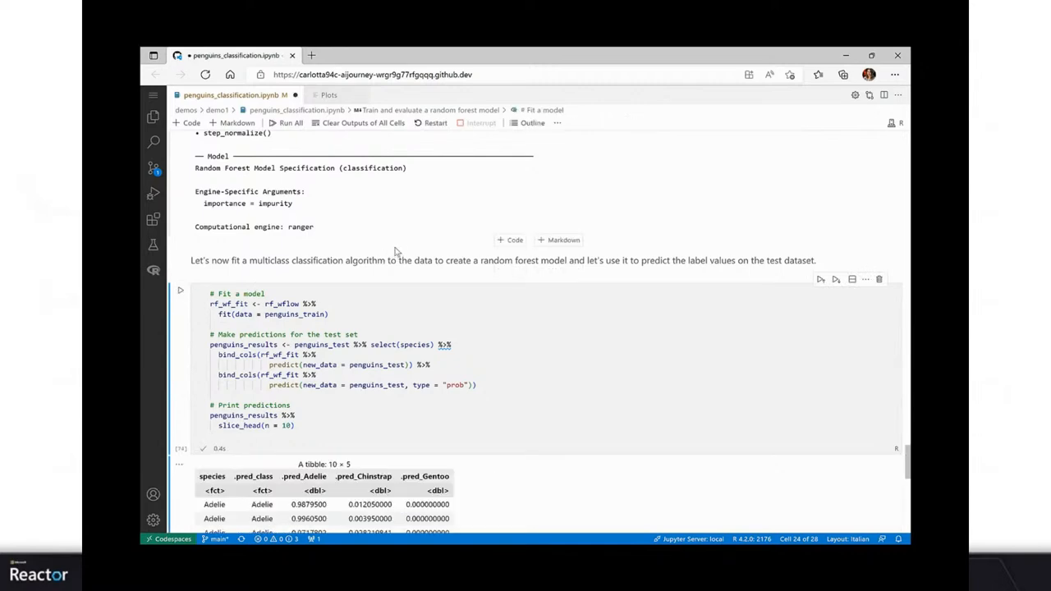
{"action": "scroll", "scroll_direction": "down", "scroll_amount": 3}
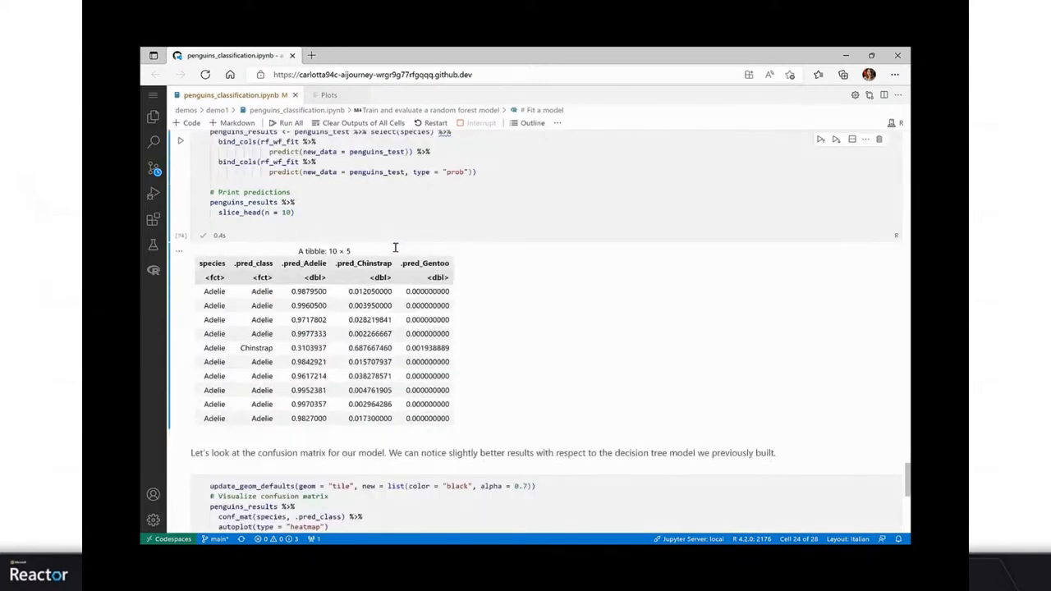
{"action": "scroll", "scroll_direction": "down", "scroll_amount": 3}
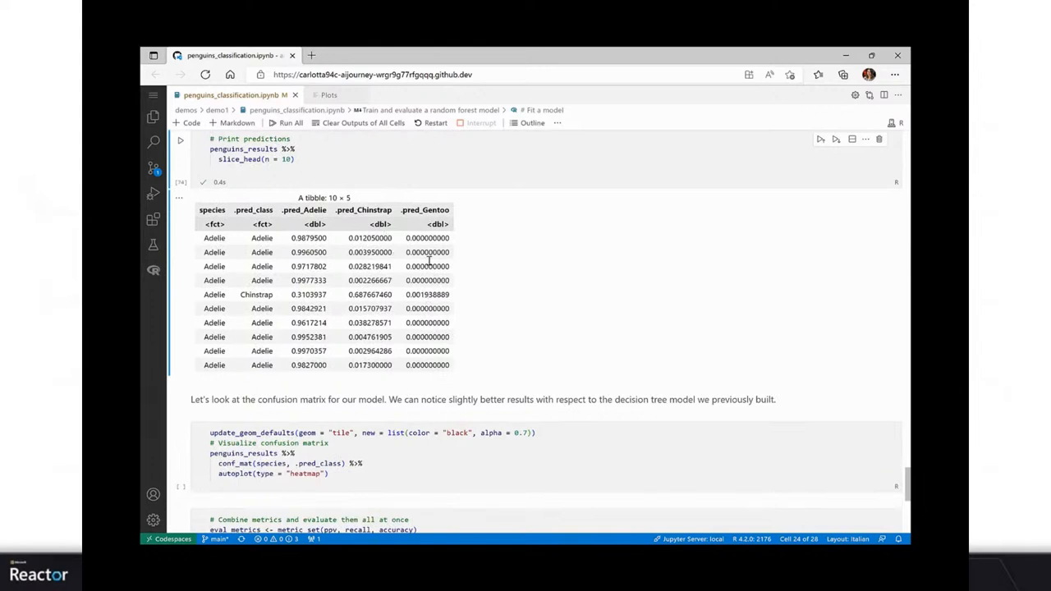
{"action": "mouse_move", "coordinate": [404, 328]}
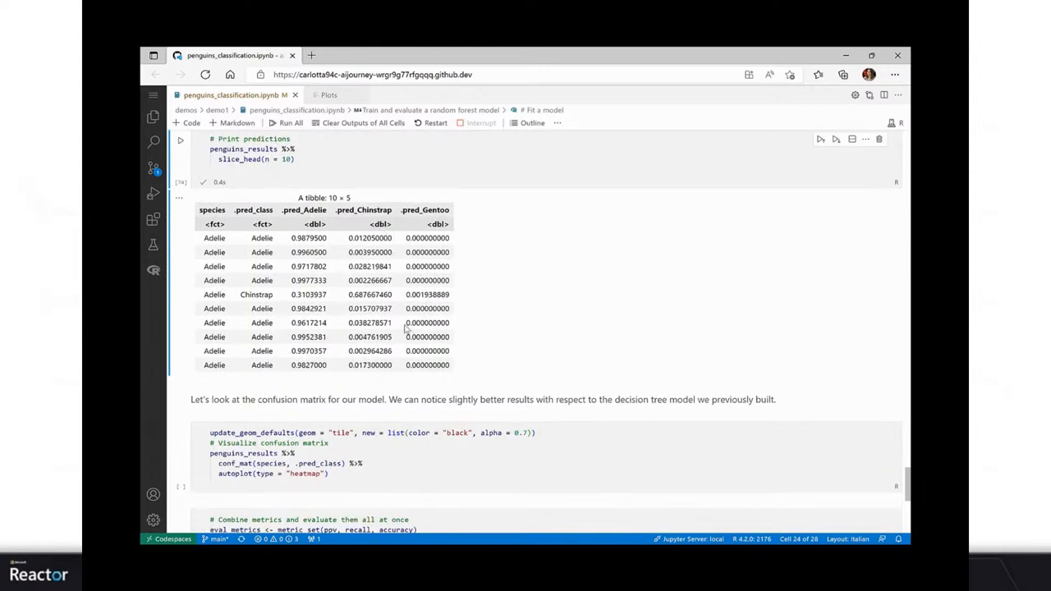
{"action": "mouse_move", "coordinate": [332, 297]}
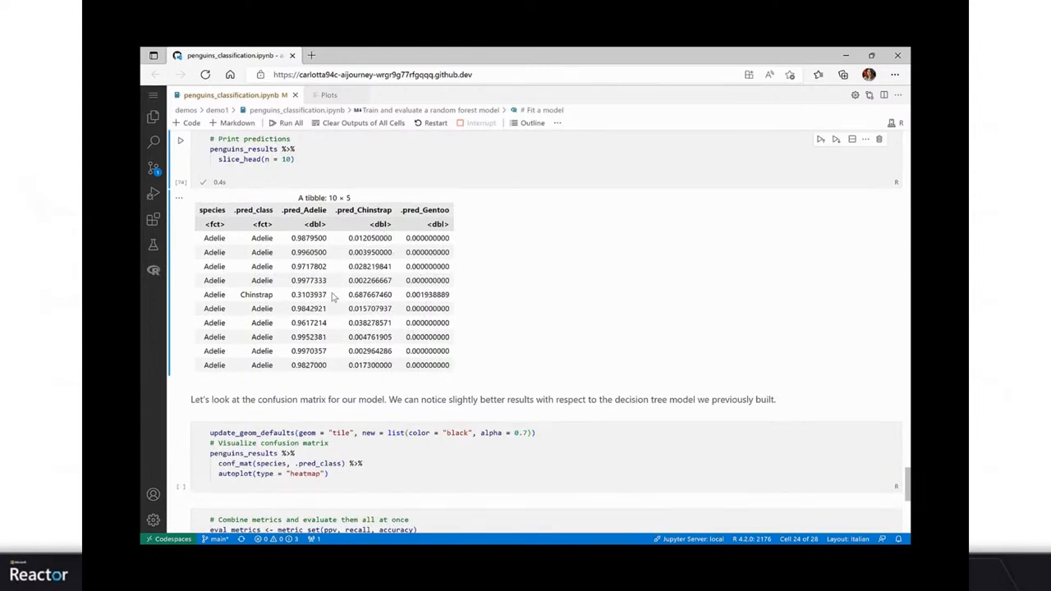
{"action": "mouse_move", "coordinate": [460, 286]}
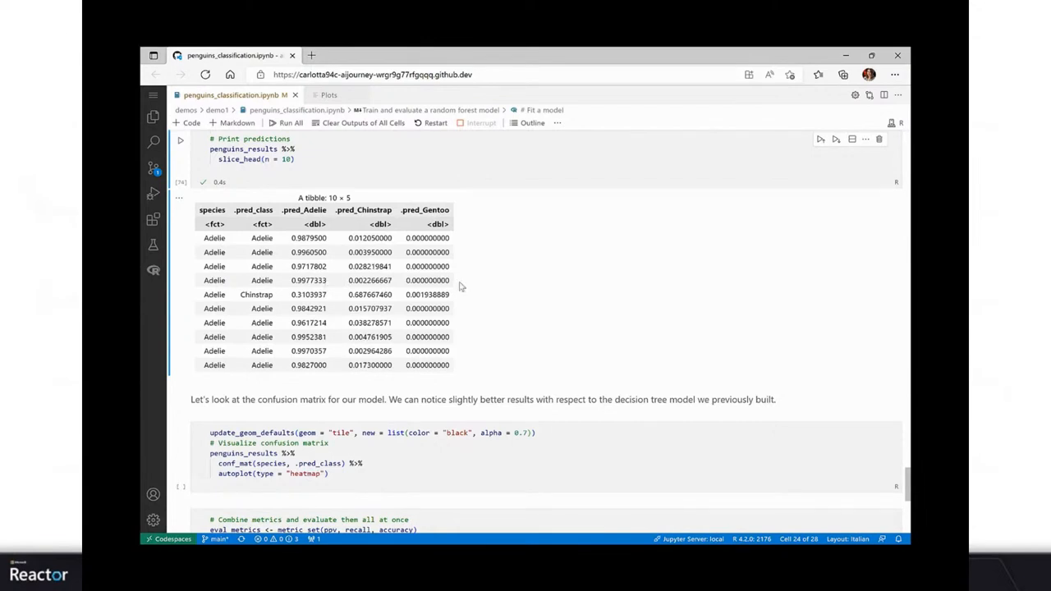
Step: Run the confusion matrix cell to show the heatmap with 44, 21 and 36 correct predictions
{"action": "scroll", "scroll_direction": "down", "scroll_amount": 3}
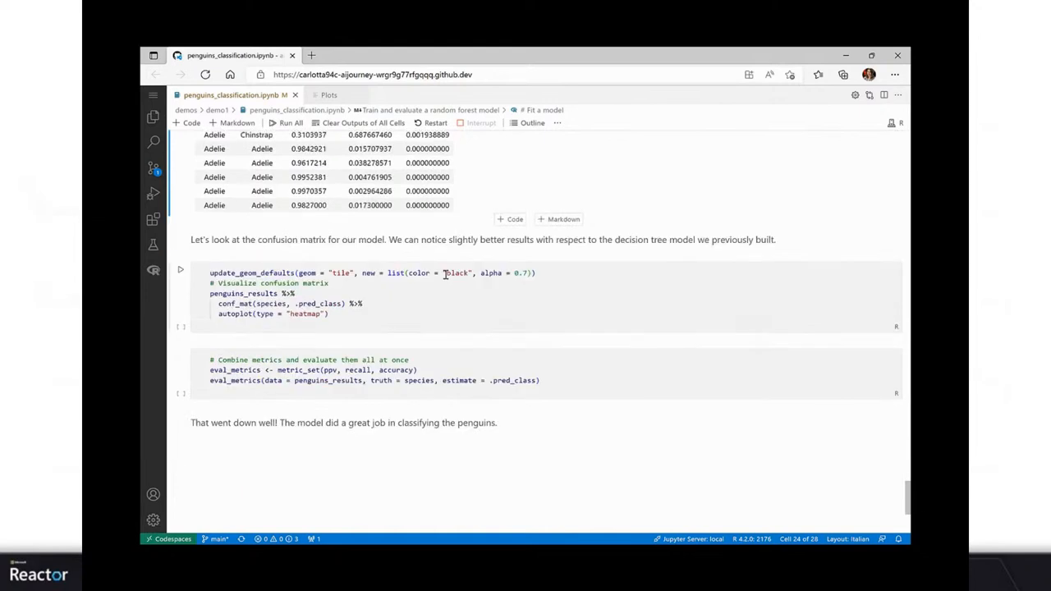
{"action": "left_click", "coordinate": [181, 269]}
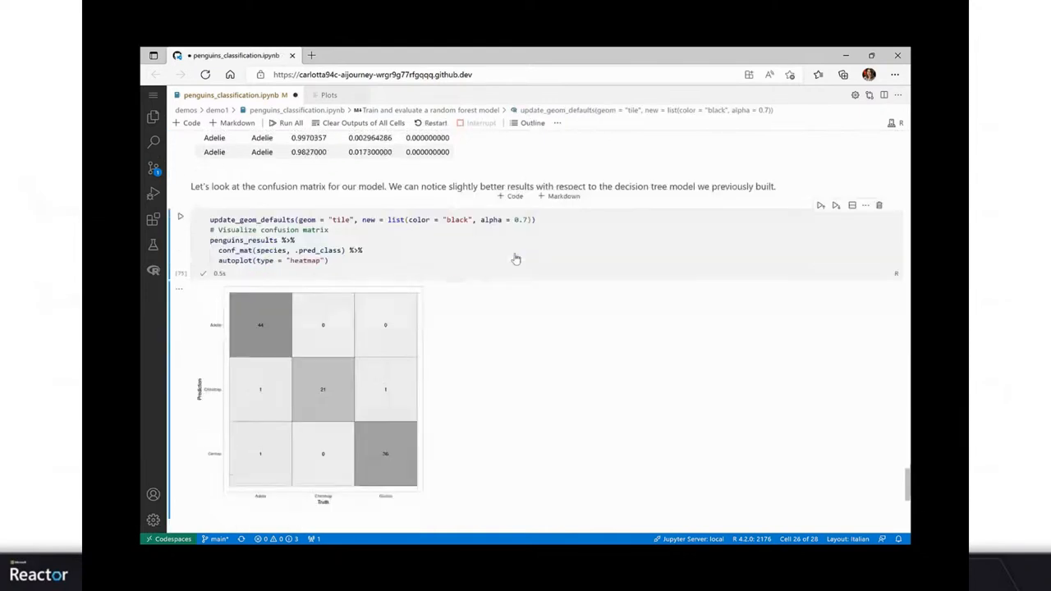
{"action": "scroll", "scroll_direction": "down", "scroll_amount": 3}
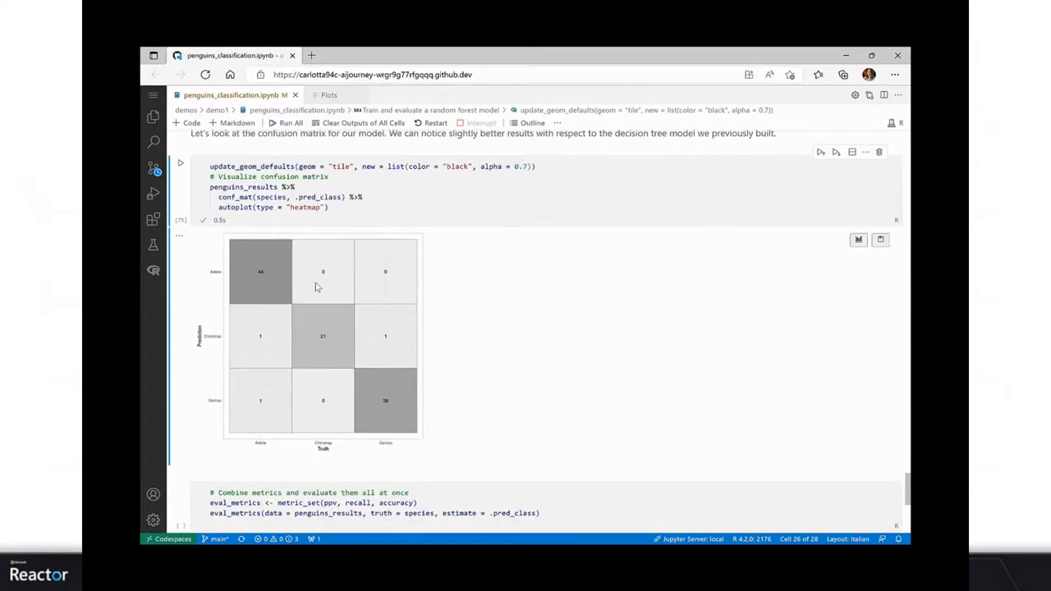
{"action": "mouse_move", "coordinate": [472, 337]}
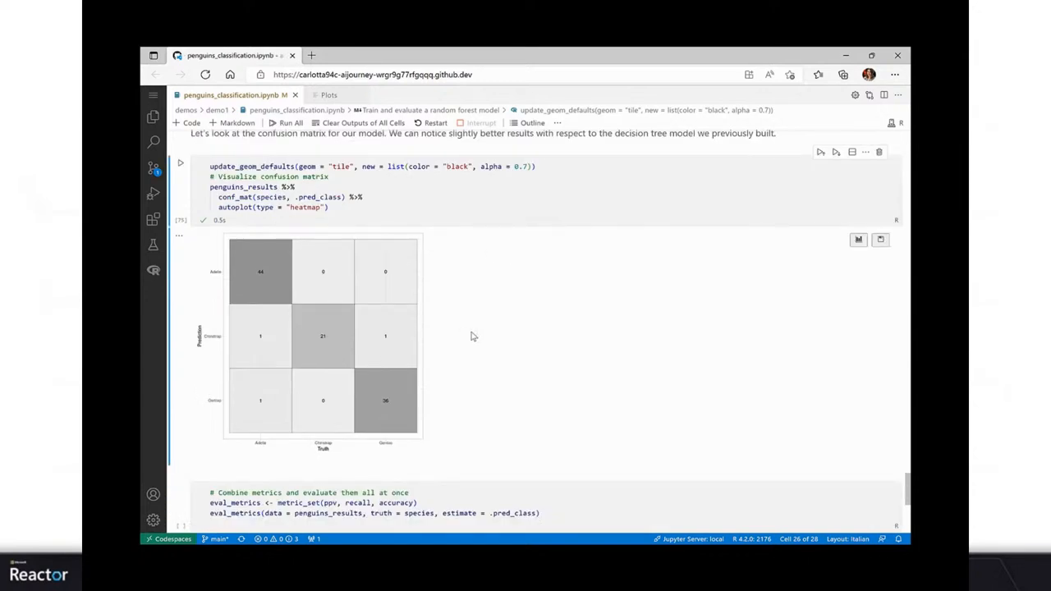
{"action": "scroll", "scroll_direction": "down", "scroll_amount": 3}
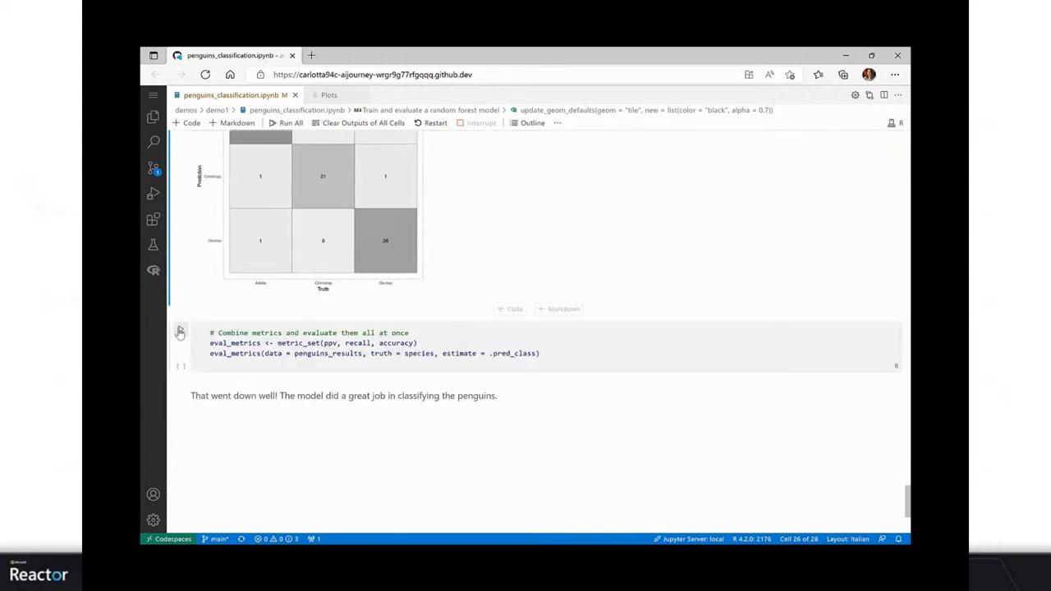
{"action": "left_click", "coordinate": [179, 333]}
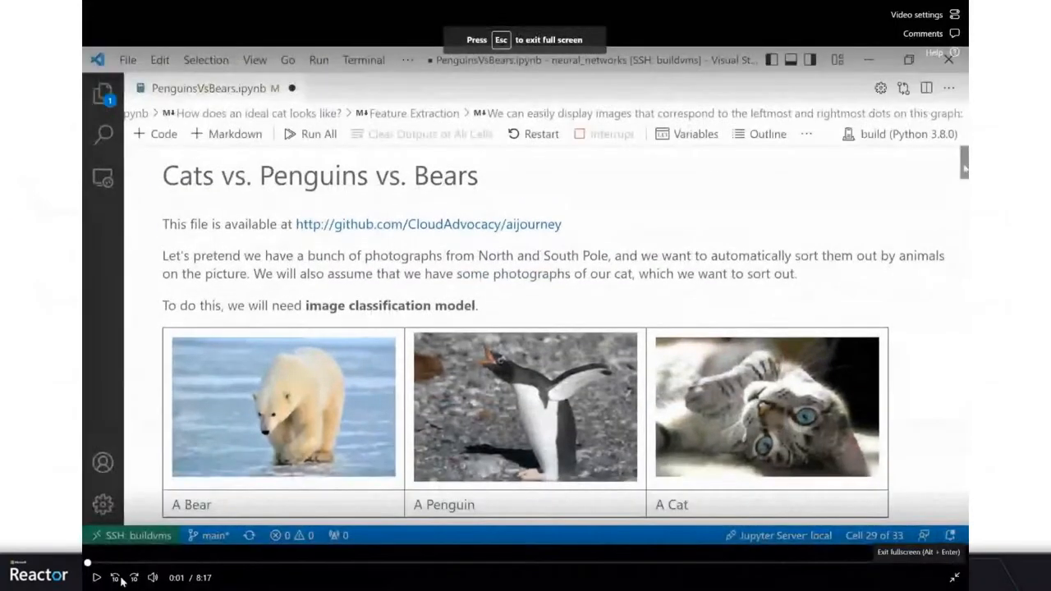
{"action": "left_click", "coordinate": [96, 577]}
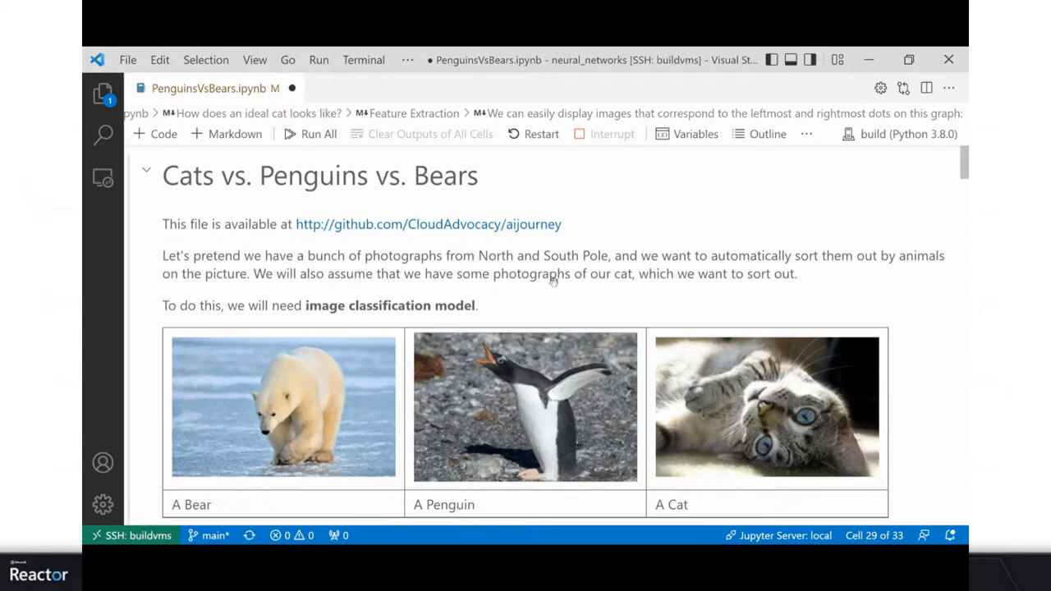
{"action": "scroll", "scroll_direction": "down", "scroll_amount": 3}
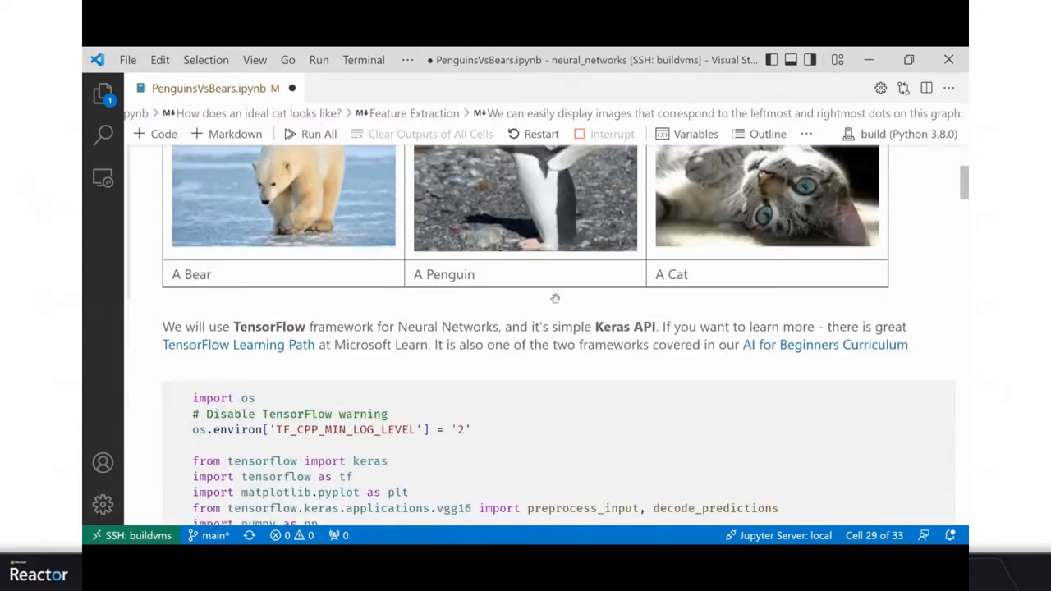
{"action": "scroll", "scroll_direction": "down", "scroll_amount": 3}
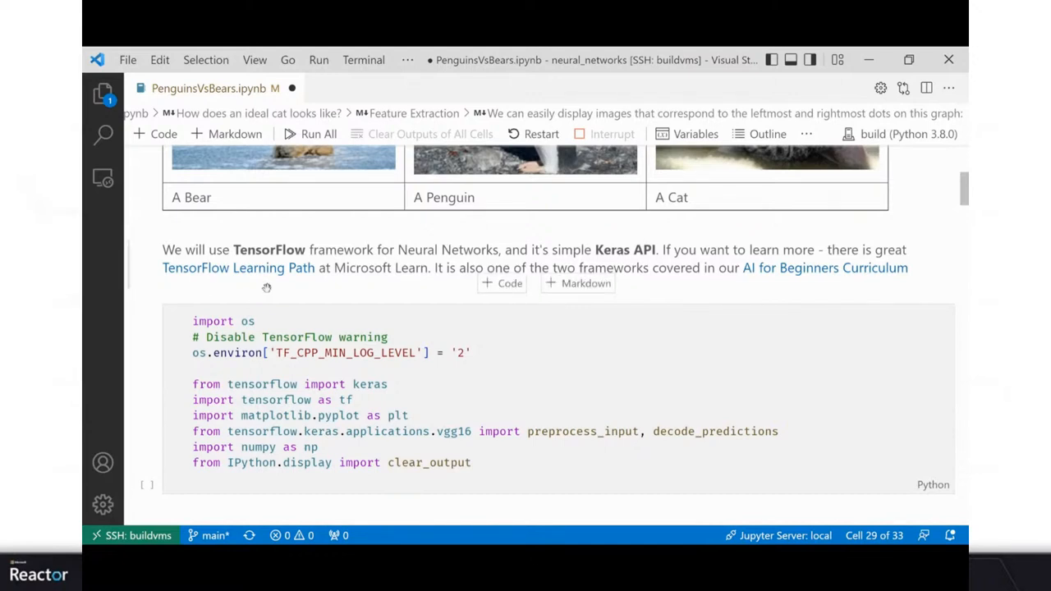
Step: Run decode_predictions and review top-5 labels such as hammerhead, king_penguin and Persian_cat
{"action": "scroll", "scroll_direction": "down", "scroll_amount": 3}
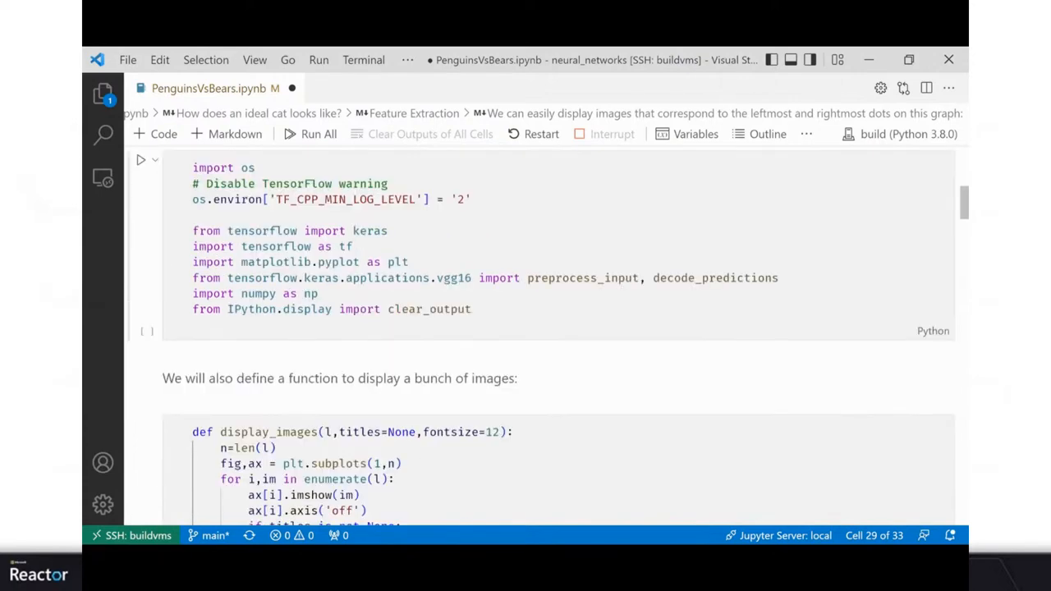
{"action": "scroll", "scroll_direction": "down", "scroll_amount": 3}
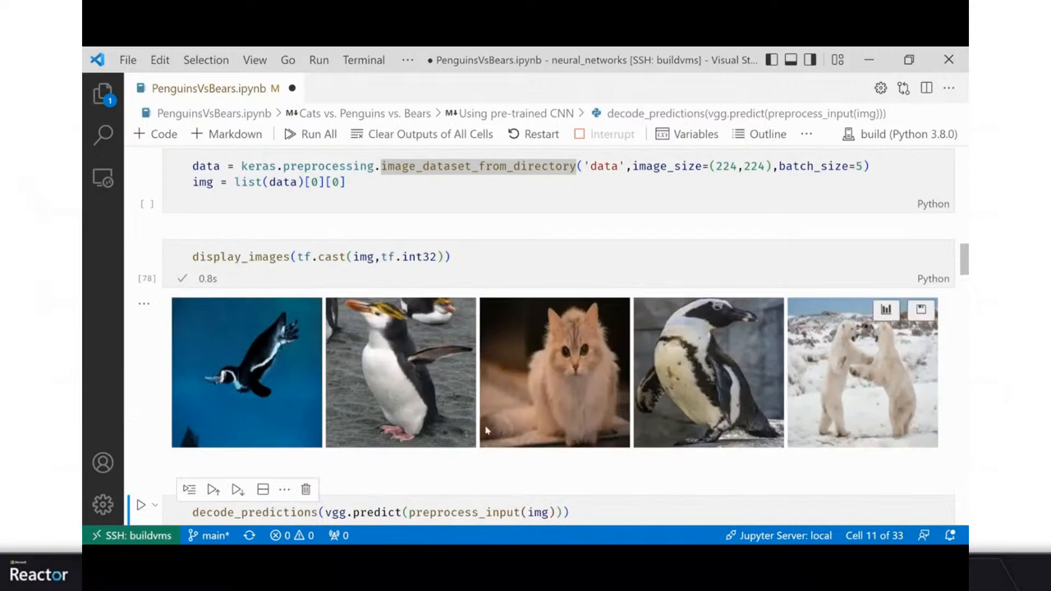
{"action": "mouse_move", "coordinate": [811, 381]}
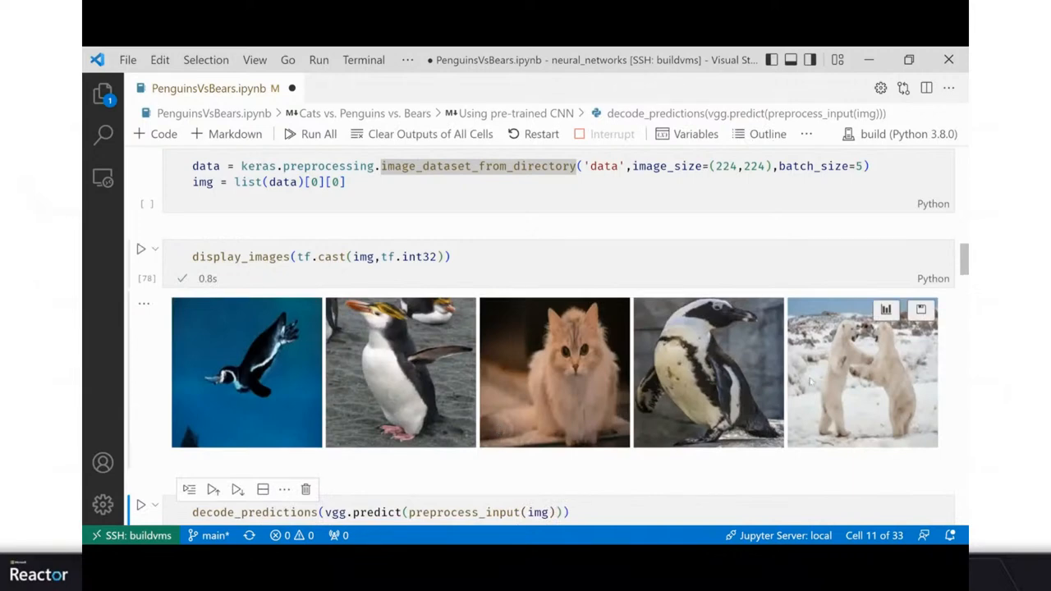
{"action": "mouse_move", "coordinate": [694, 410]}
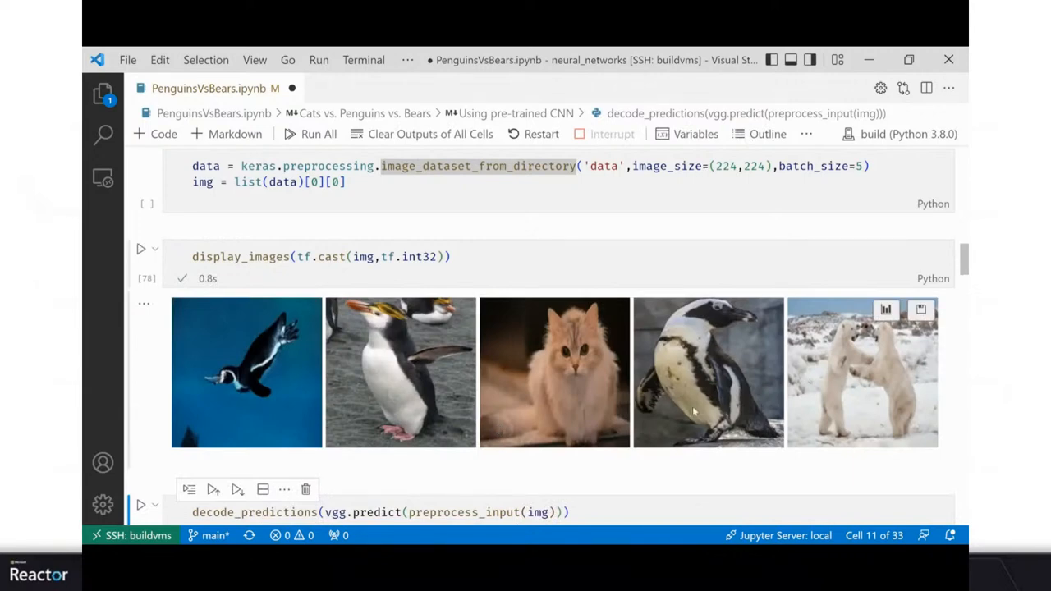
{"action": "scroll", "scroll_direction": "down", "scroll_amount": 3}
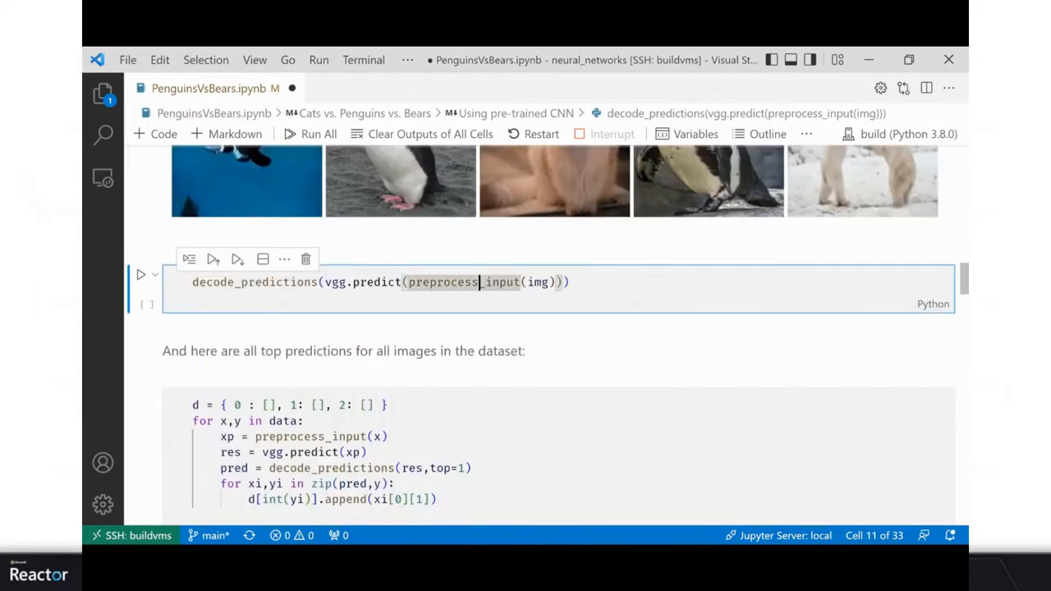
{"action": "left_click", "coordinate": [140, 275]}
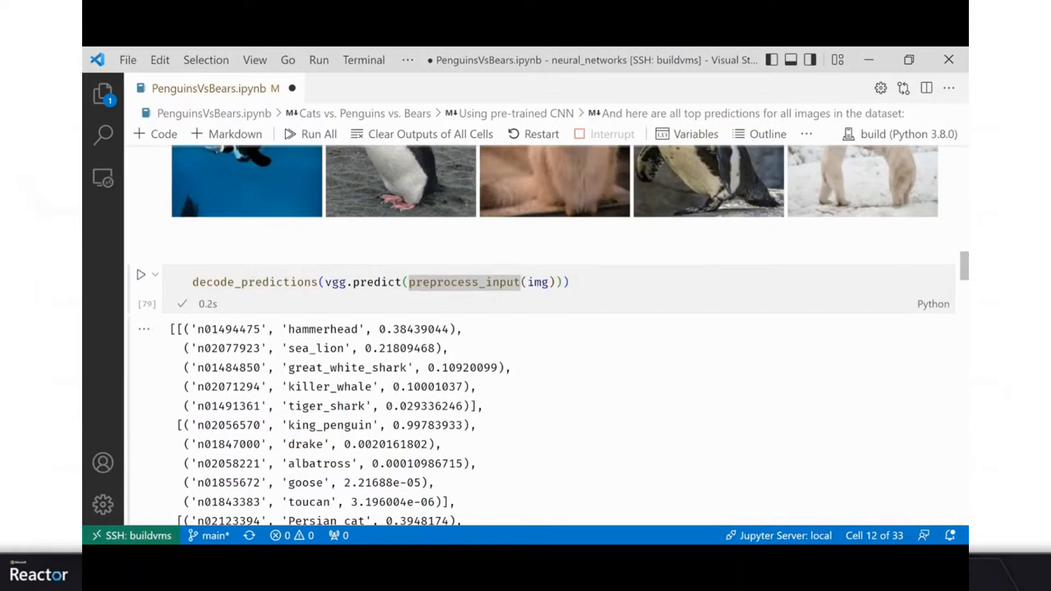
{"action": "mouse_move", "coordinate": [253, 282]}
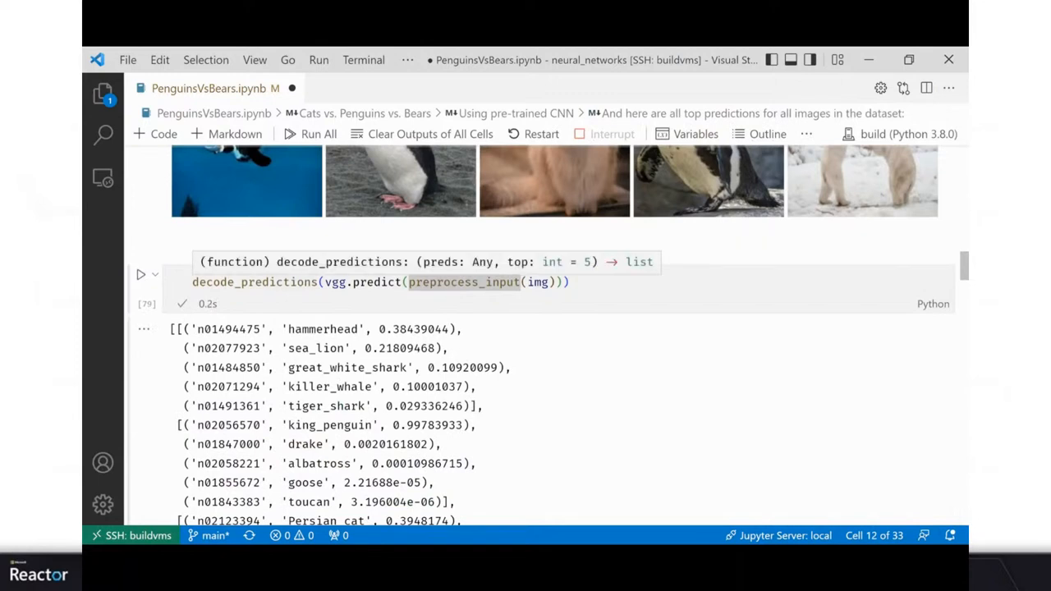
{"action": "scroll", "scroll_direction": "up", "scroll_amount": 3}
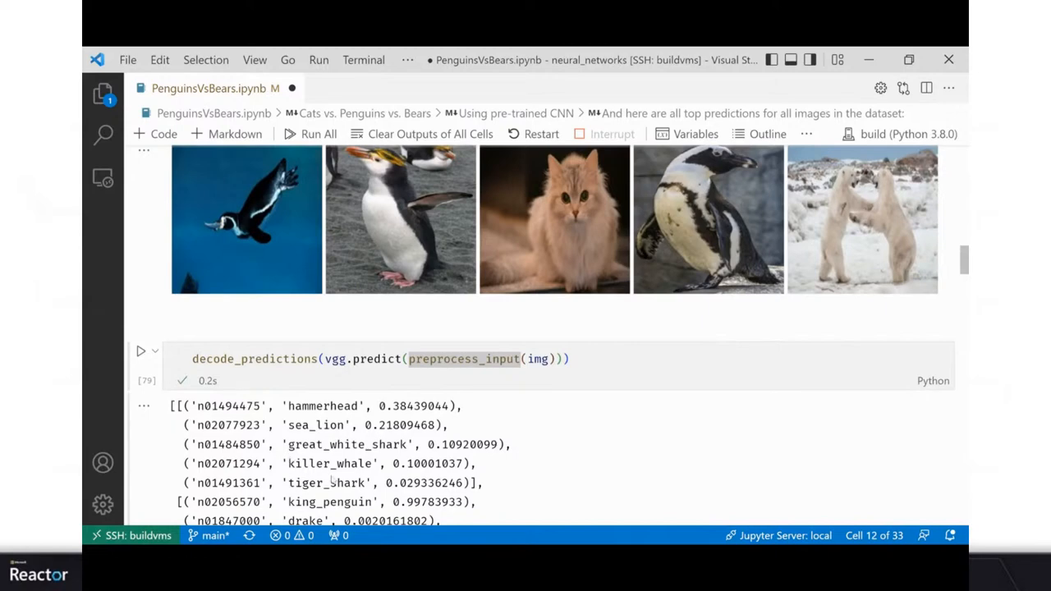
{"action": "scroll", "scroll_direction": "down", "scroll_amount": 3}
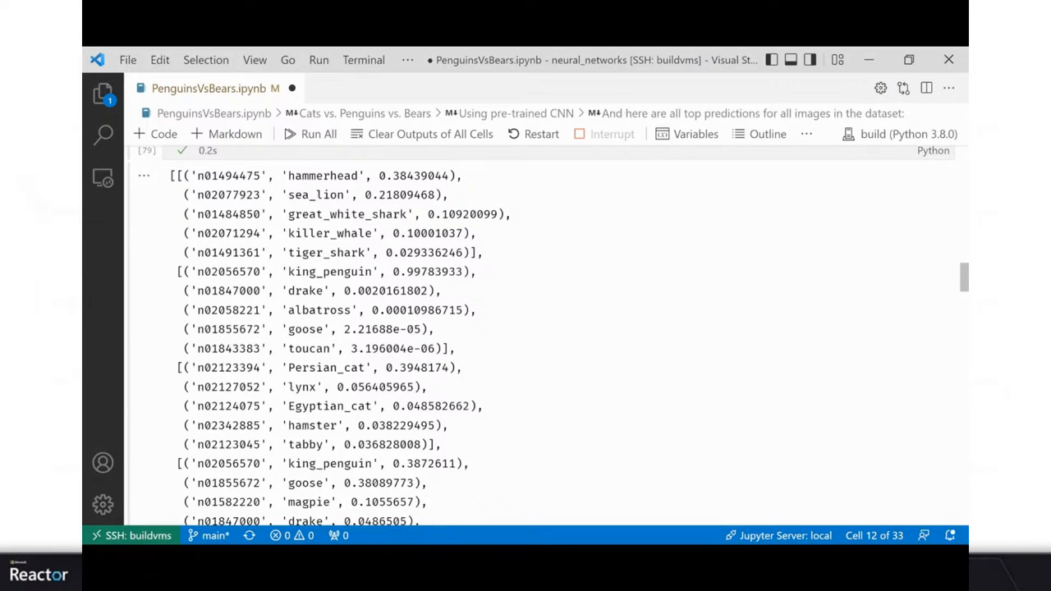
{"action": "scroll", "scroll_direction": "down", "scroll_amount": 3}
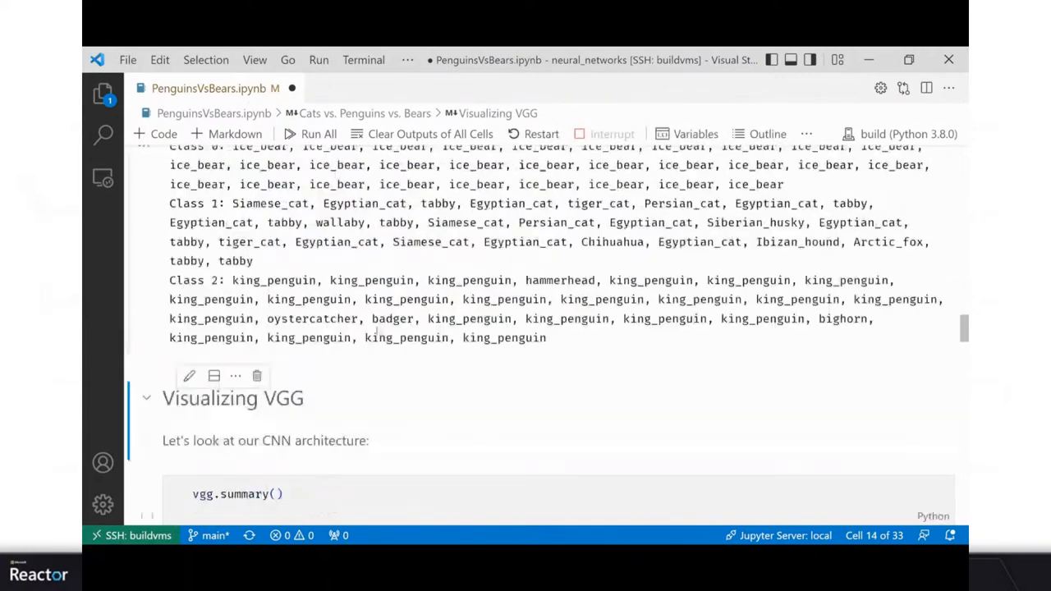
{"action": "scroll", "scroll_direction": "up", "scroll_amount": 3}
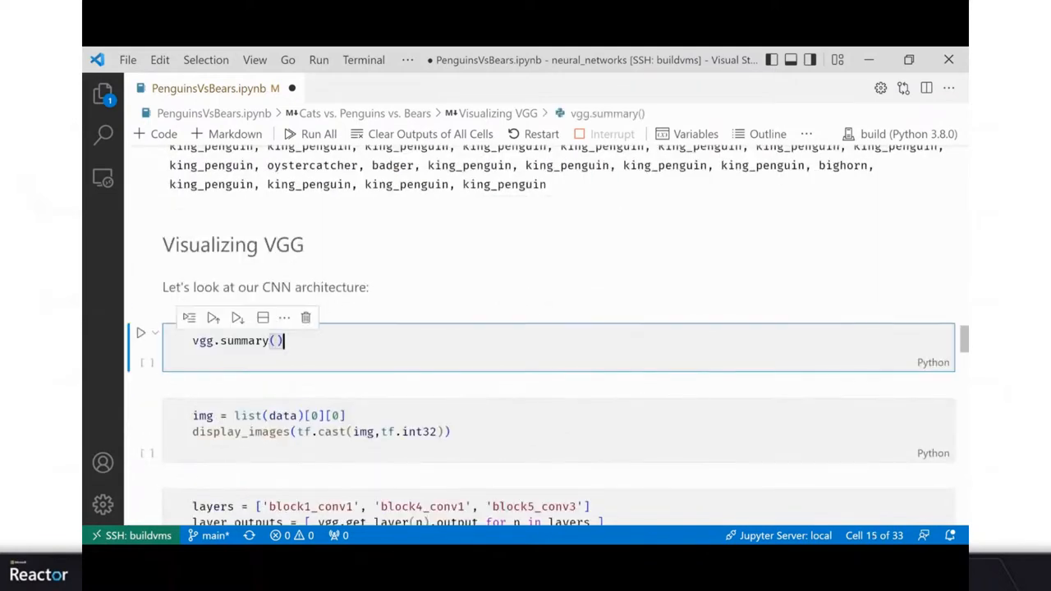
Step: Run vgg.summary() and review the full VGG16 layer table (138,357,544 params) as text
{"action": "left_click", "coordinate": [141, 333]}
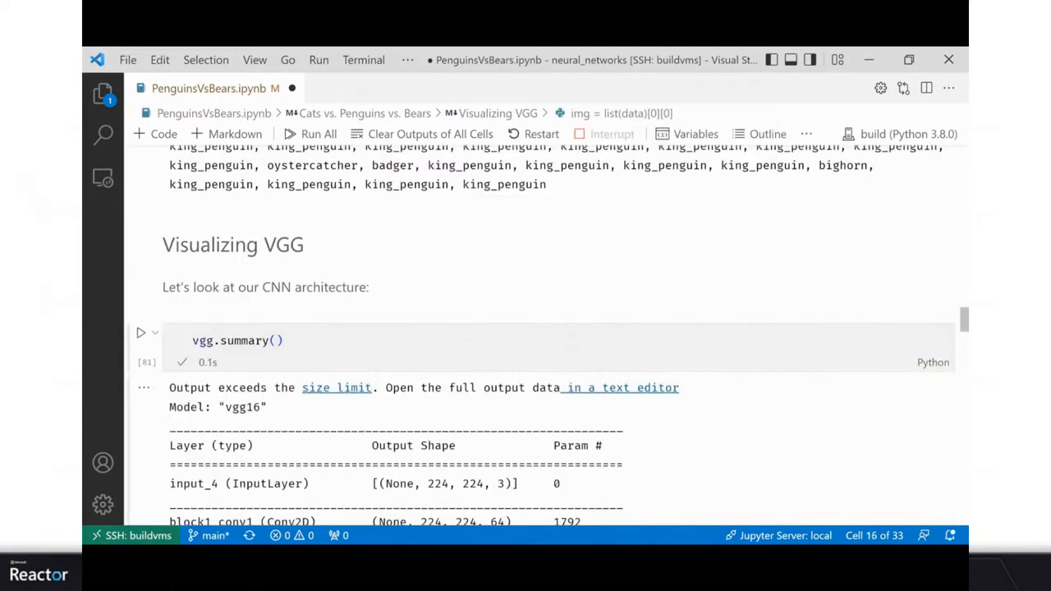
{"action": "left_click", "coordinate": [622, 388]}
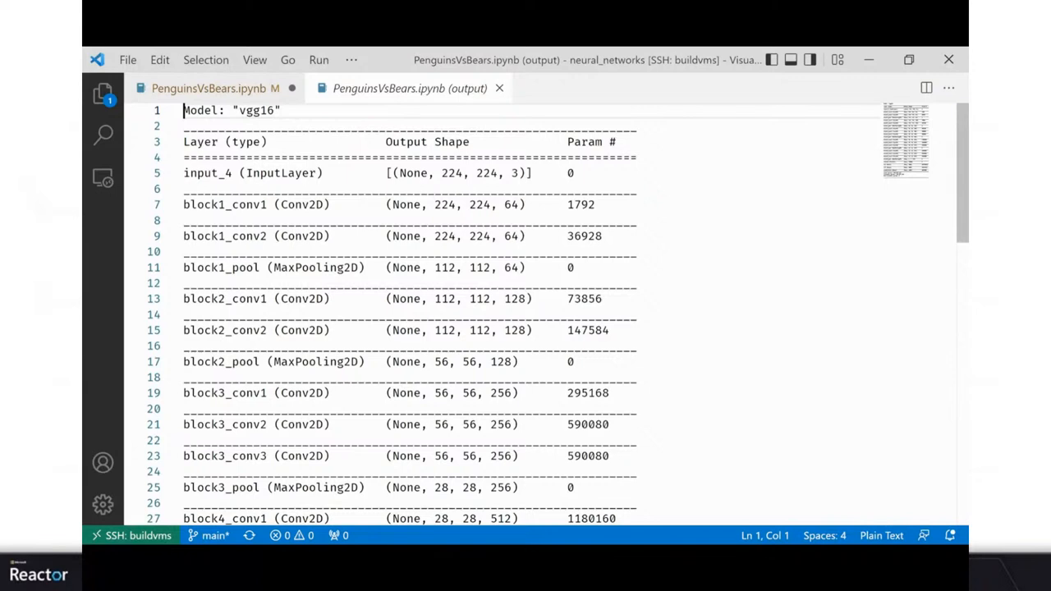
{"action": "left_click_drag", "start_coordinate": [440, 173], "coordinate": [519, 173]}
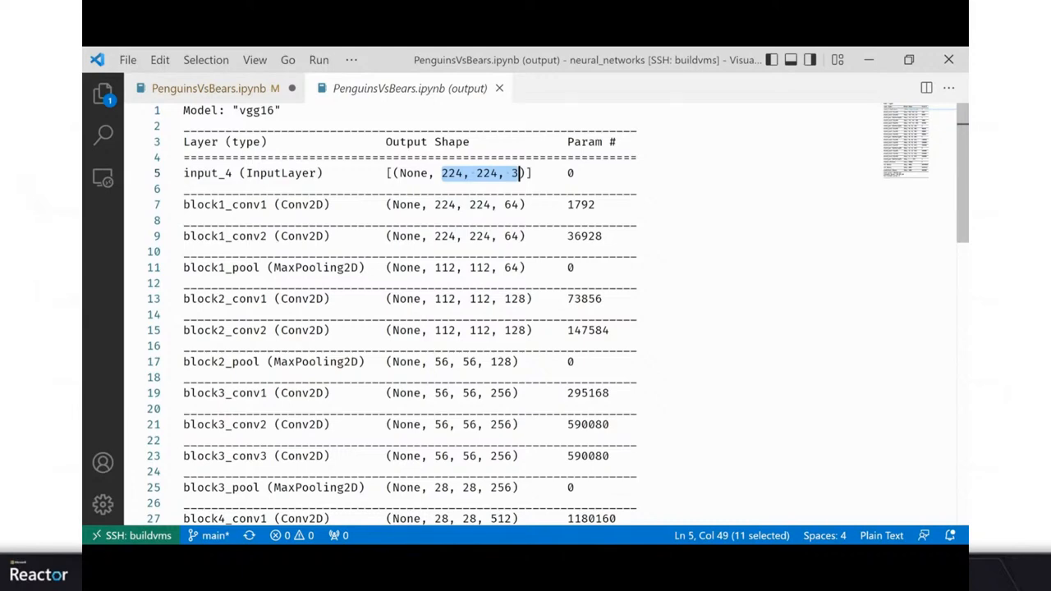
{"action": "scroll", "scroll_direction": "down", "scroll_amount": 3}
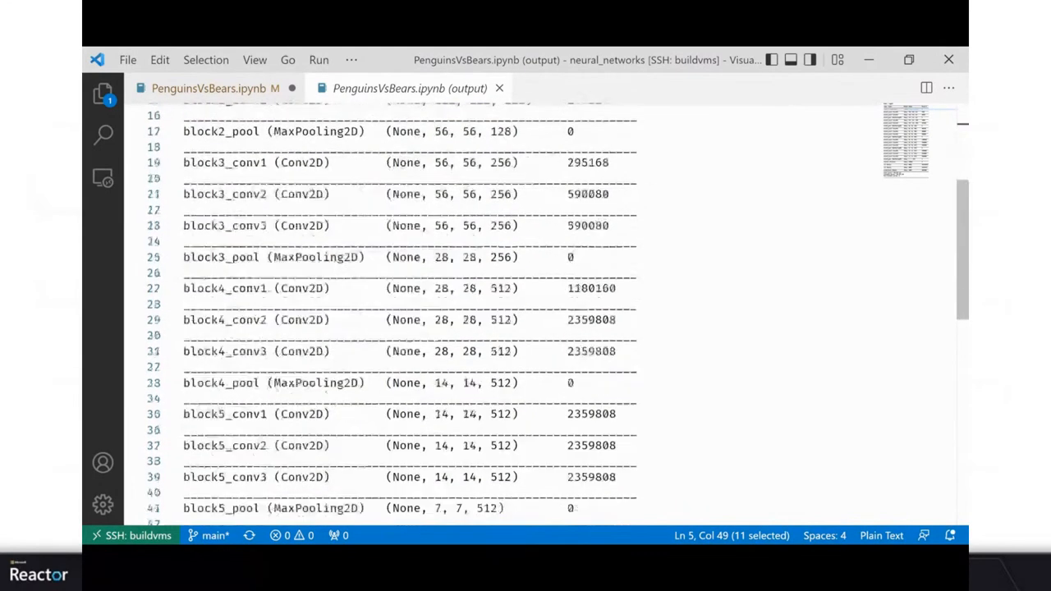
{"action": "scroll", "scroll_direction": "down", "scroll_amount": 3}
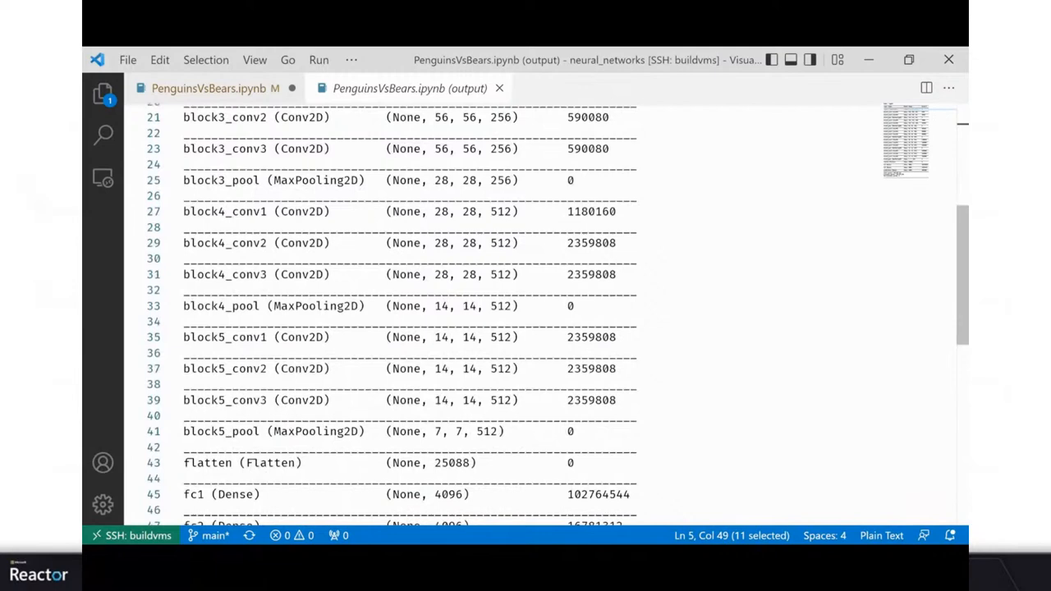
{"action": "scroll", "scroll_direction": "up", "scroll_amount": 3}
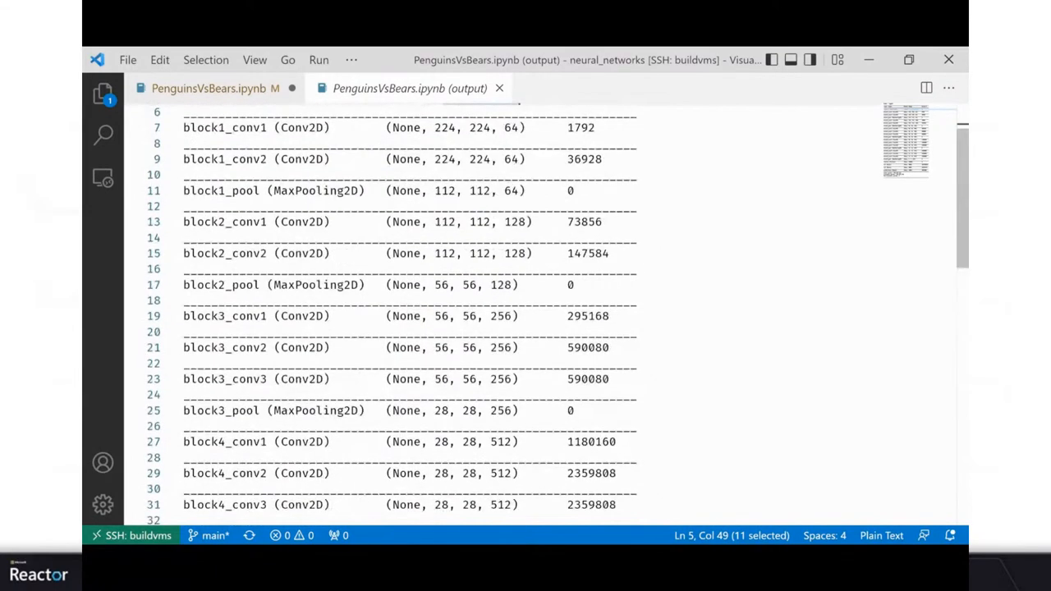
{"action": "scroll", "scroll_direction": "down", "scroll_amount": 3}
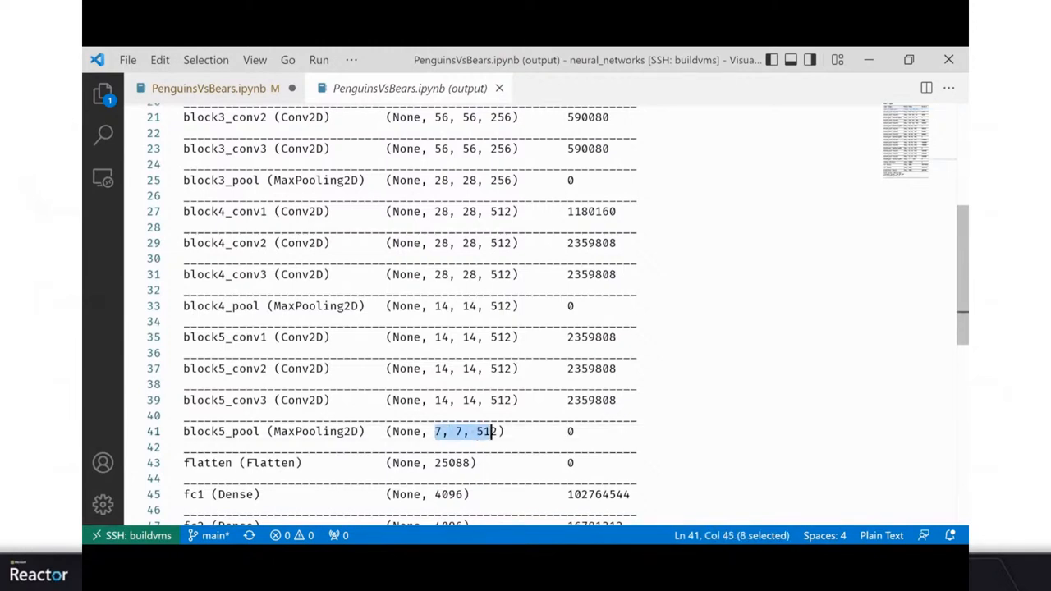
{"action": "key", "text": "shift+Right"}
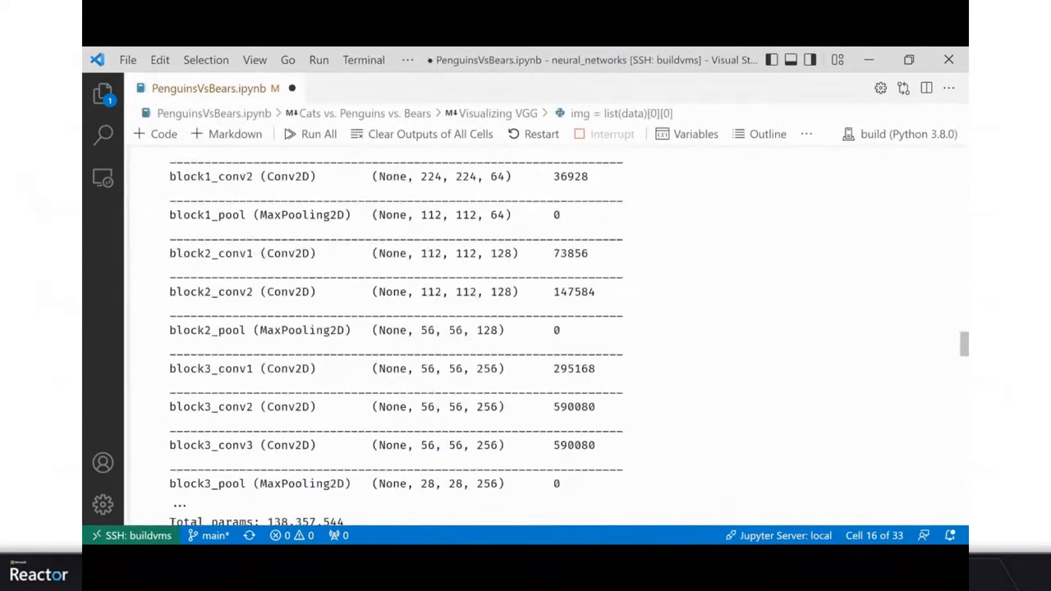
Step: Display the five sample photos and highlight the block4_conv1 and block5_conv3 layer names
{"action": "scroll", "scroll_direction": "down", "scroll_amount": 3}
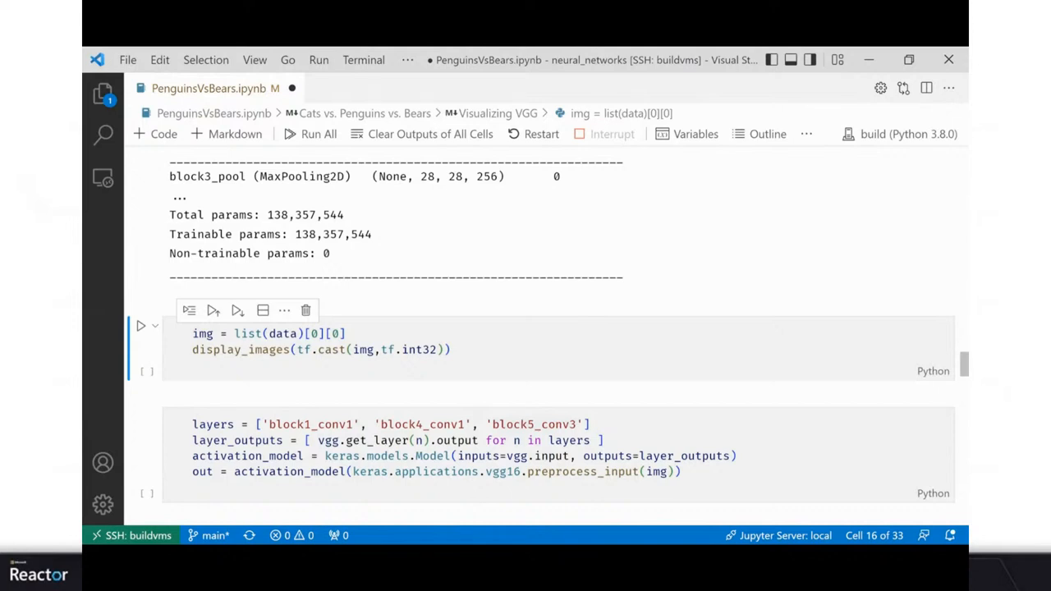
{"action": "left_click", "coordinate": [140, 326]}
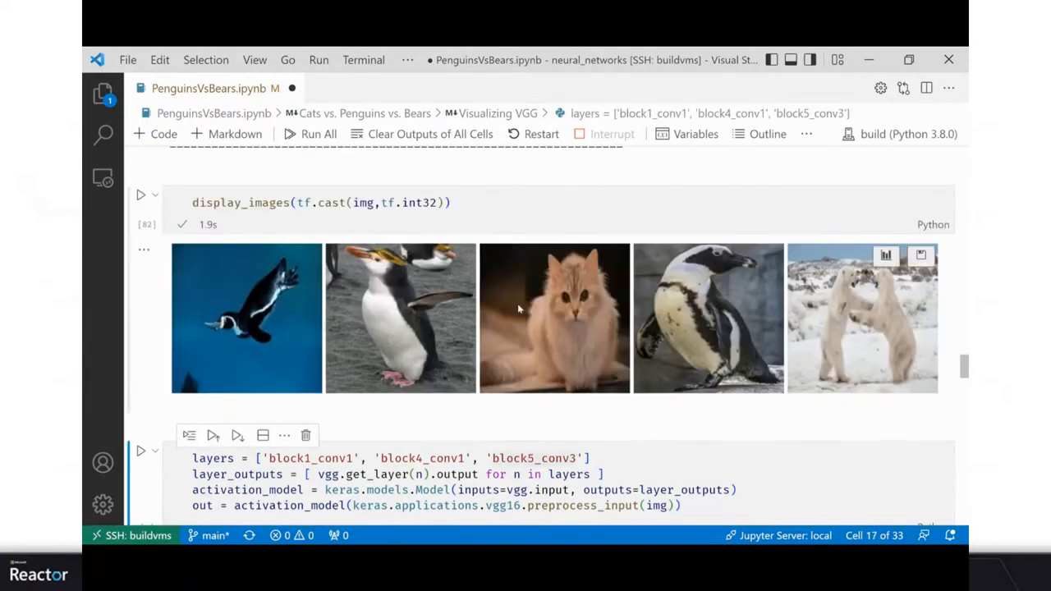
{"action": "mouse_move", "coordinate": [443, 372]}
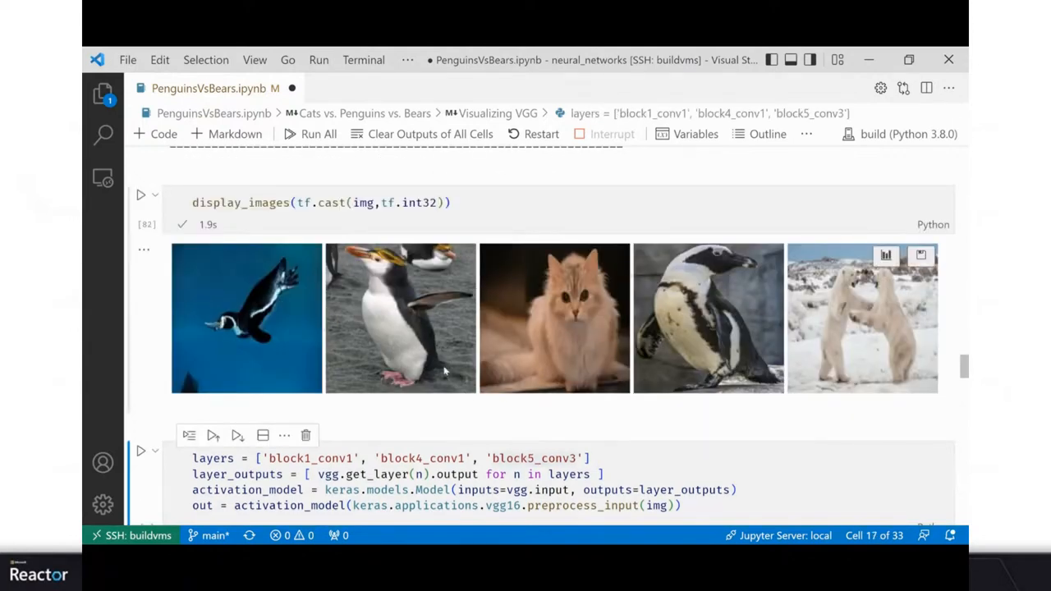
{"action": "scroll", "scroll_direction": "down", "scroll_amount": 3}
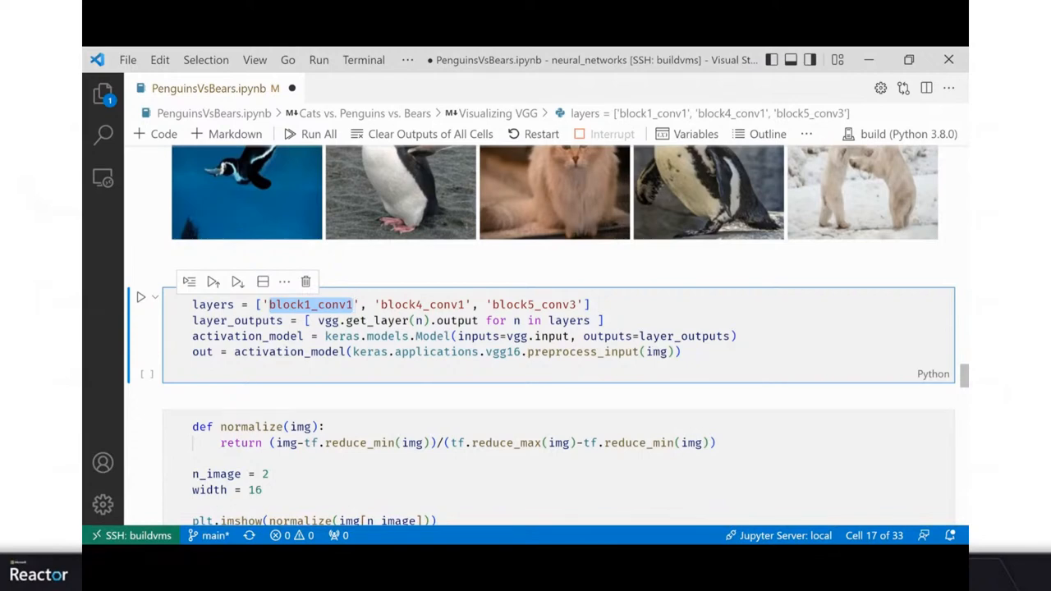
{"action": "left_click", "coordinate": [402, 304]}
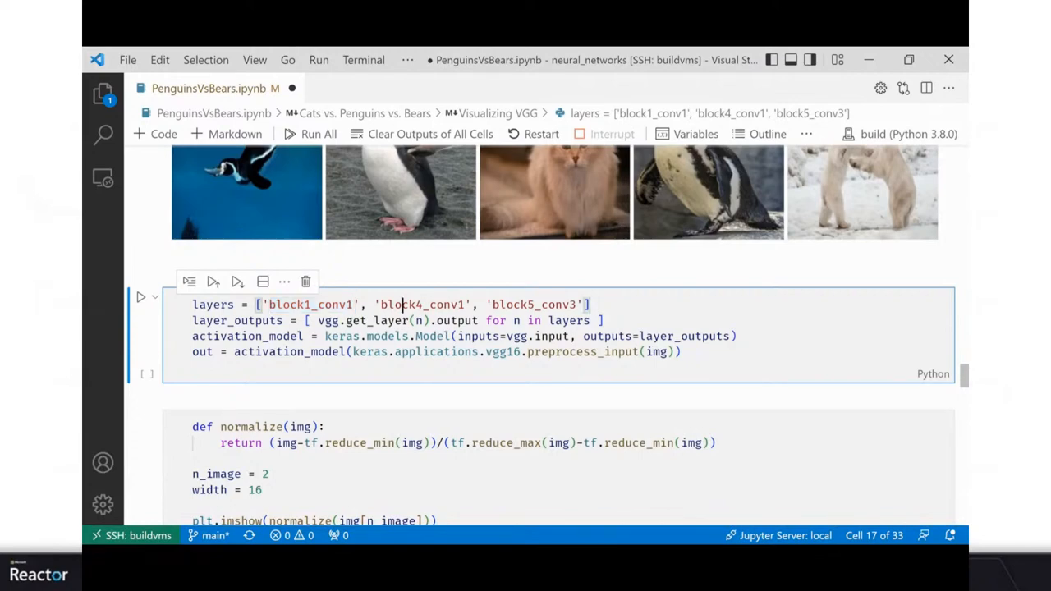
{"action": "double_click", "coordinate": [532, 305]}
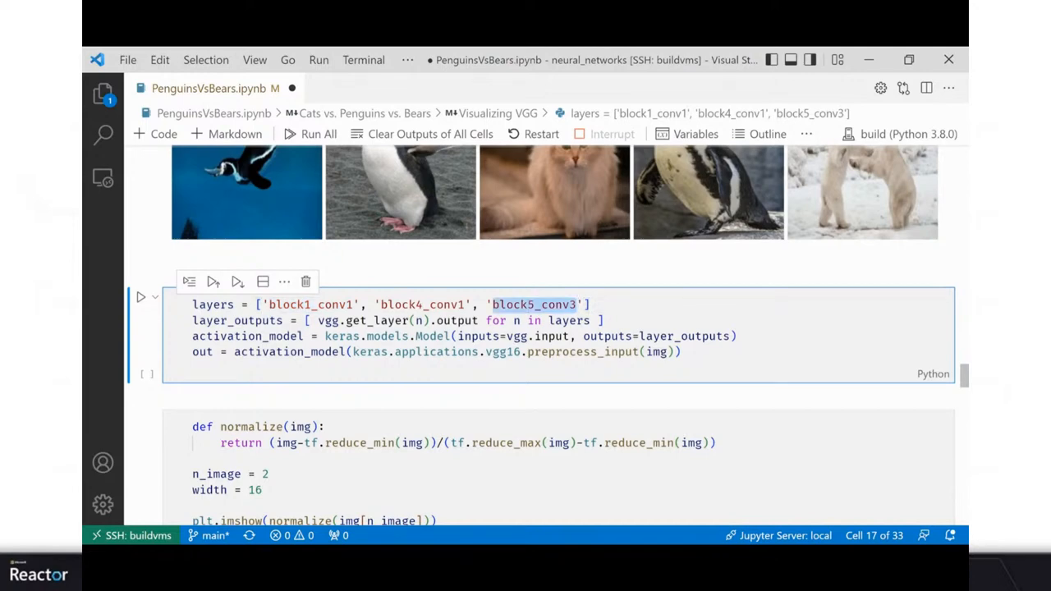
{"action": "scroll", "scroll_direction": "down", "scroll_amount": 3}
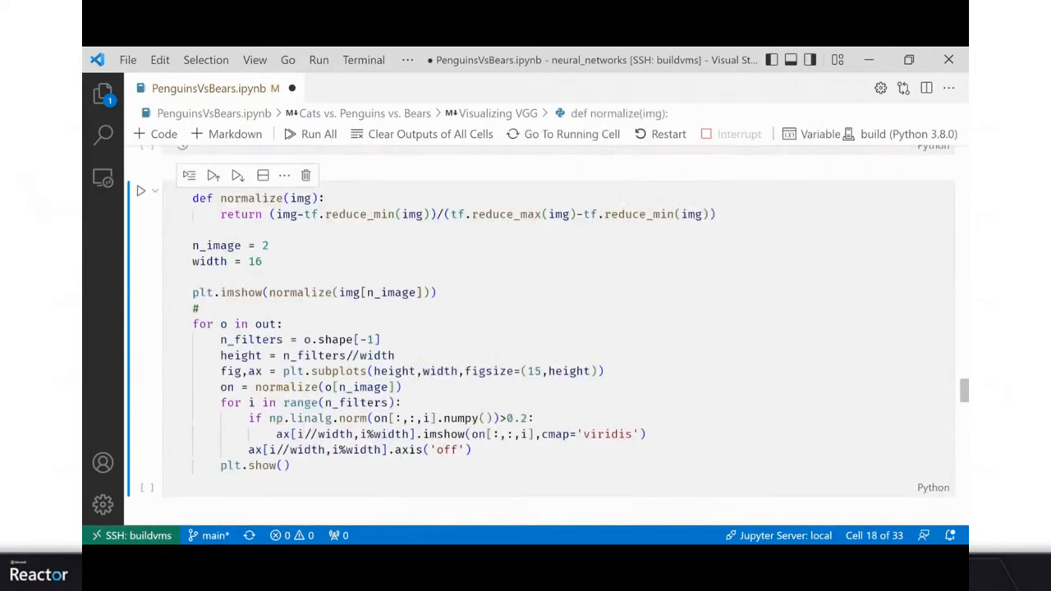
{"action": "scroll", "scroll_direction": "down", "scroll_amount": 3}
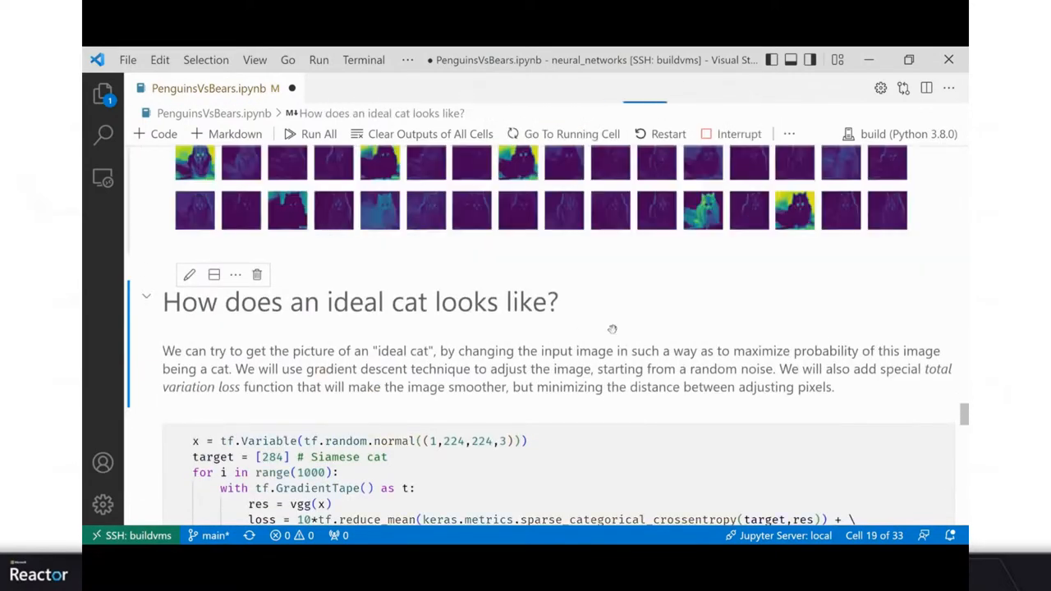
{"action": "scroll", "scroll_direction": "up", "scroll_amount": 3}
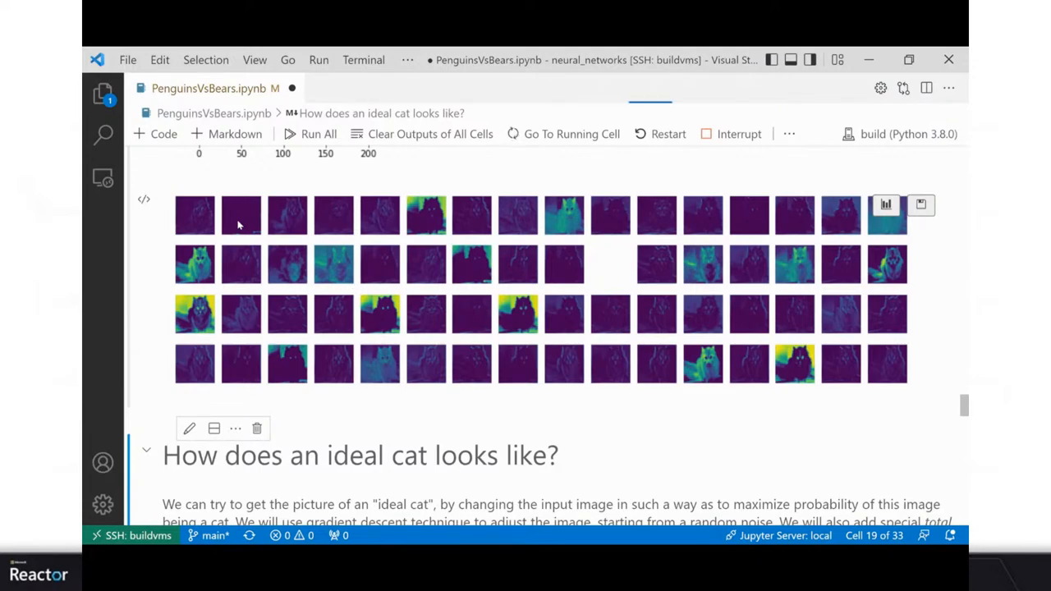
{"action": "mouse_move", "coordinate": [796, 368]}
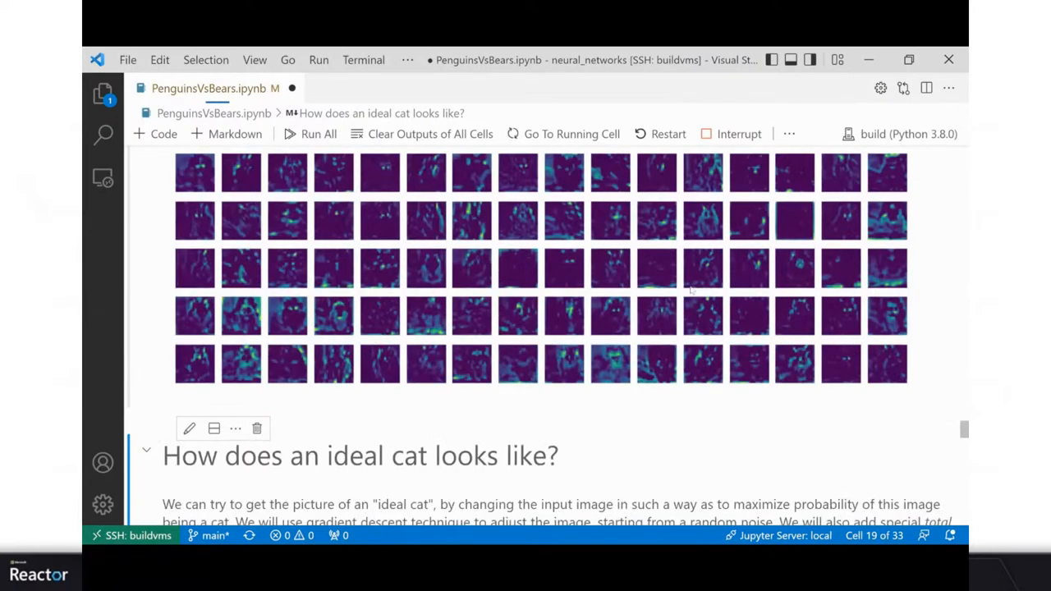
{"action": "scroll", "scroll_direction": "up", "scroll_amount": 3}
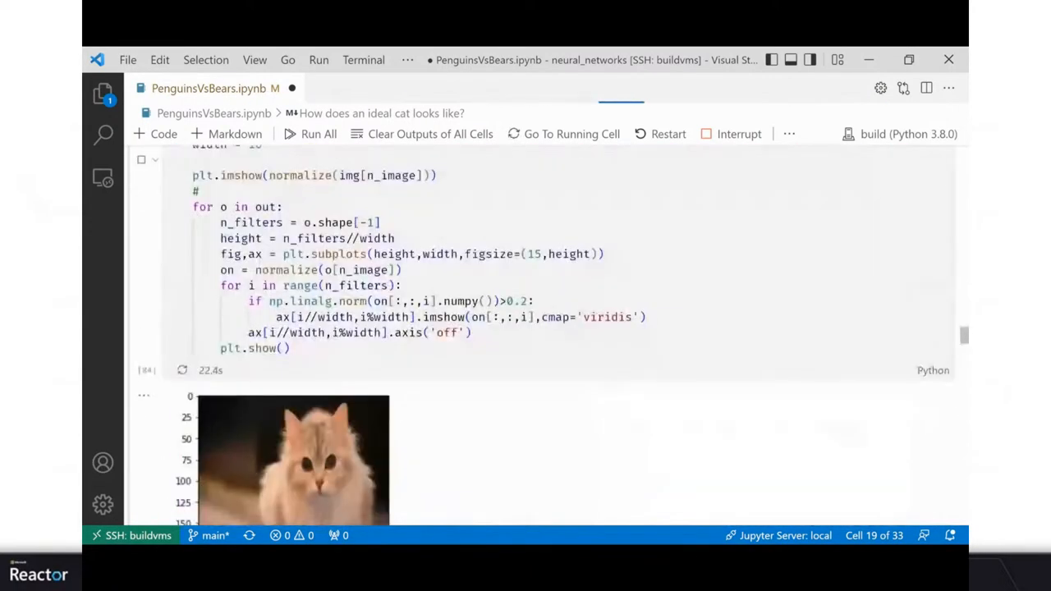
{"action": "scroll", "scroll_direction": "down", "scroll_amount": 3}
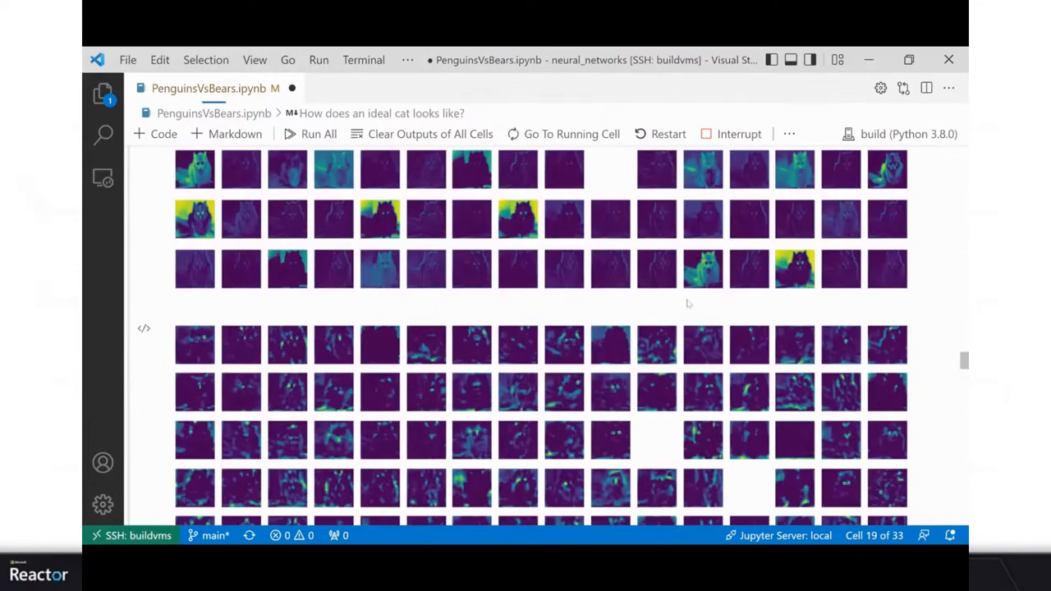
{"action": "scroll", "scroll_direction": "up", "scroll_amount": 3}
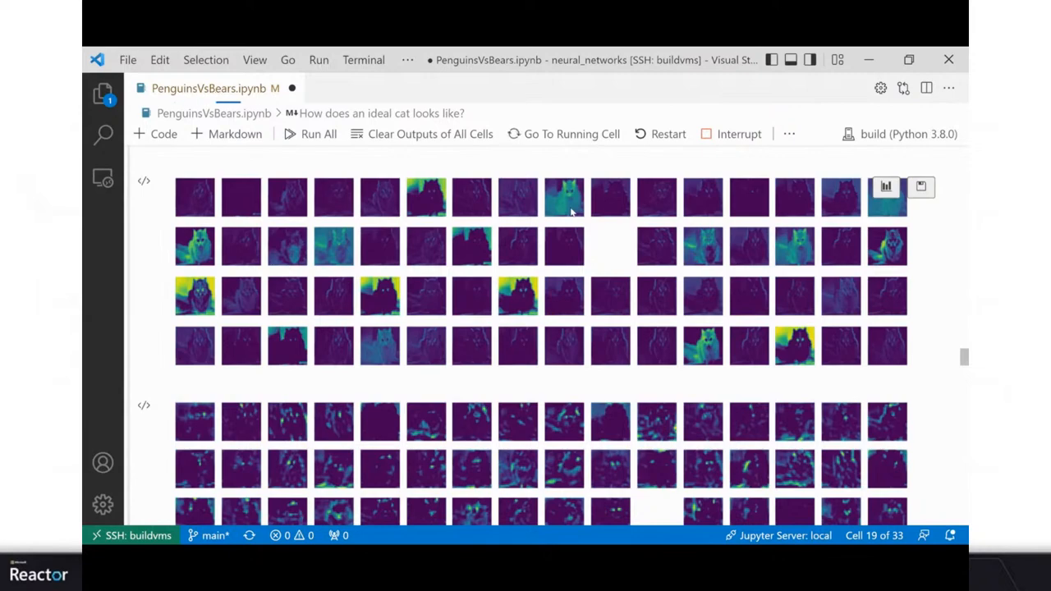
{"action": "scroll", "scroll_direction": "down", "scroll_amount": 3}
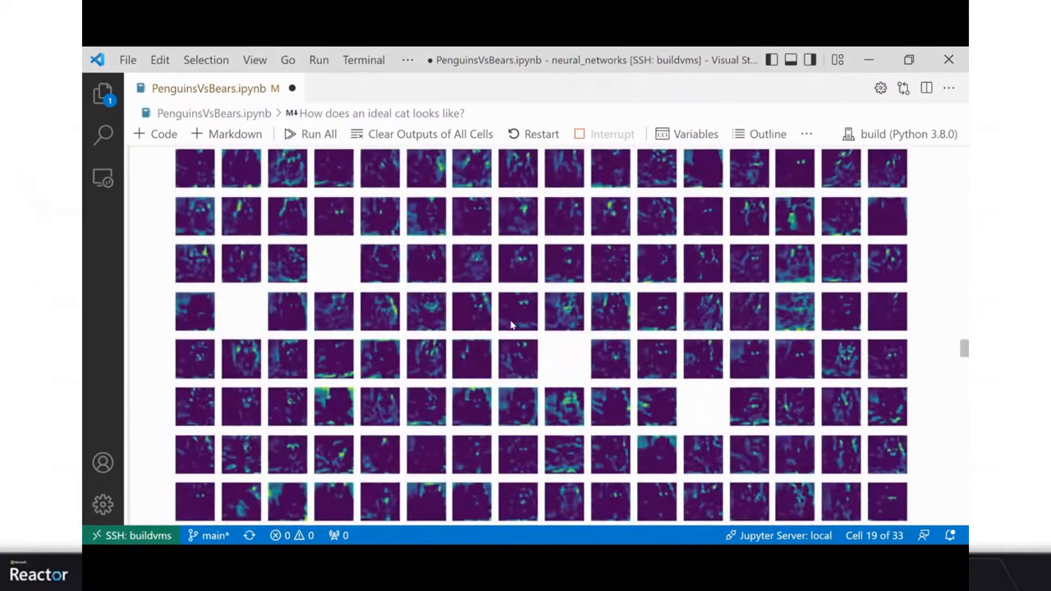
{"action": "mouse_move", "coordinate": [523, 309]}
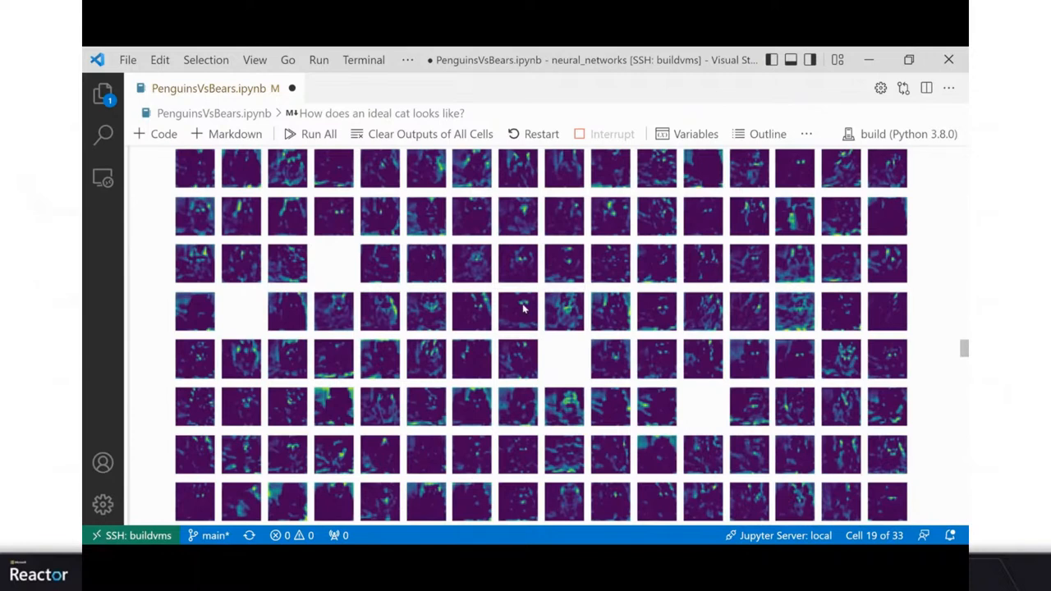
{"action": "mouse_move", "coordinate": [888, 345]}
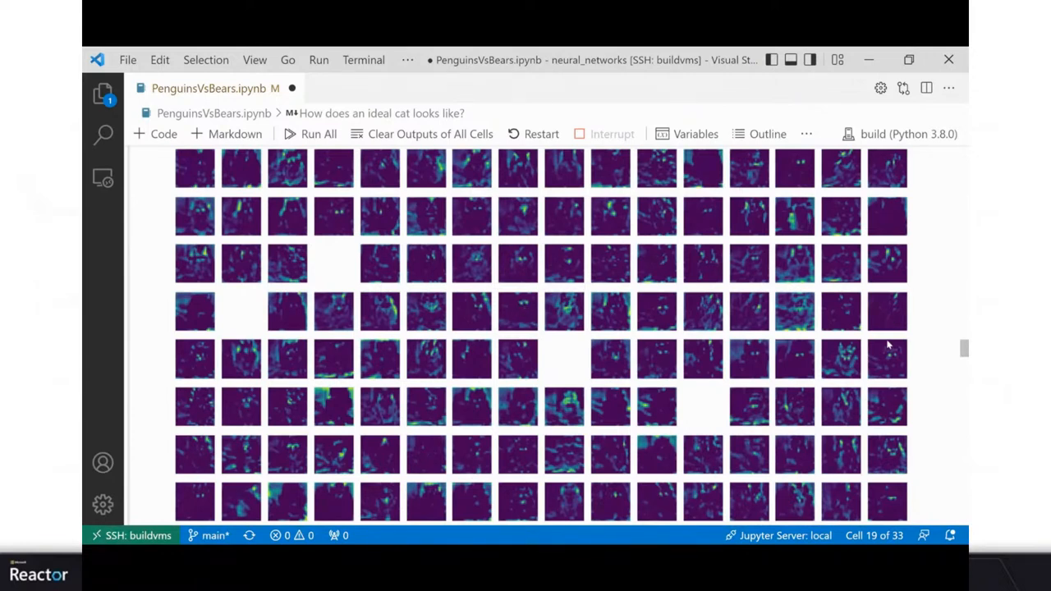
{"action": "mouse_move", "coordinate": [519, 270]}
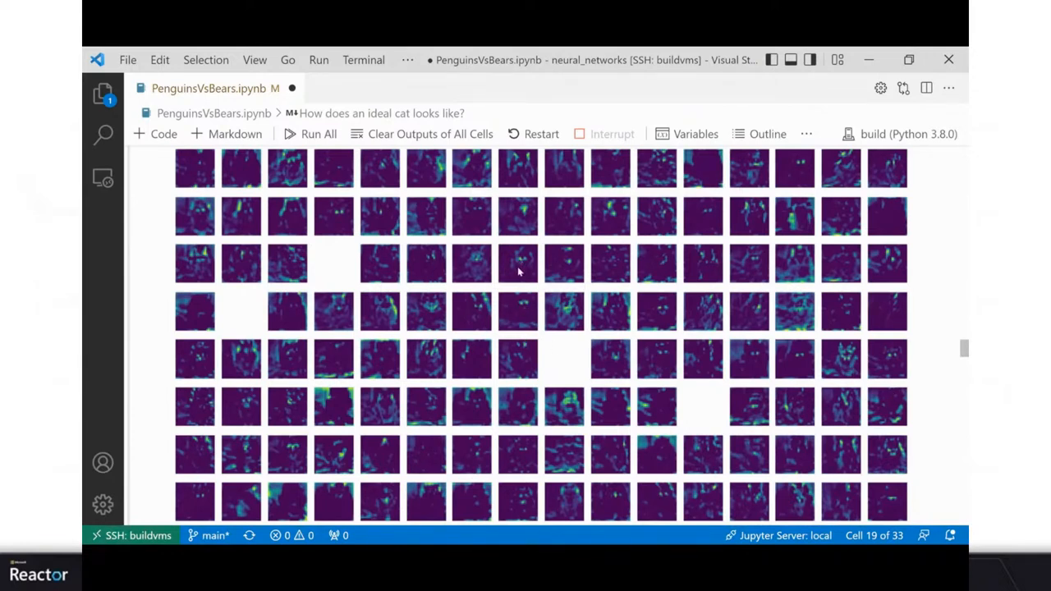
{"action": "mouse_move", "coordinate": [846, 368]}
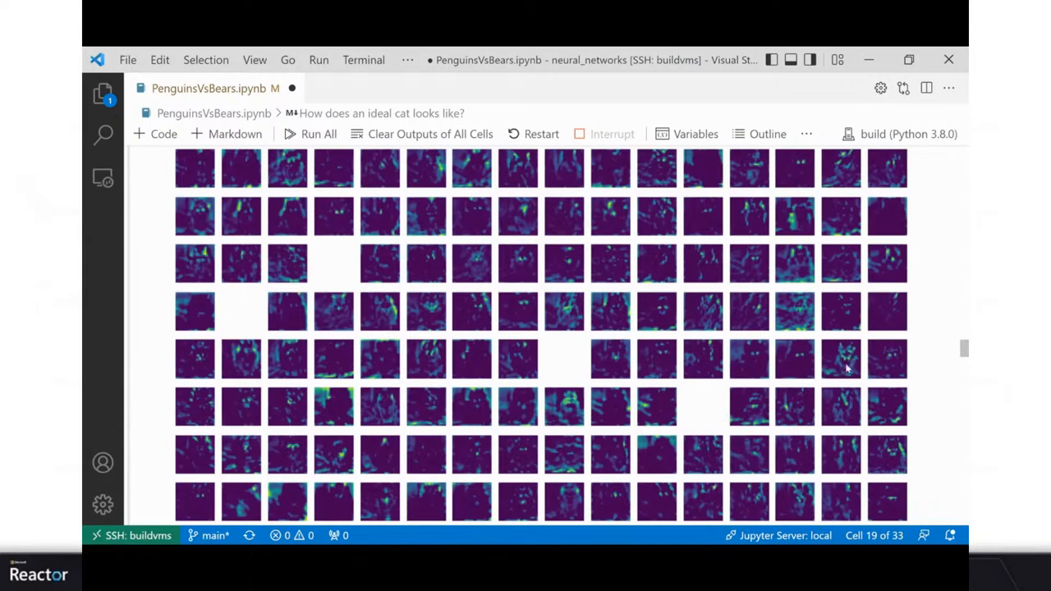
{"action": "mouse_move", "coordinate": [712, 282]}
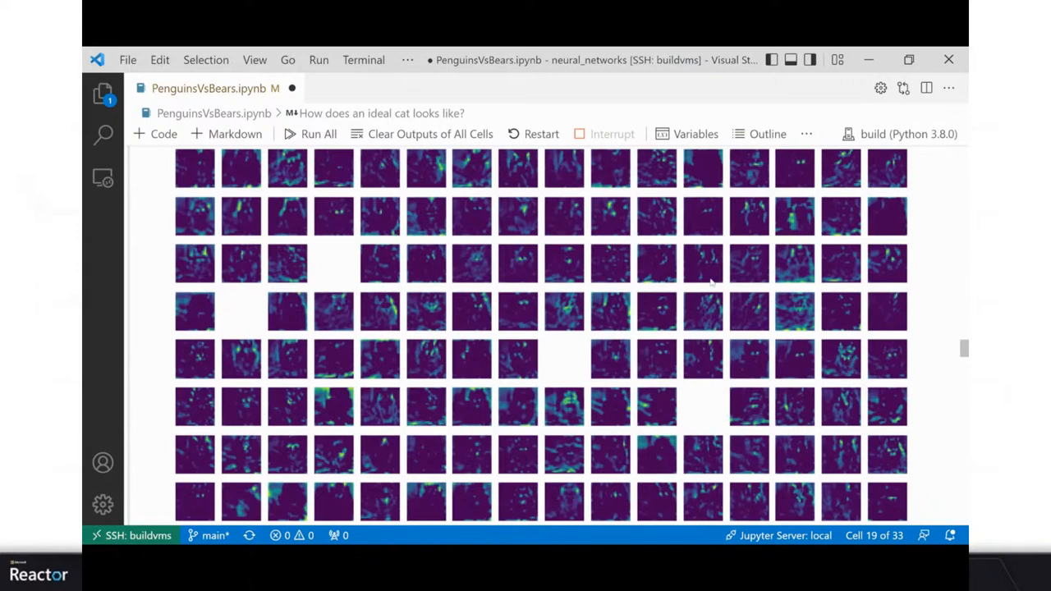
{"action": "mouse_move", "coordinate": [645, 408]}
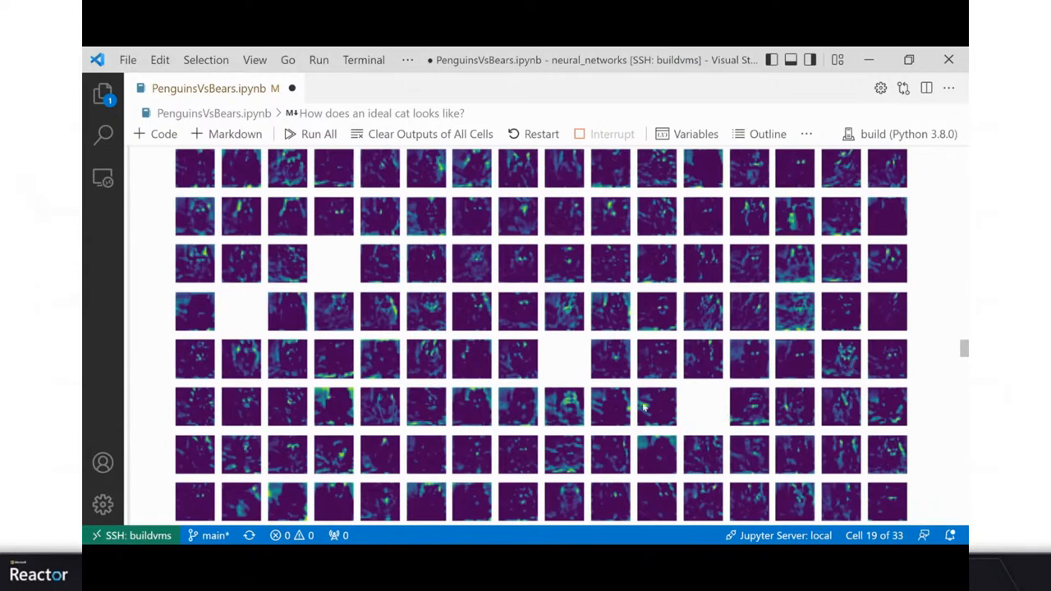
{"action": "mouse_move", "coordinate": [250, 314]}
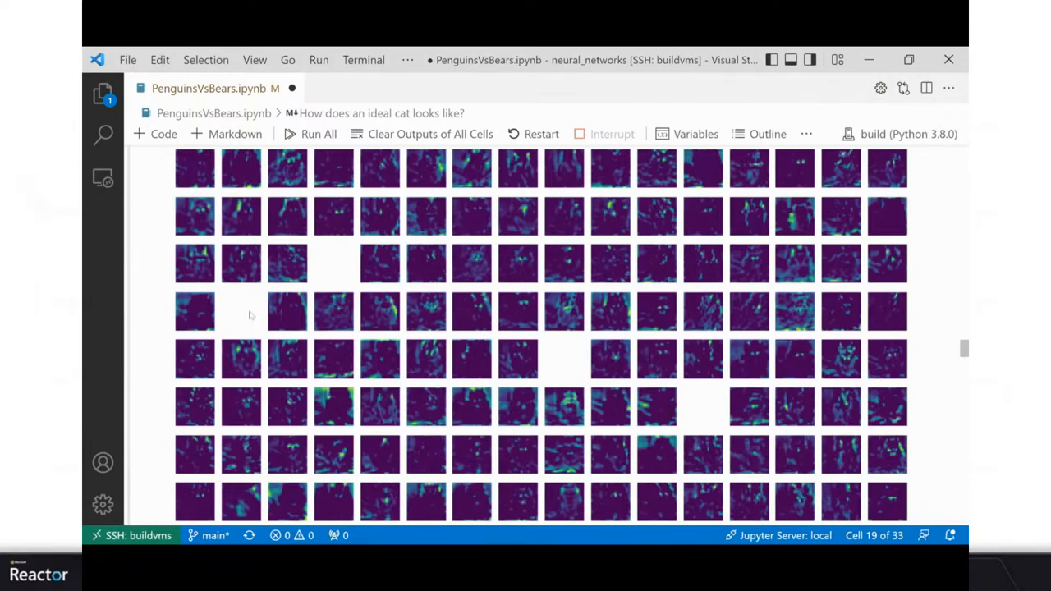
{"action": "scroll", "scroll_direction": "down", "scroll_amount": 3}
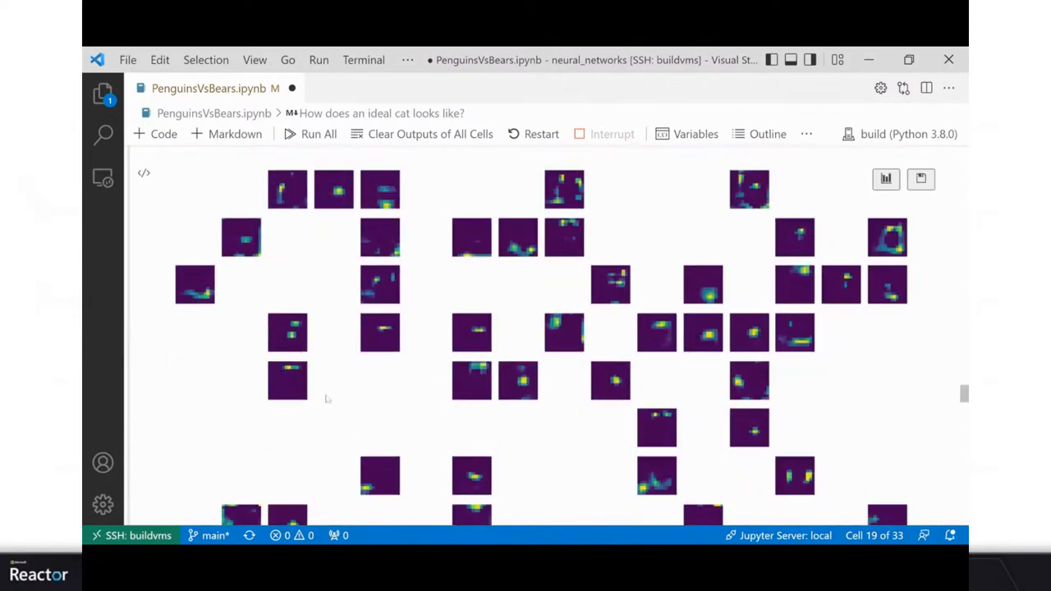
{"action": "mouse_move", "coordinate": [754, 324]}
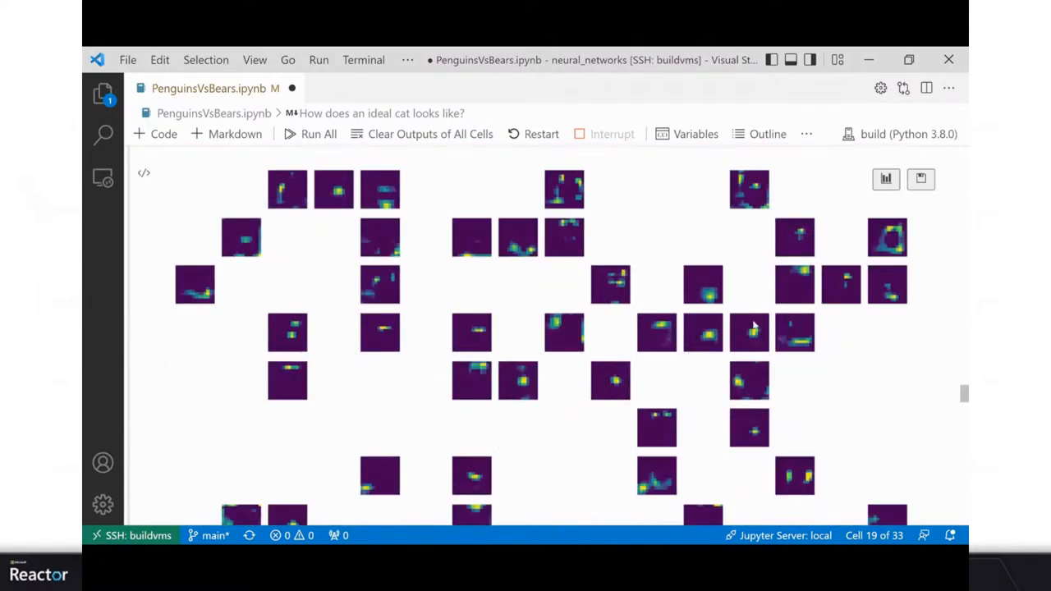
{"action": "mouse_move", "coordinate": [703, 349]}
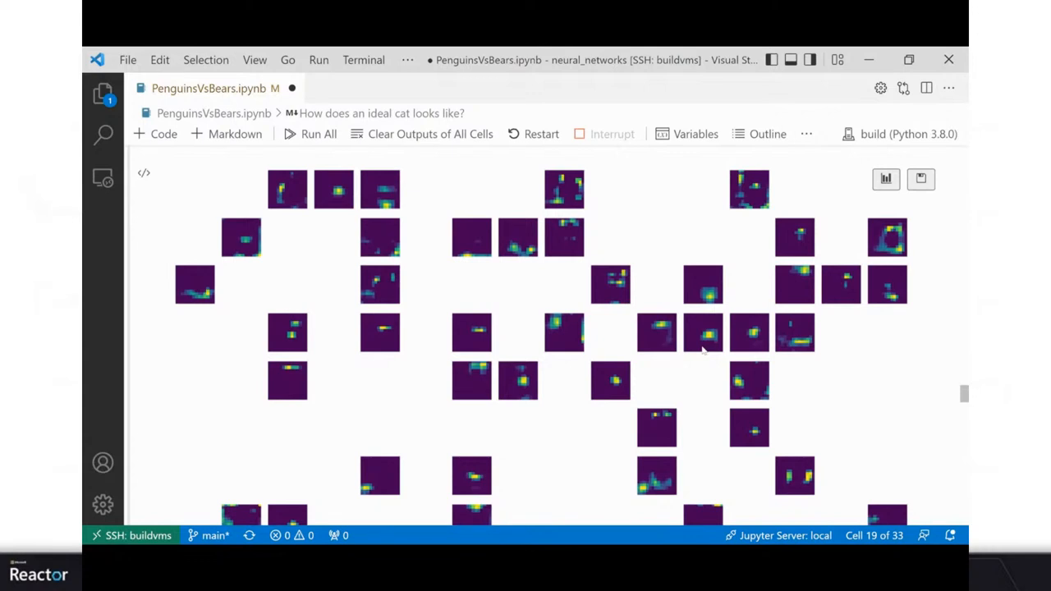
{"action": "mouse_move", "coordinate": [575, 364]}
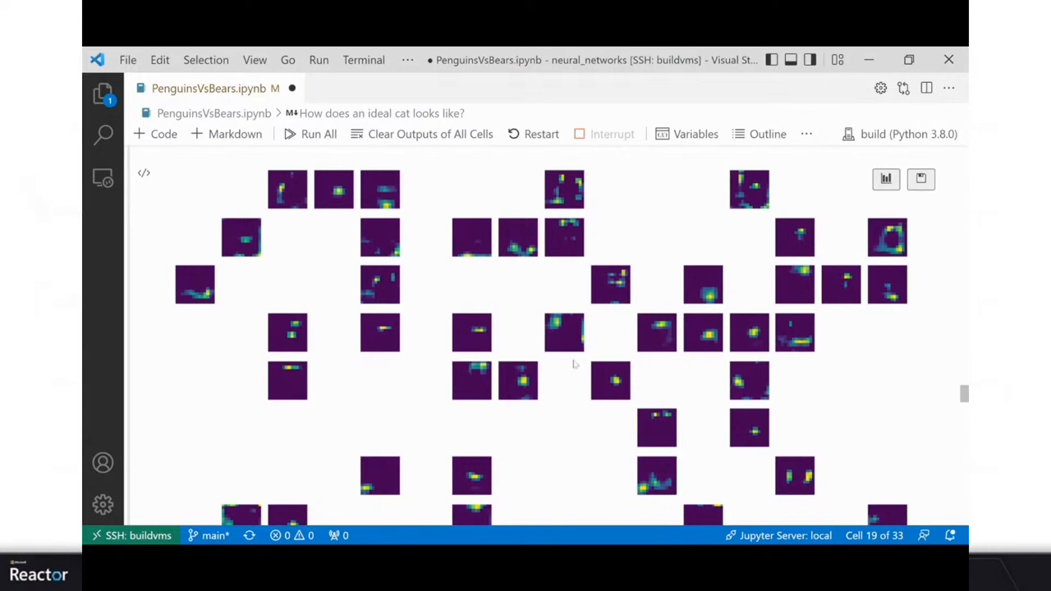
{"action": "scroll", "scroll_direction": "down", "scroll_amount": 3}
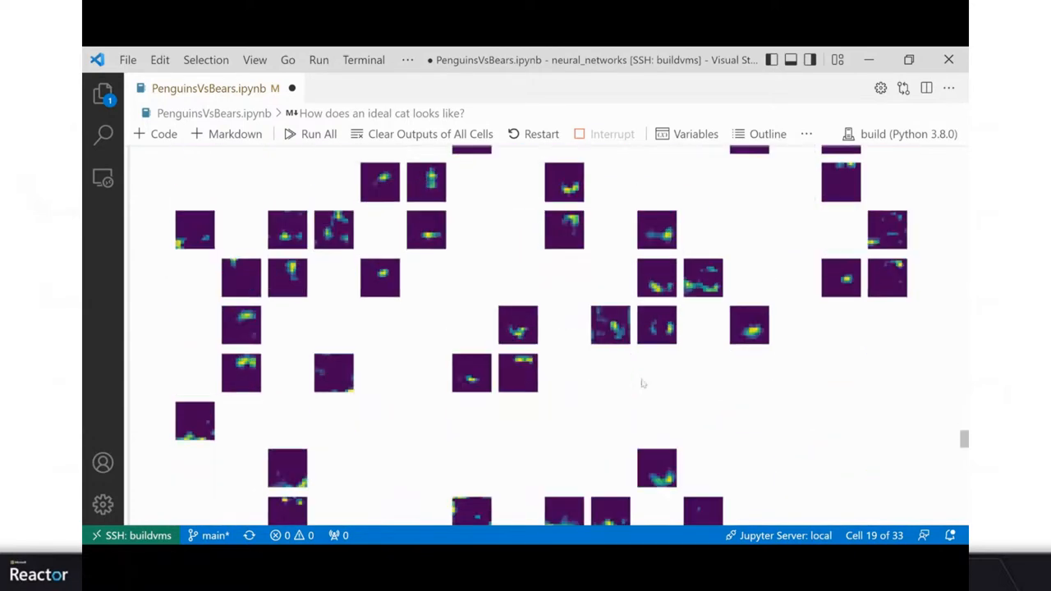
{"action": "scroll", "scroll_direction": "up", "scroll_amount": 3}
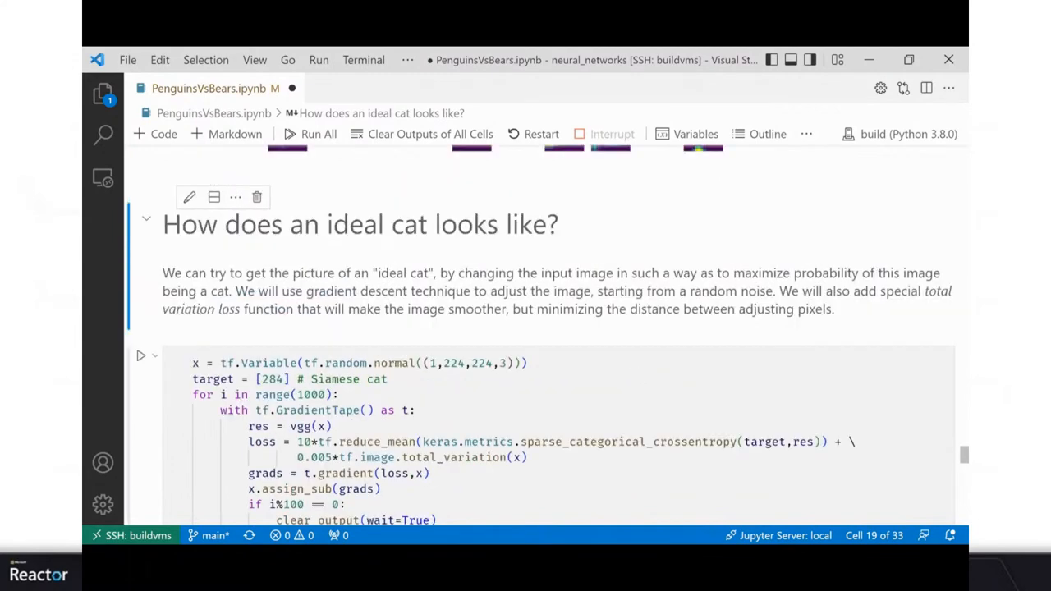
Step: Run the 'How does an ideal cat looks like?' gradient descent cell from random noise
{"action": "scroll", "scroll_direction": "down", "scroll_amount": 3}
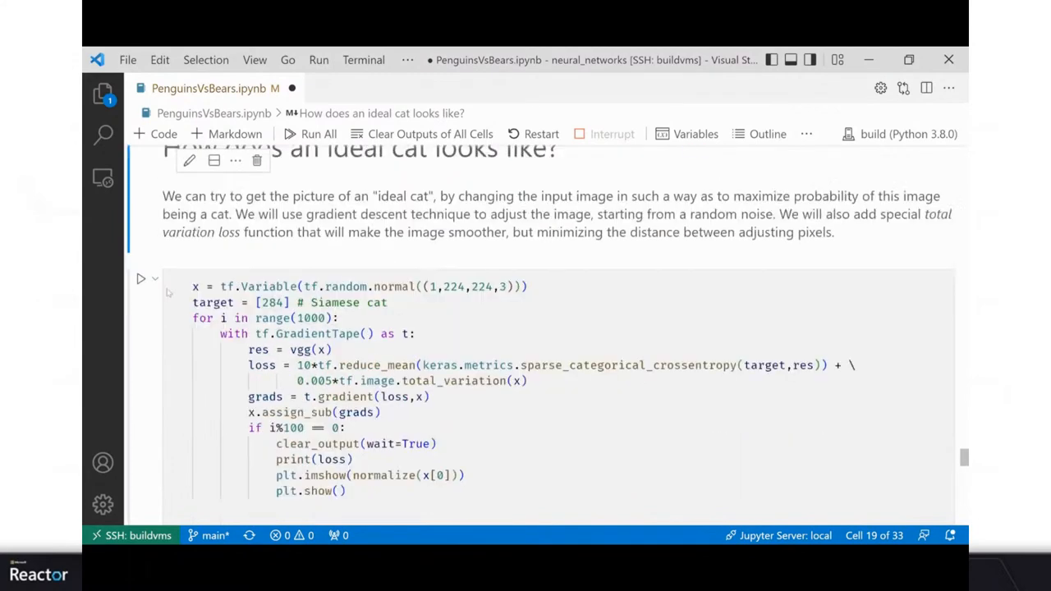
{"action": "left_click", "coordinate": [141, 280]}
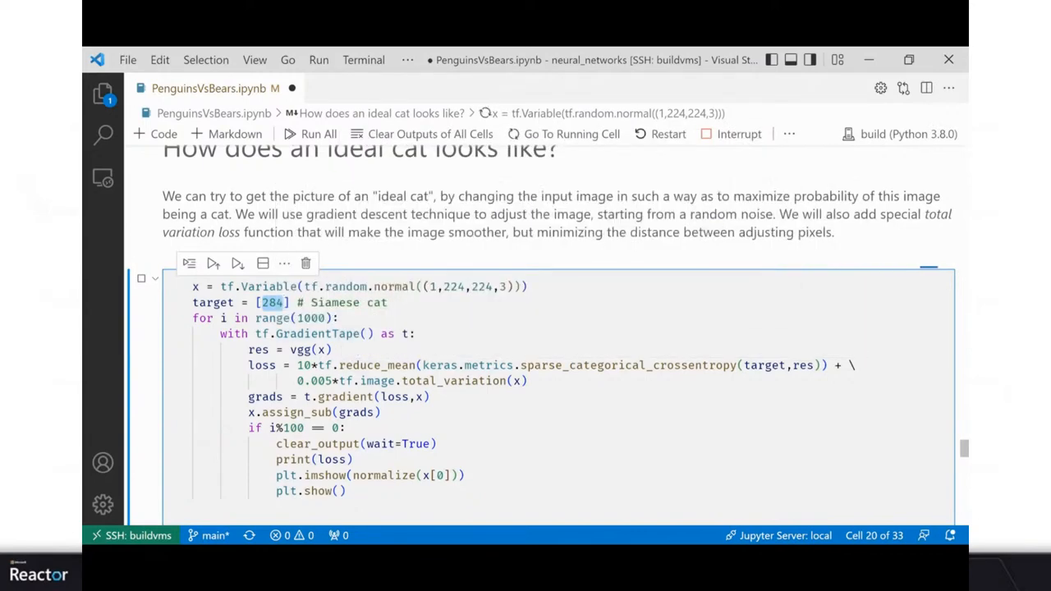
{"action": "left_click", "coordinate": [212, 263]}
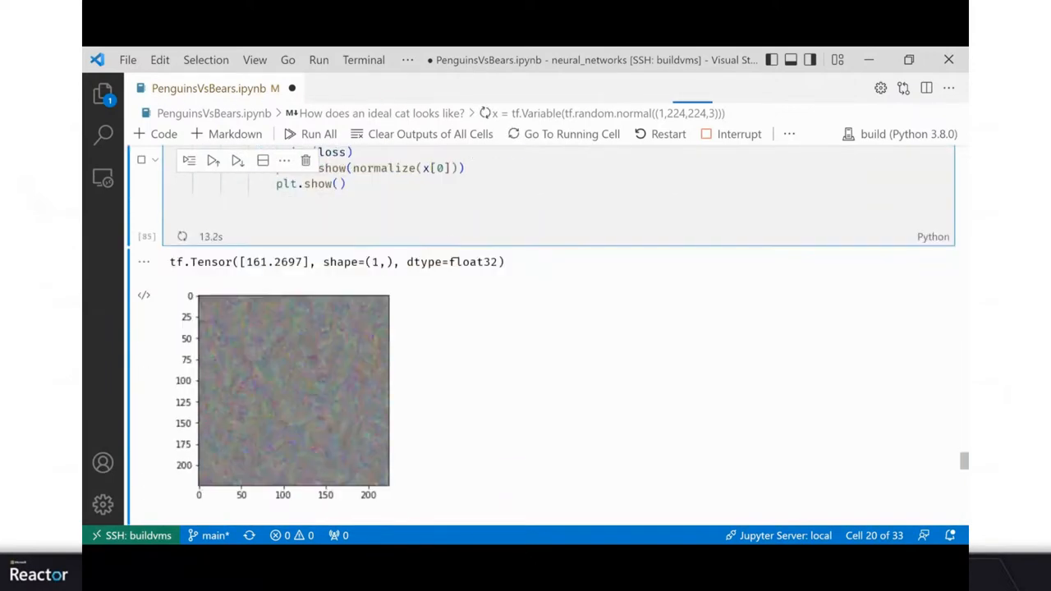
{"action": "mouse_move", "coordinate": [388, 439]}
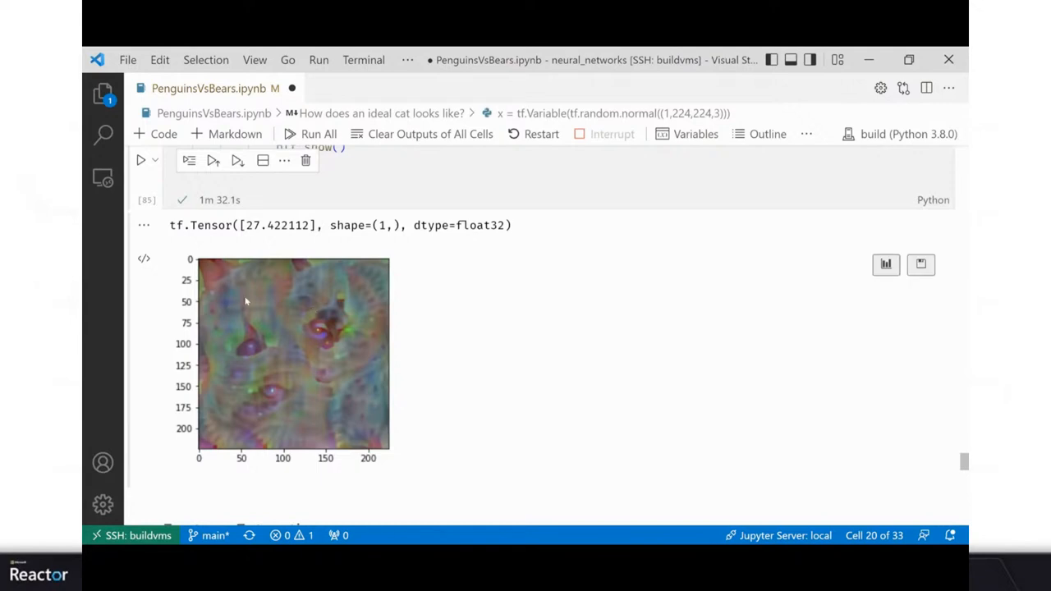
{"action": "mouse_move", "coordinate": [277, 378]}
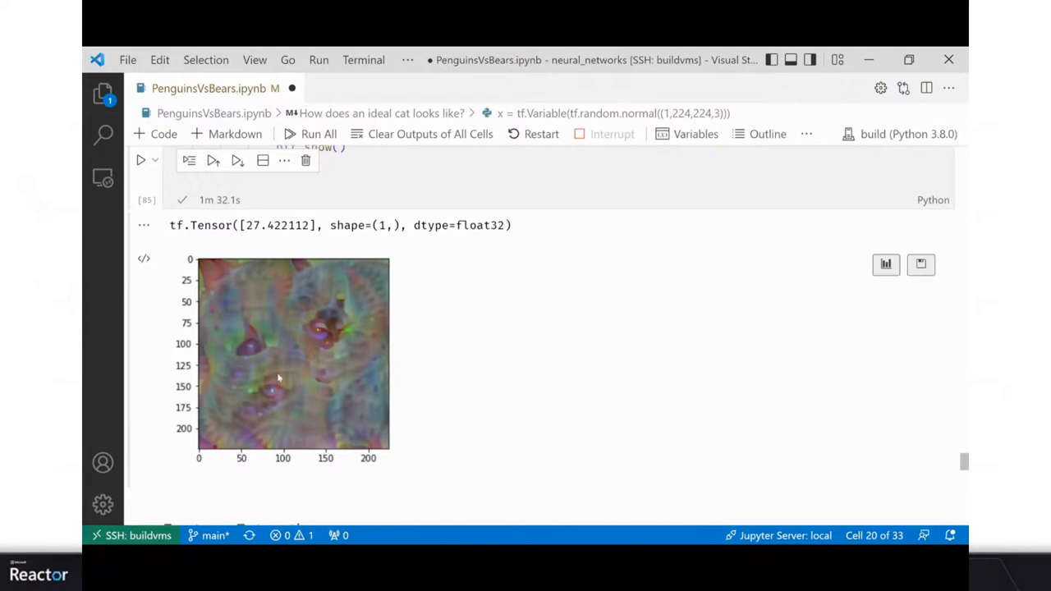
{"action": "scroll", "scroll_direction": "down", "scroll_amount": 3}
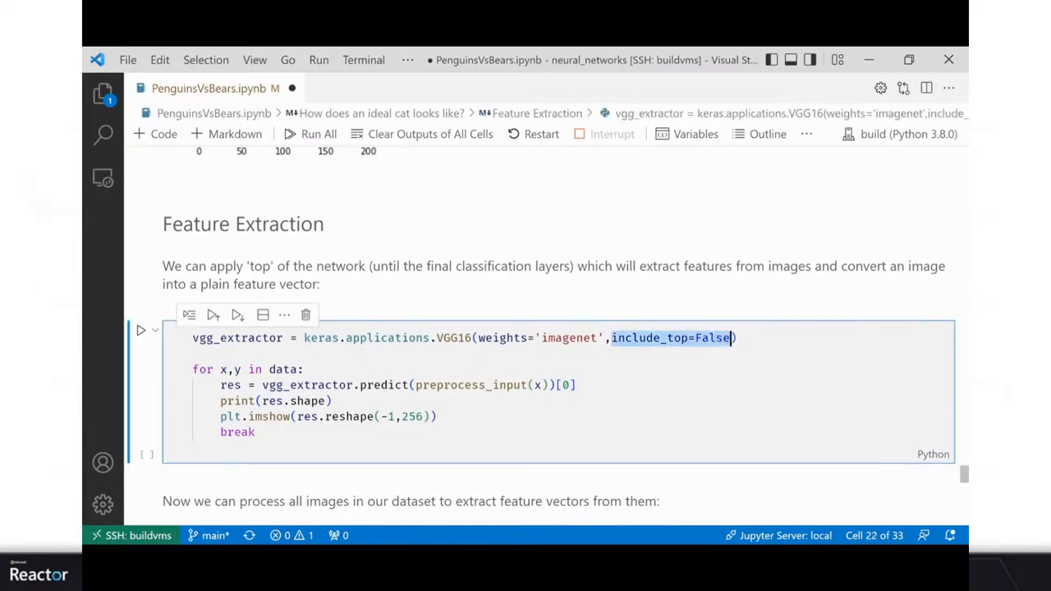
{"action": "scroll", "scroll_direction": "down", "scroll_amount": 3}
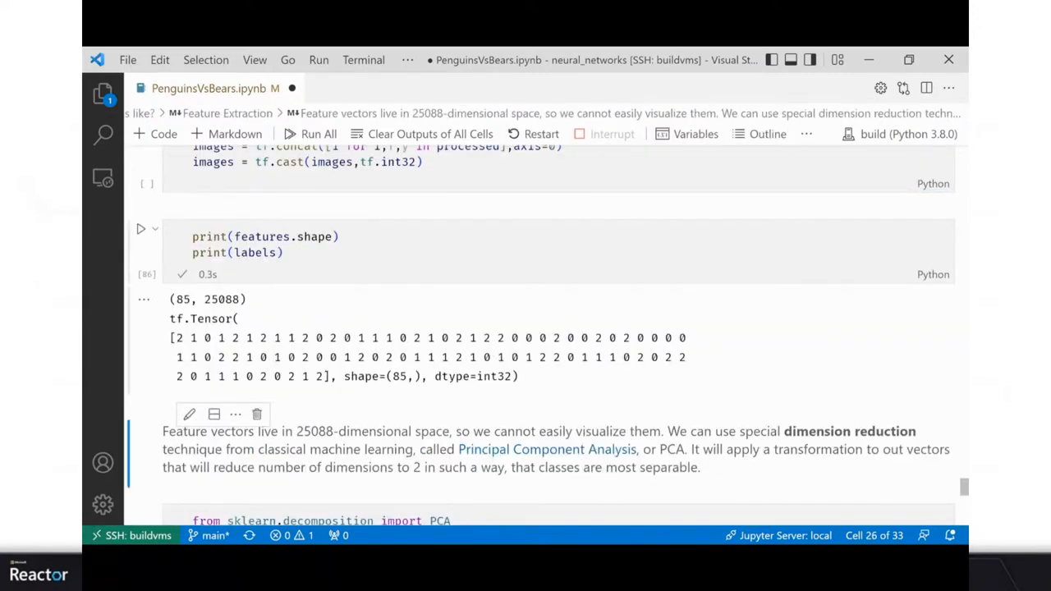
{"action": "double_click", "coordinate": [180, 299]}
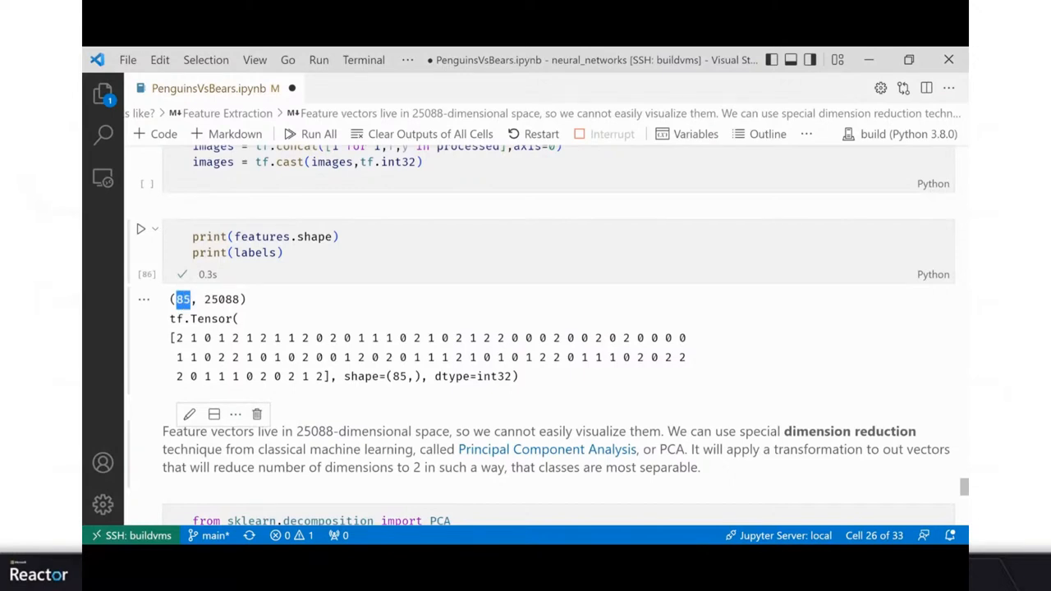
{"action": "double_click", "coordinate": [221, 299]}
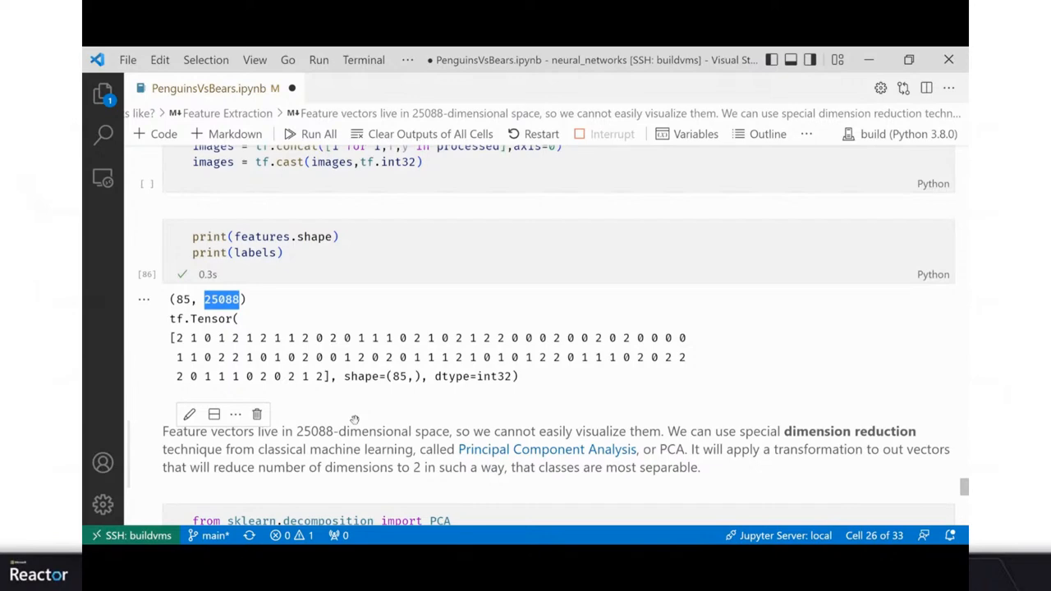
Step: Run the PCA cell reducing image features to two dimensions and view the results
{"action": "scroll", "scroll_direction": "down", "scroll_amount": 3}
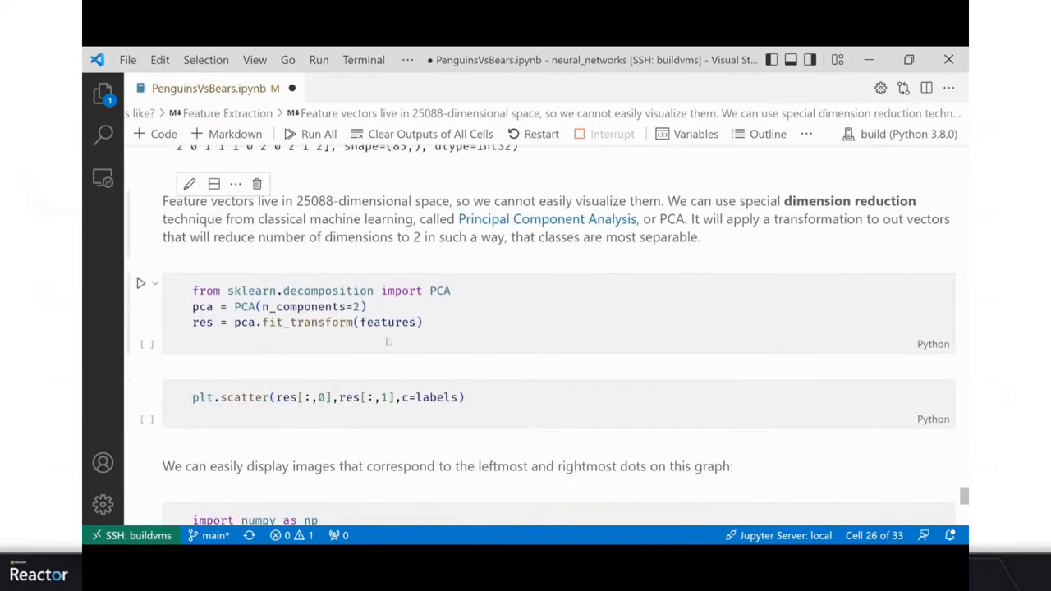
{"action": "left_click", "coordinate": [328, 307]}
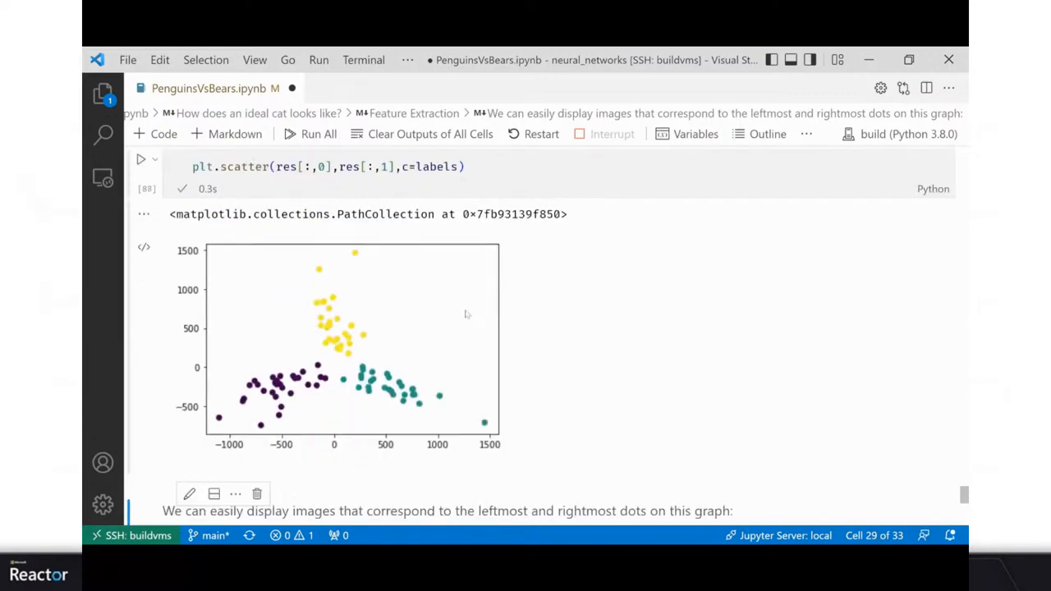
{"action": "mouse_move", "coordinate": [225, 395]}
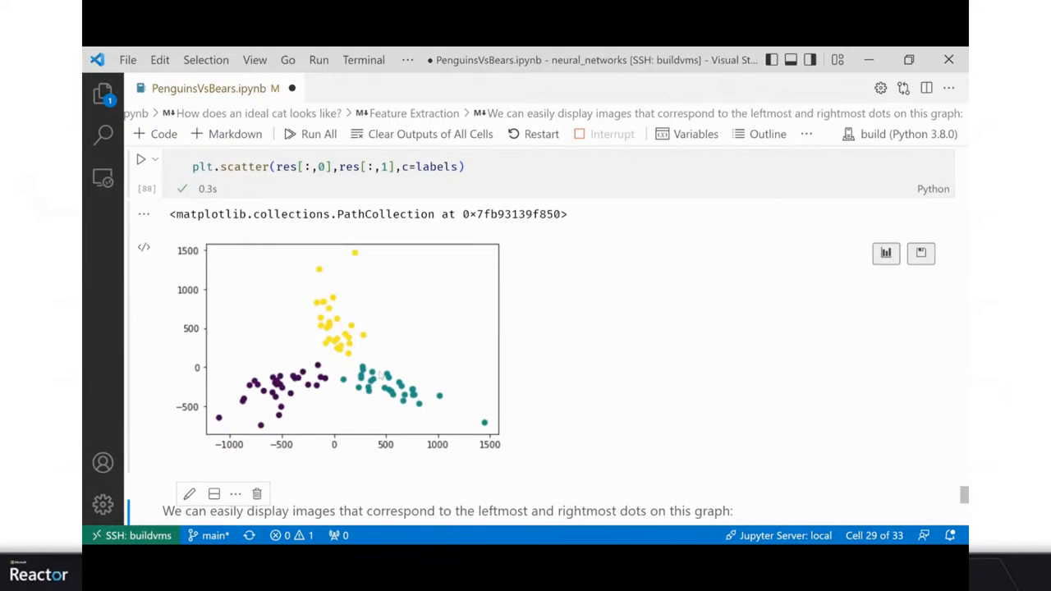
{"action": "mouse_move", "coordinate": [410, 353]}
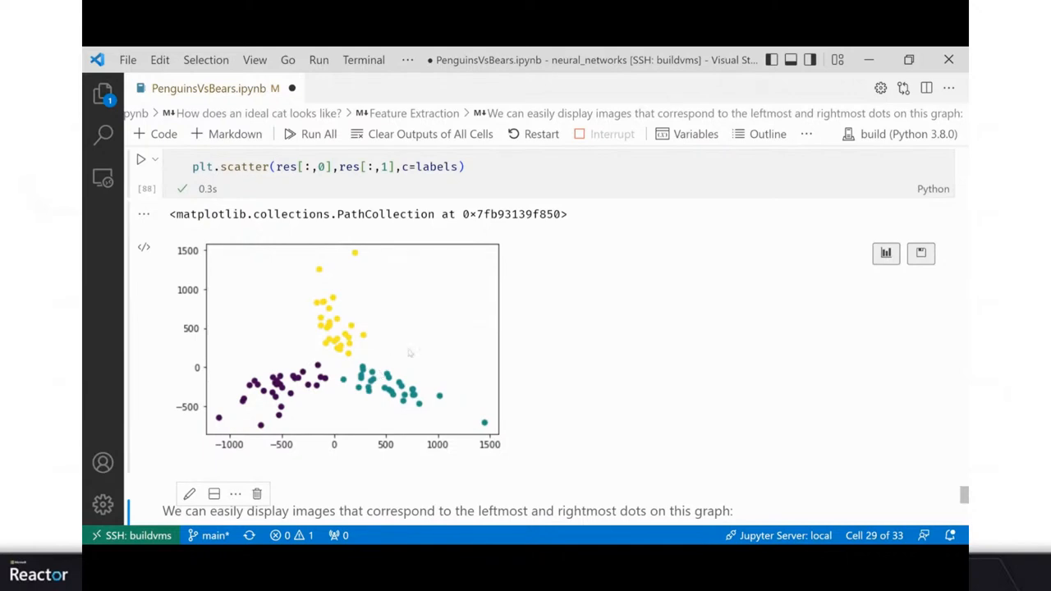
{"action": "scroll", "scroll_direction": "down", "scroll_amount": 3}
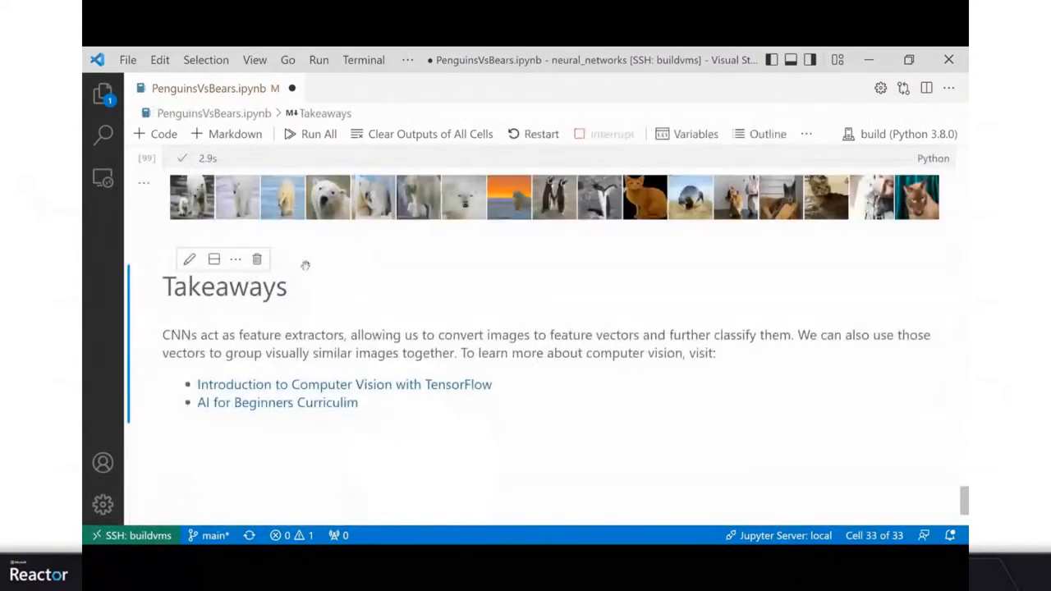
{"action": "scroll", "scroll_direction": "up", "scroll_amount": 3}
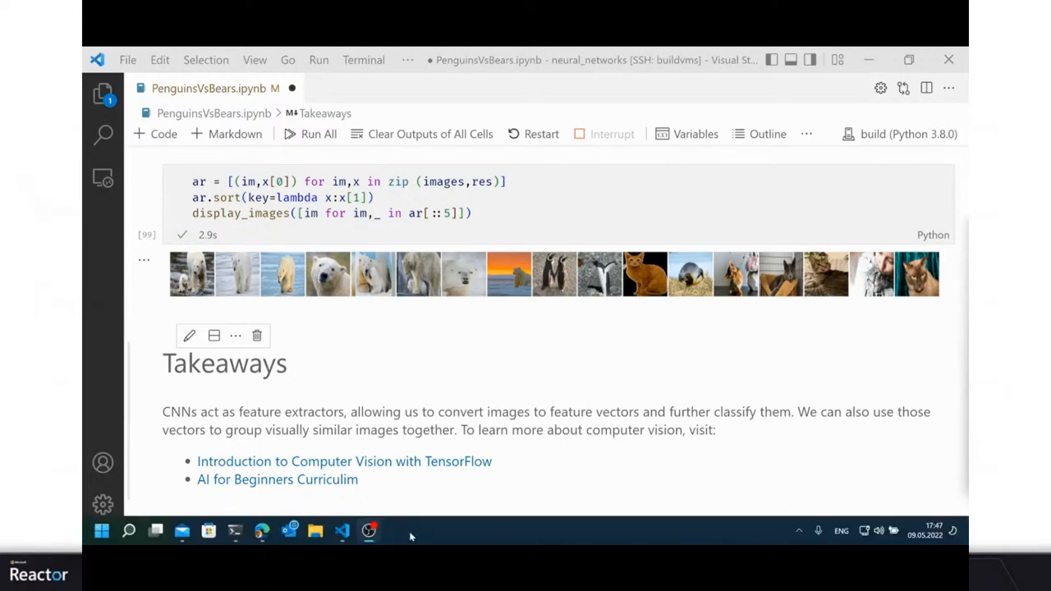
{"action": "mouse_move", "coordinate": [425, 540]}
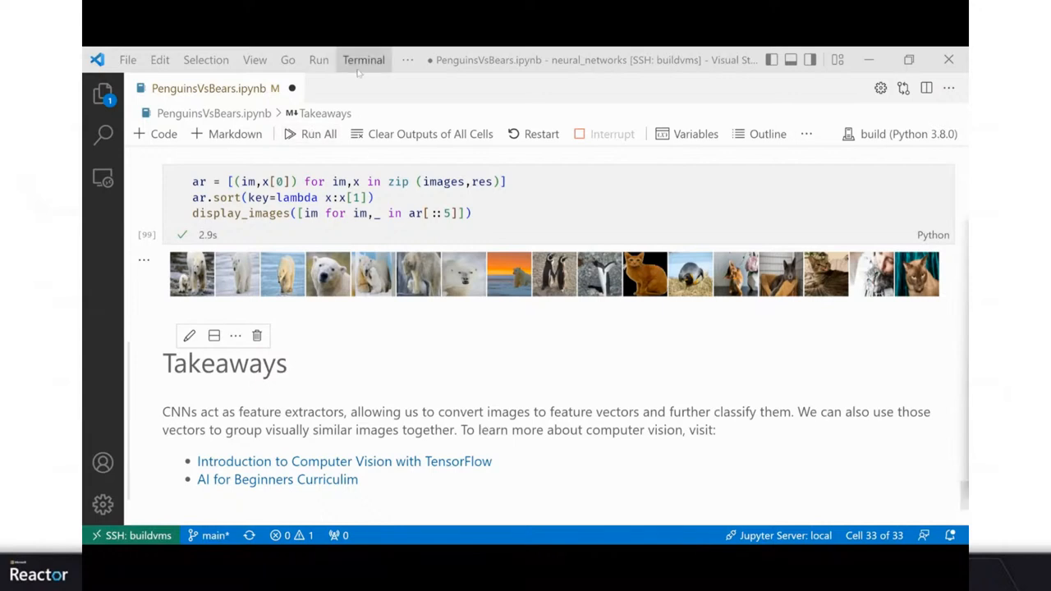
Step: Open a new terminal on the remote machine and run 'cat /etc'
{"action": "left_click", "coordinate": [363, 59]}
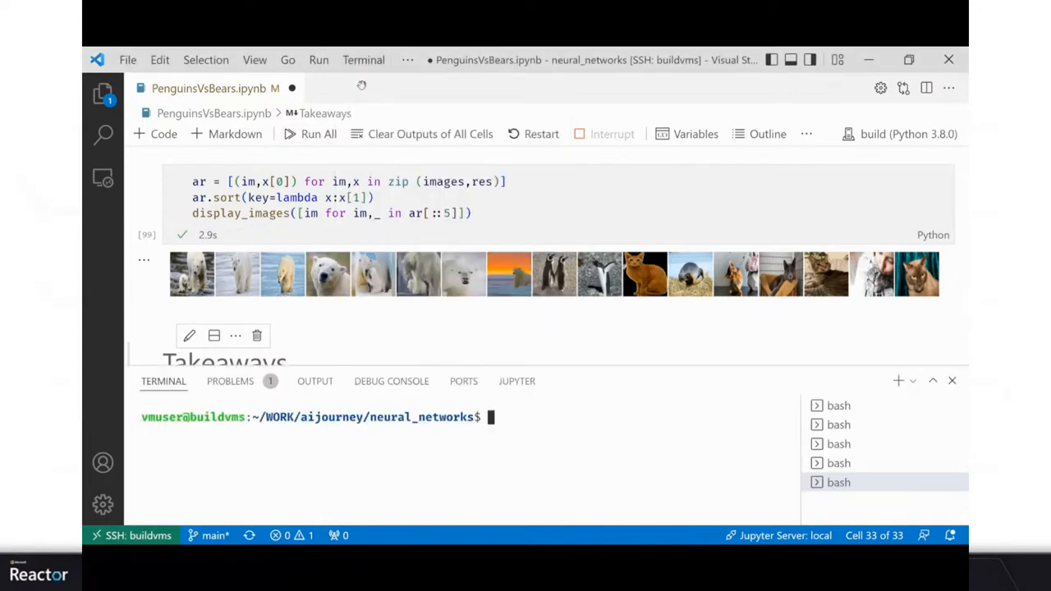
{"action": "type", "text": "cat /etc"}
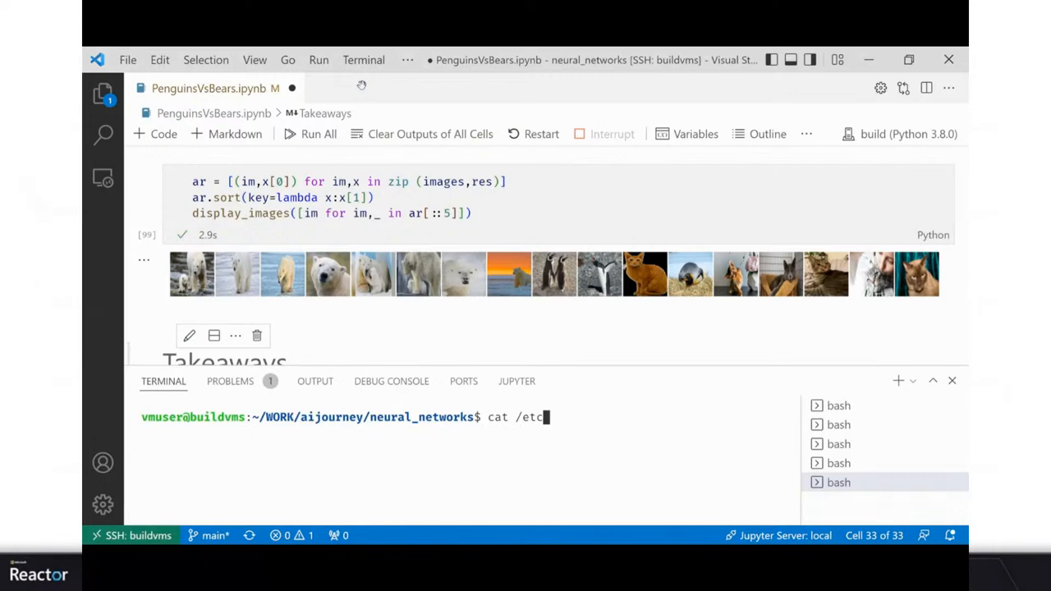
{"action": "key", "text": "Return"}
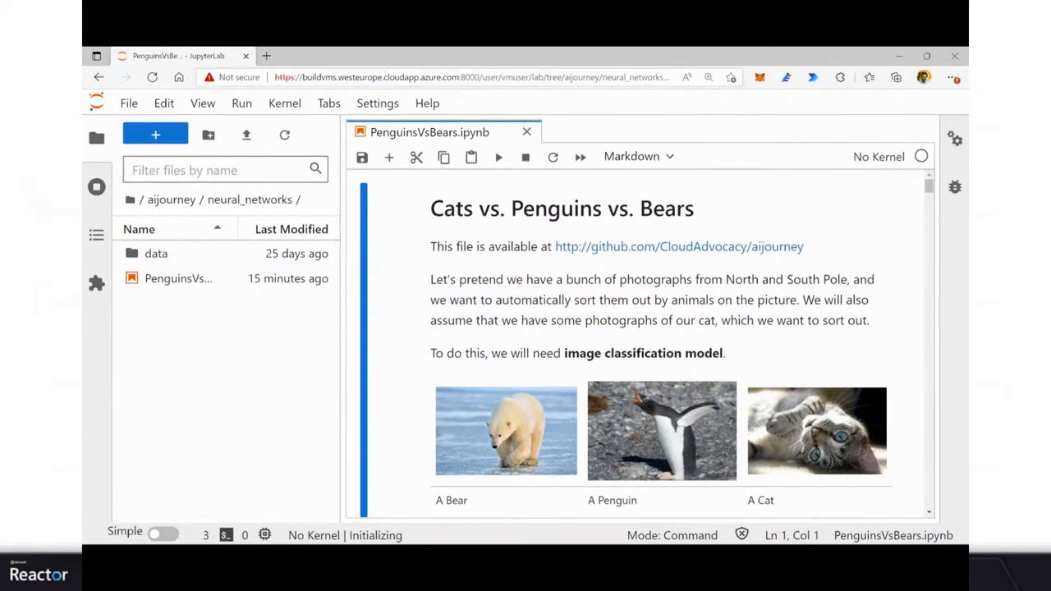
Step: Select the notebook's web address and scroll toward the 'Using pre-trained CNN' section
{"action": "left_click", "coordinate": [451, 78]}
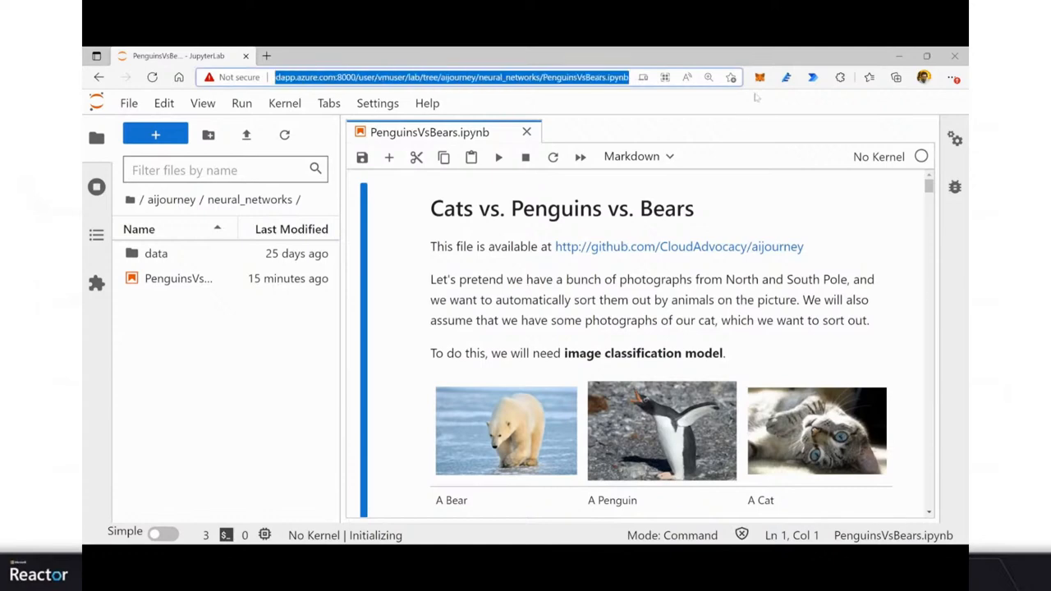
{"action": "mouse_move", "coordinate": [345, 381]}
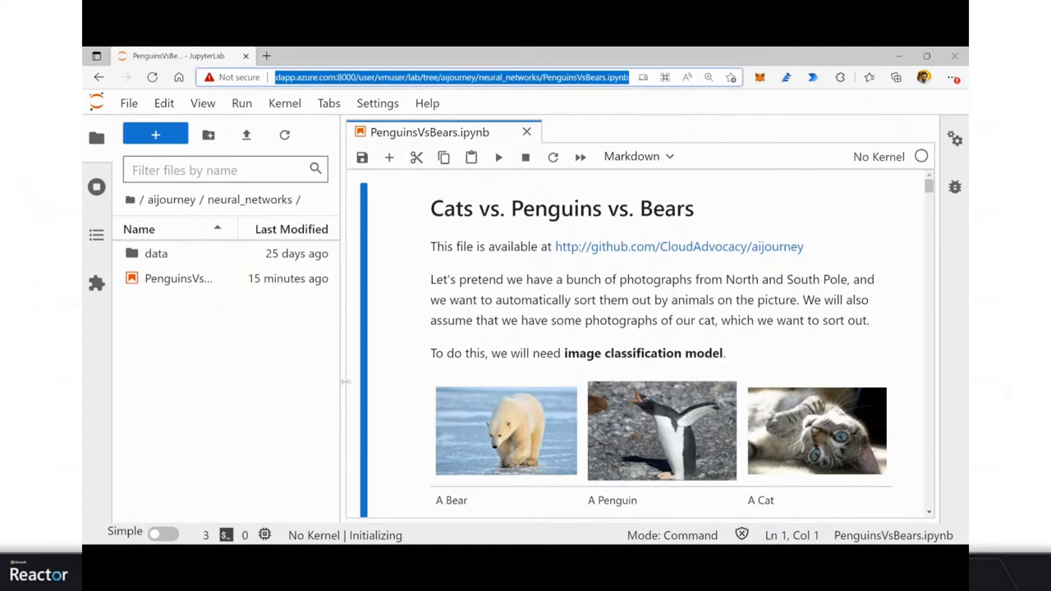
{"action": "scroll", "scroll_direction": "down", "scroll_amount": 3}
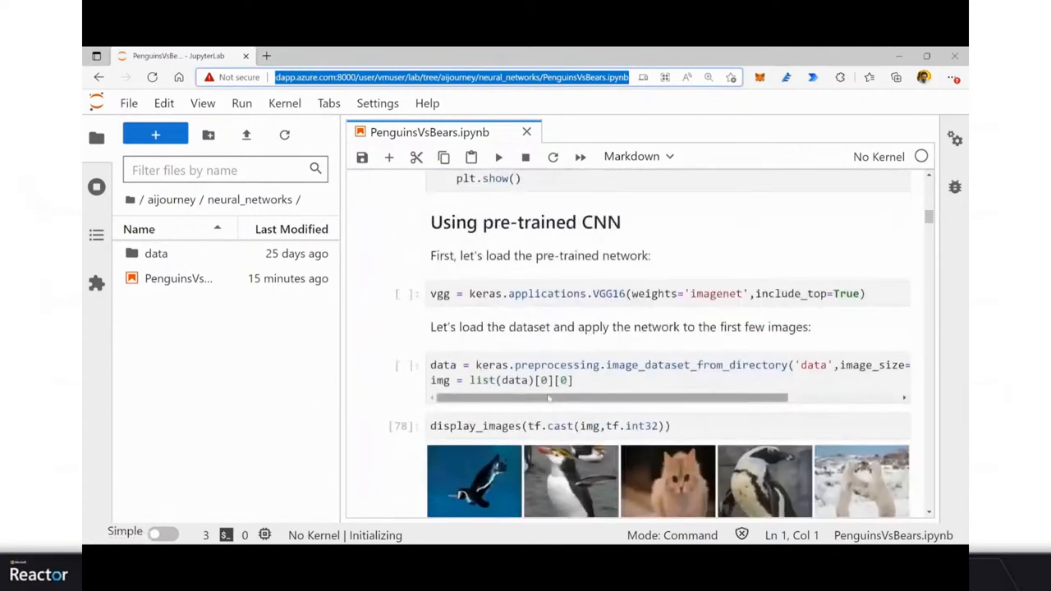
{"action": "scroll", "scroll_direction": "down", "scroll_amount": 3}
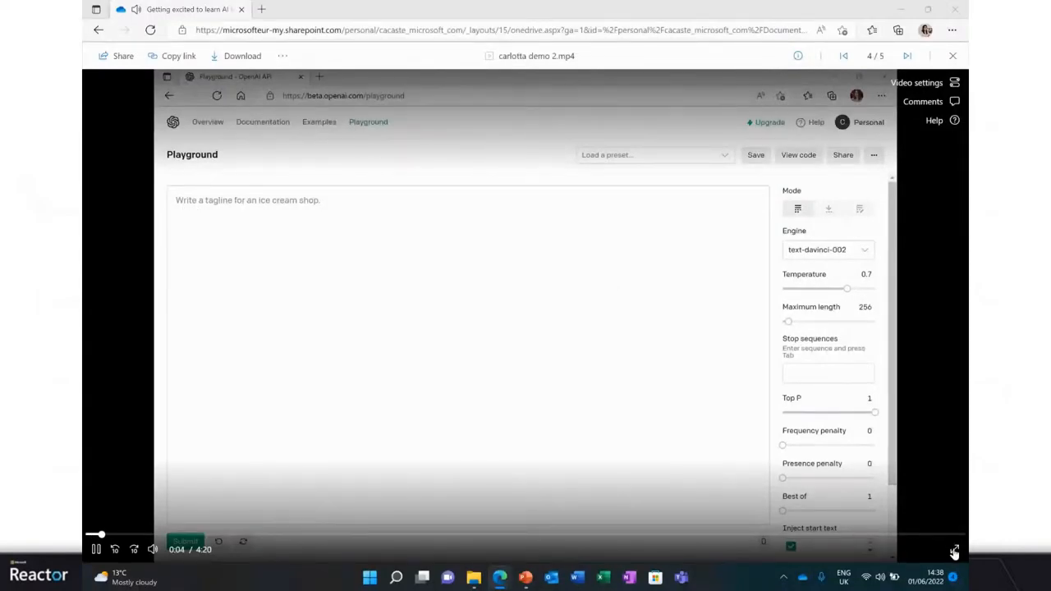
Step: Switch the OpenAI Playground demo video to full screen
{"action": "left_click", "coordinate": [954, 551]}
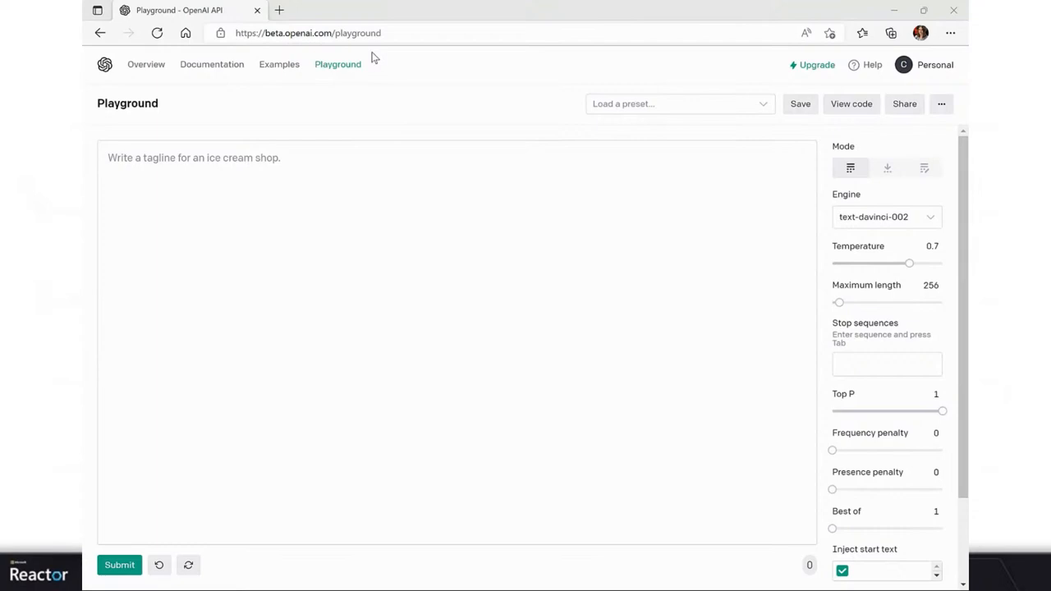
{"action": "mouse_move", "coordinate": [376, 165]}
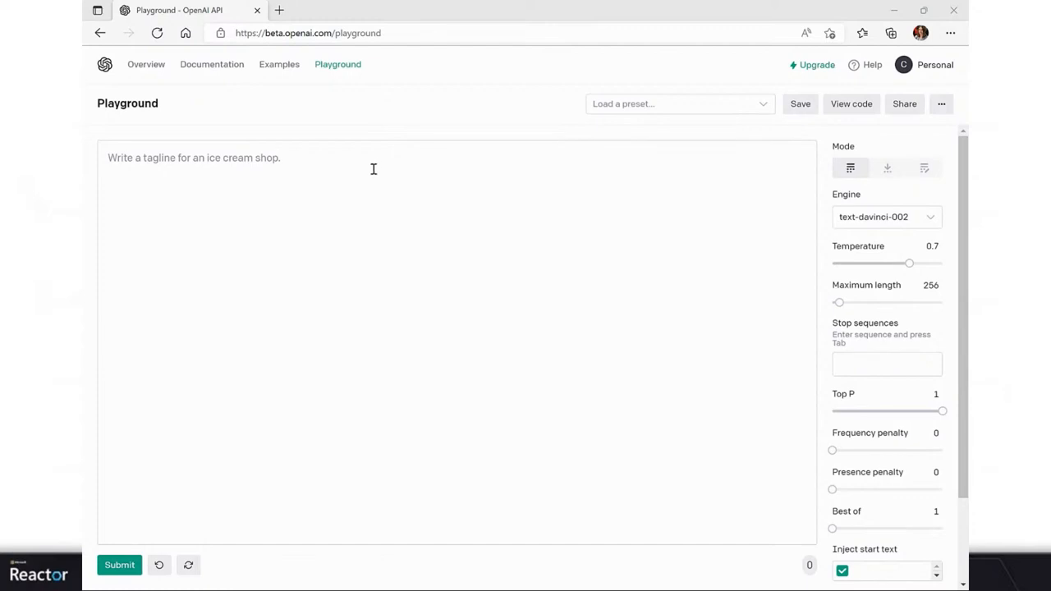
{"action": "mouse_move", "coordinate": [489, 247]}
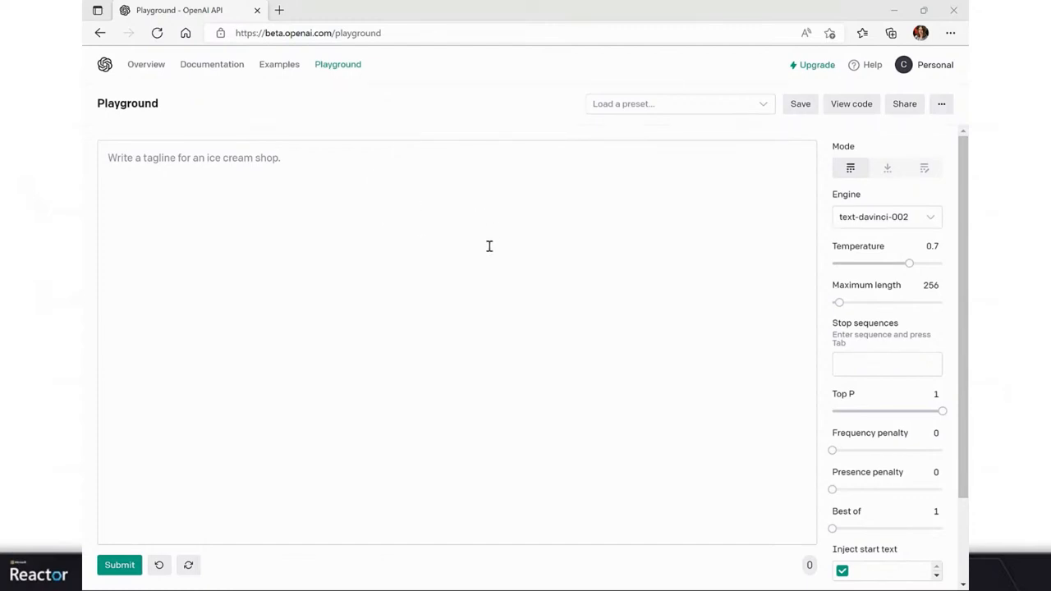
{"action": "mouse_move", "coordinate": [495, 214]}
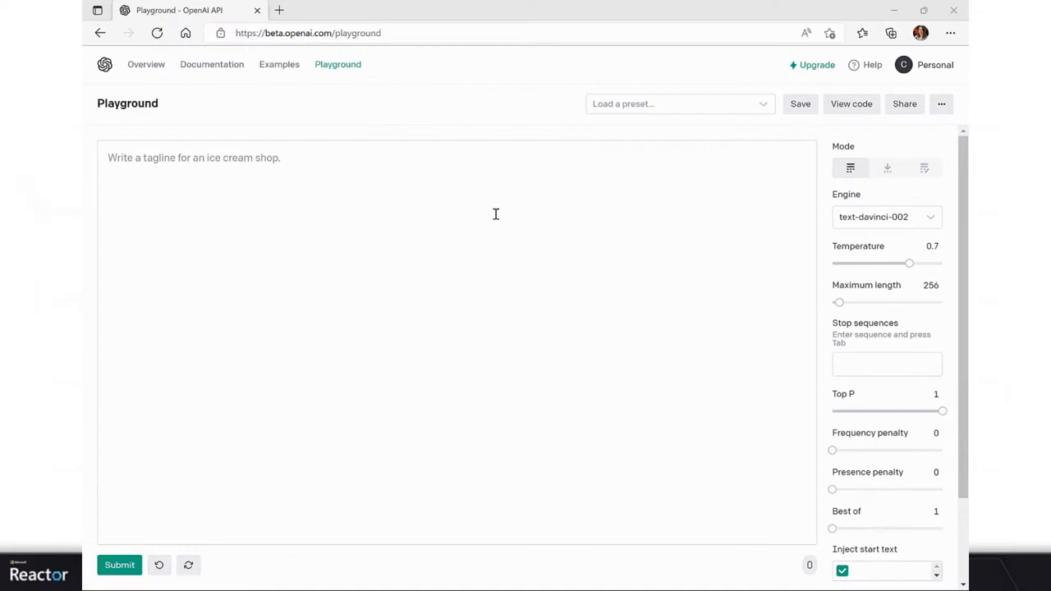
{"action": "mouse_move", "coordinate": [873, 227]}
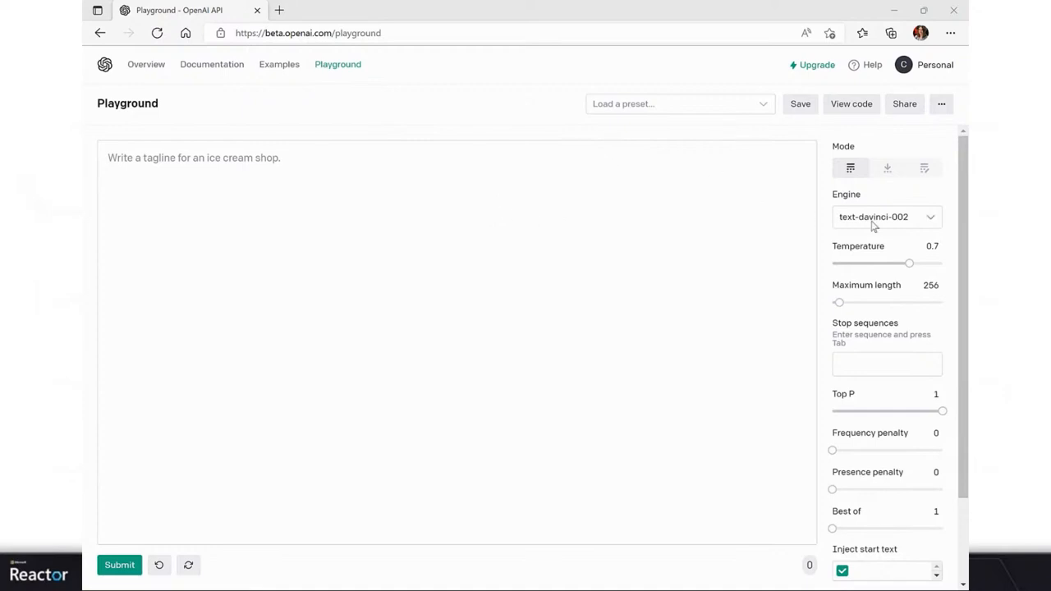
{"action": "left_click", "coordinate": [886, 217]}
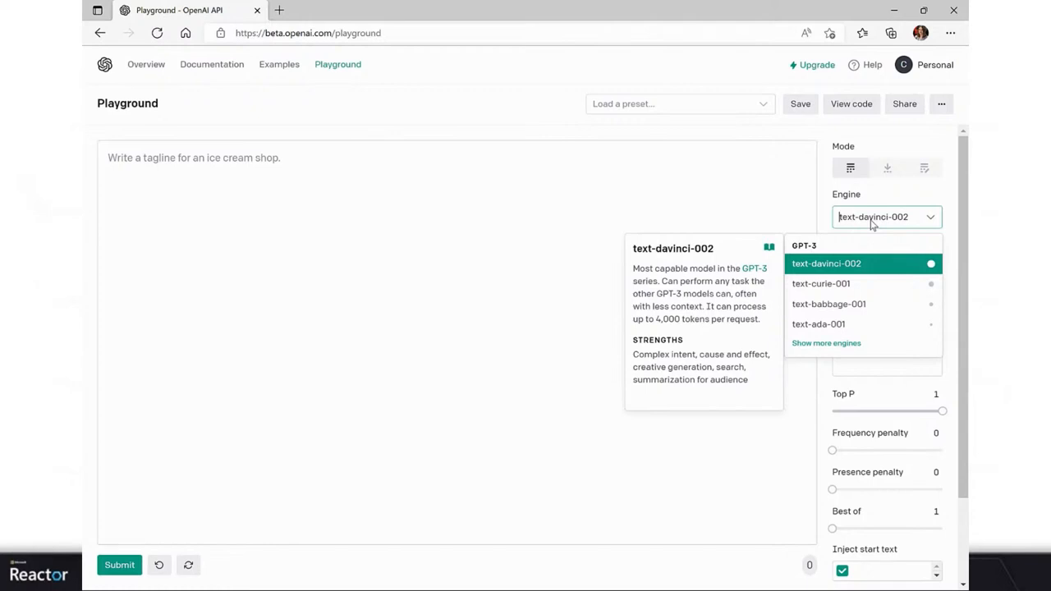
{"action": "mouse_move", "coordinate": [837, 271]}
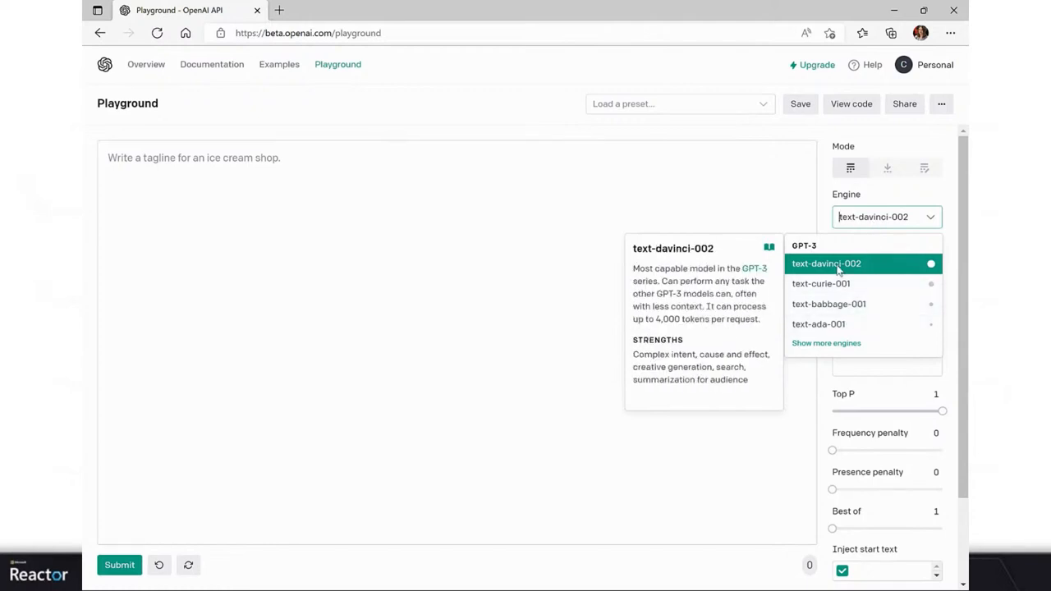
{"action": "mouse_move", "coordinate": [477, 167]}
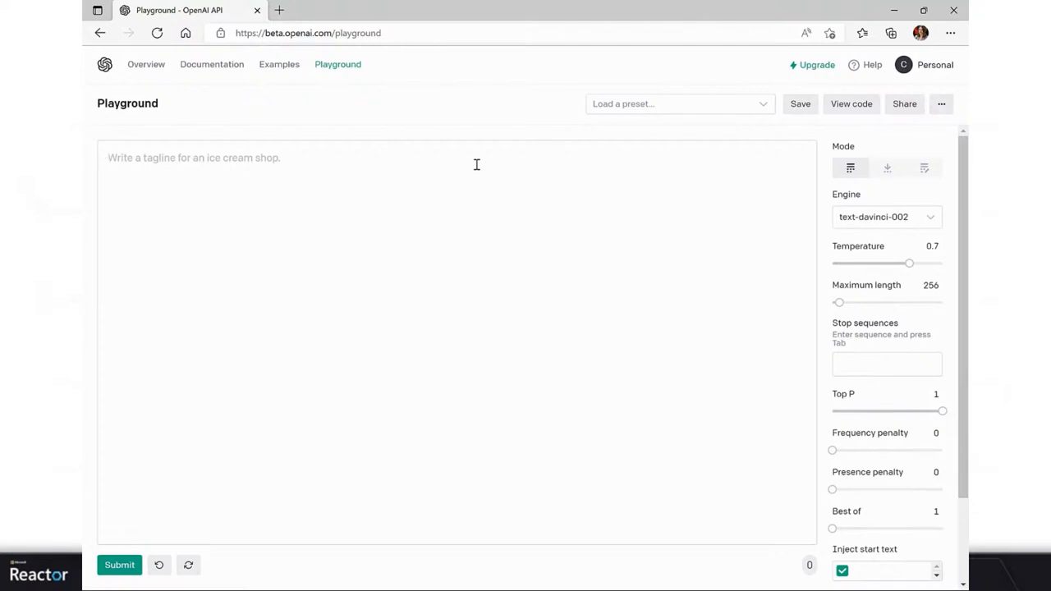
{"action": "mouse_move", "coordinate": [803, 302]}
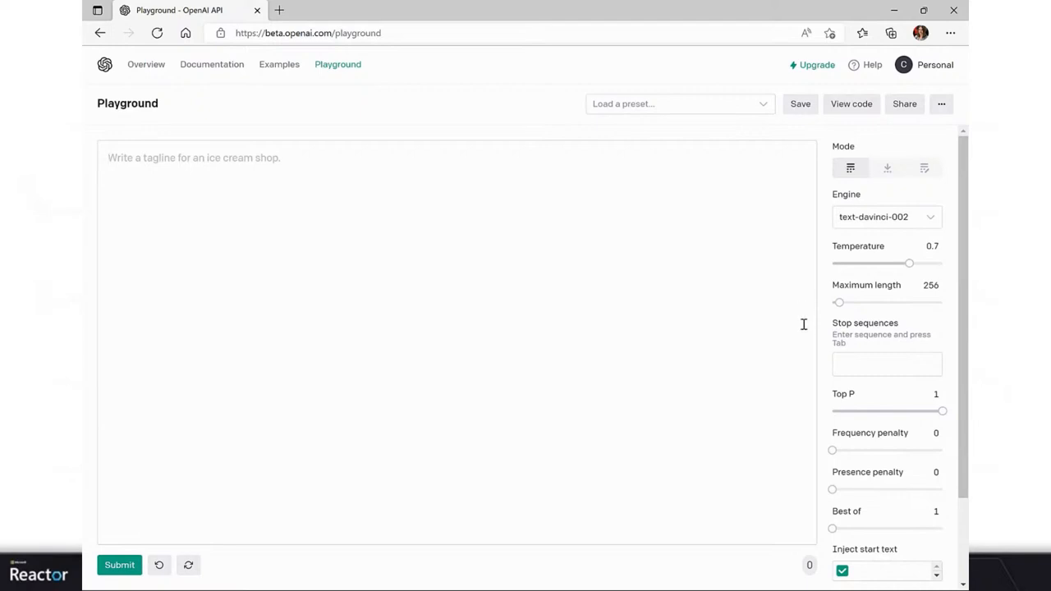
{"action": "mouse_move", "coordinate": [806, 339]}
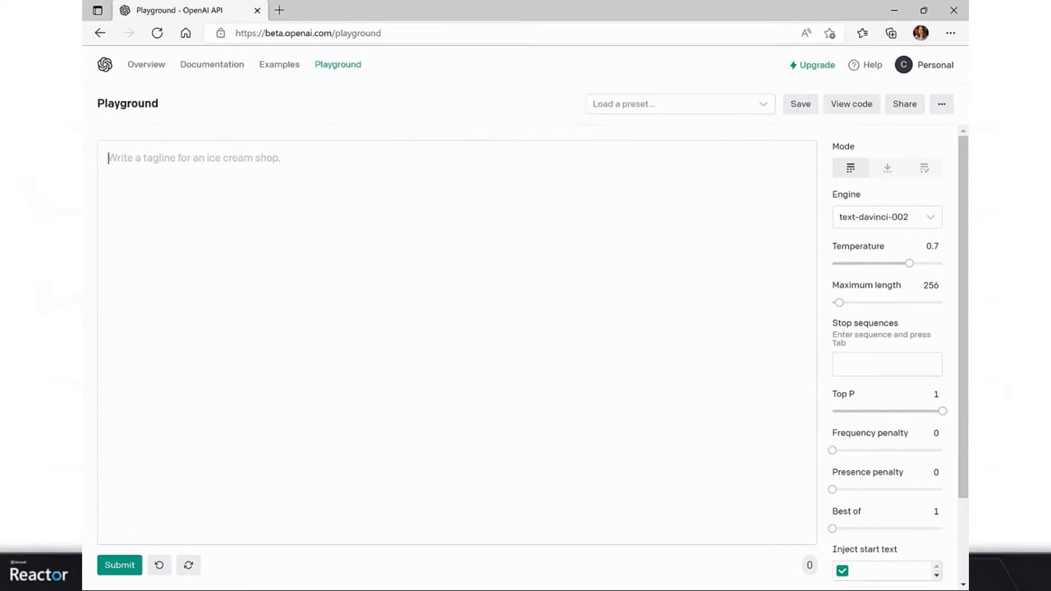
{"action": "mouse_move", "coordinate": [528, 237]}
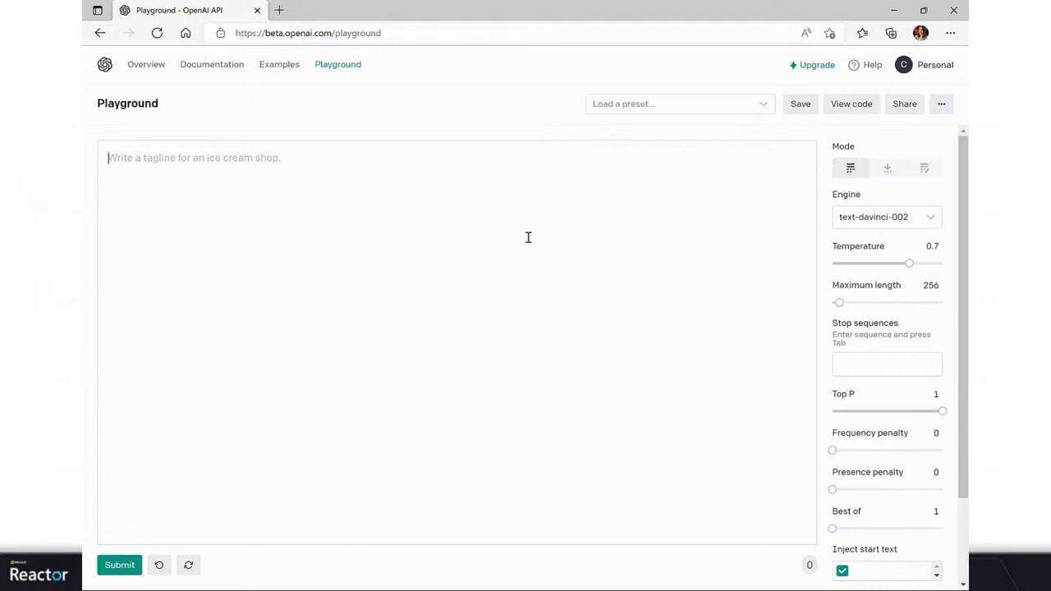
{"action": "mouse_move", "coordinate": [851, 168]}
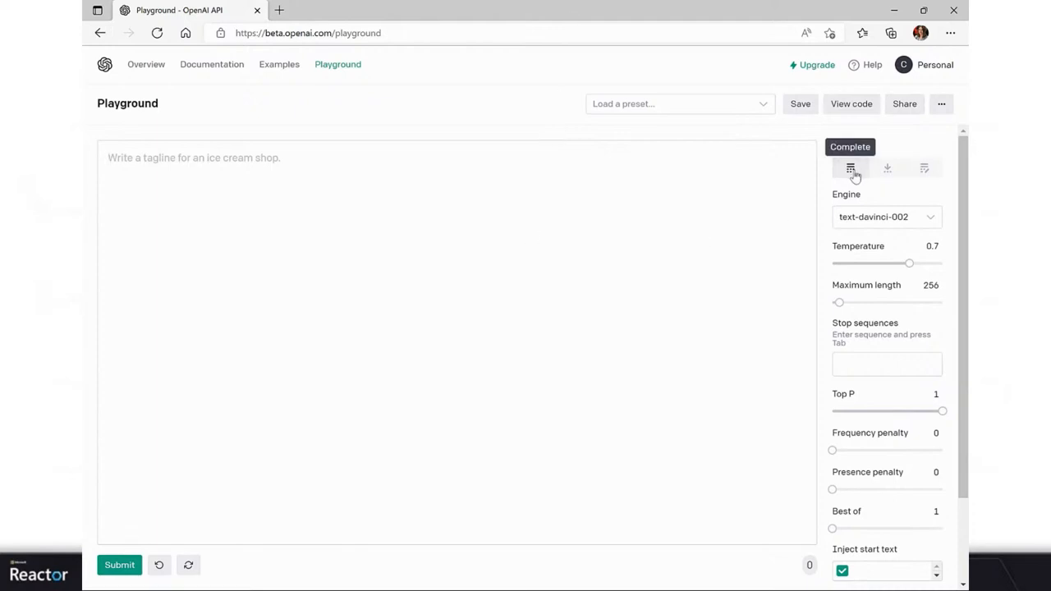
{"action": "mouse_move", "coordinate": [653, 203]}
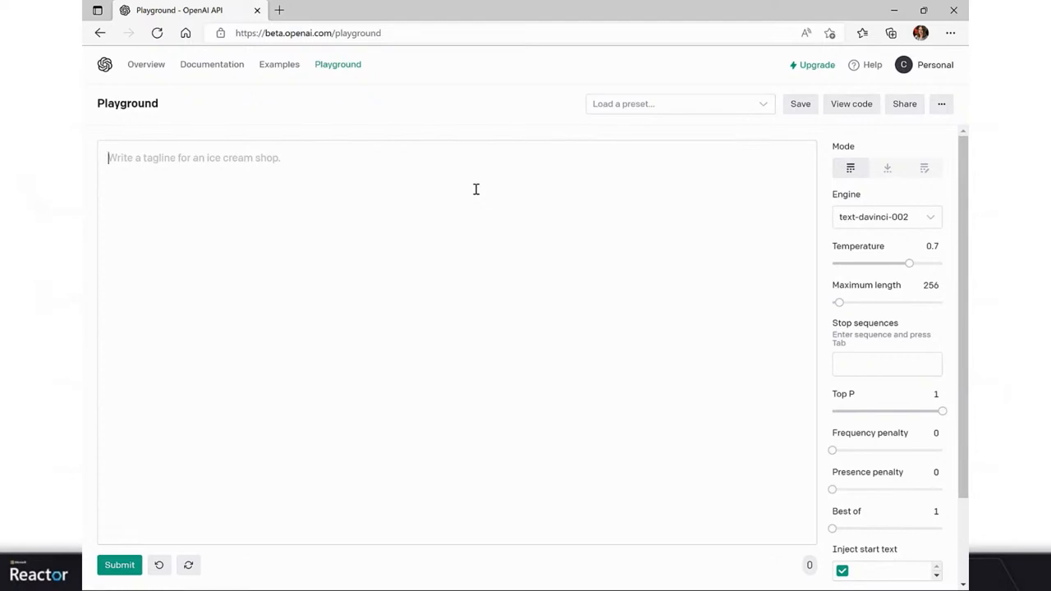
{"action": "mouse_move", "coordinate": [476, 189]}
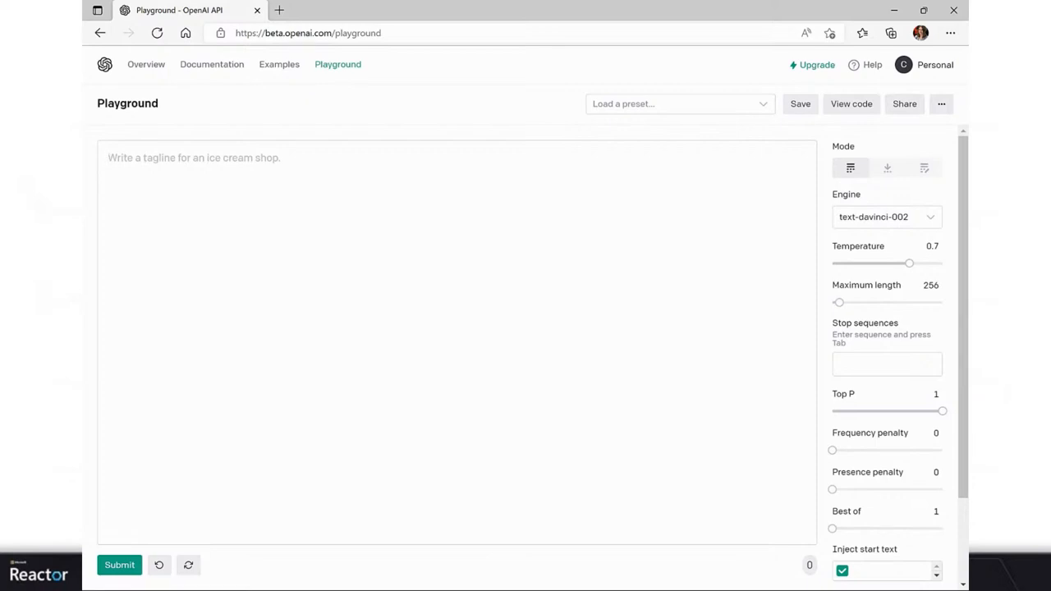
{"action": "left_click", "coordinate": [307, 198]}
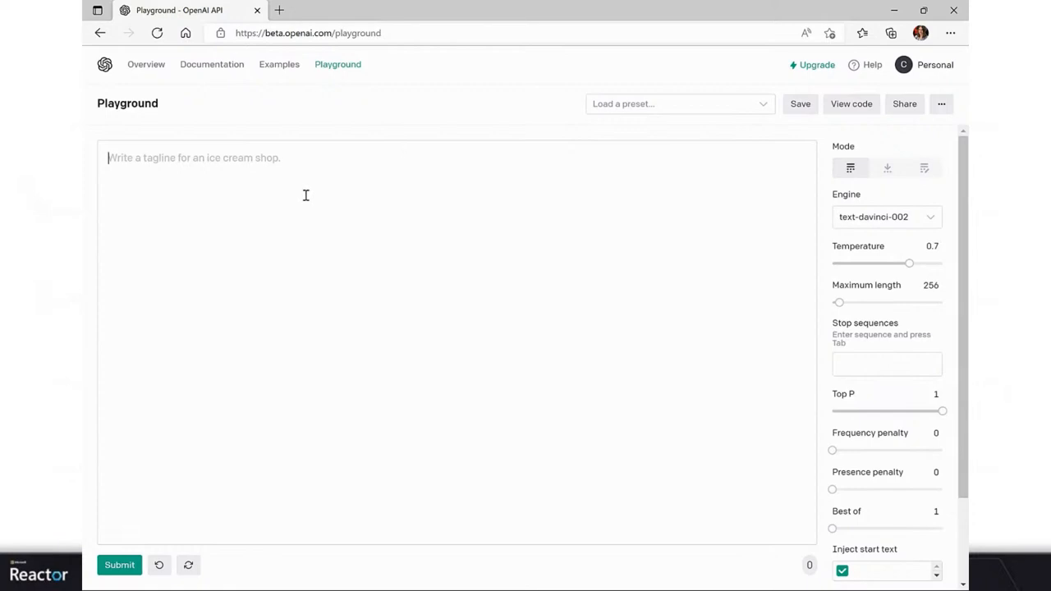
{"action": "mouse_move", "coordinate": [312, 180]}
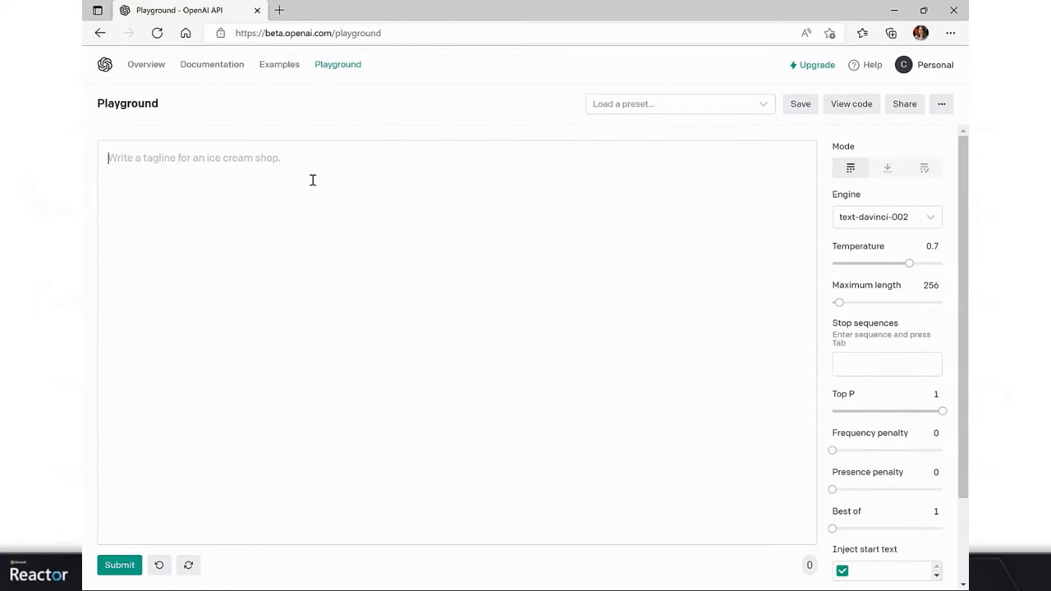
Step: Enter the yoga teacher bear-pose prompt and submit it to generate instructions
{"action": "type", "text": "You are"}
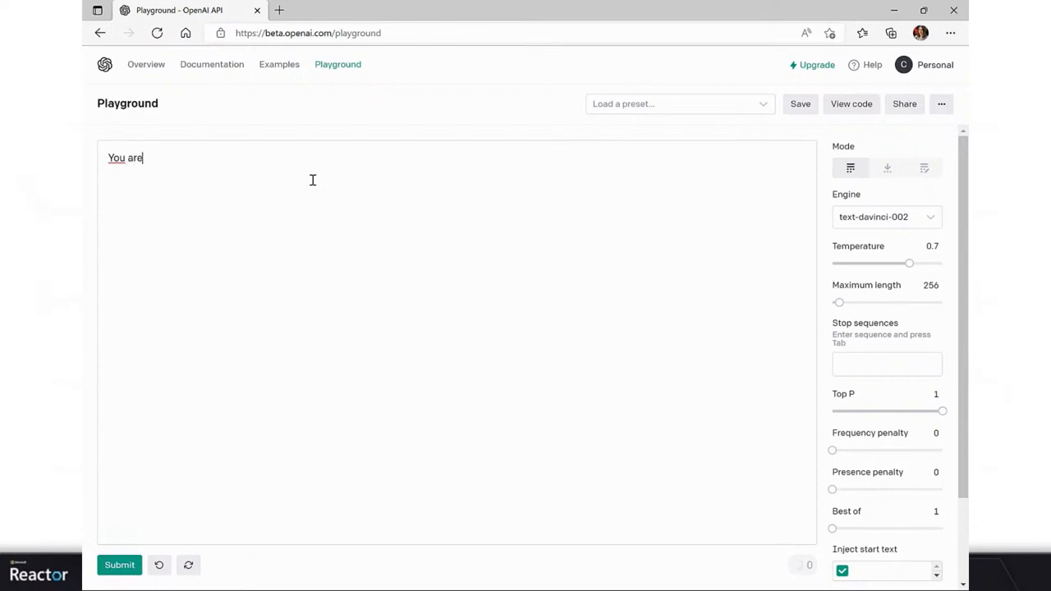
{"action": "type", "text": "a yoga teacher"}
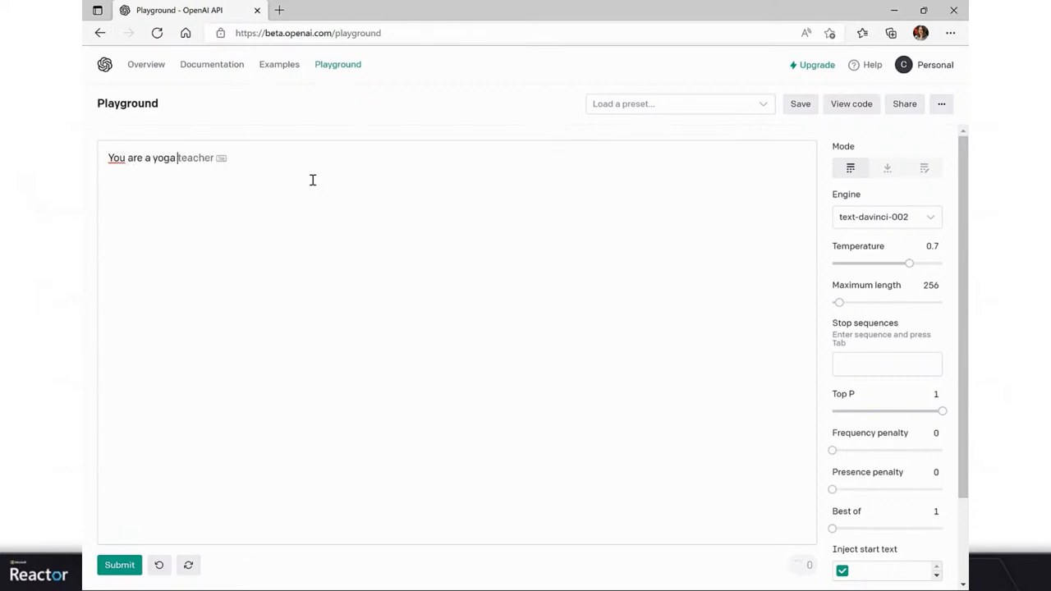
{"action": "type", "text": "an"}
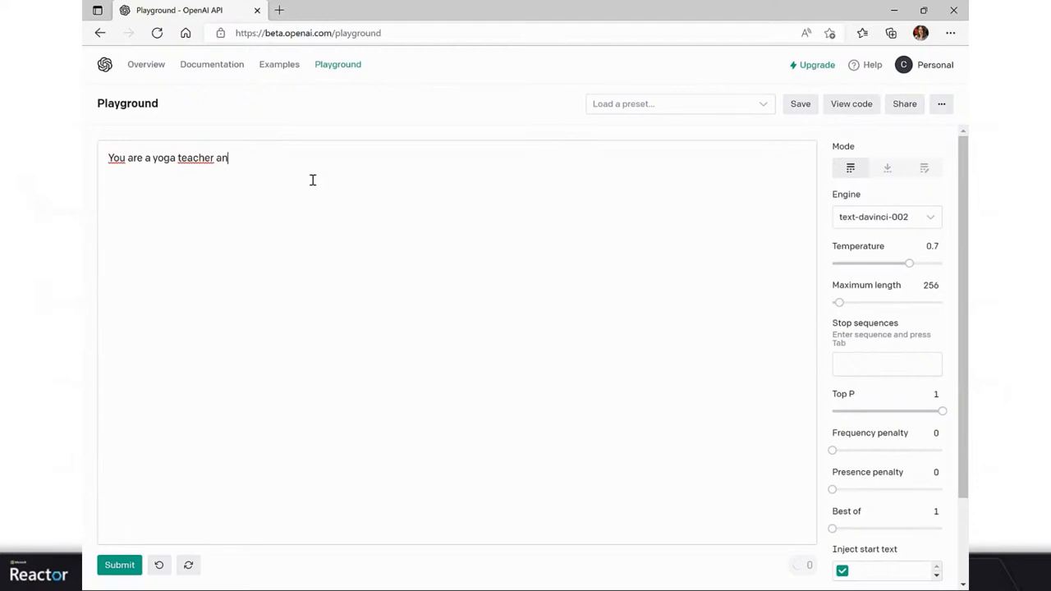
{"action": "type", "text": "d you are g"}
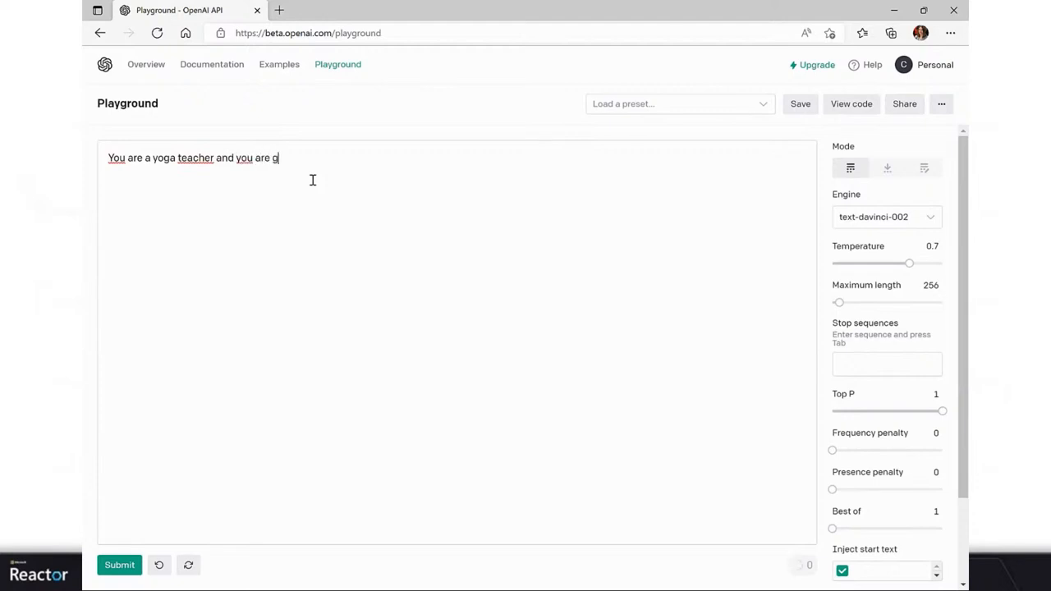
{"action": "type", "text": "oing to descr"}
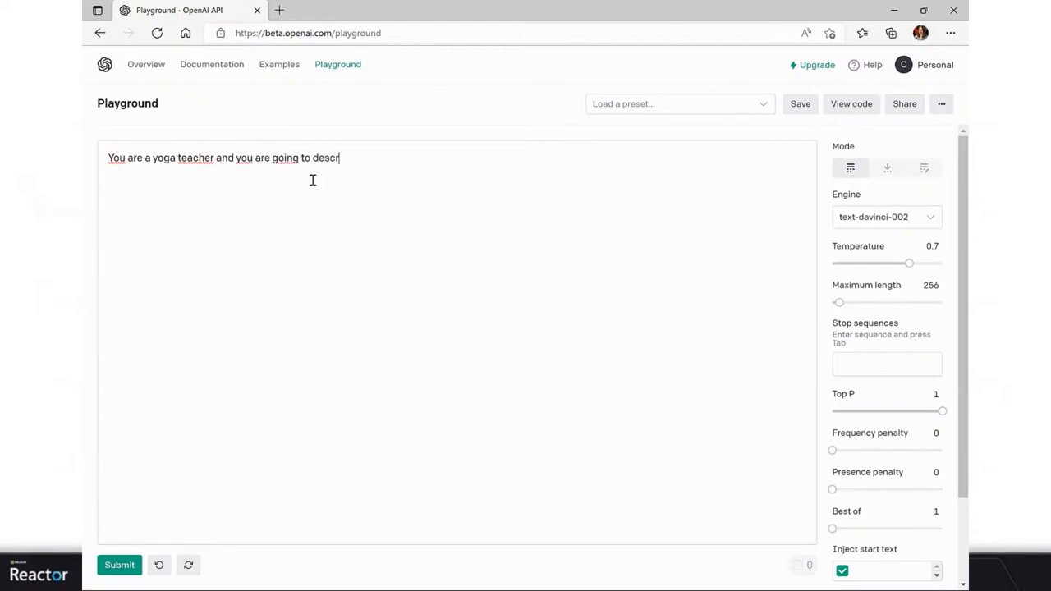
{"action": "type", "text": "ibe to your students"}
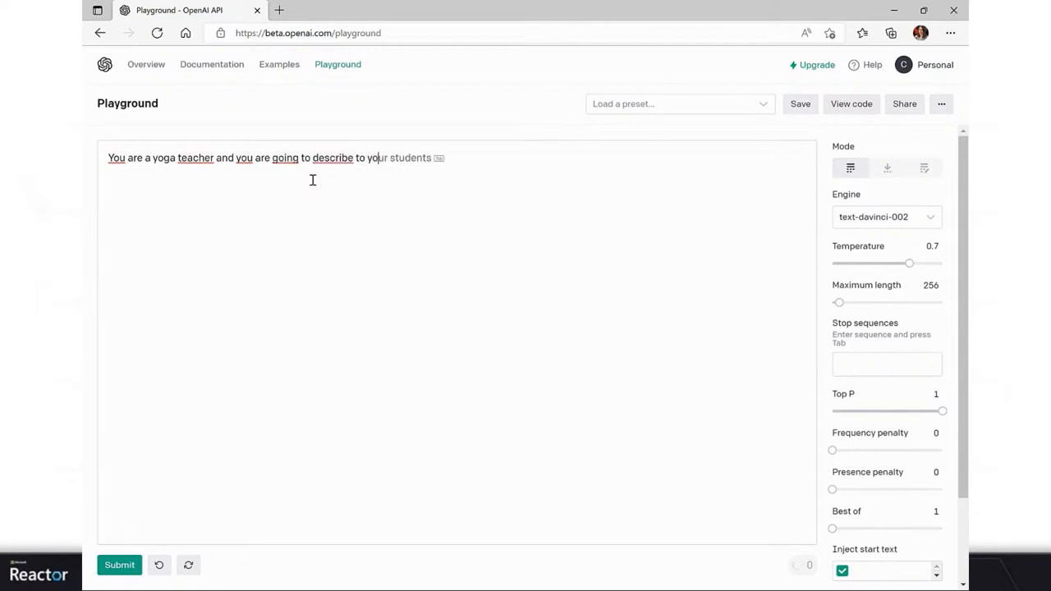
{"action": "type", "text": "learners"}
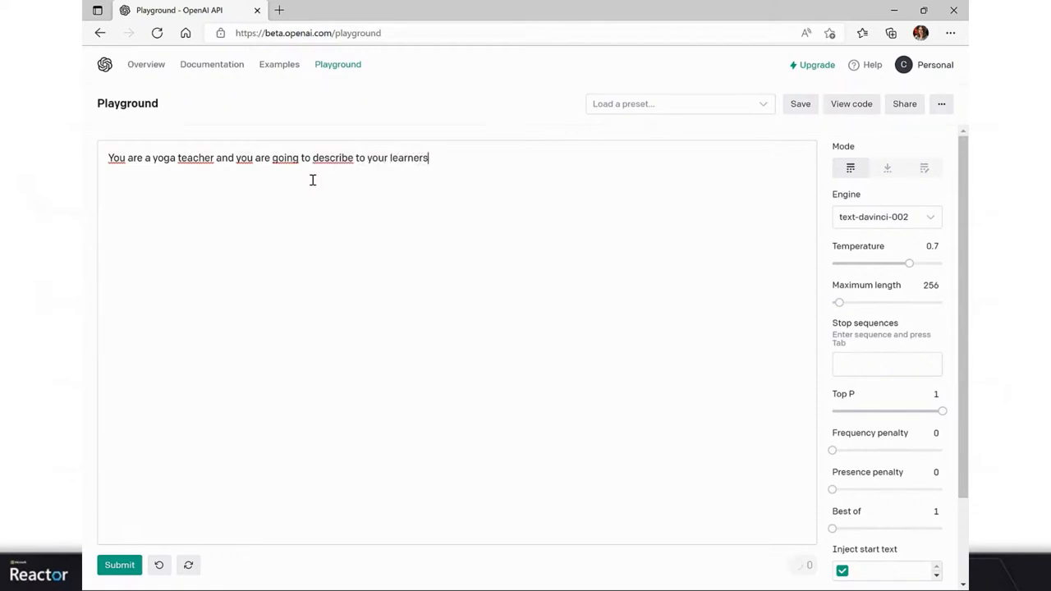
{"action": "type", "text": "how to do"}
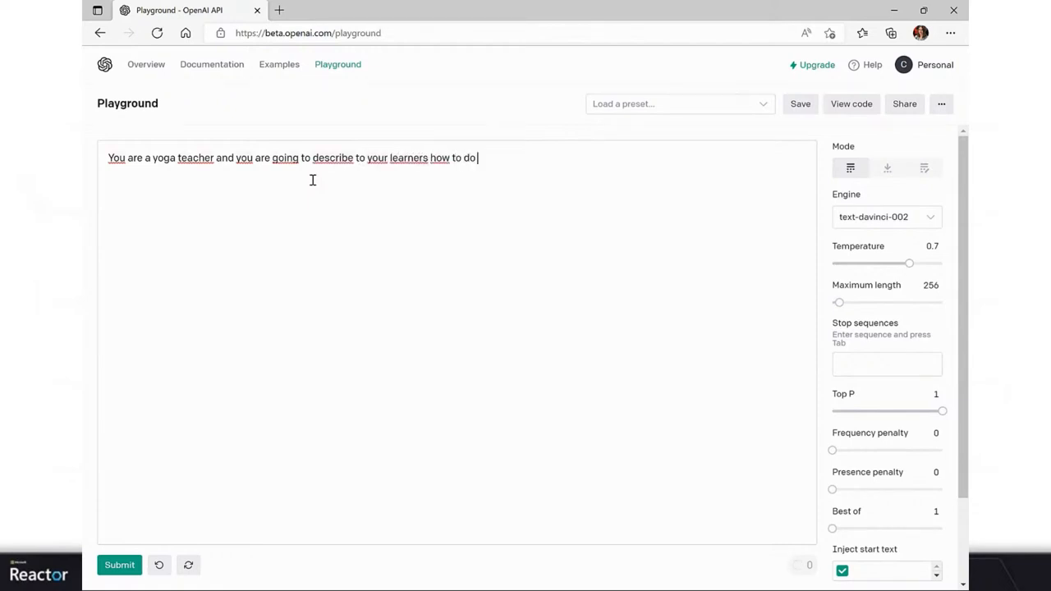
{"action": "type", "text": "the bear pos"}
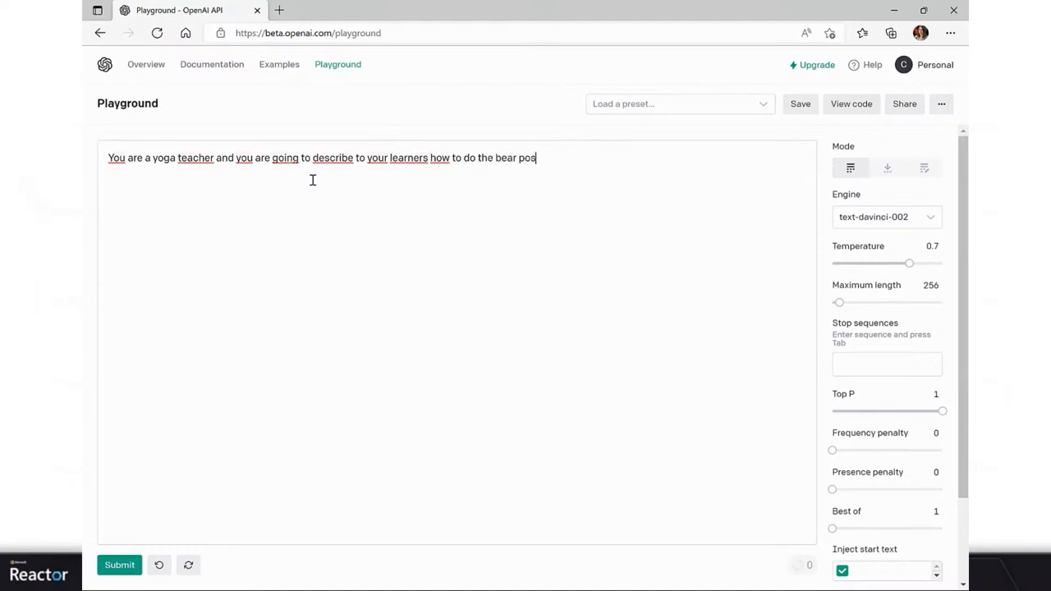
{"action": "type", "text": "e."}
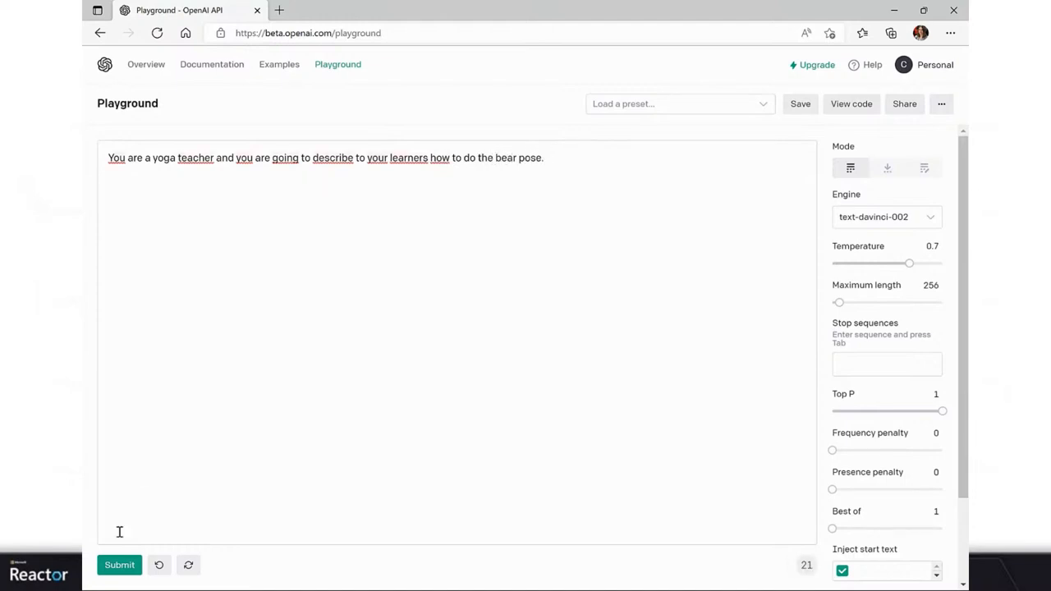
{"action": "left_click", "coordinate": [119, 565]}
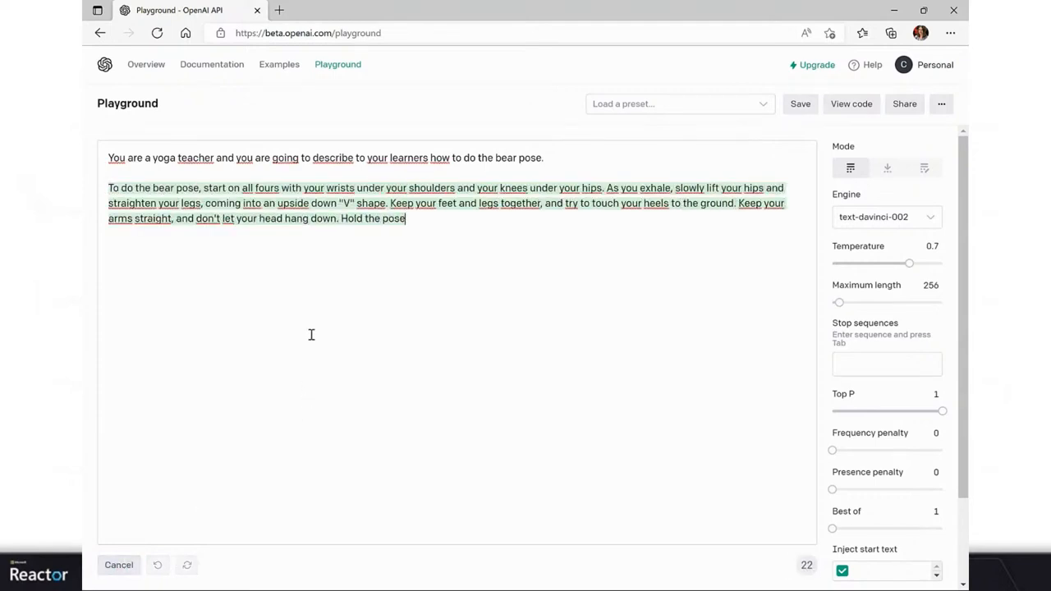
{"action": "left_click", "coordinate": [118, 565]}
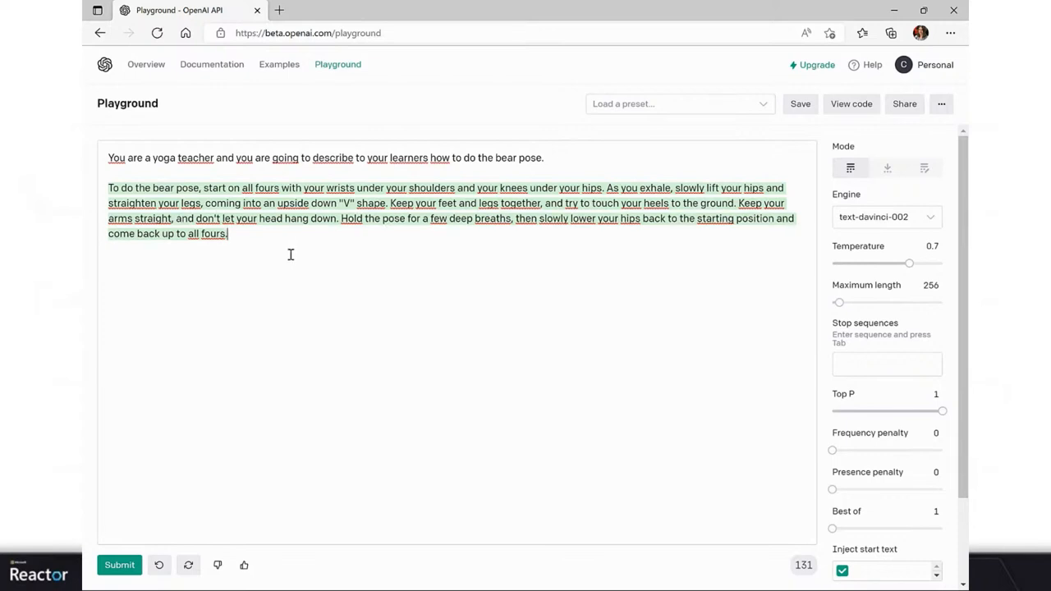
{"action": "mouse_move", "coordinate": [275, 269]}
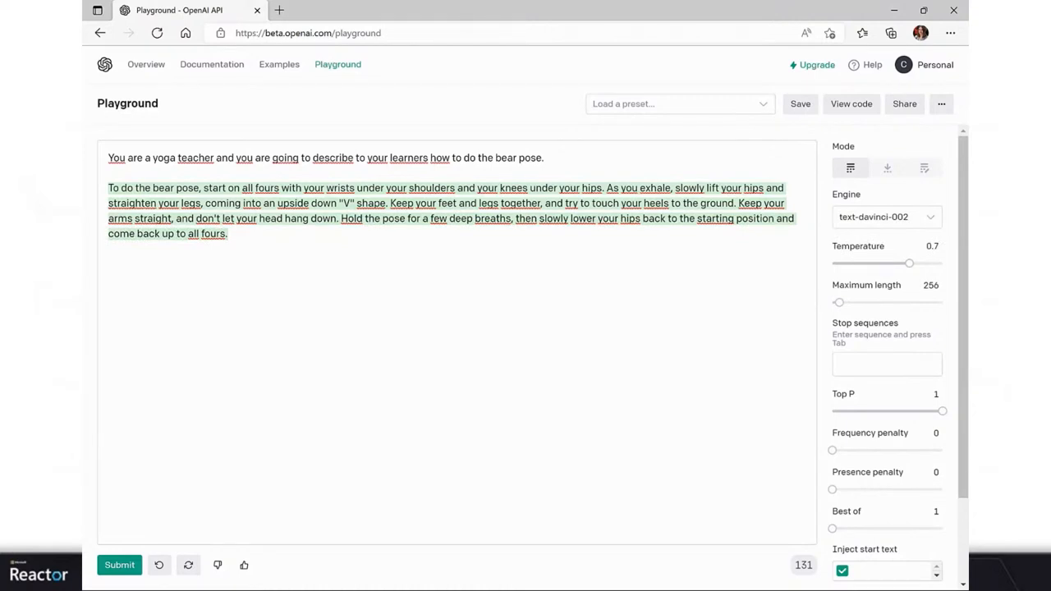
{"action": "mouse_move", "coordinate": [305, 193]}
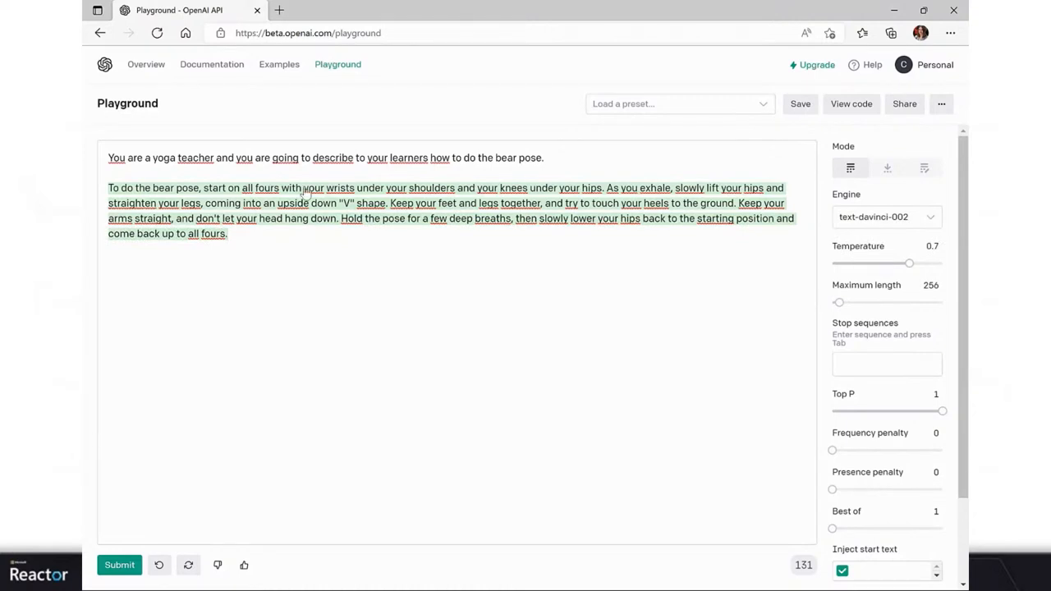
Step: Regenerate the bear-pose answer: hands and knees down, chin tucked, 3-5 breaths
{"action": "left_click", "coordinate": [188, 564]}
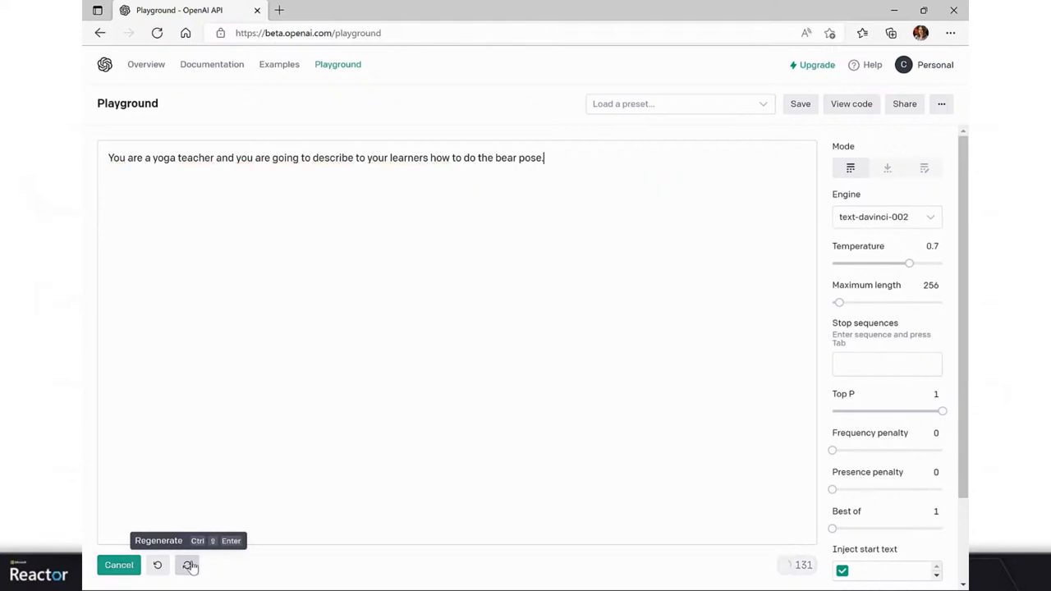
{"action": "left_click", "coordinate": [188, 565]}
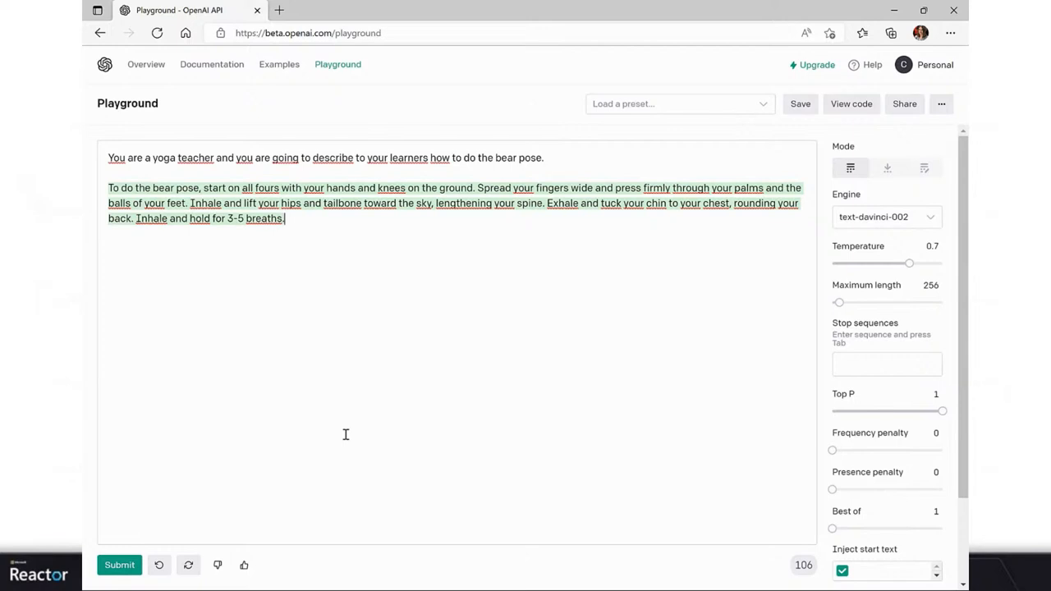
{"action": "mouse_move", "coordinate": [306, 365]}
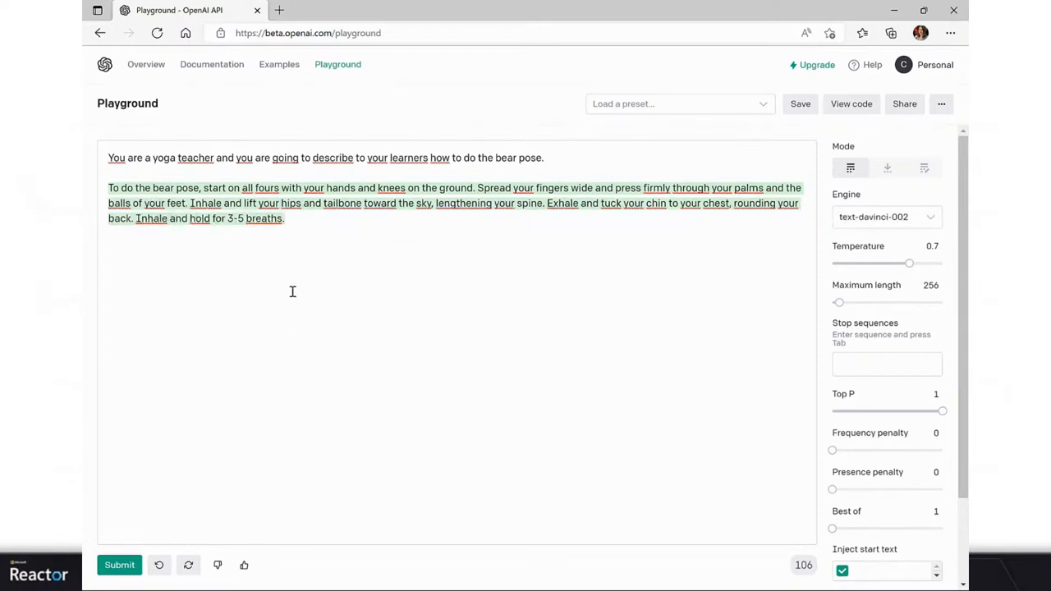
Step: Replace the yoga teacher prompt with 'Translate the following text in Italian:' and submit it
{"action": "left_click_drag", "start_coordinate": [264, 158], "coordinate": [543, 158]}
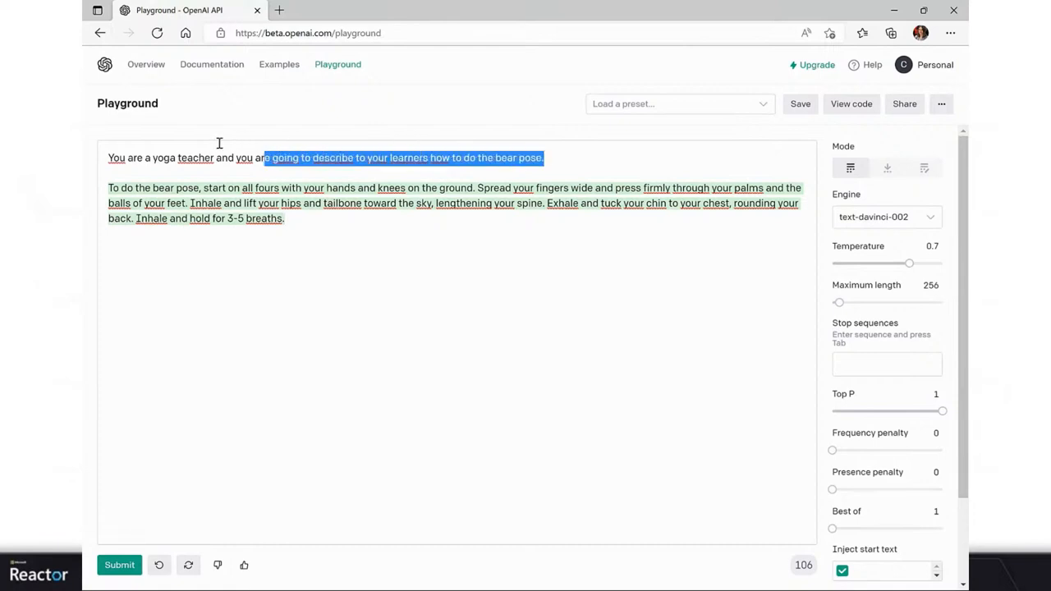
{"action": "left_click_drag", "start_coordinate": [263, 157], "coordinate": [108, 158]}
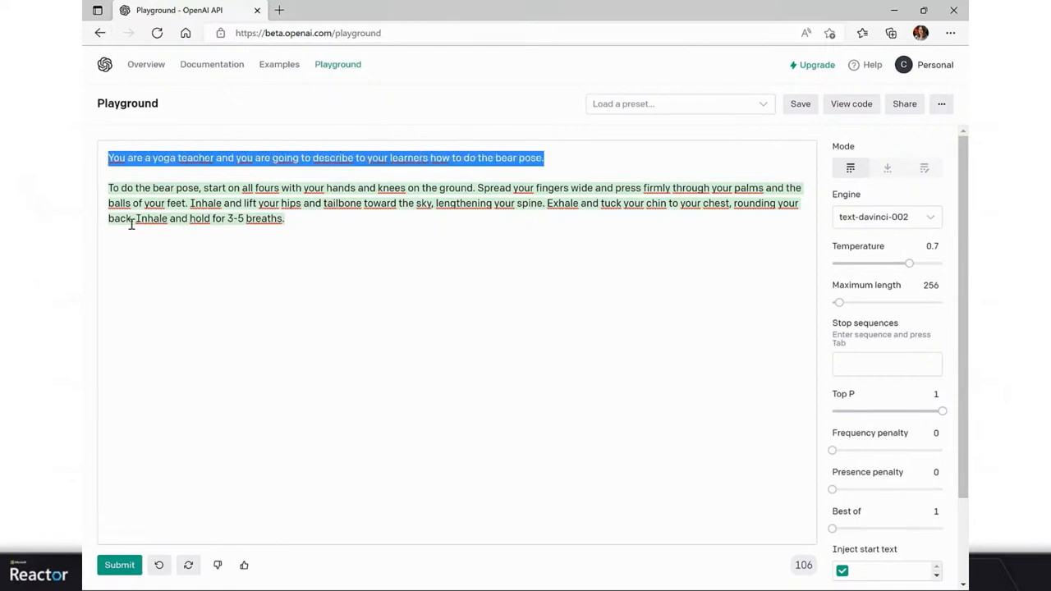
{"action": "type", "text": "T"}
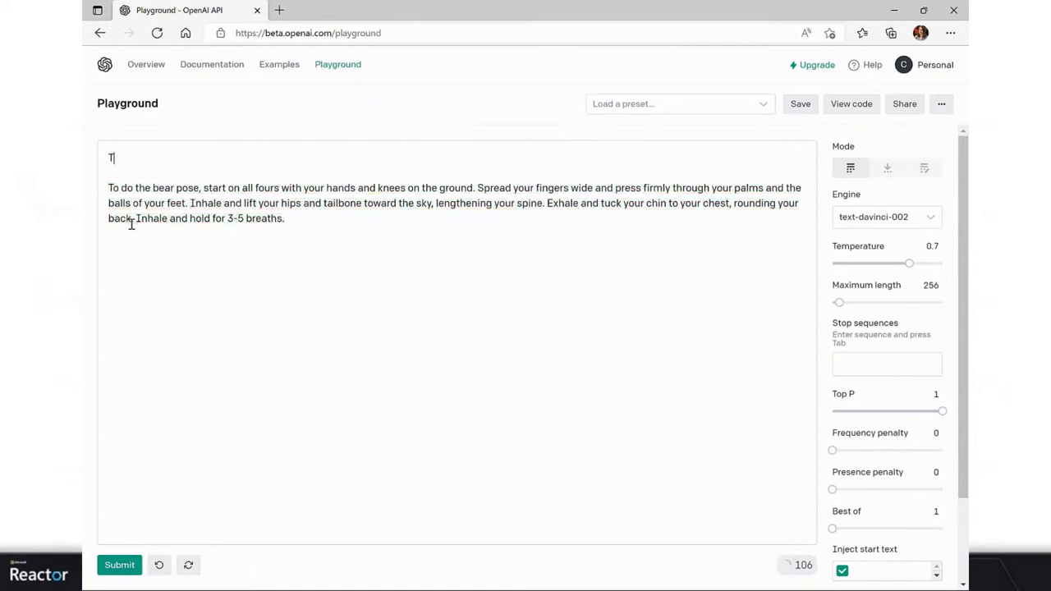
{"action": "type", "text": "ranslate t"}
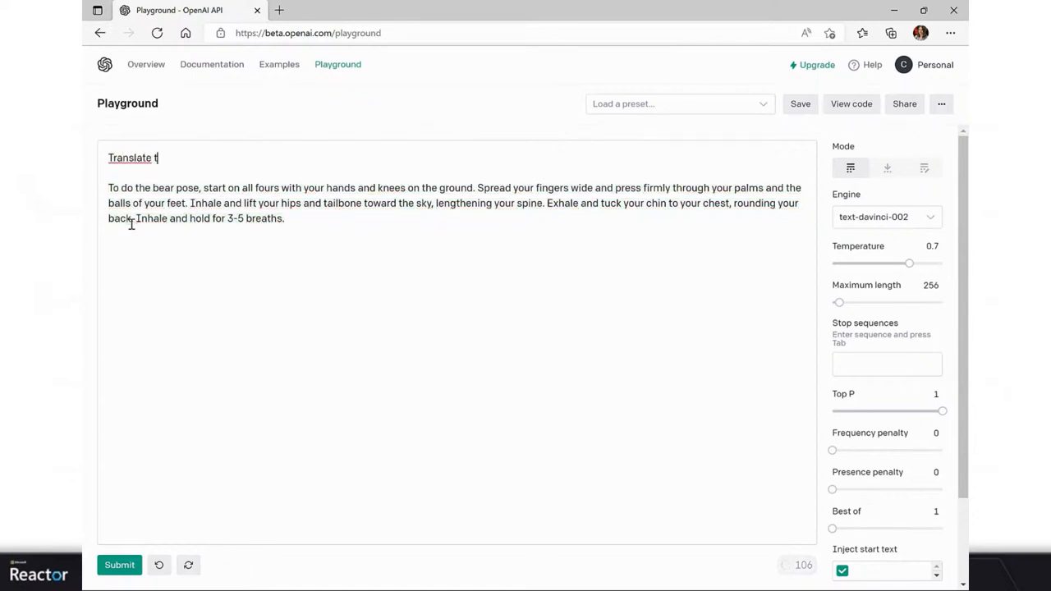
{"action": "type", "text": "he following t"}
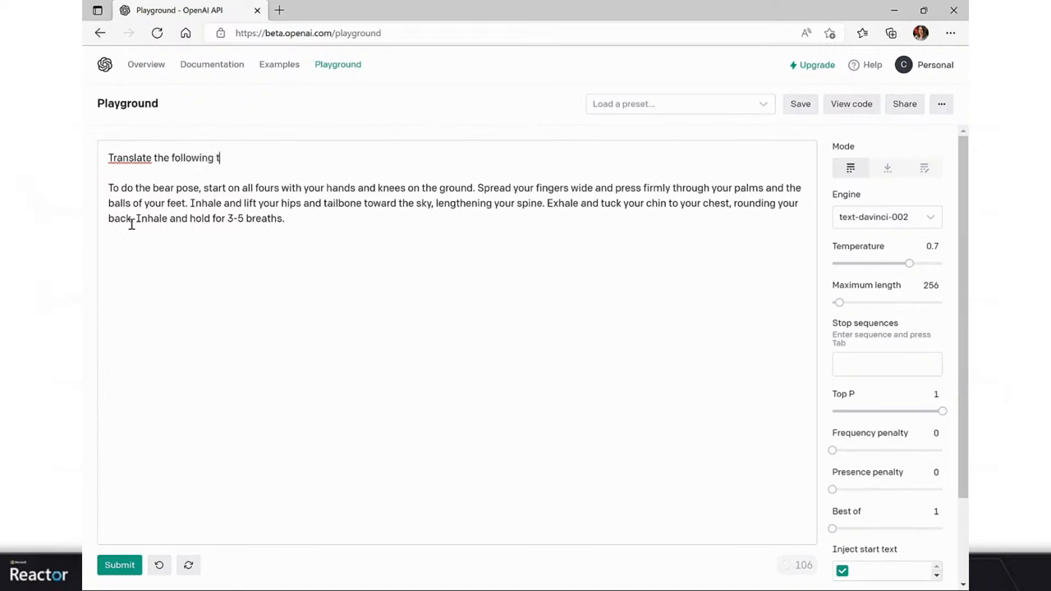
{"action": "type", "text": "ext in"}
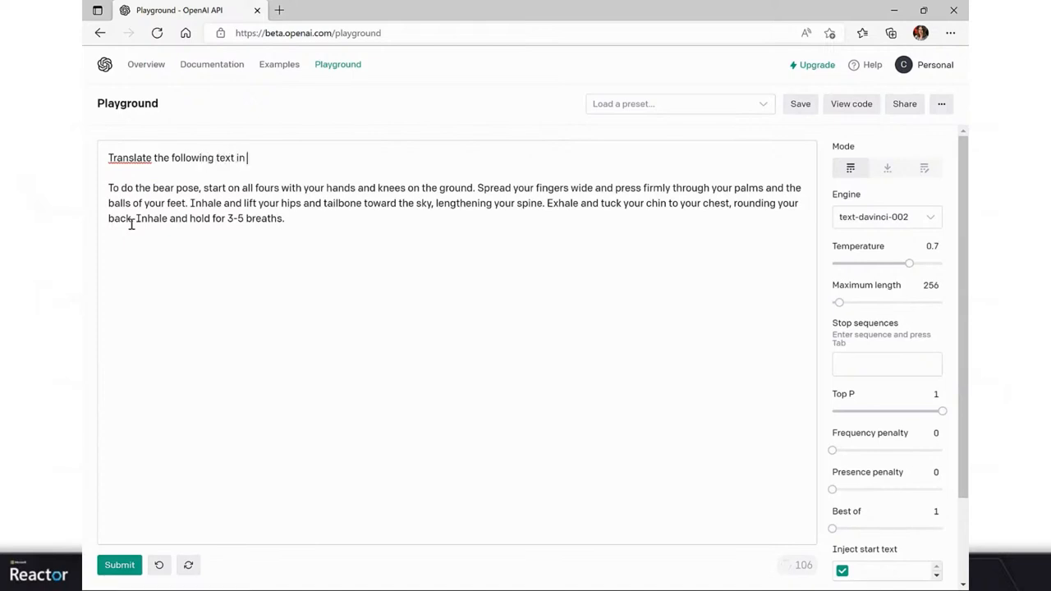
{"action": "type", "text": "Italian"}
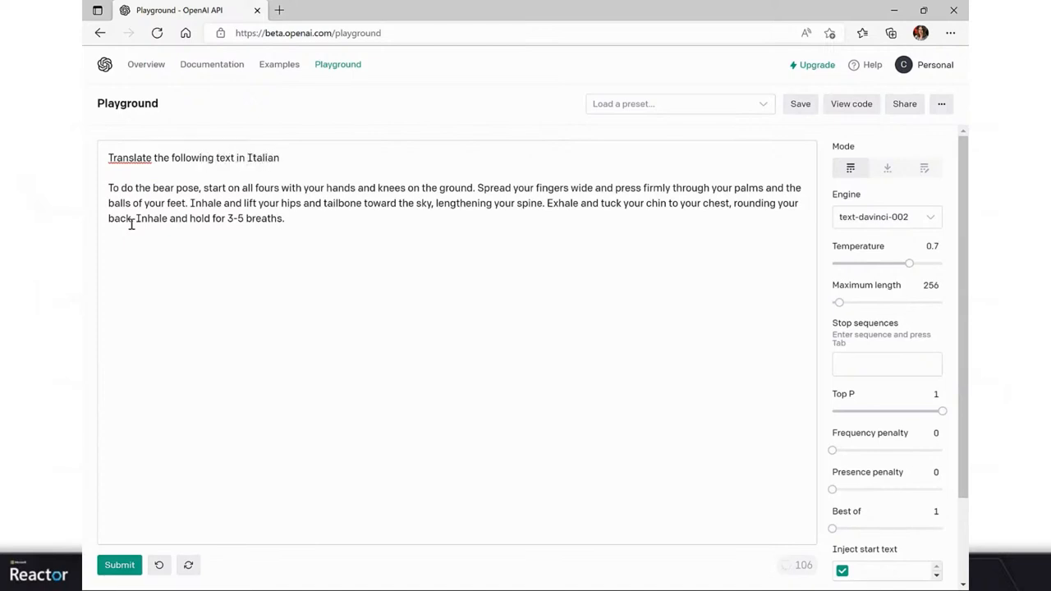
{"action": "left_click", "coordinate": [119, 565]}
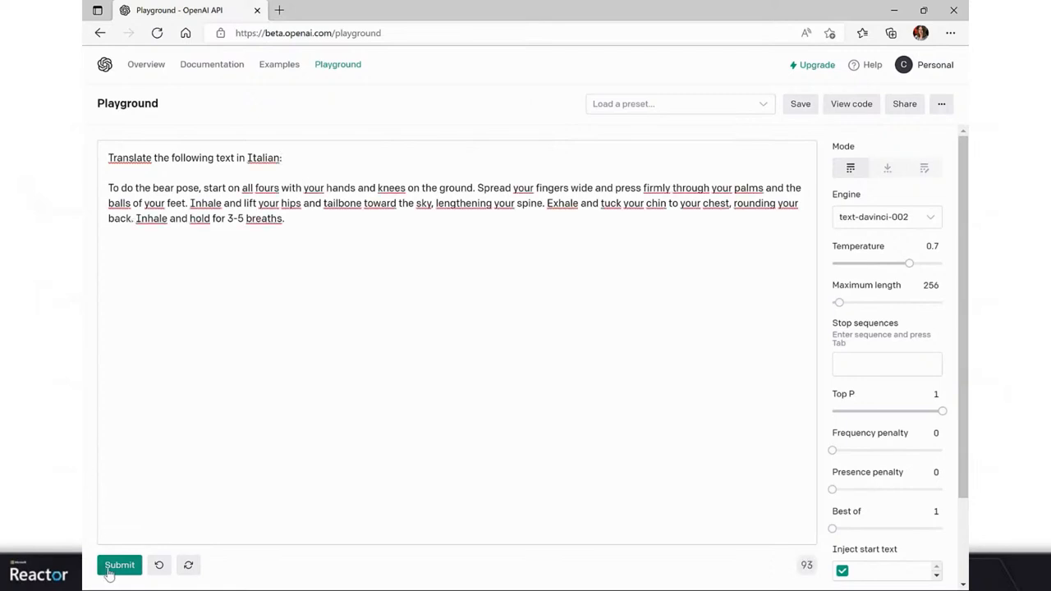
{"action": "left_click", "coordinate": [119, 565]}
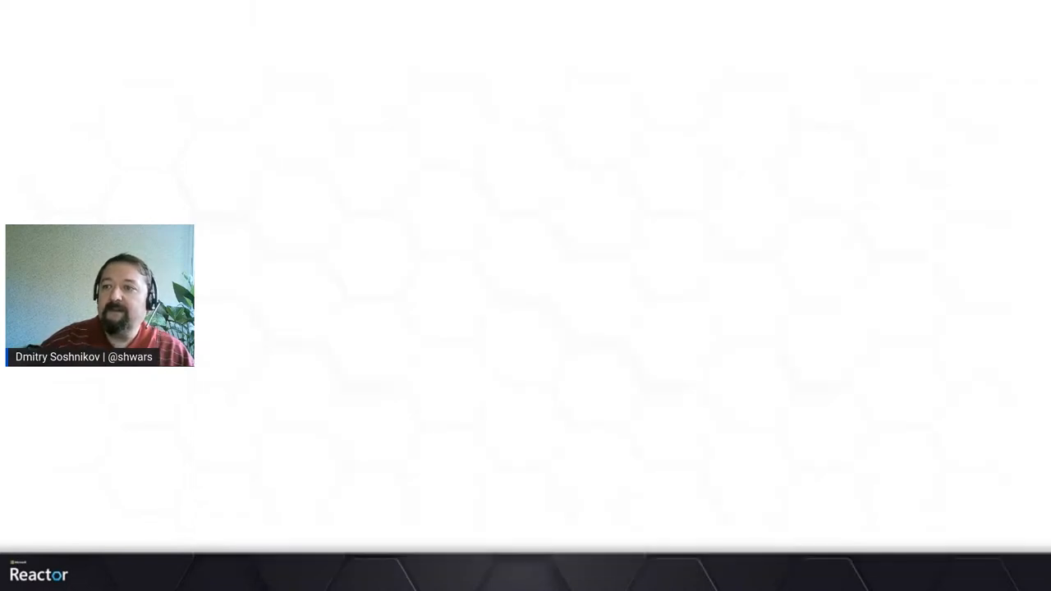
Step: Scroll the ClipDemo notebook past the clip.load setup to Zero-Shot Image Classification
{"action": "left_click", "coordinate": [212, 565]}
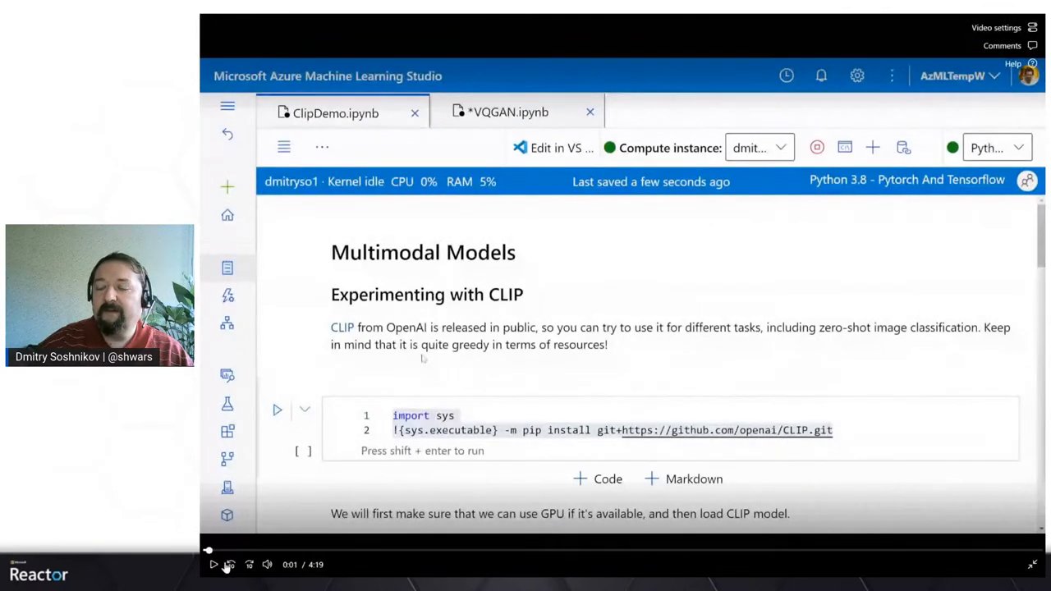
{"action": "left_click", "coordinate": [213, 564]}
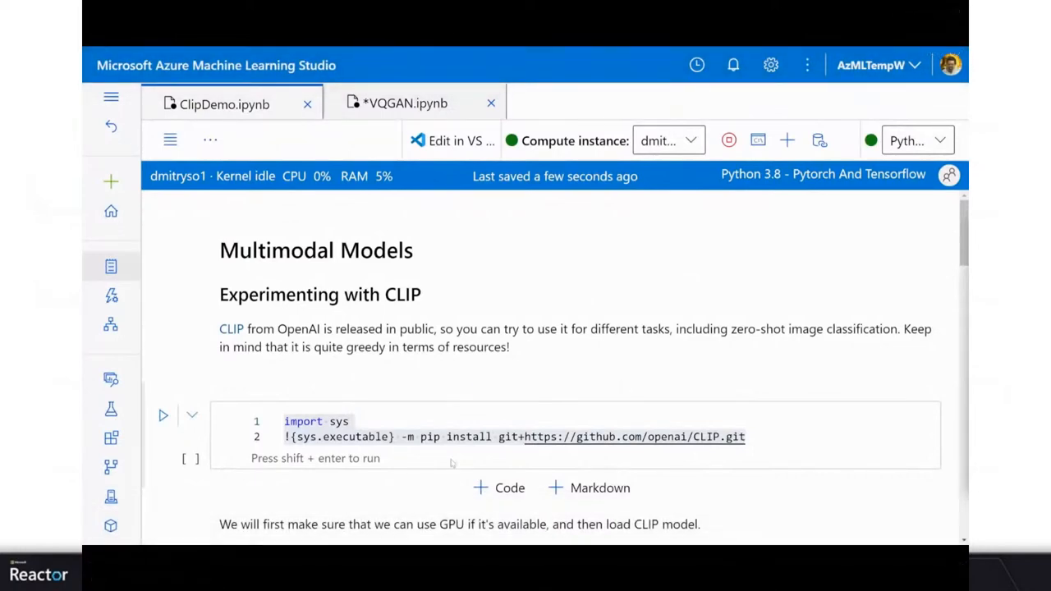
{"action": "scroll", "scroll_direction": "down", "scroll_amount": 3}
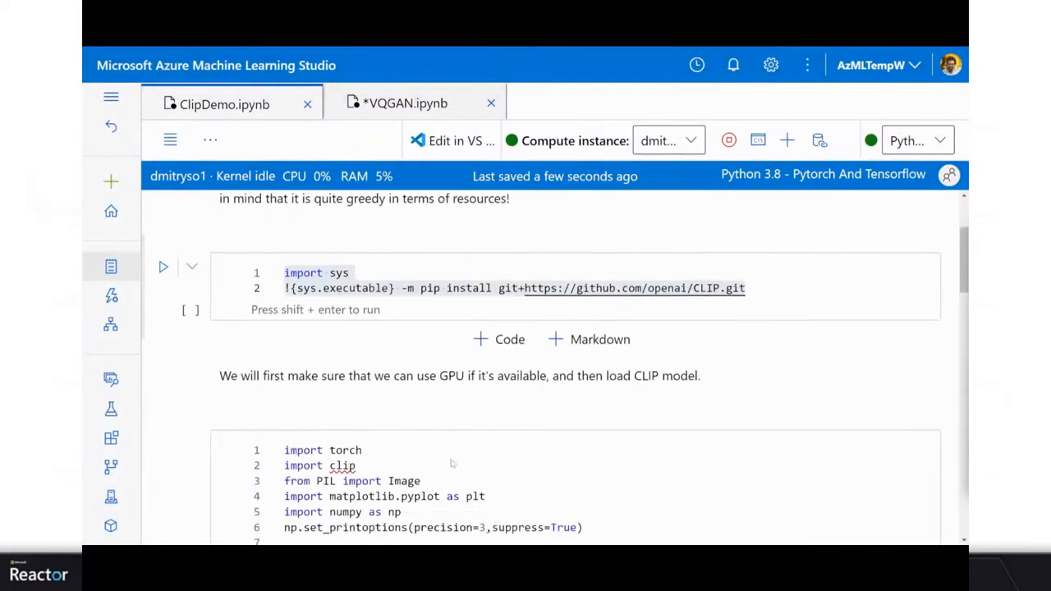
{"action": "scroll", "scroll_direction": "down", "scroll_amount": 3}
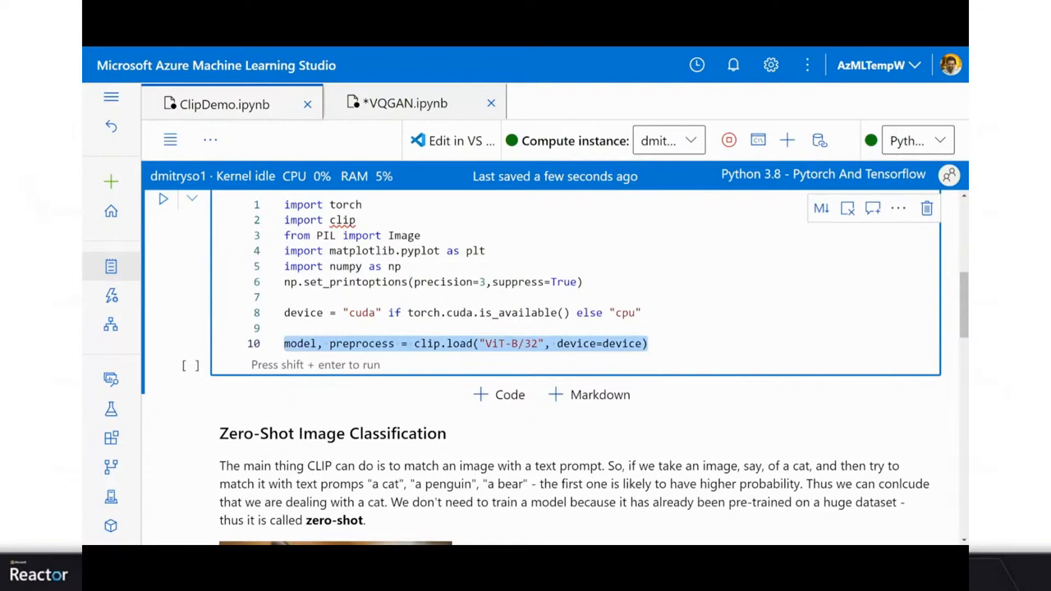
{"action": "left_click", "coordinate": [509, 343]}
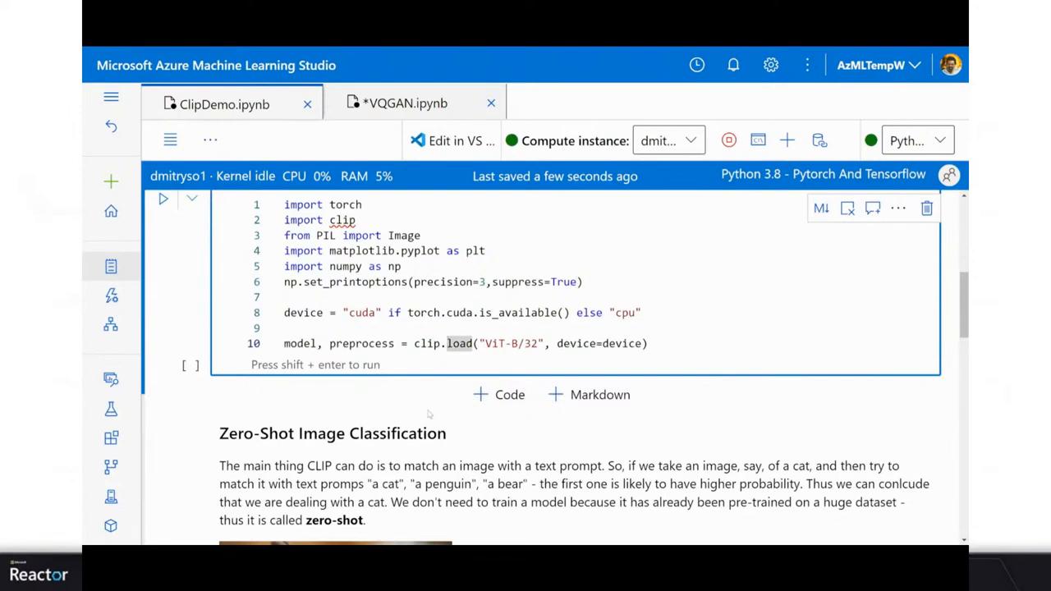
{"action": "scroll", "scroll_direction": "down", "scroll_amount": 3}
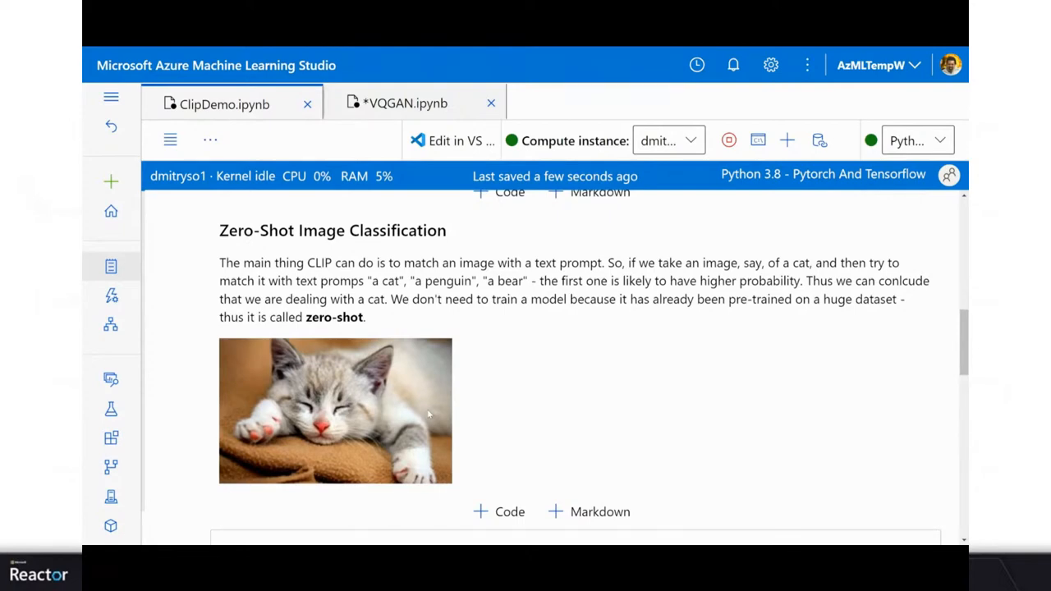
{"action": "scroll", "scroll_direction": "down", "scroll_amount": 3}
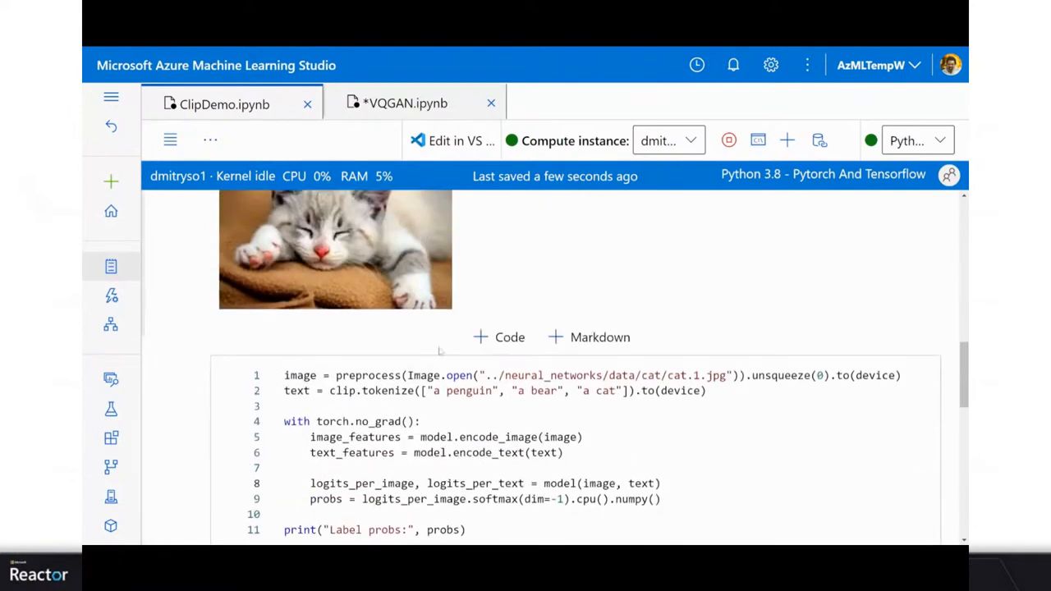
Step: Run the kitten classification cell, printing label probabilities 0.001, 0.002 and 0.998
{"action": "left_click", "coordinate": [447, 390]}
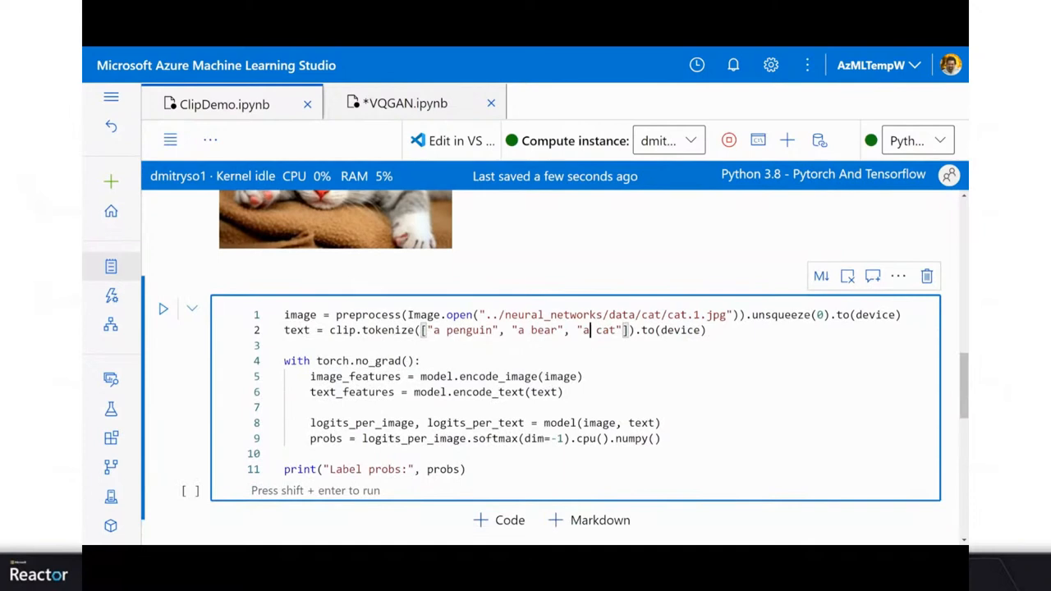
{"action": "left_click", "coordinate": [163, 308]}
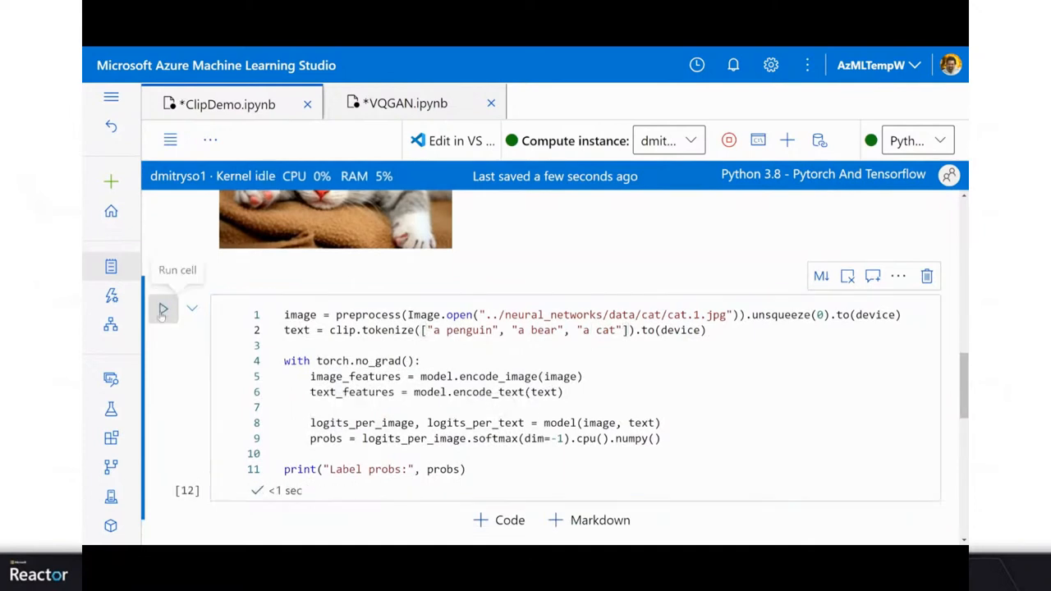
{"action": "scroll", "scroll_direction": "down", "scroll_amount": 3}
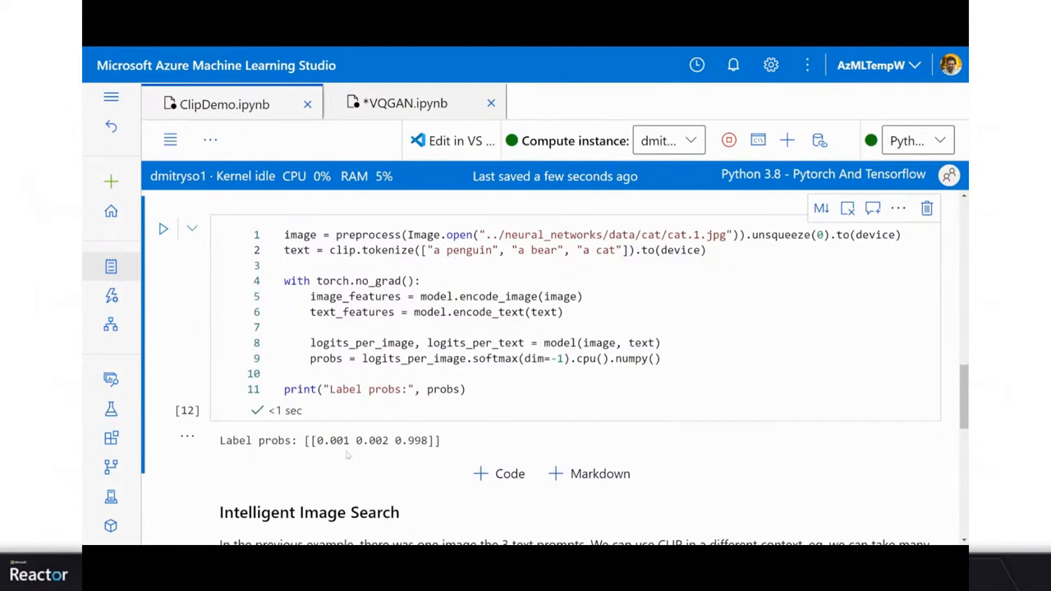
{"action": "mouse_move", "coordinate": [402, 458]}
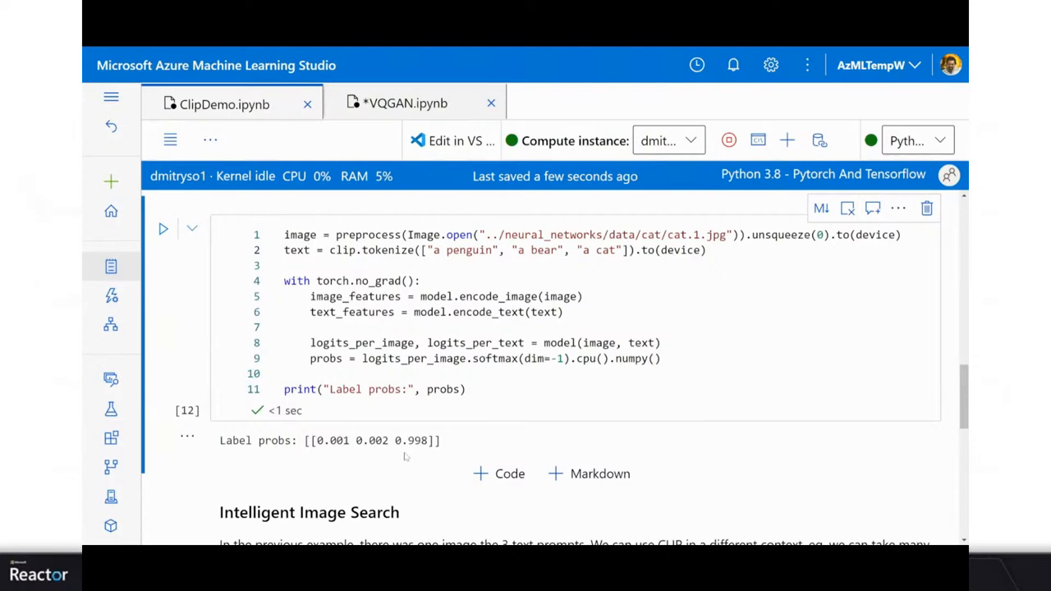
Step: Run the Intelligent Image Search cell for 'a siamese cat', returning result index 9
{"action": "scroll", "scroll_direction": "down", "scroll_amount": 3}
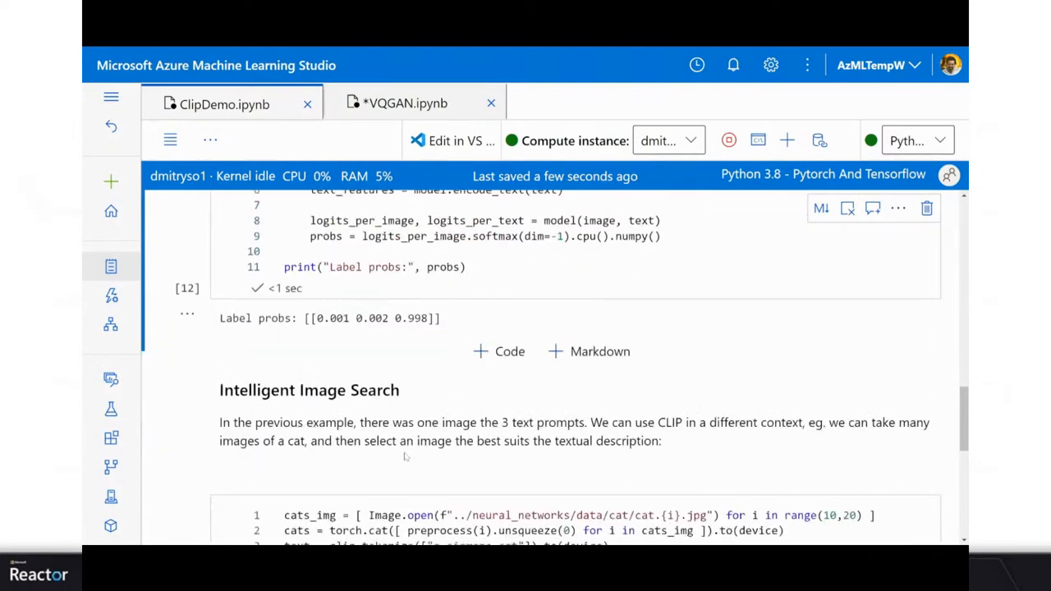
{"action": "scroll", "scroll_direction": "down", "scroll_amount": 3}
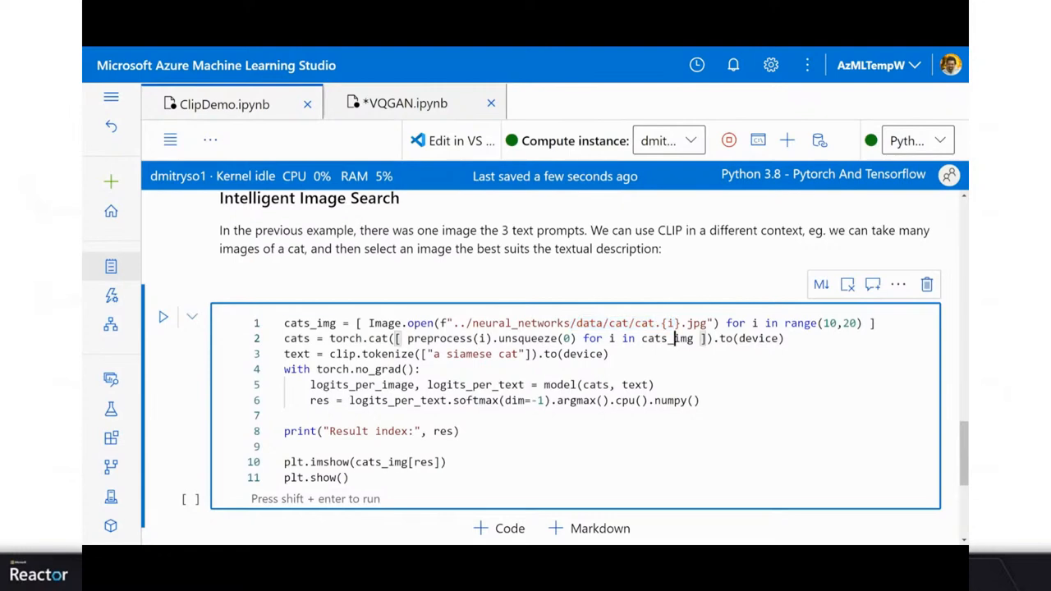
{"action": "double_click", "coordinate": [310, 322]}
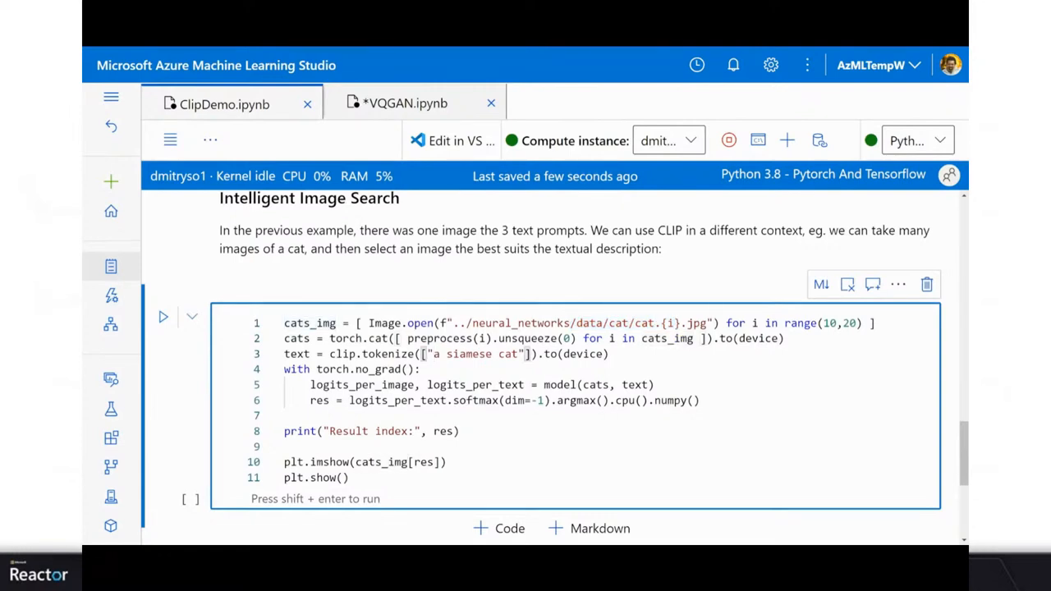
{"action": "left_click", "coordinate": [162, 317]}
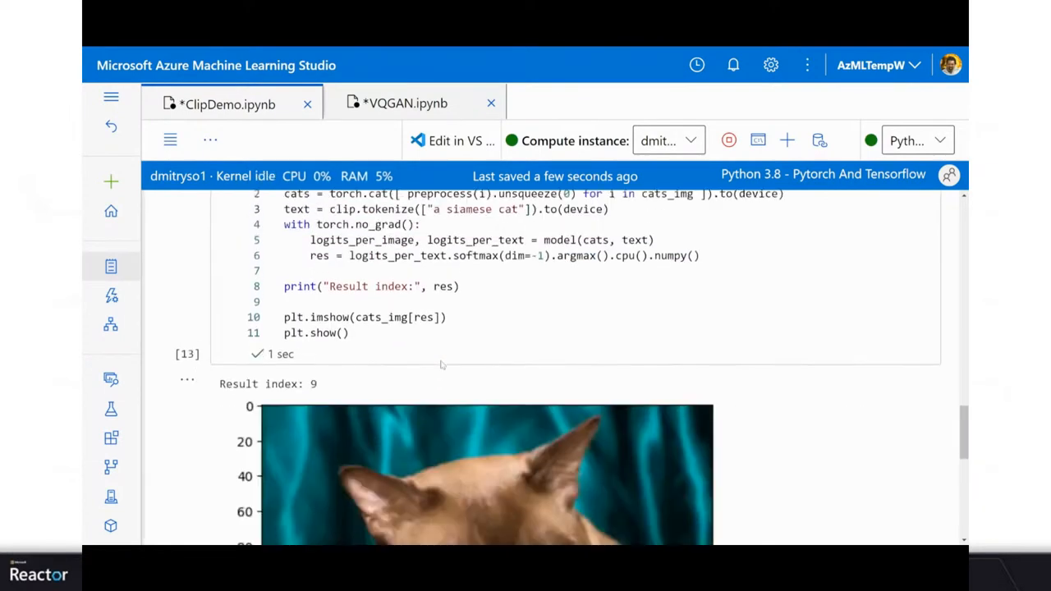
{"action": "scroll", "scroll_direction": "down", "scroll_amount": 3}
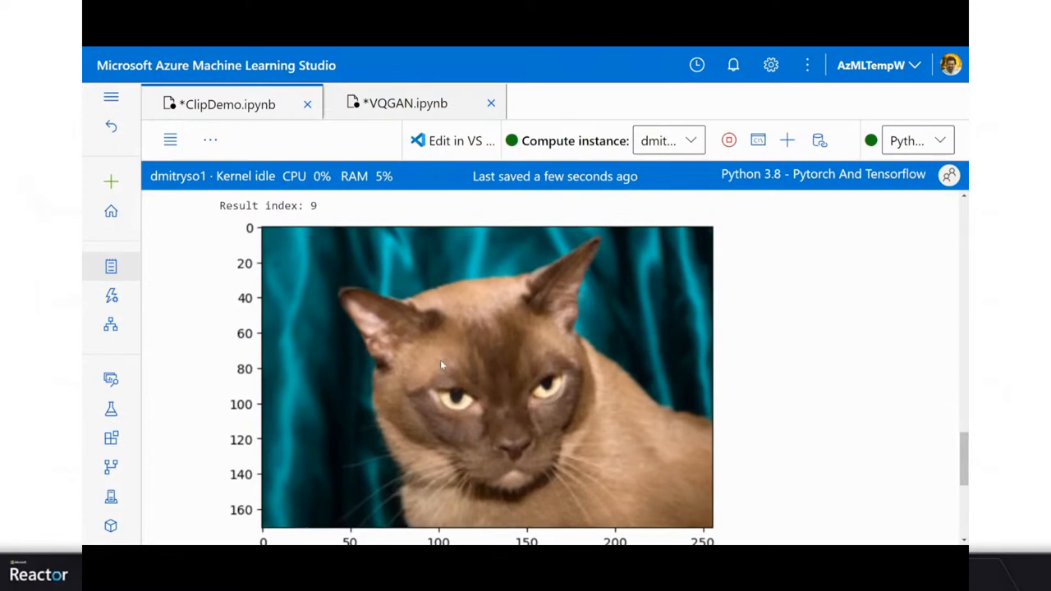
Step: Change the search prompt to 'a cat with big eyes' and rerun, returning index 4
{"action": "scroll", "scroll_direction": "up", "scroll_amount": 3}
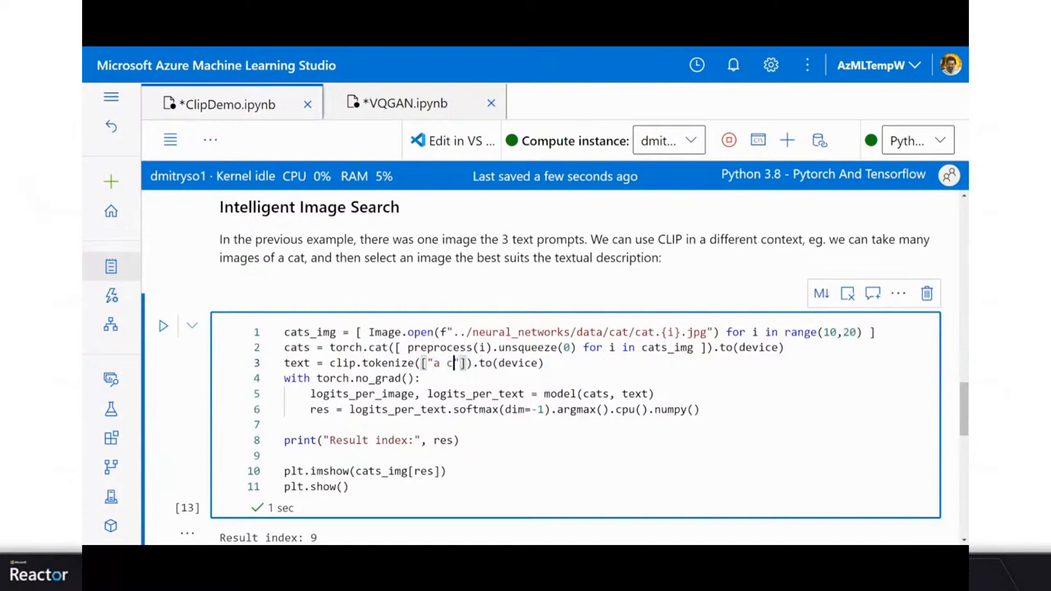
{"action": "type", "text": "at with big eye"}
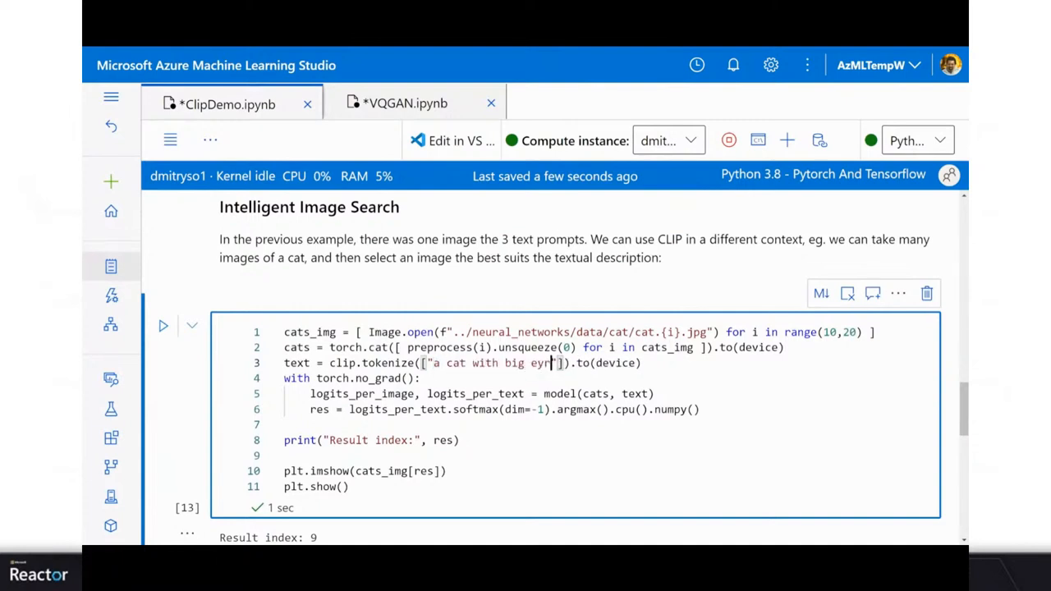
{"action": "scroll", "scroll_direction": "down", "scroll_amount": 3}
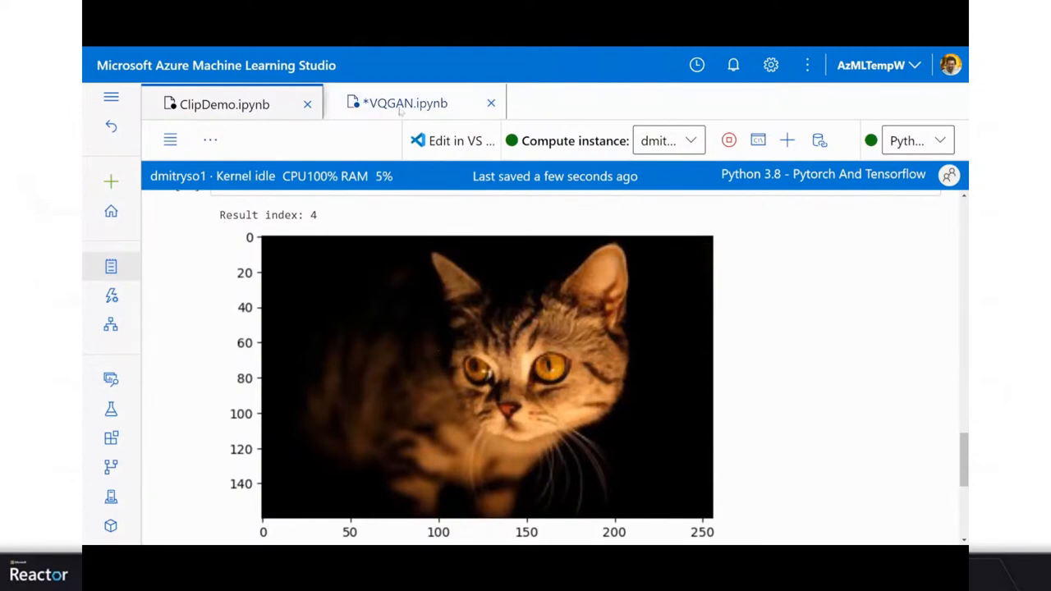
Step: Open the VQGAN.ipynb tab and scroll past the optimization loop diagram to the pixray install cell
{"action": "left_click", "coordinate": [401, 103]}
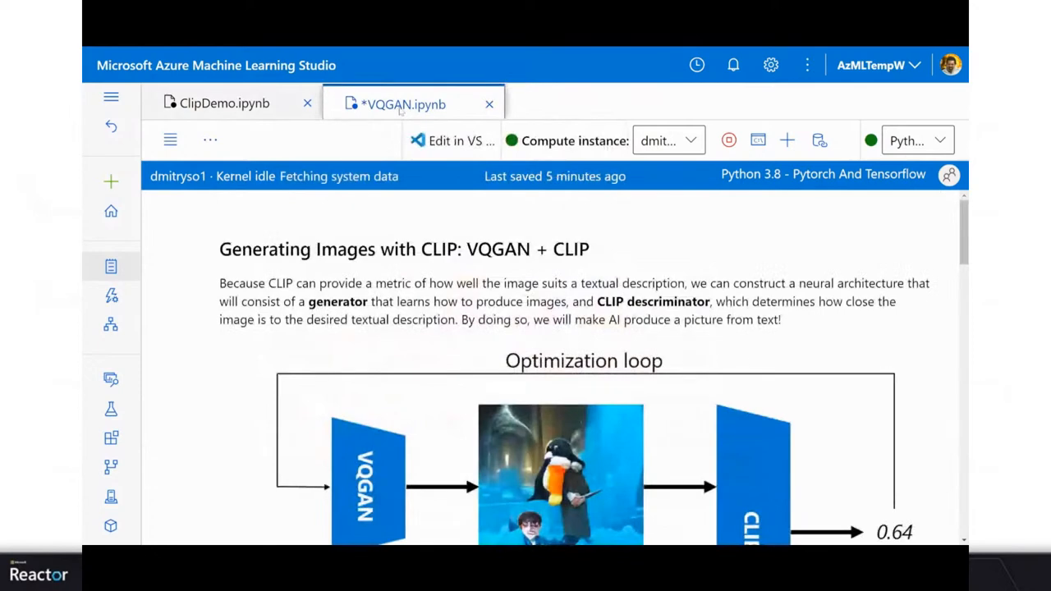
{"action": "scroll", "scroll_direction": "down", "scroll_amount": 3}
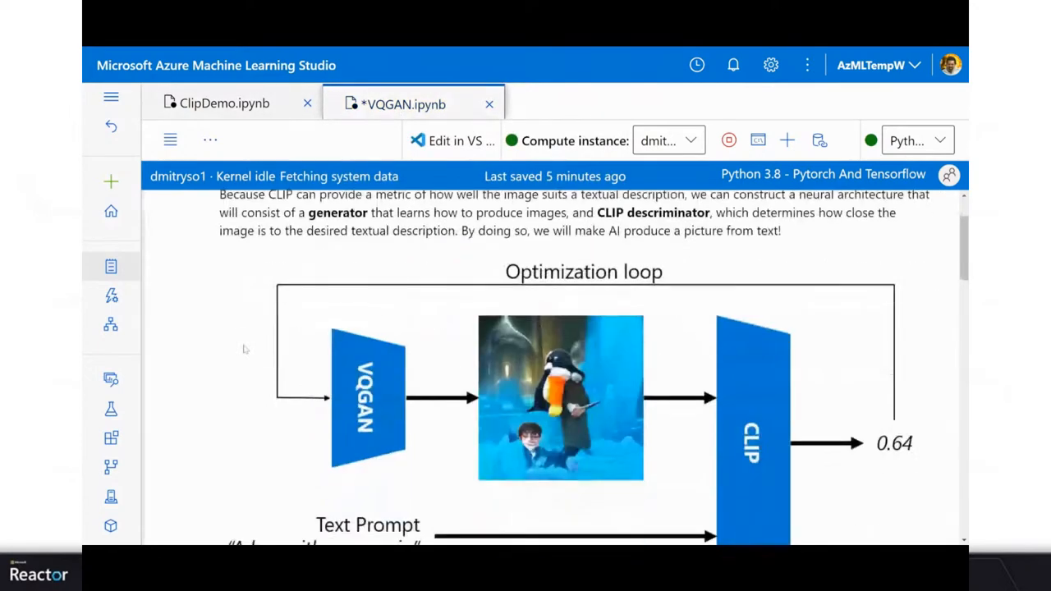
{"action": "scroll", "scroll_direction": "down", "scroll_amount": 3}
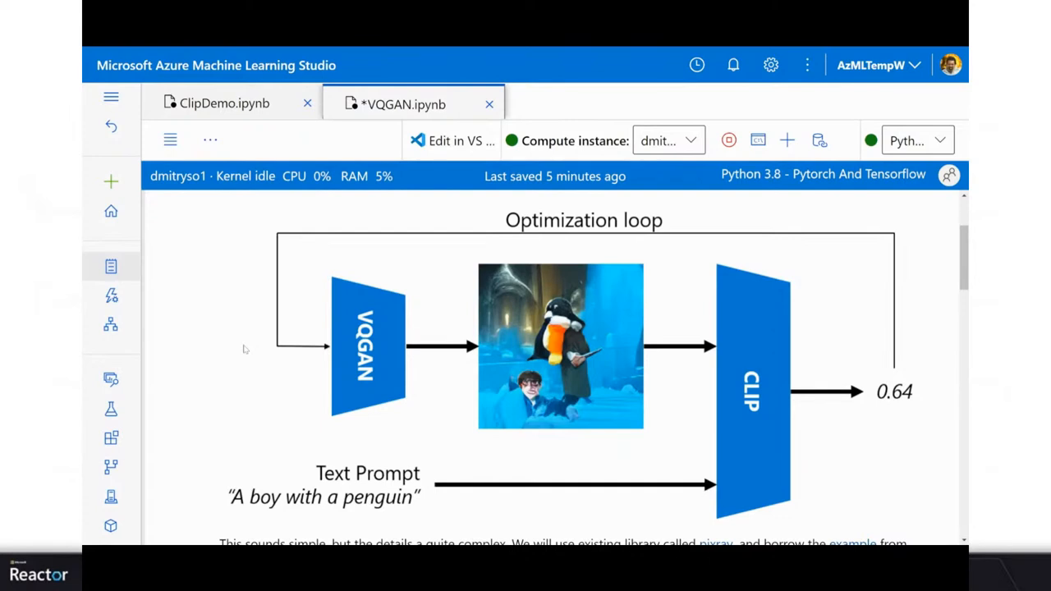
{"action": "mouse_move", "coordinate": [289, 509]}
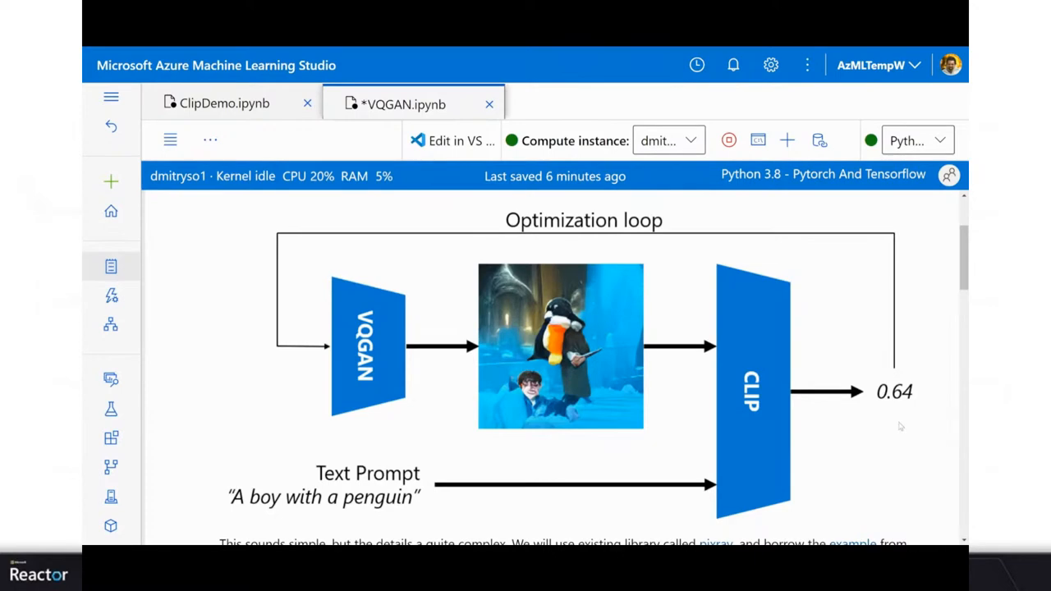
{"action": "scroll", "scroll_direction": "down", "scroll_amount": 3}
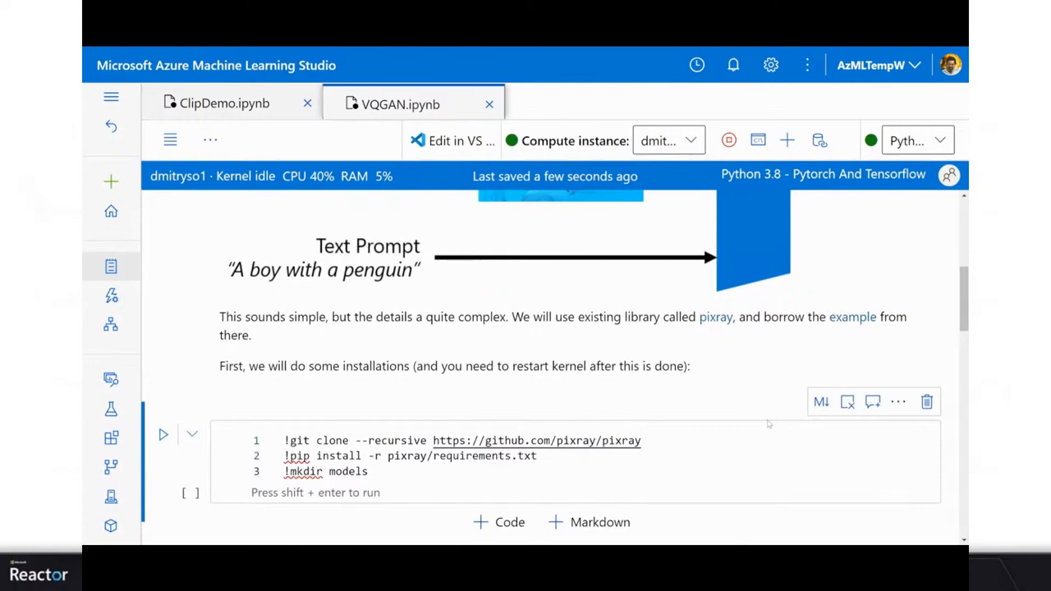
{"action": "scroll", "scroll_direction": "down", "scroll_amount": 3}
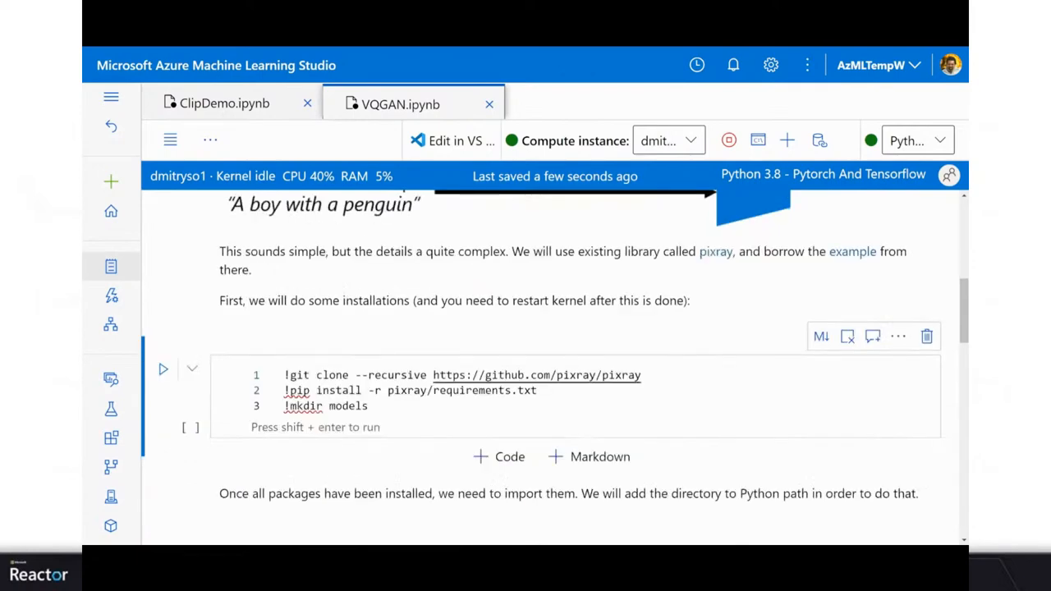
{"action": "scroll", "scroll_direction": "down", "scroll_amount": 3}
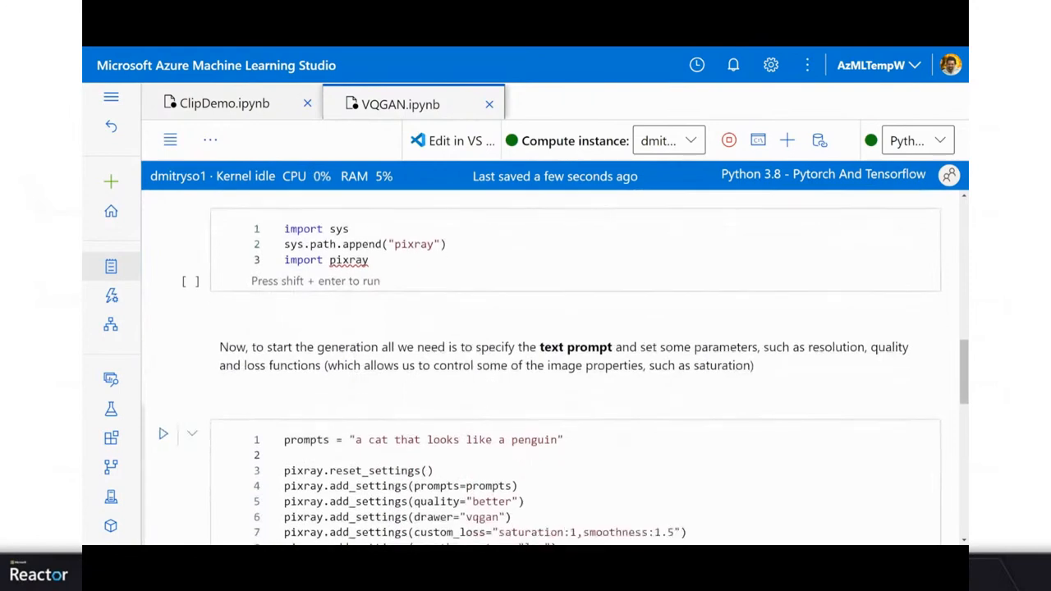
{"action": "scroll", "scroll_direction": "down", "scroll_amount": 3}
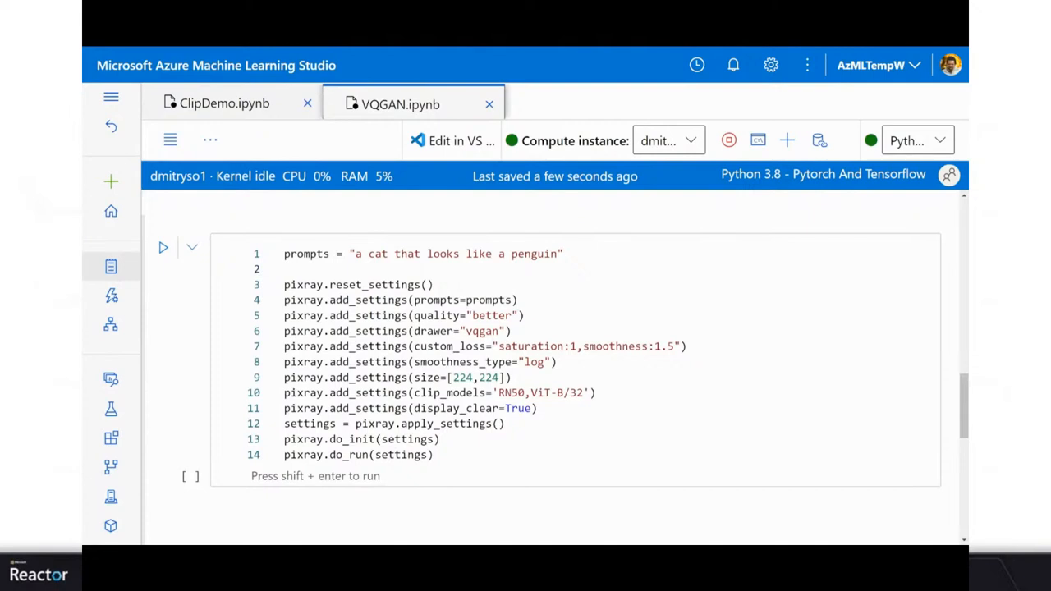
Step: Run the pixray settings cell to generate an image of a cat that looks like a penguin
{"action": "left_click", "coordinate": [162, 247]}
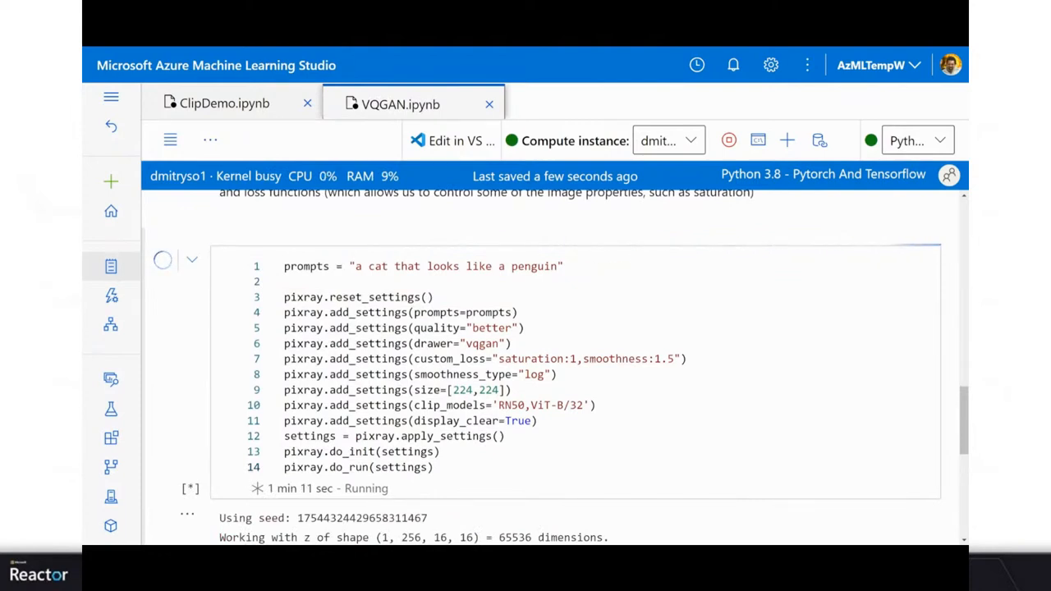
{"action": "scroll", "scroll_direction": "down", "scroll_amount": 3}
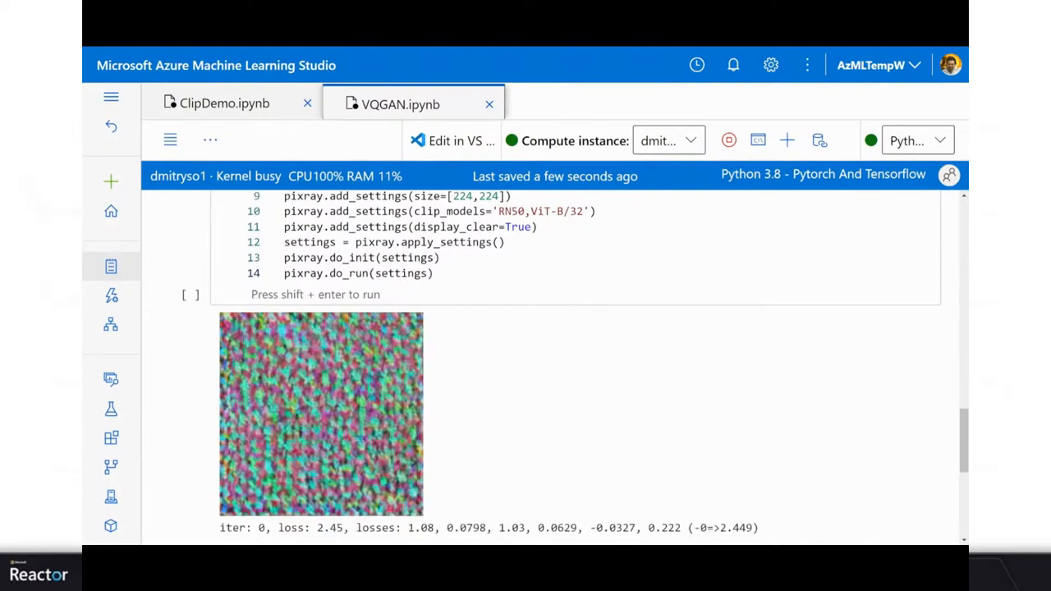
{"action": "scroll", "scroll_direction": "down", "scroll_amount": 3}
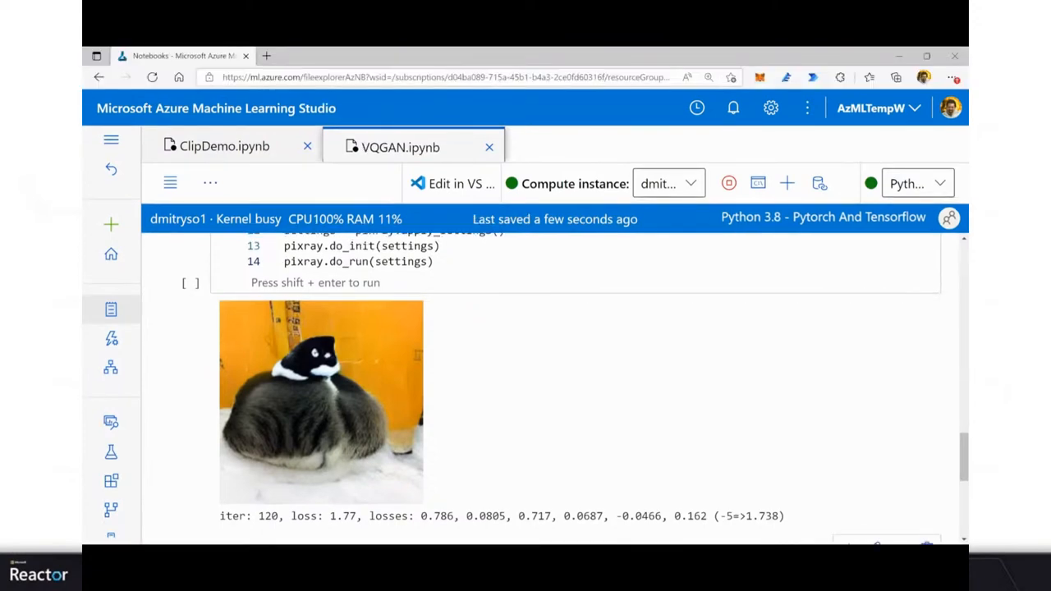
{"action": "mouse_move", "coordinate": [455, 183]}
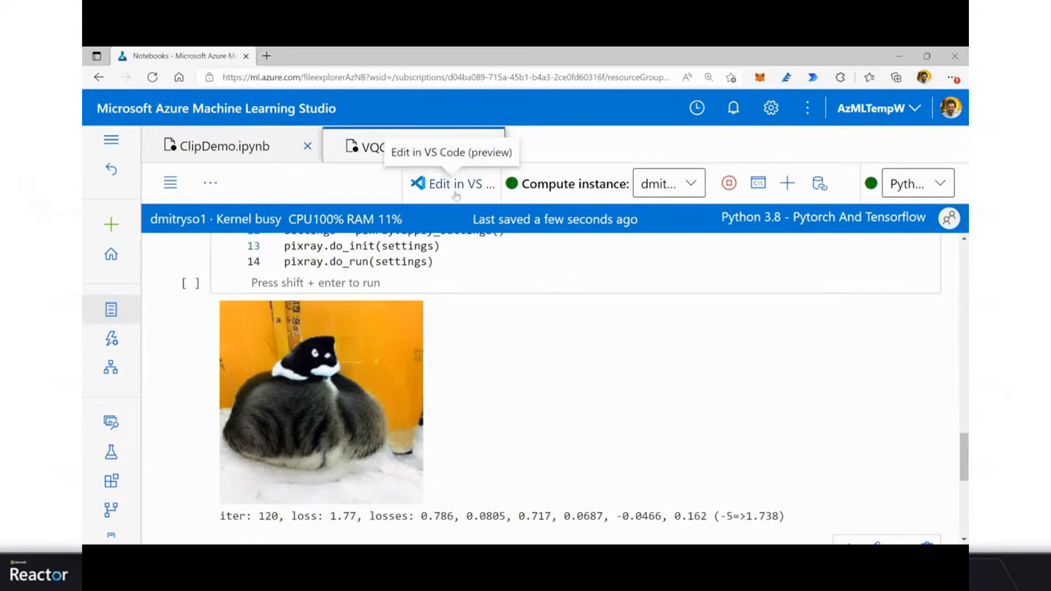
Step: Open the VQGAN notebook in Visual Studio Code, allowing the browser to launch it
{"action": "left_click", "coordinate": [456, 183]}
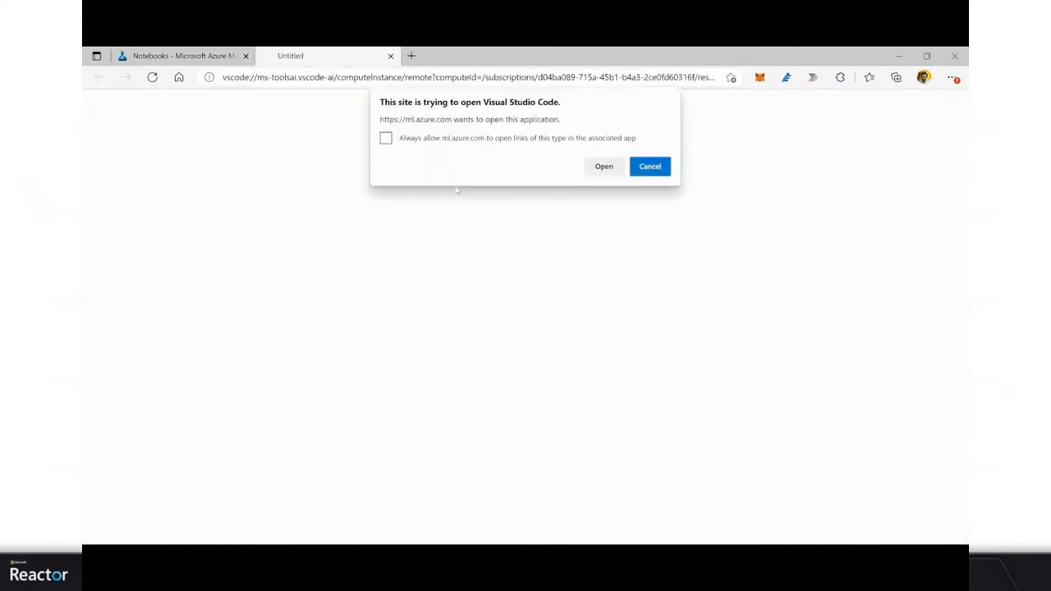
{"action": "left_click", "coordinate": [604, 166]}
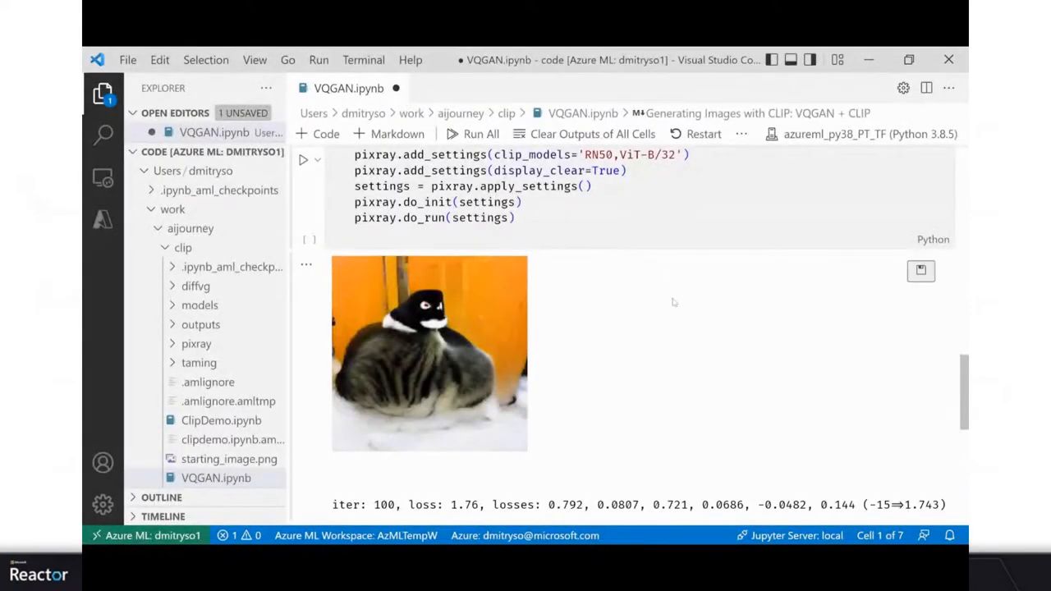
{"action": "scroll", "scroll_direction": "up", "scroll_amount": 3}
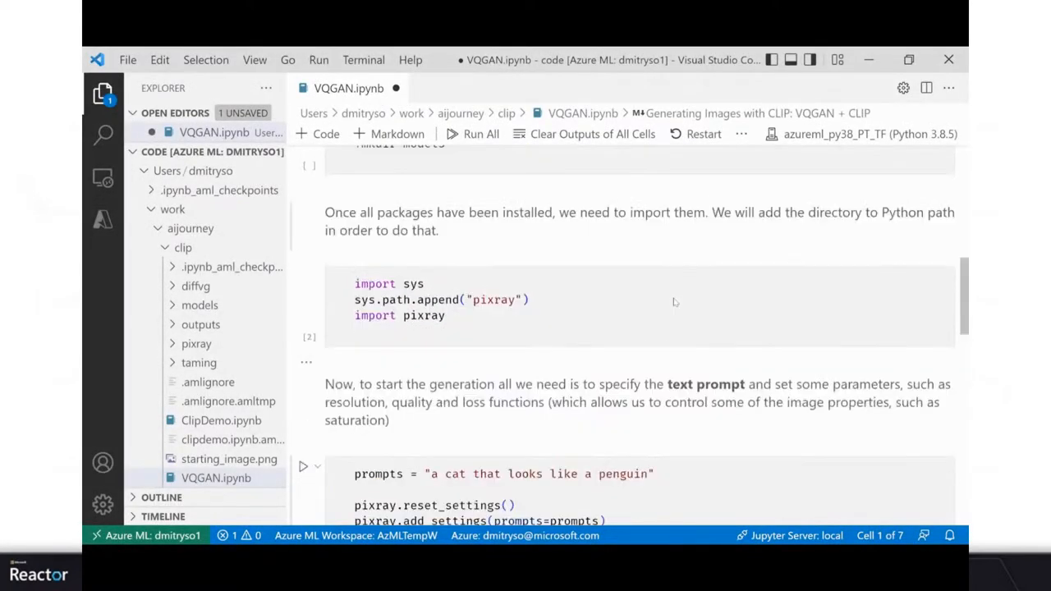
{"action": "scroll", "scroll_direction": "up", "scroll_amount": 3}
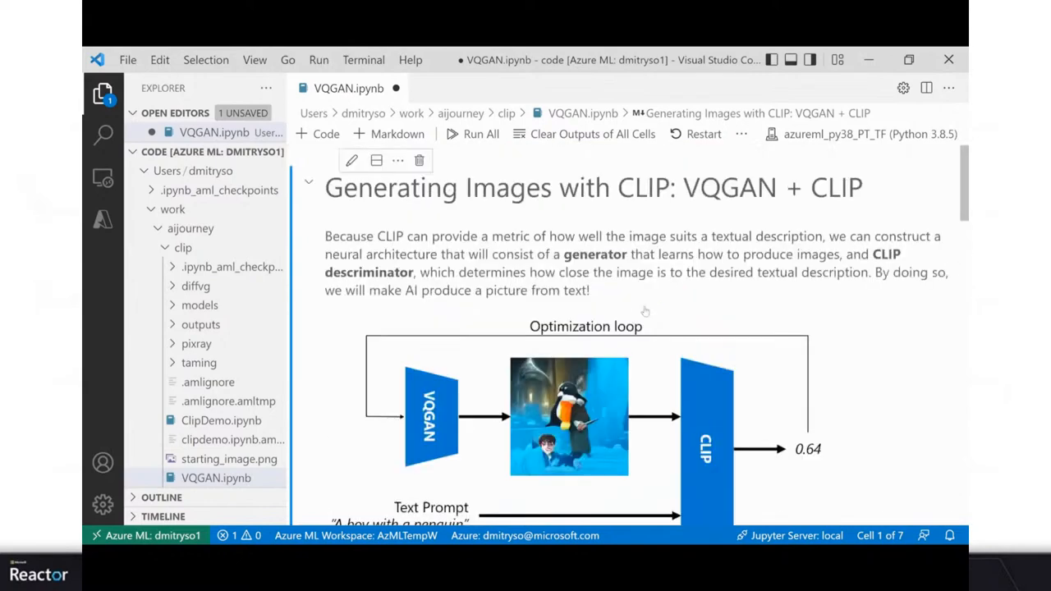